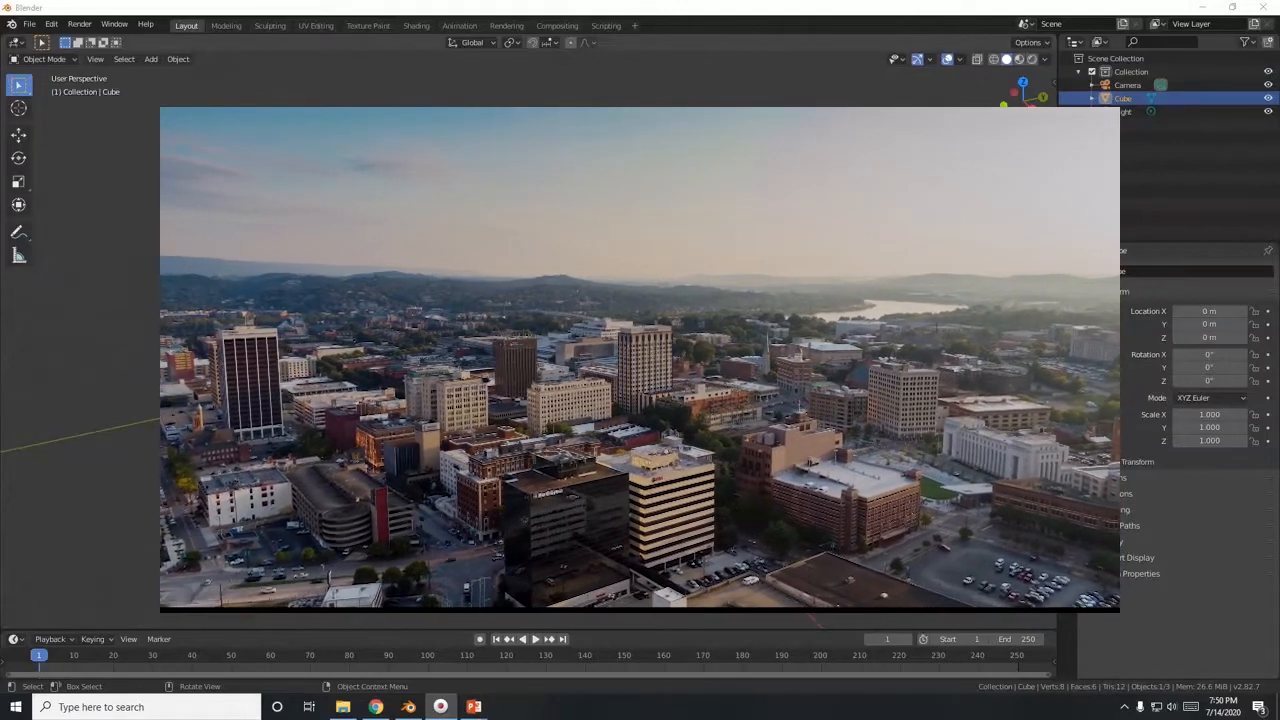
Delete the default cube and change the main area's editor type toward Movie Clip Editor.
key("Ctrl+Space")
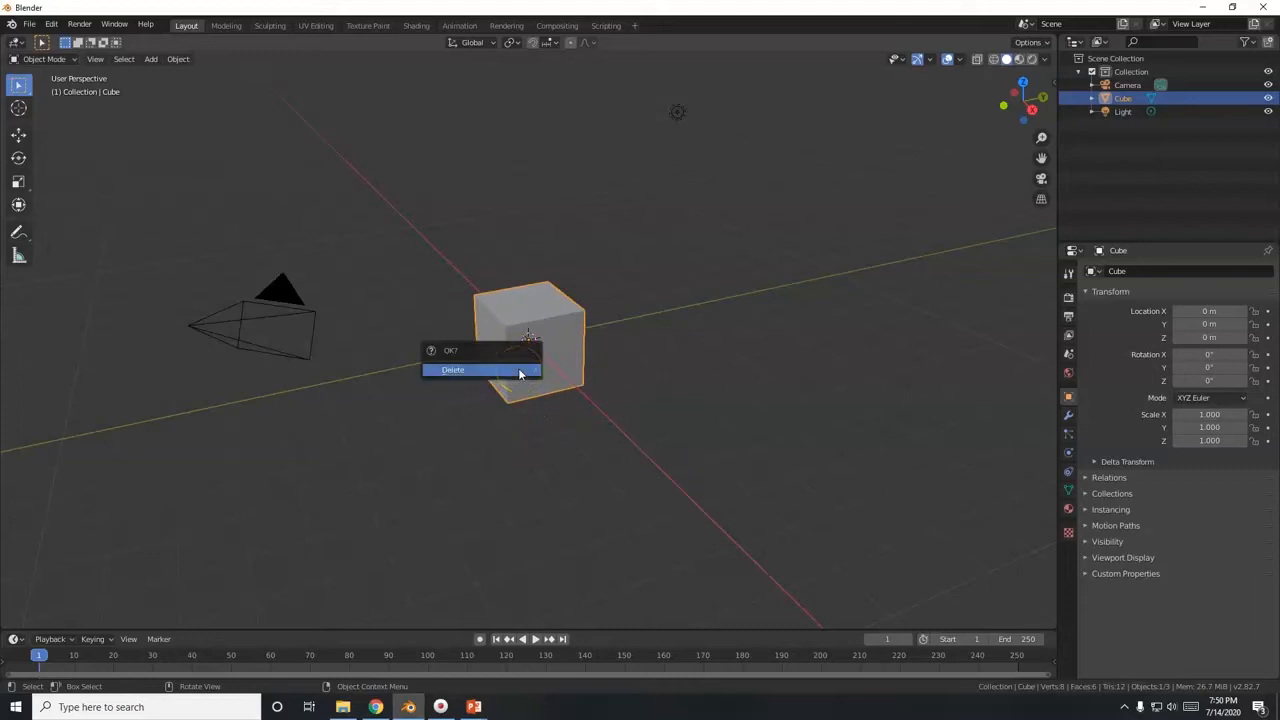
left_click(452, 368)
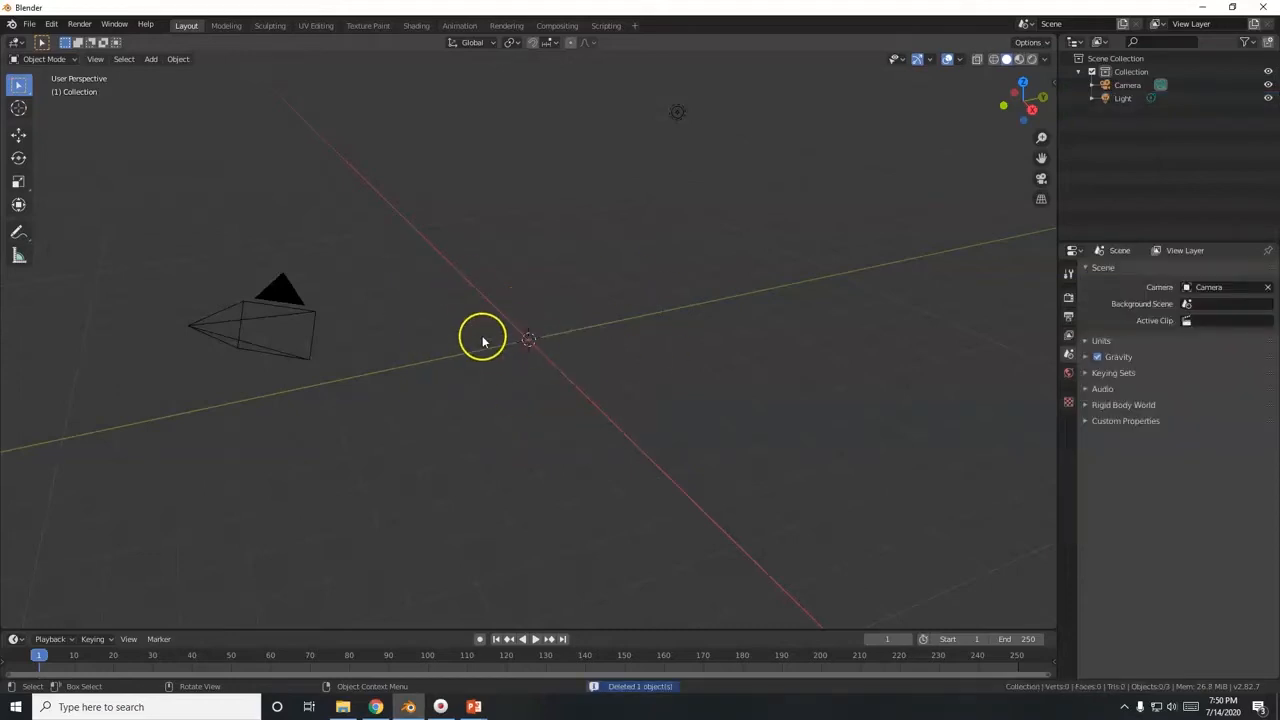
mouse_move(16, 50)
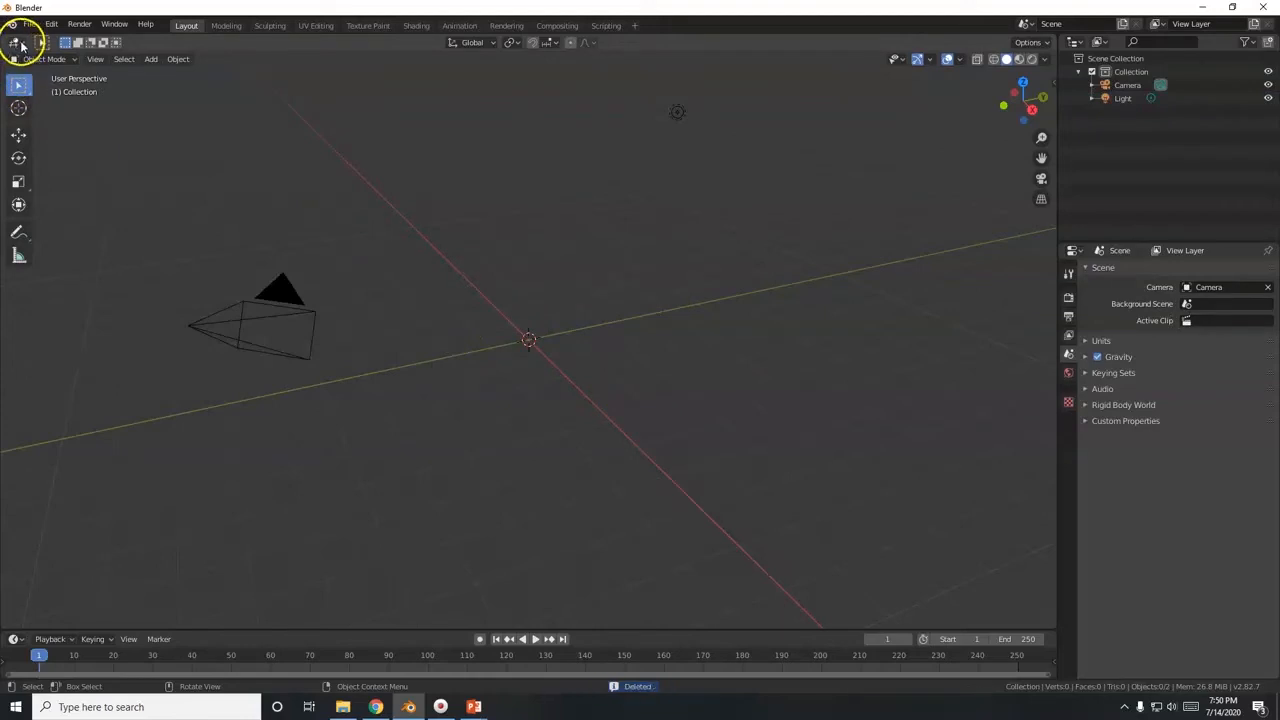
left_click(18, 42)
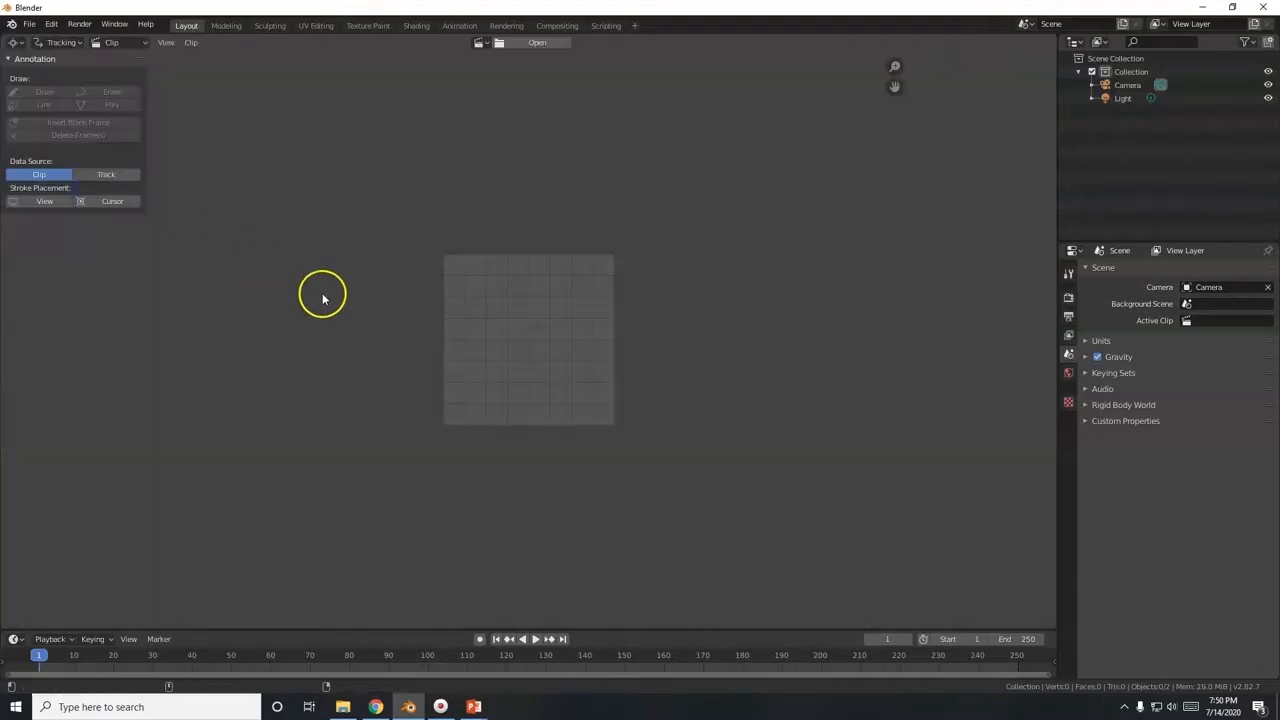
mouse_move(376, 708)
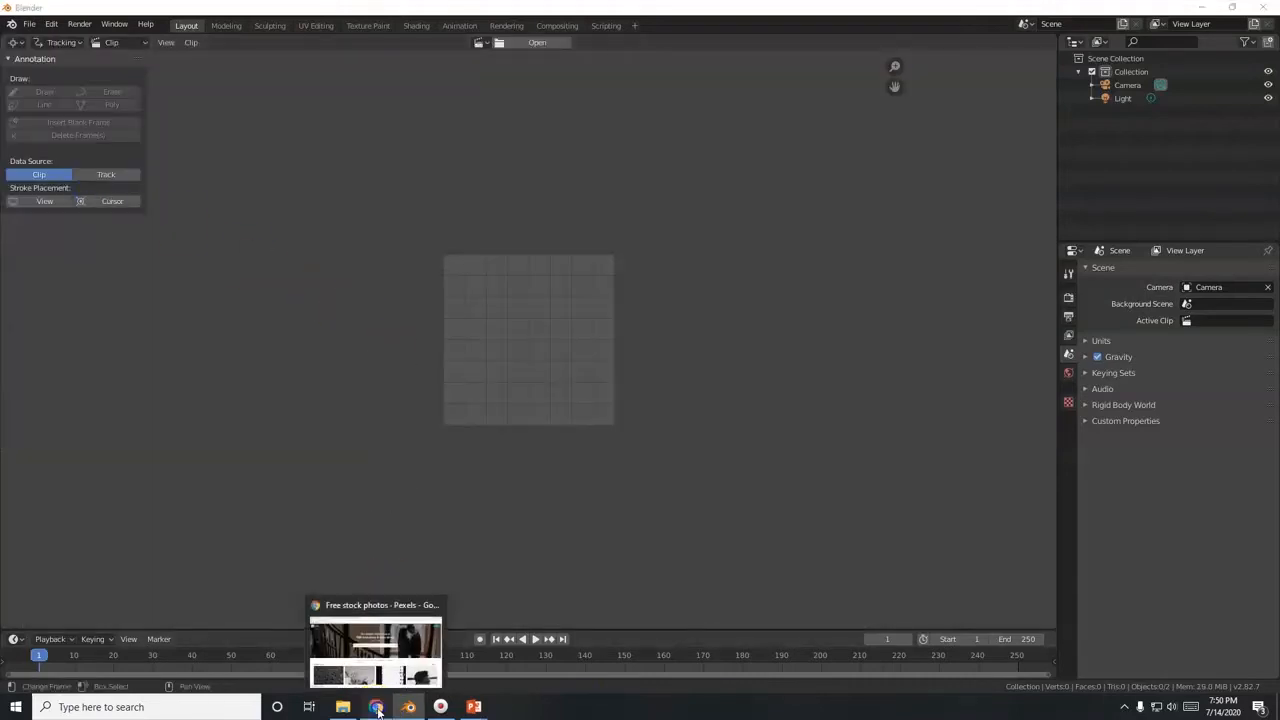
Search Pexels for 'city' and switch the results from photos to videos.
left_click(376, 644)
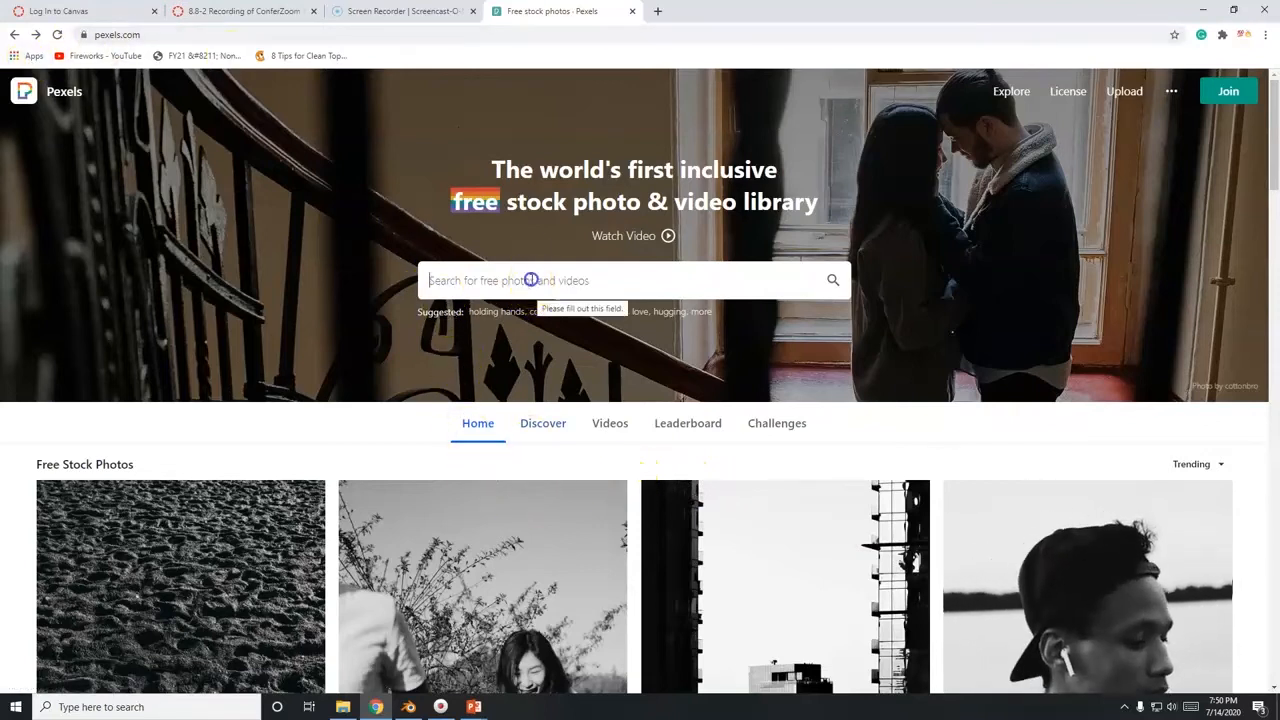
type("city")
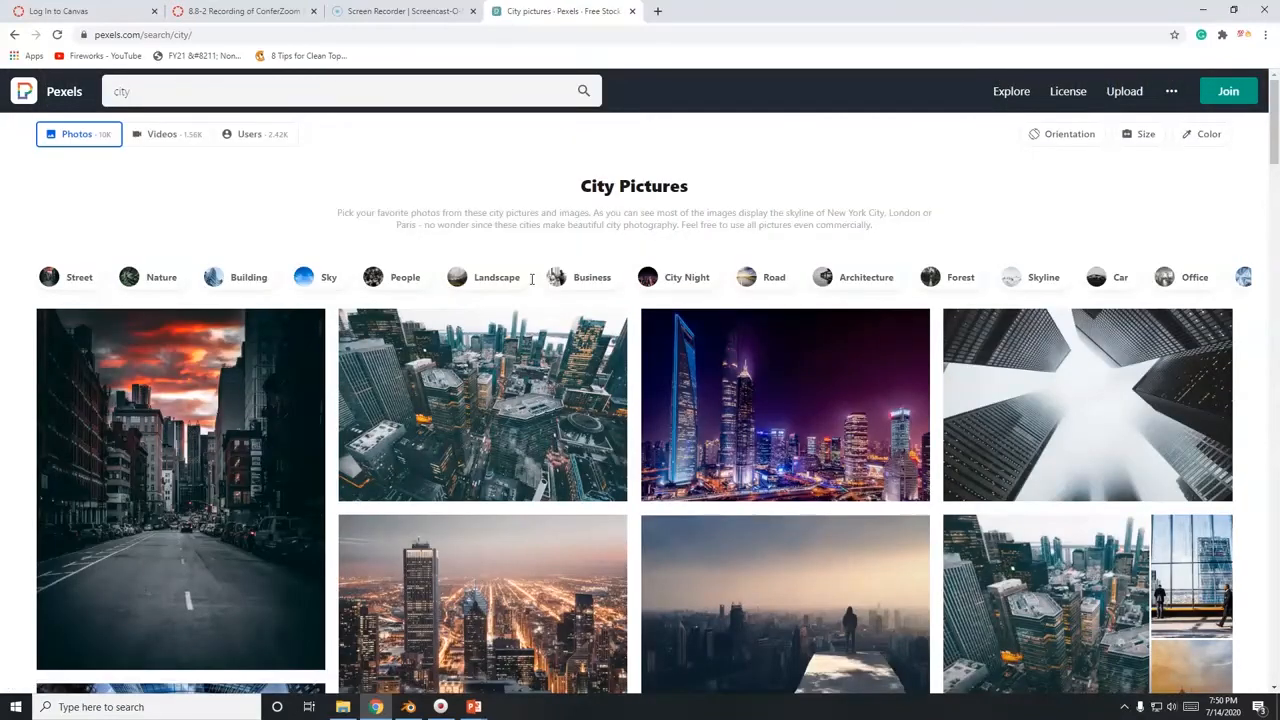
mouse_move(164, 164)
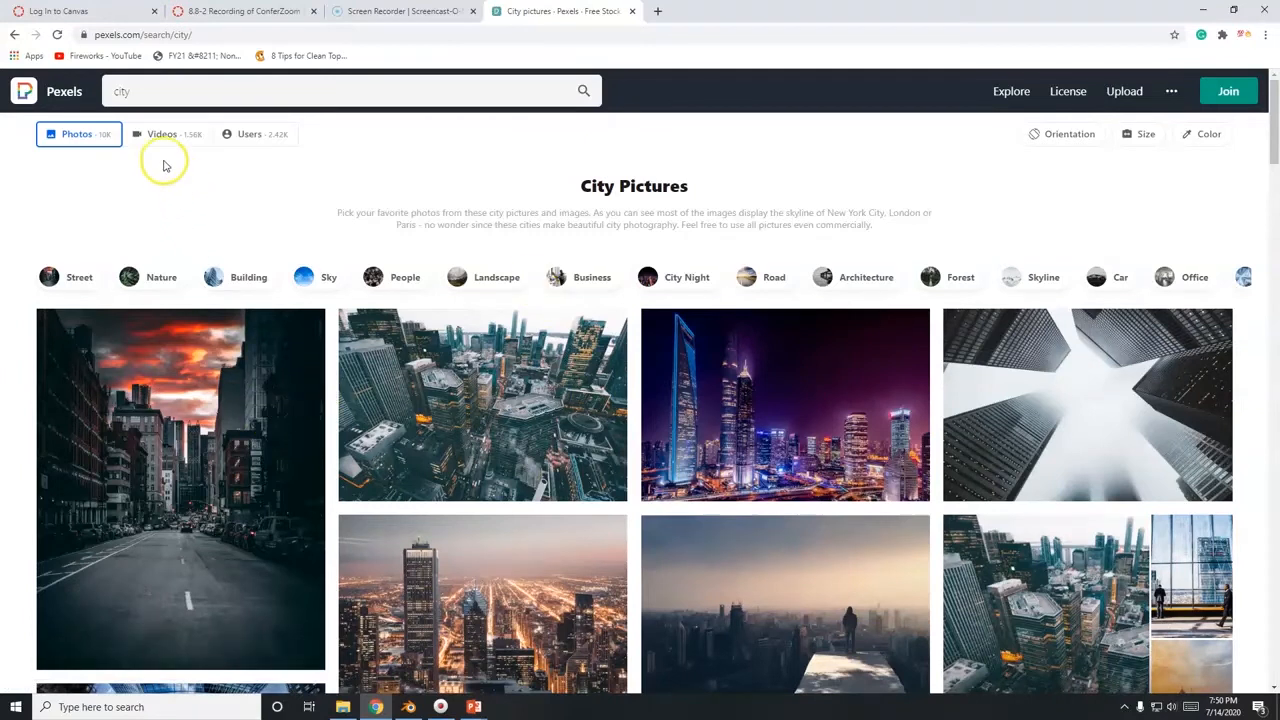
left_click(160, 132)
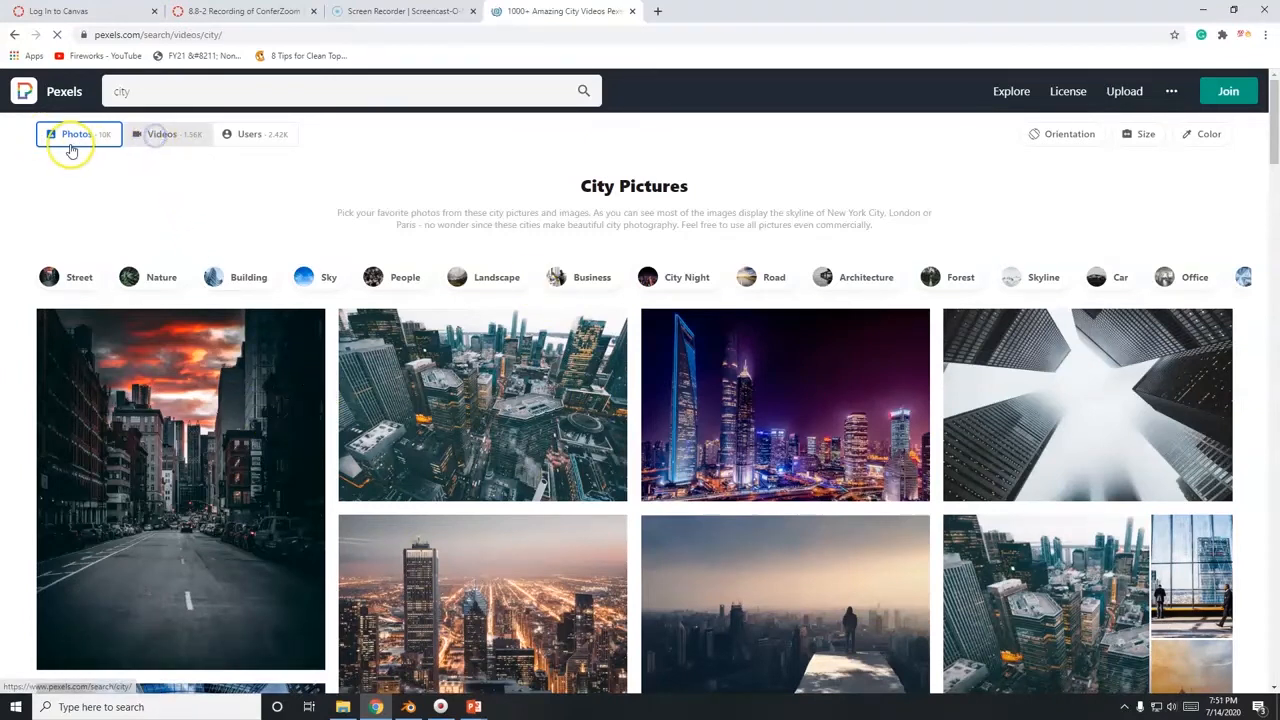
left_click(160, 132)
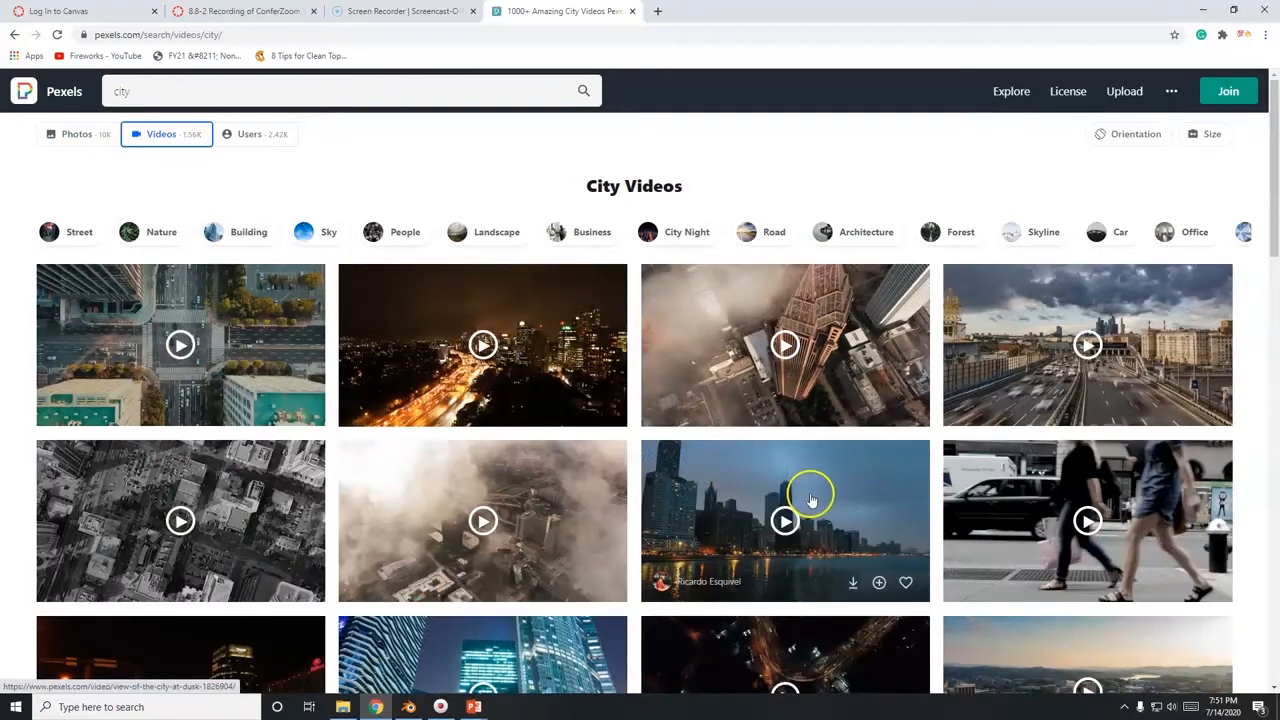
scroll("down", 3)
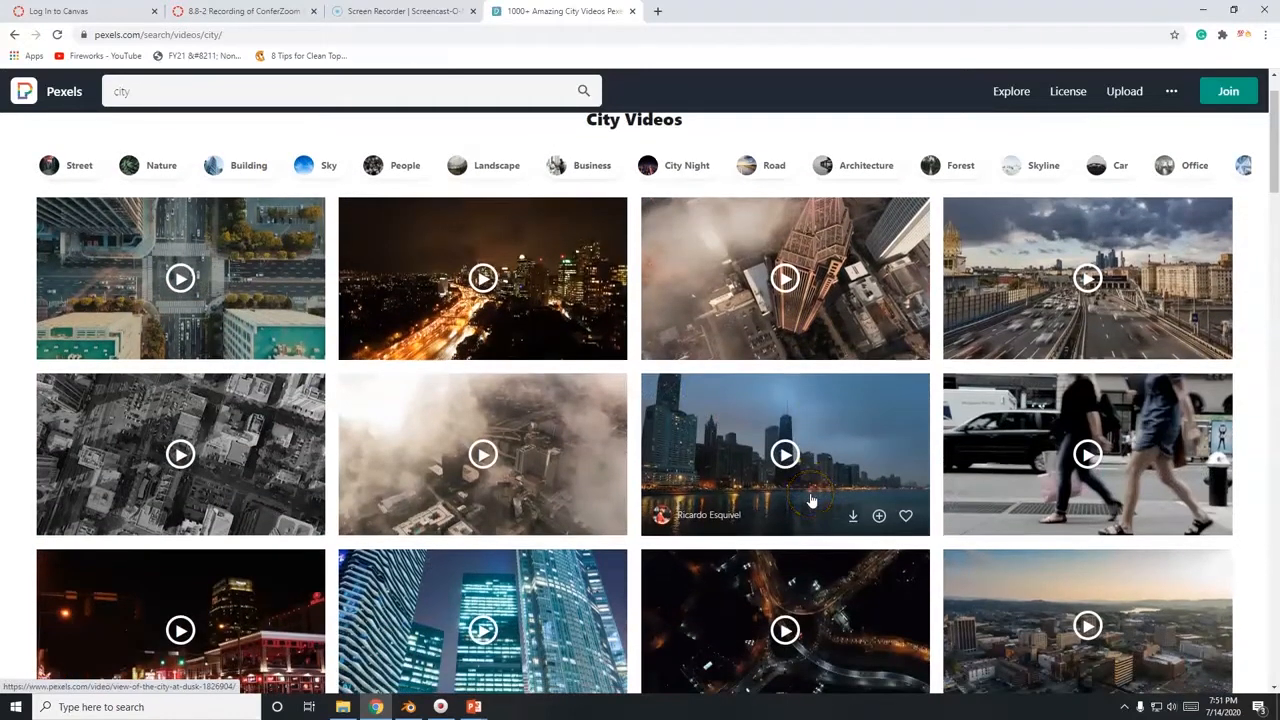
mouse_move(824, 486)
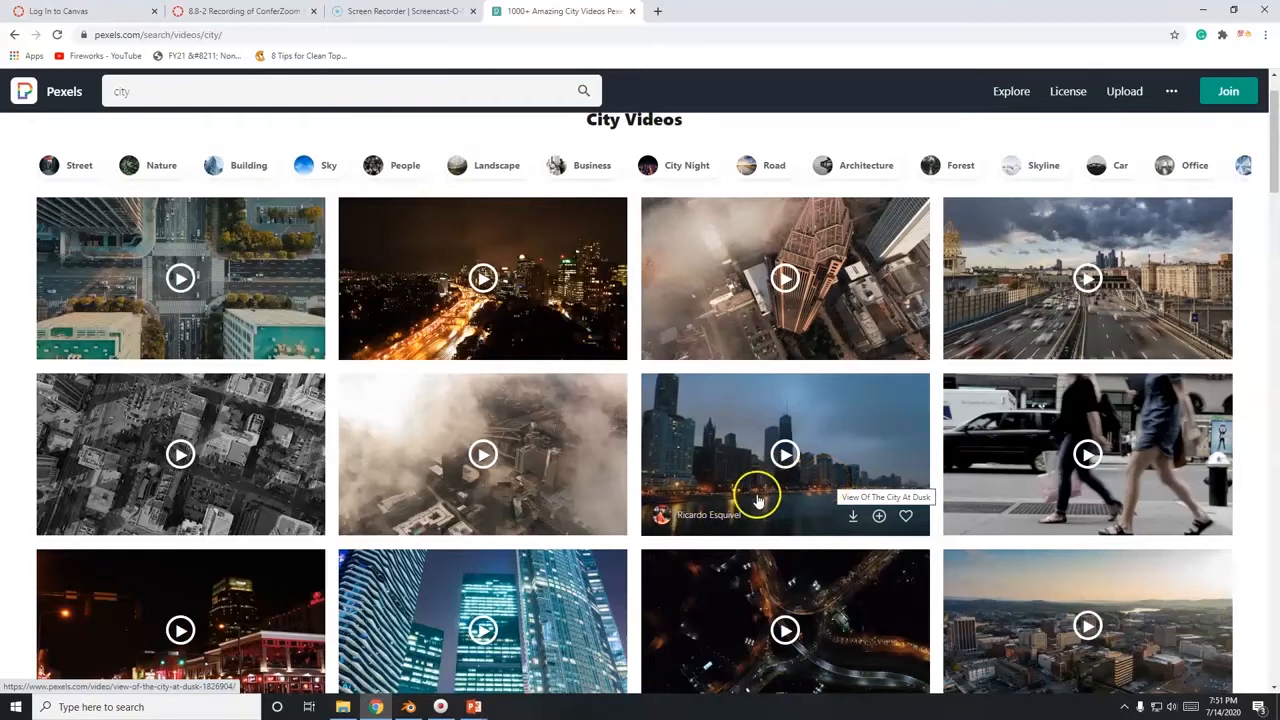
mouse_move(800, 348)
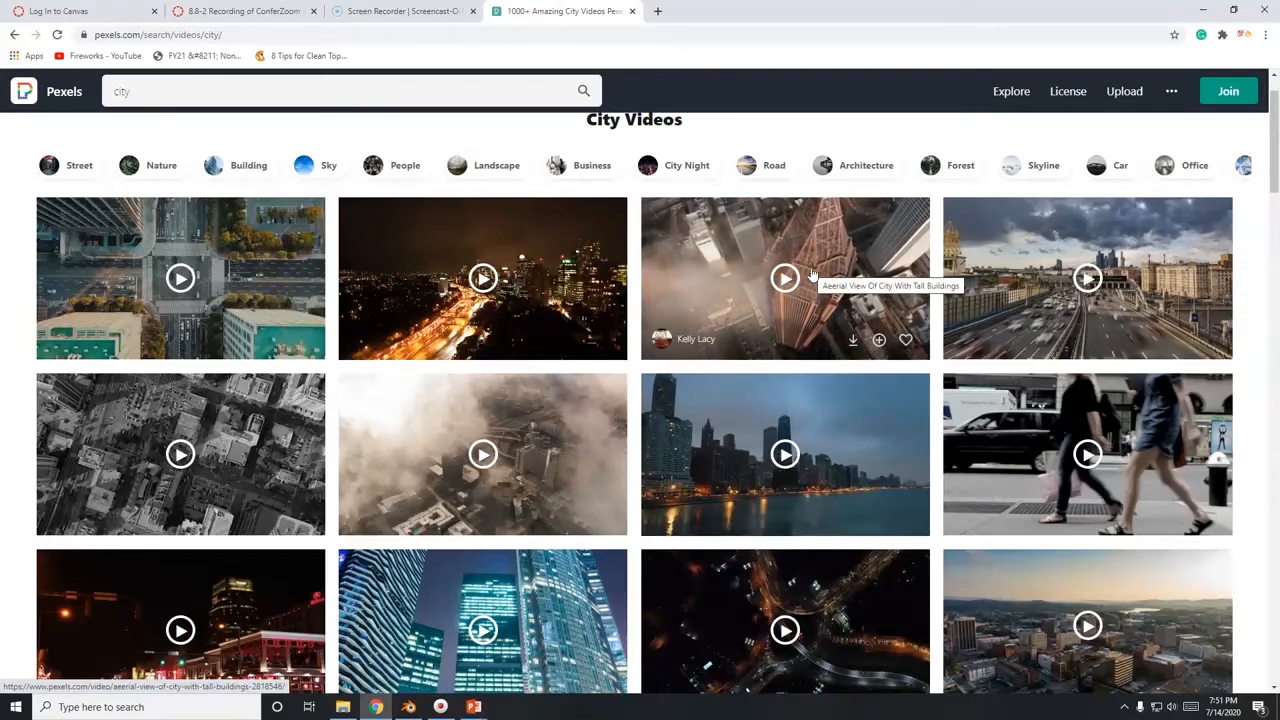
mouse_move(1088, 280)
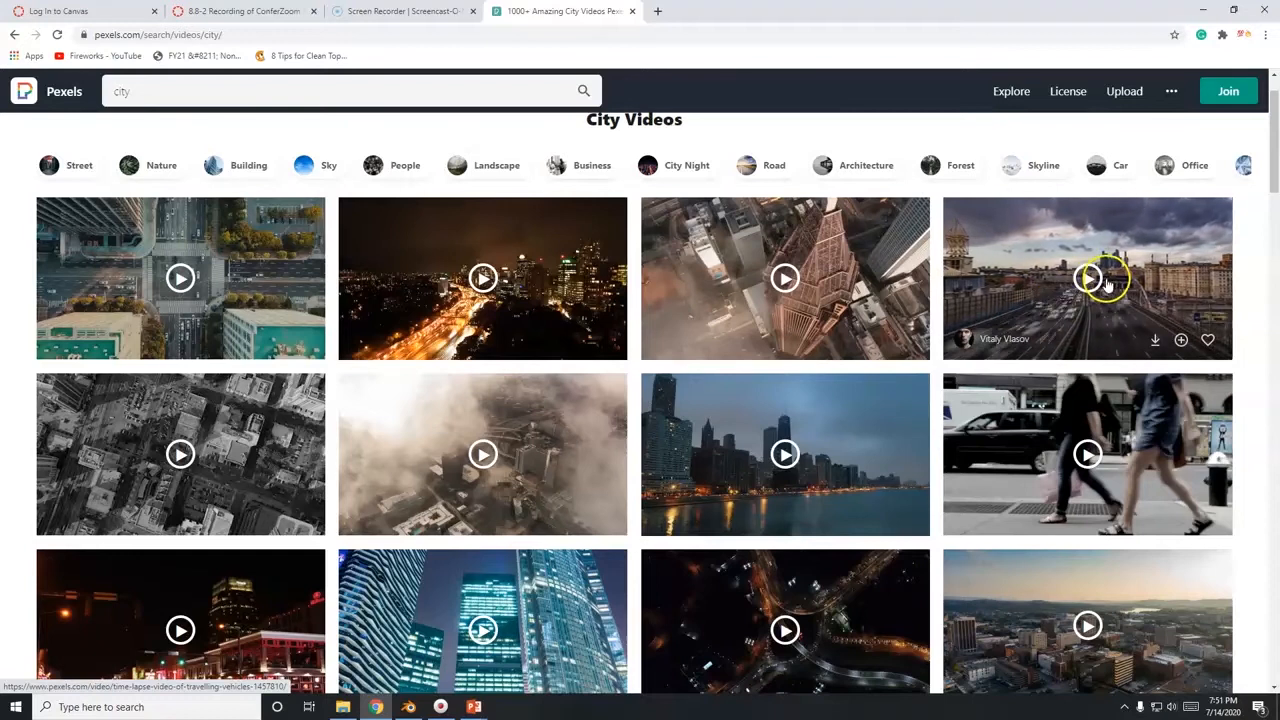
mouse_move(1008, 300)
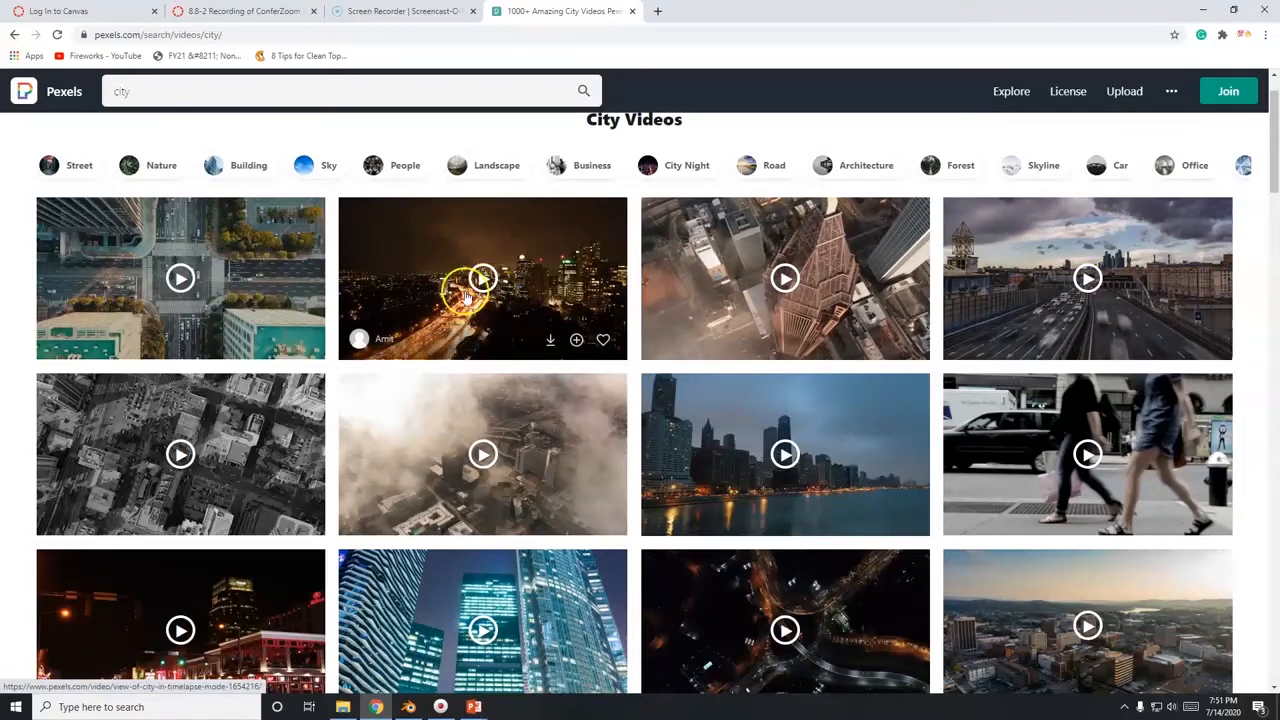
mouse_move(482, 278)
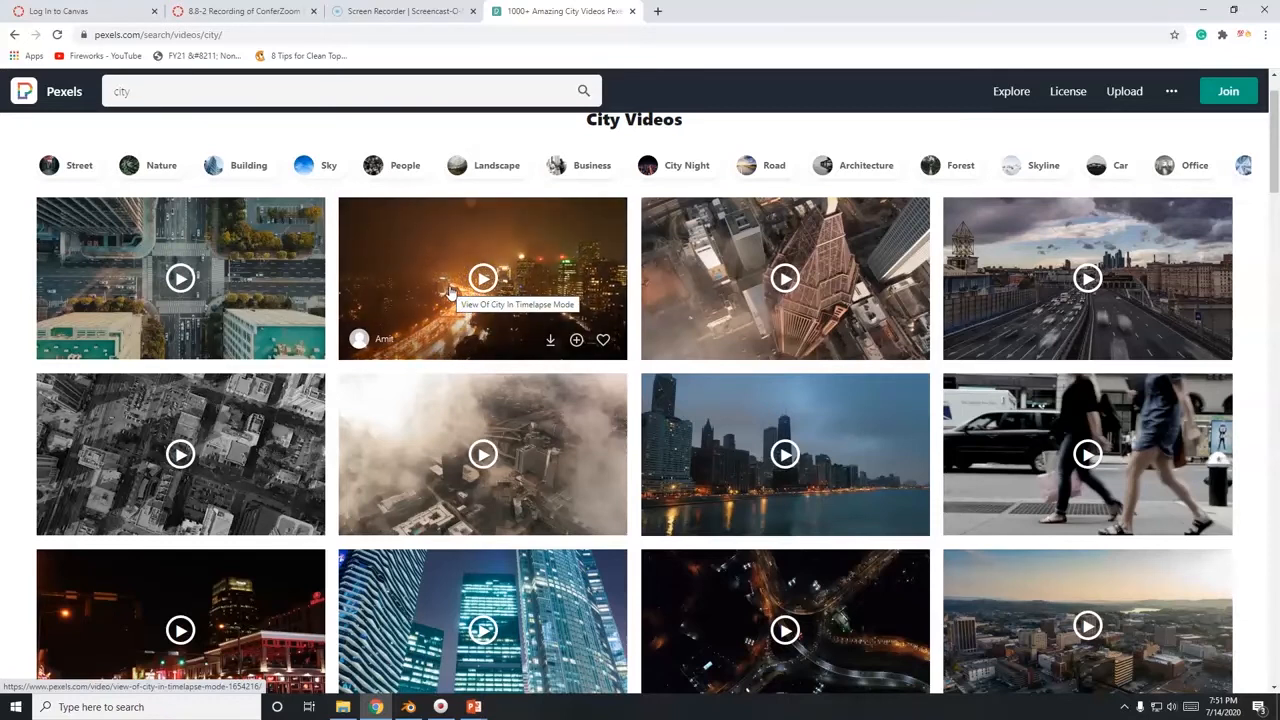
scroll("down", 3)
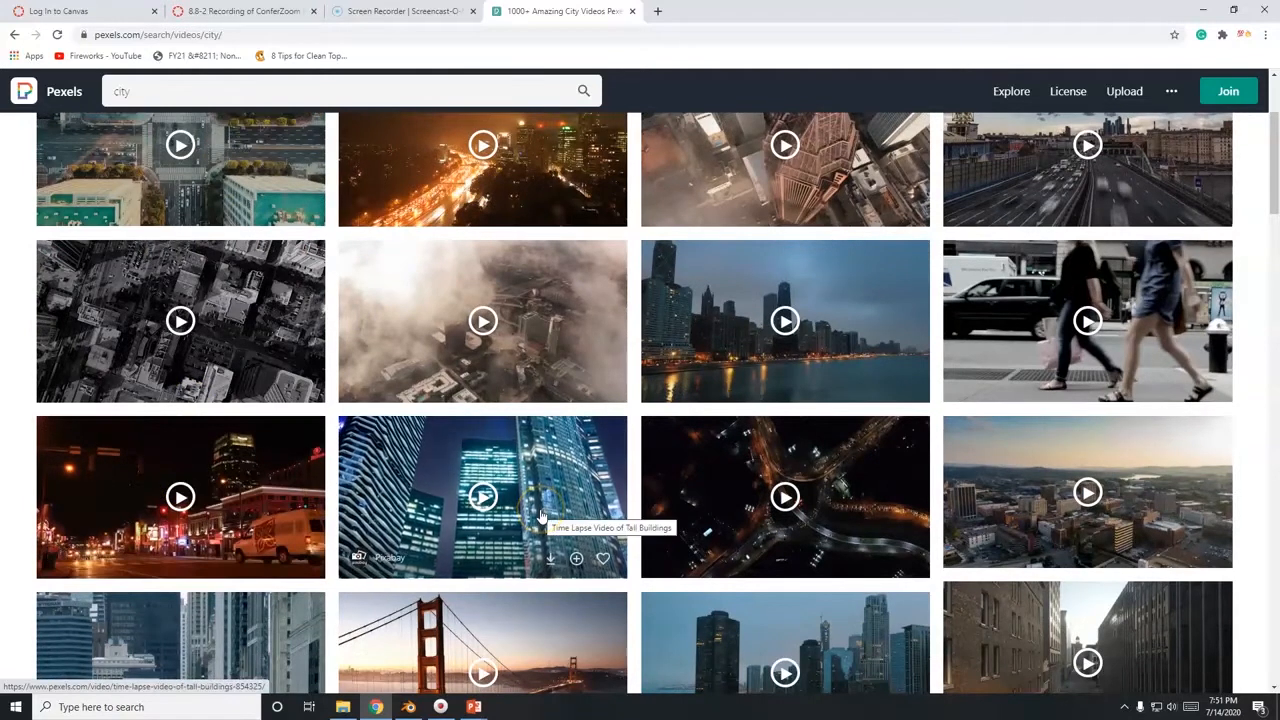
mouse_move(510, 444)
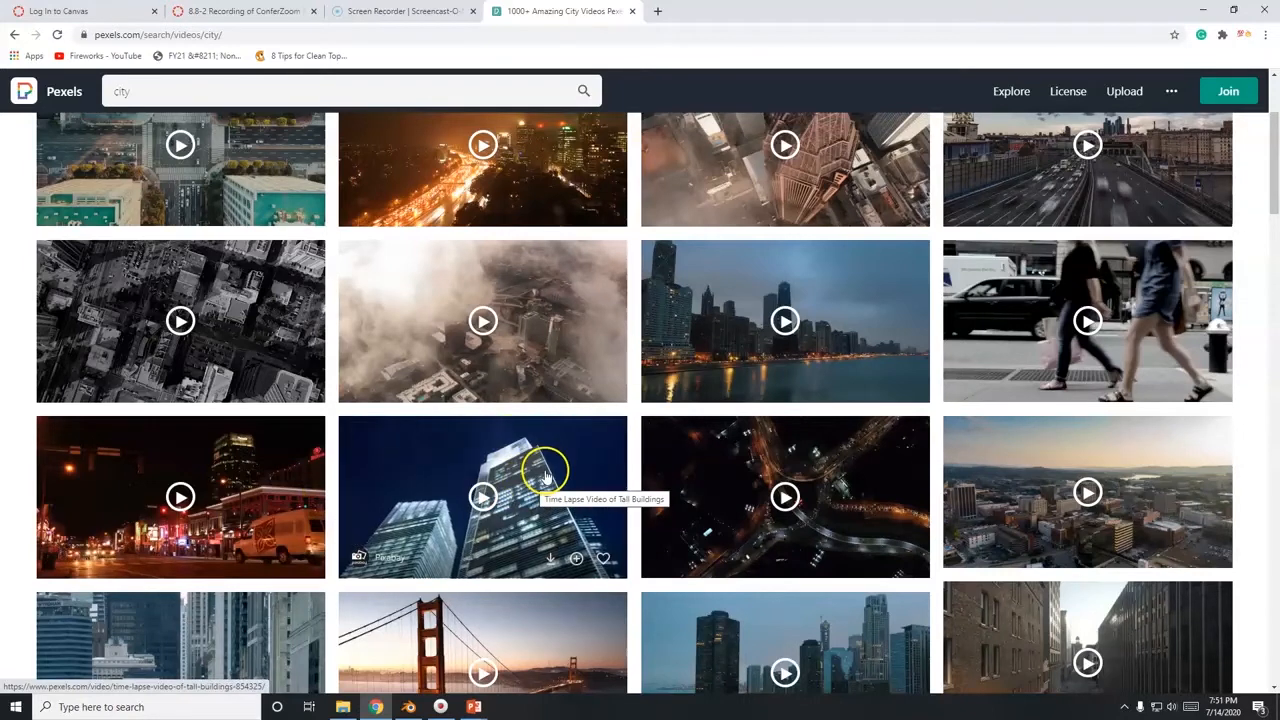
scroll("down", 3)
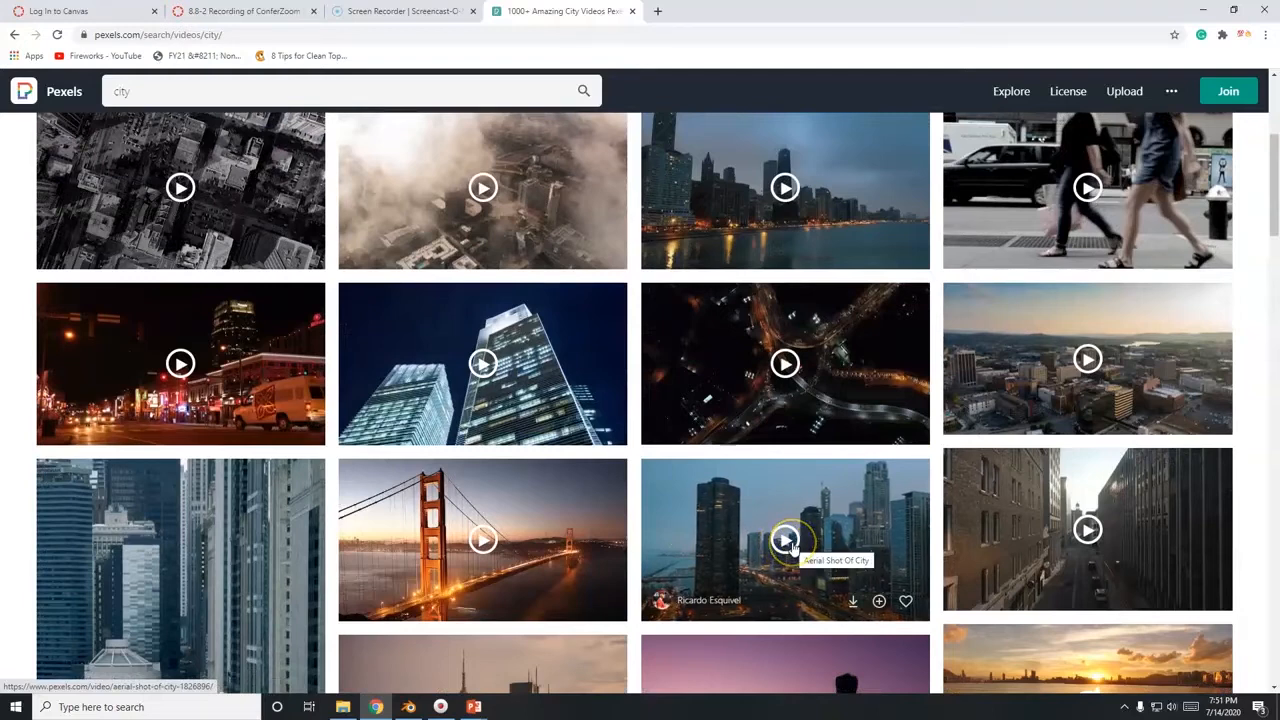
scroll("down", 3)
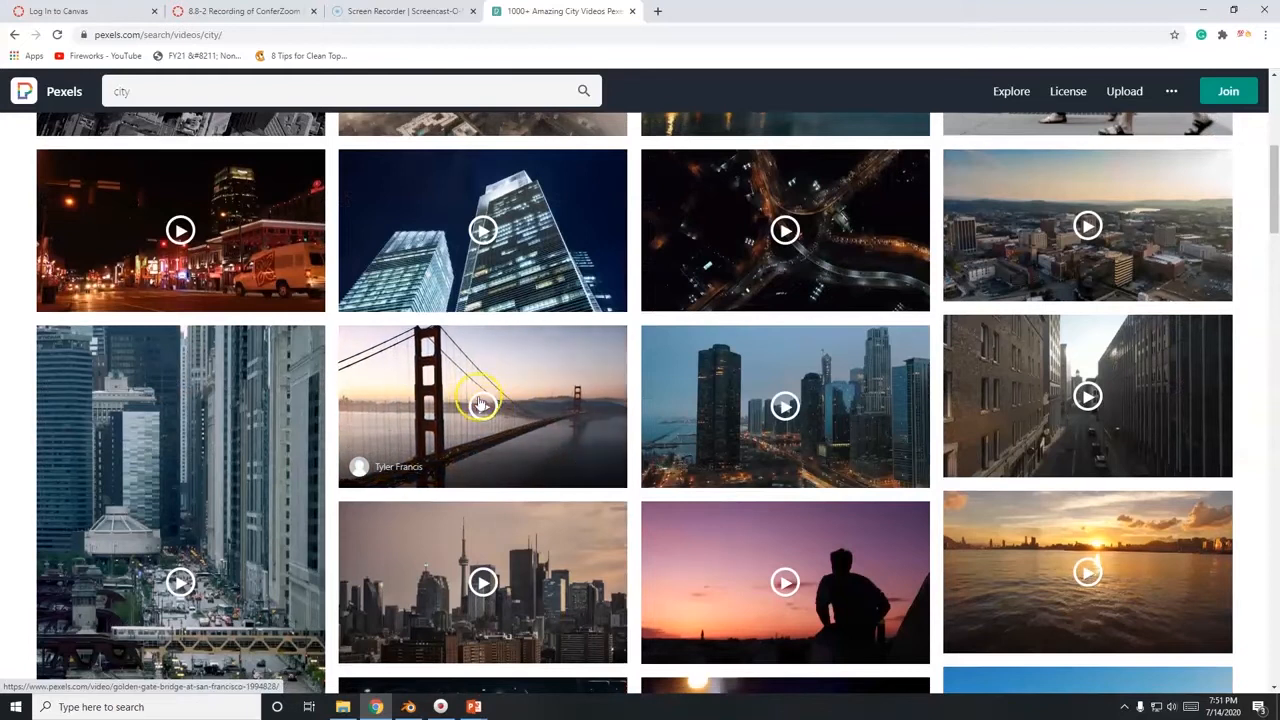
mouse_move(490, 420)
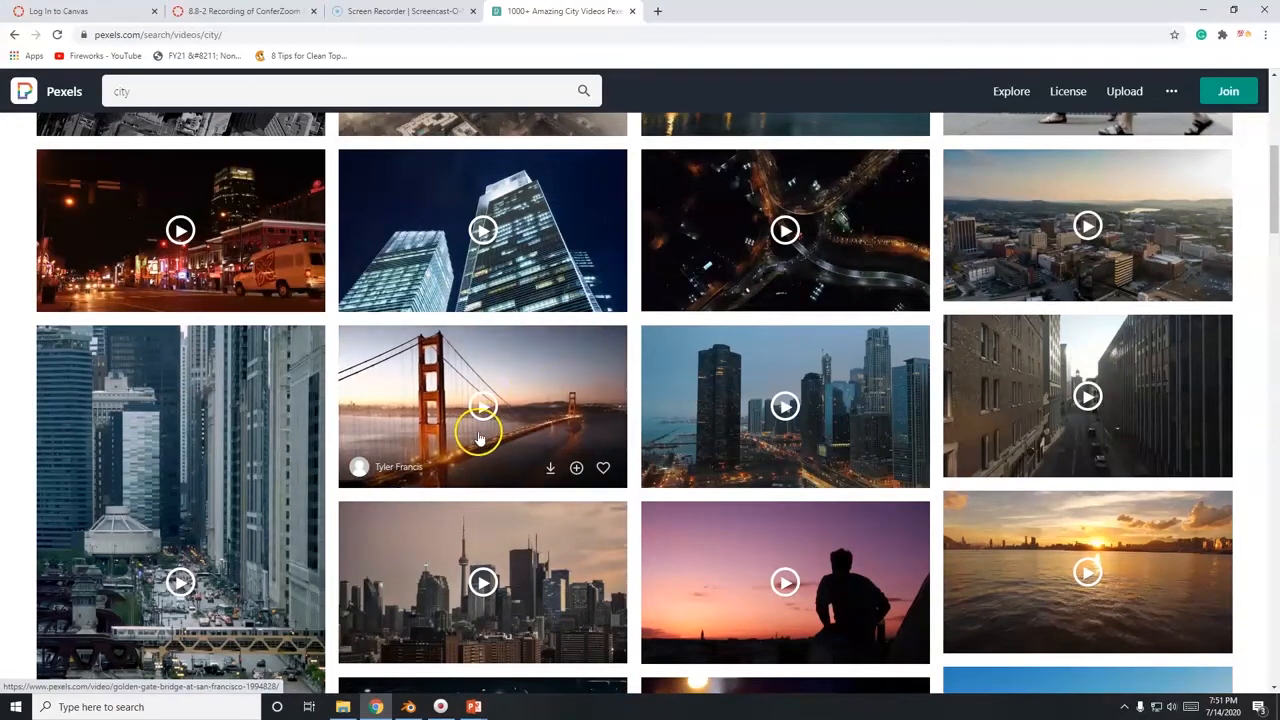
mouse_move(518, 402)
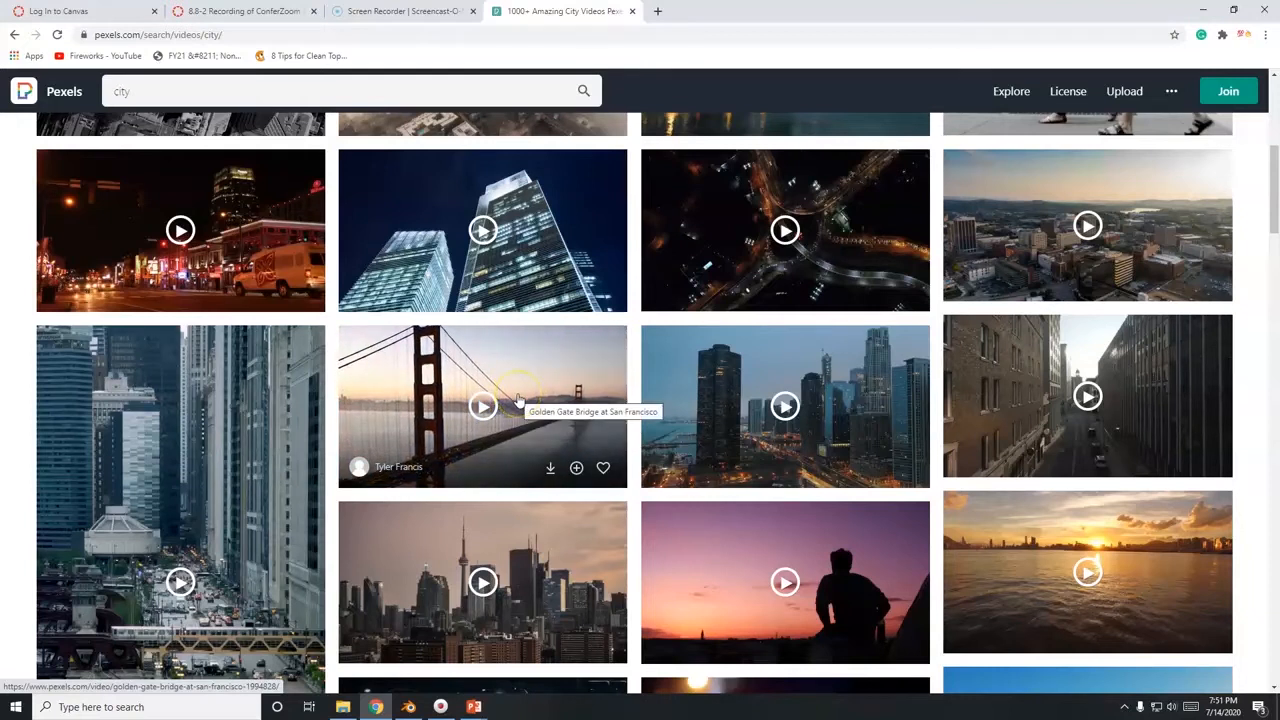
mouse_move(450, 468)
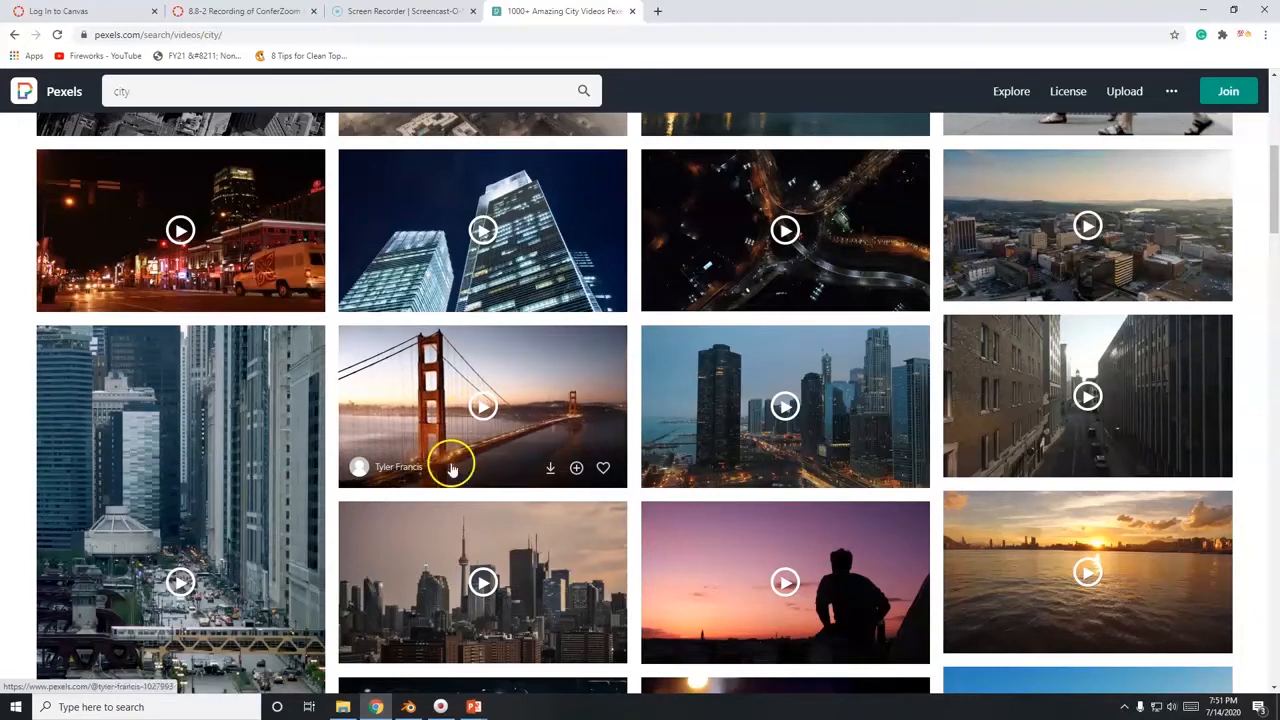
mouse_move(436, 400)
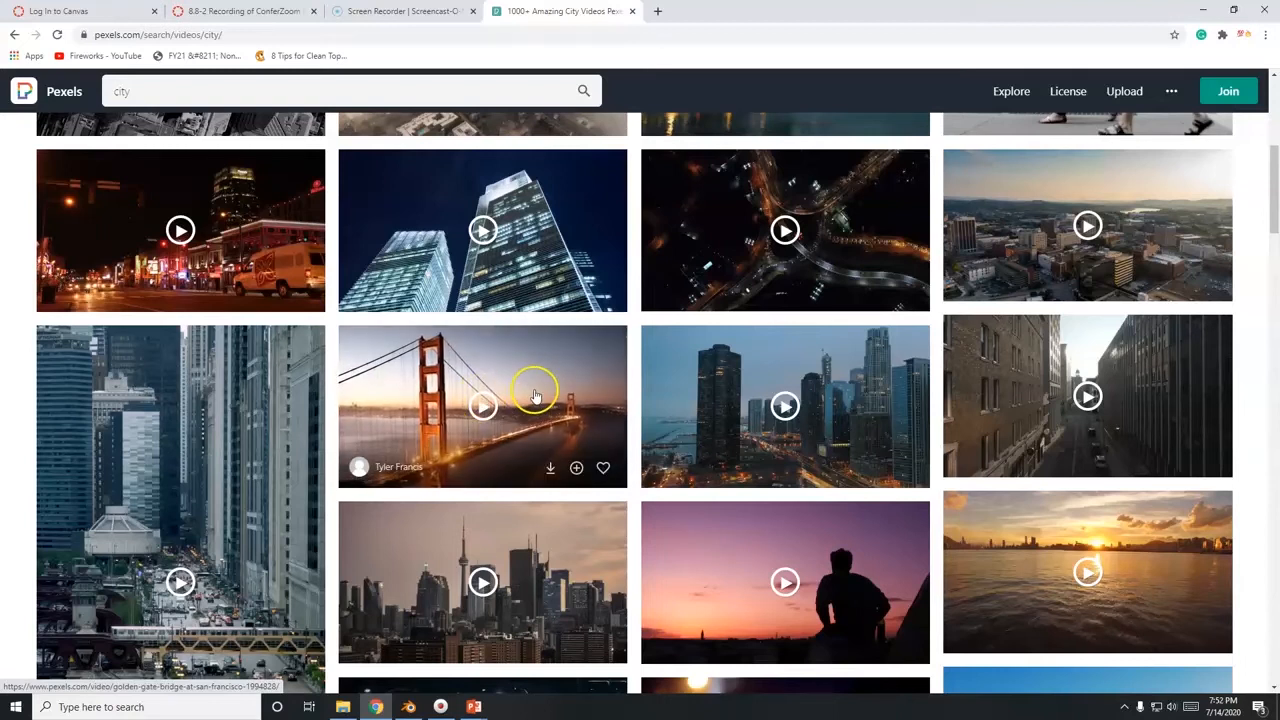
scroll("up", 3)
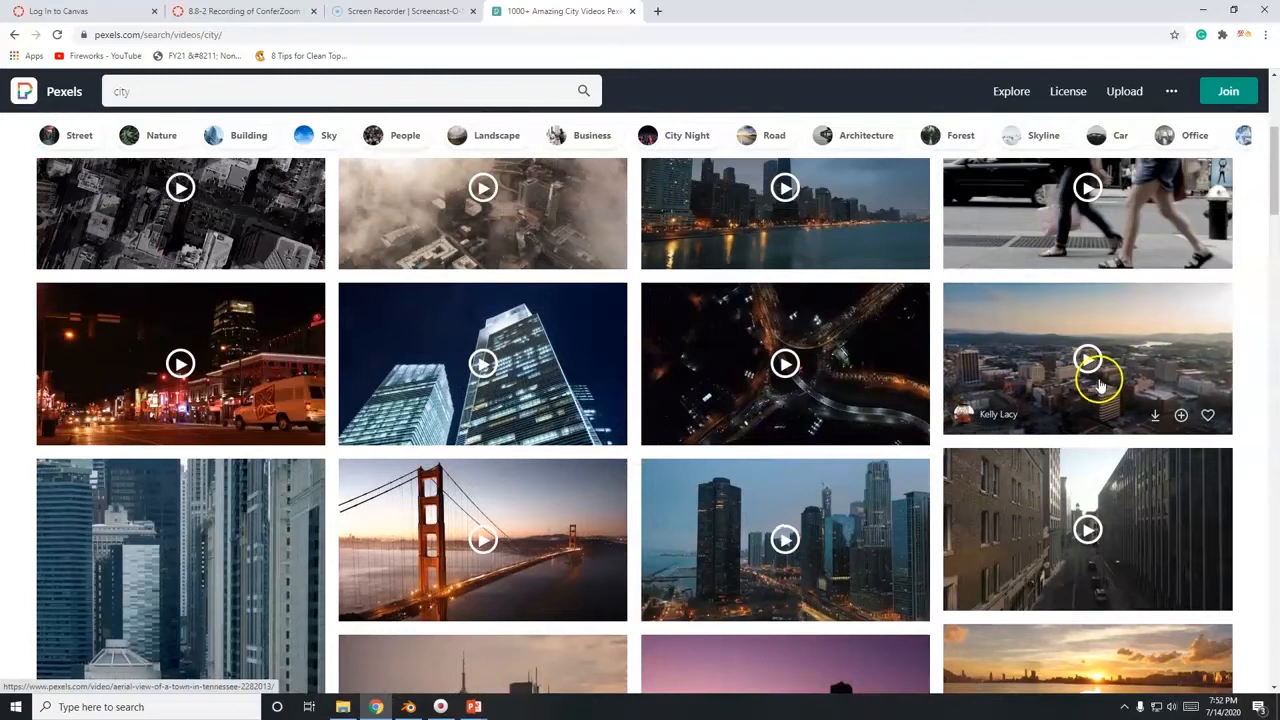
mouse_move(1036, 370)
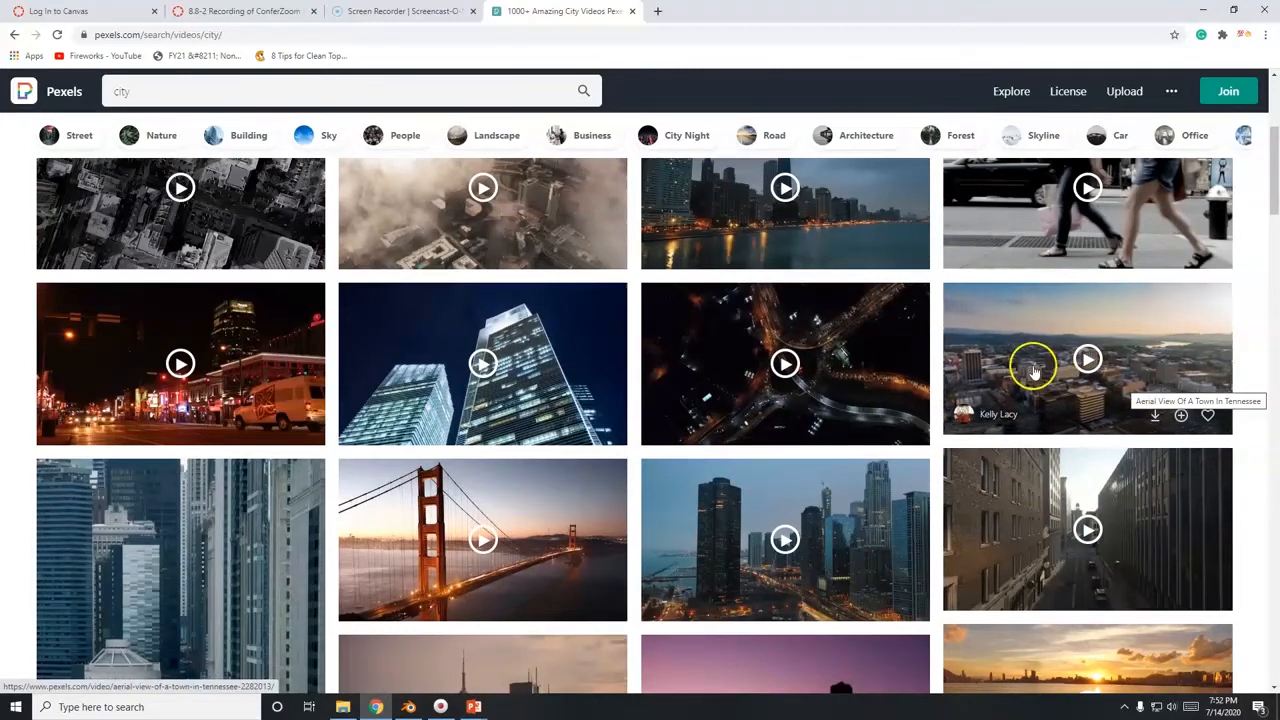
mouse_move(1070, 400)
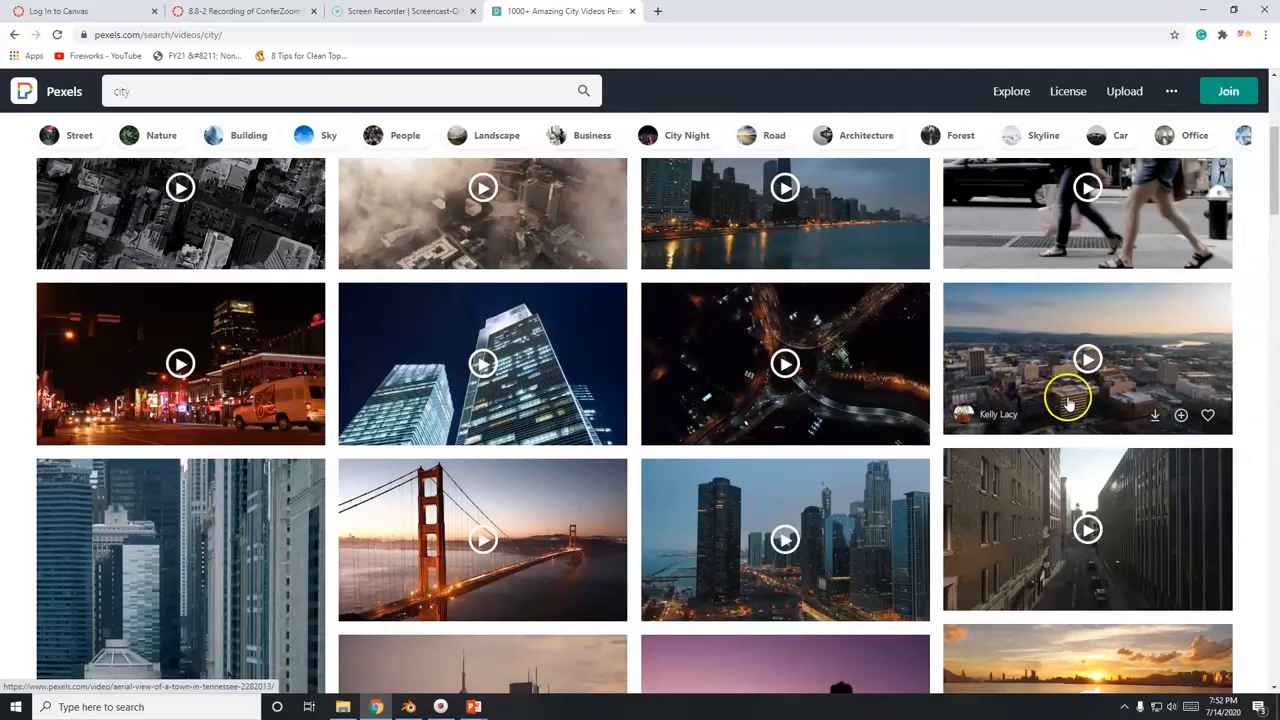
mouse_move(1028, 372)
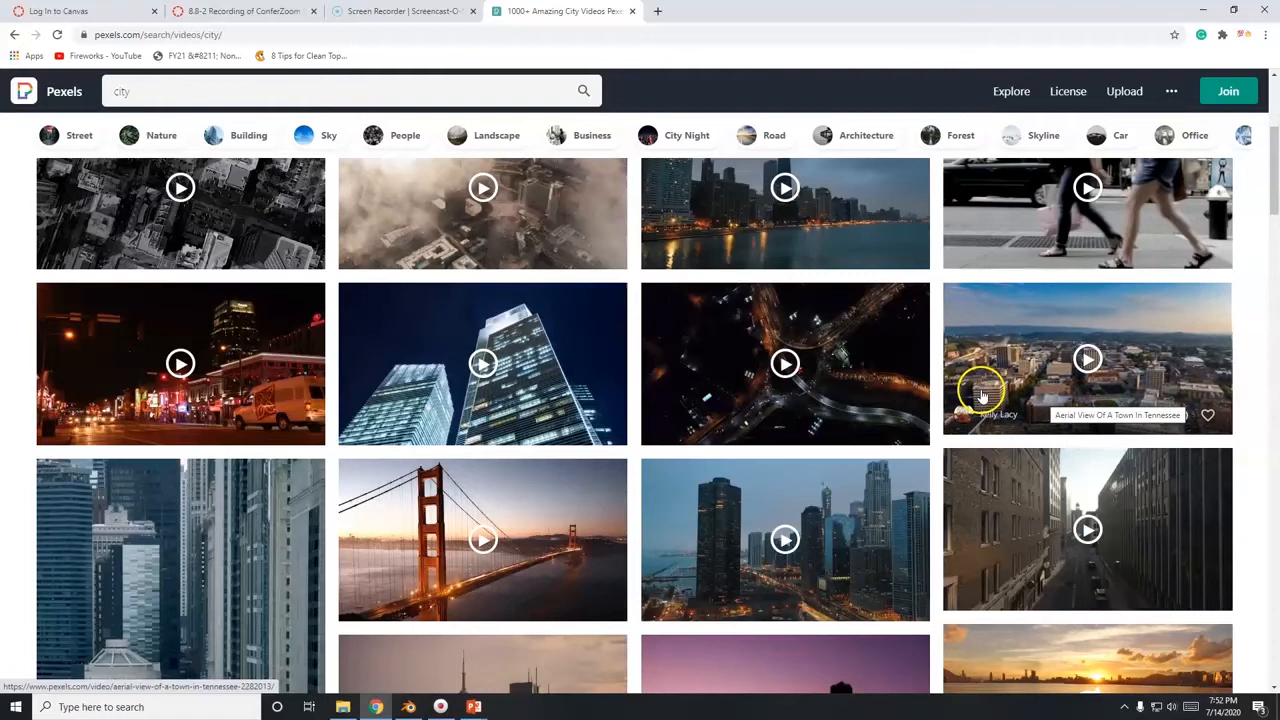
mouse_move(970, 390)
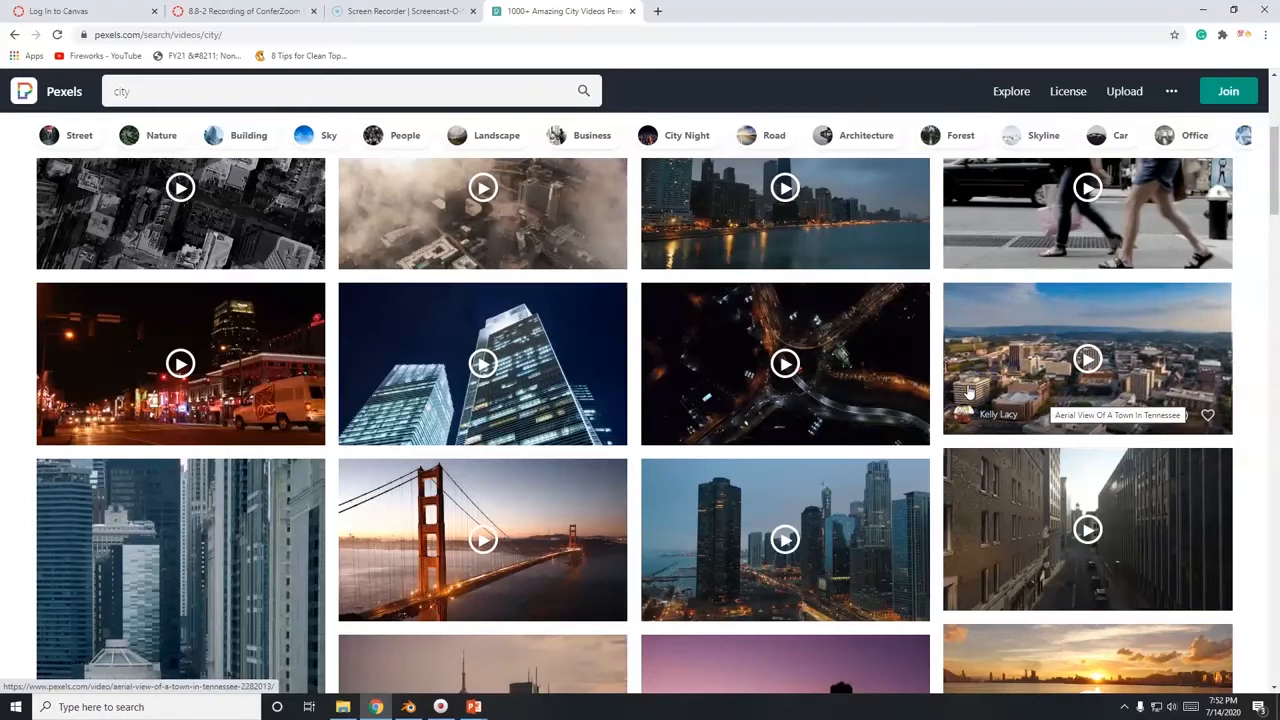
mouse_move(1118, 398)
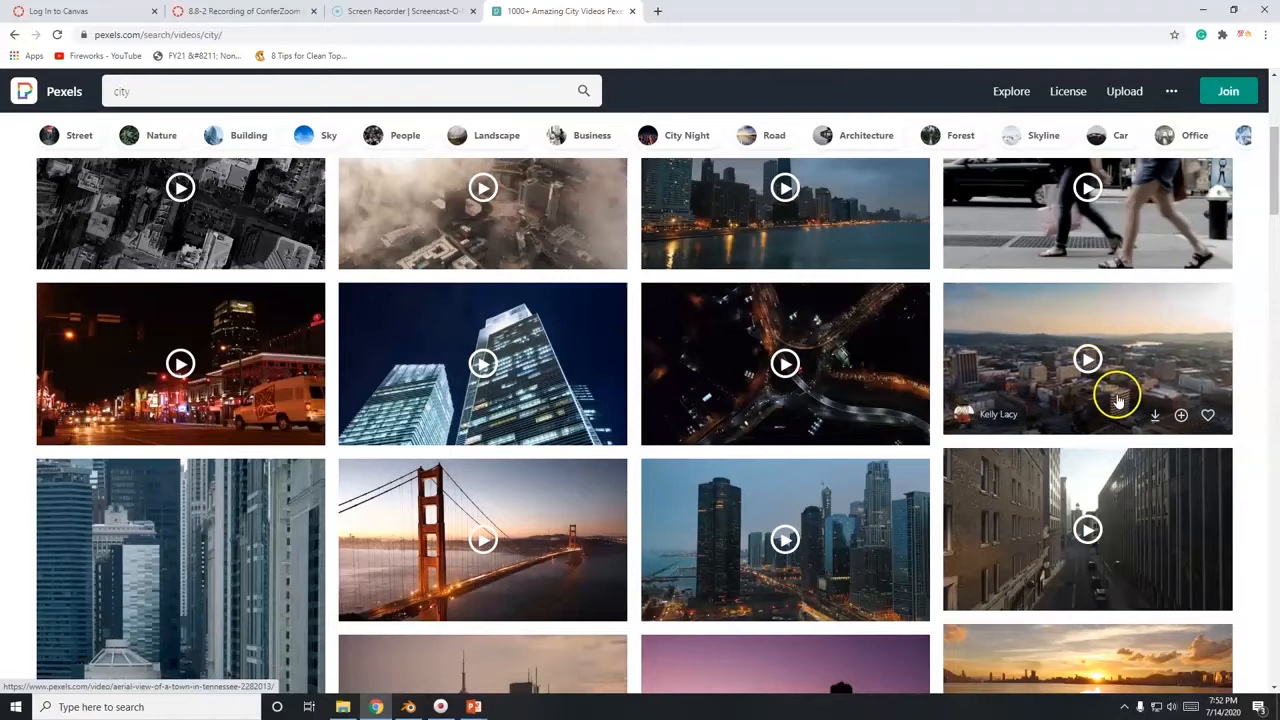
mouse_move(1088, 360)
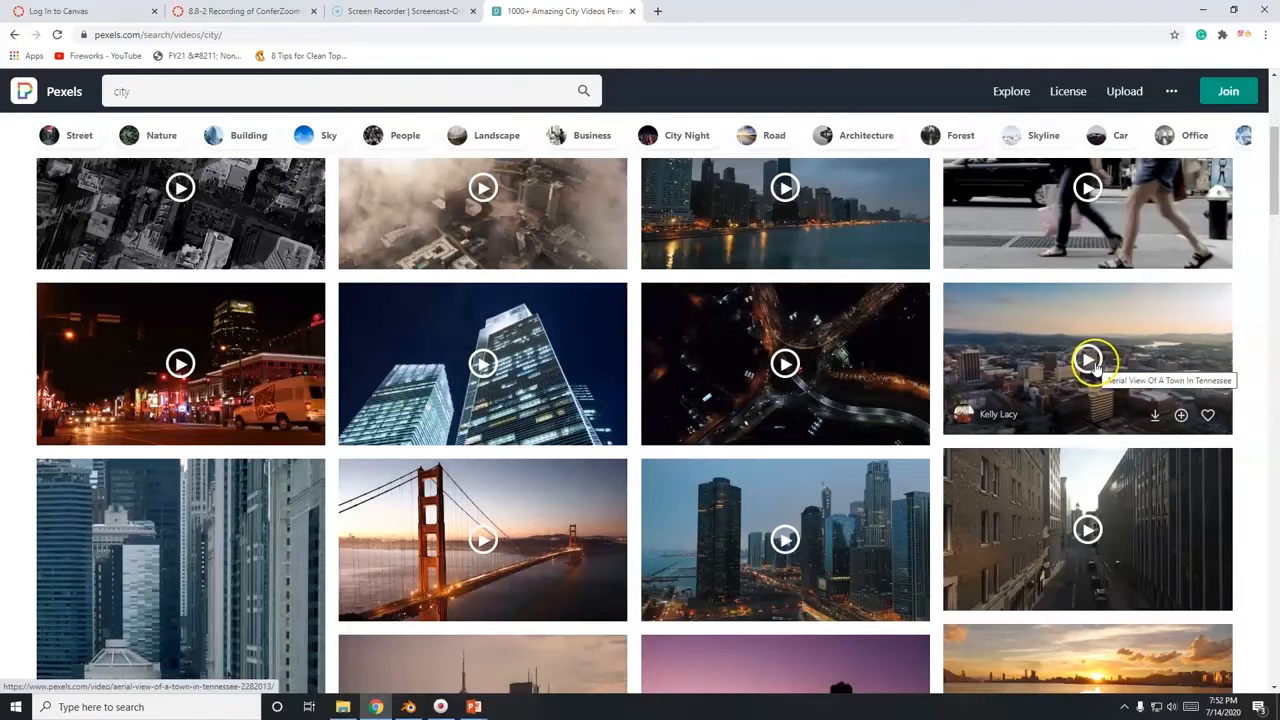
Preview the aerial Tennessee town video and start its free download.
left_click(1088, 358)
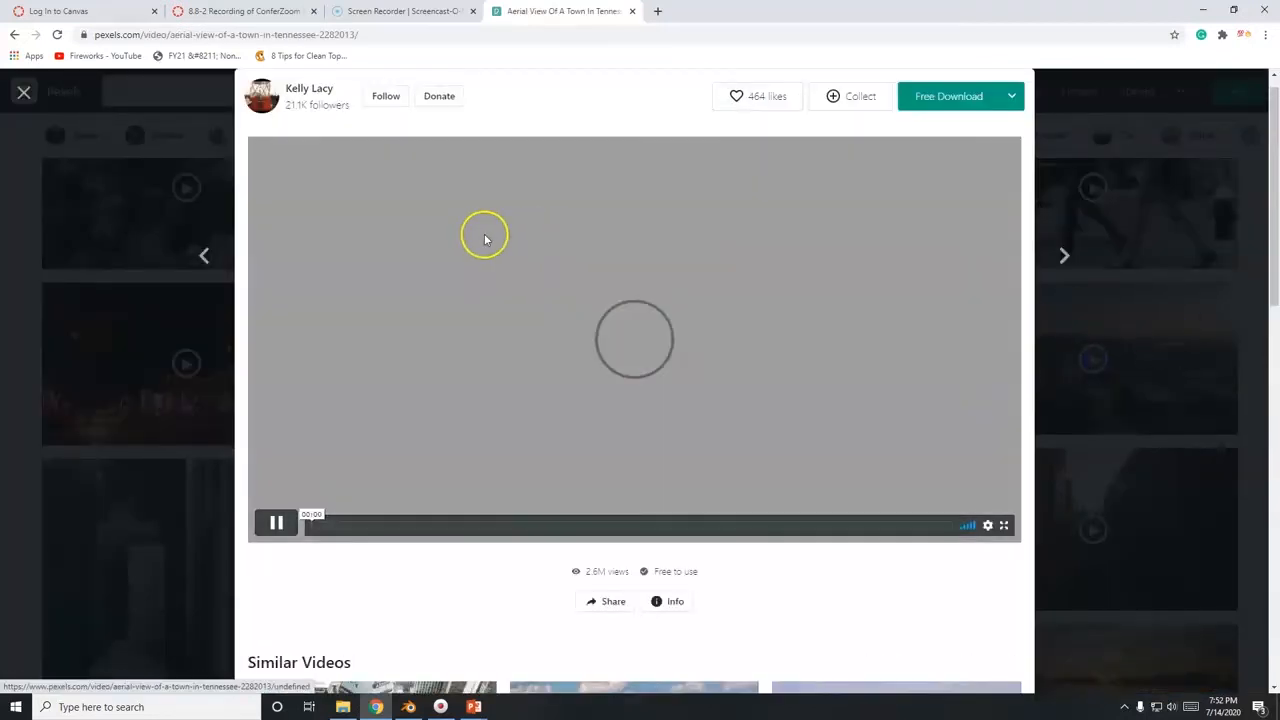
mouse_move(838, 358)
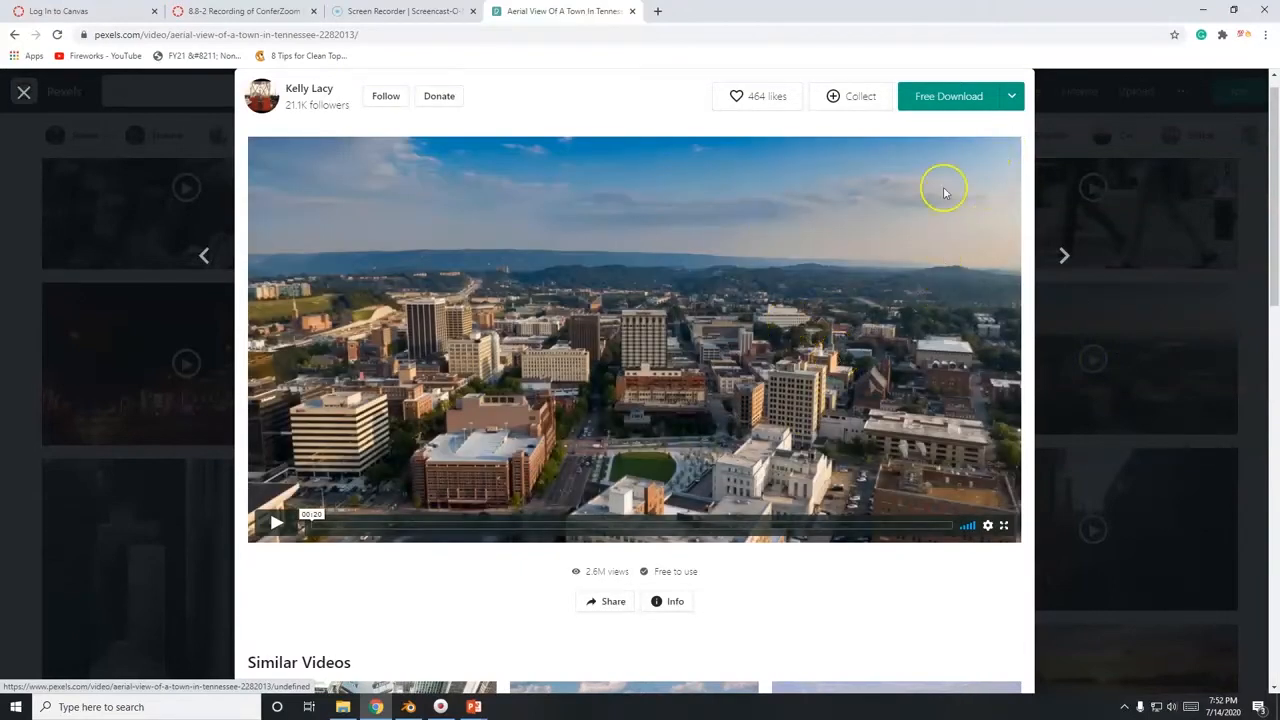
left_click(948, 96)
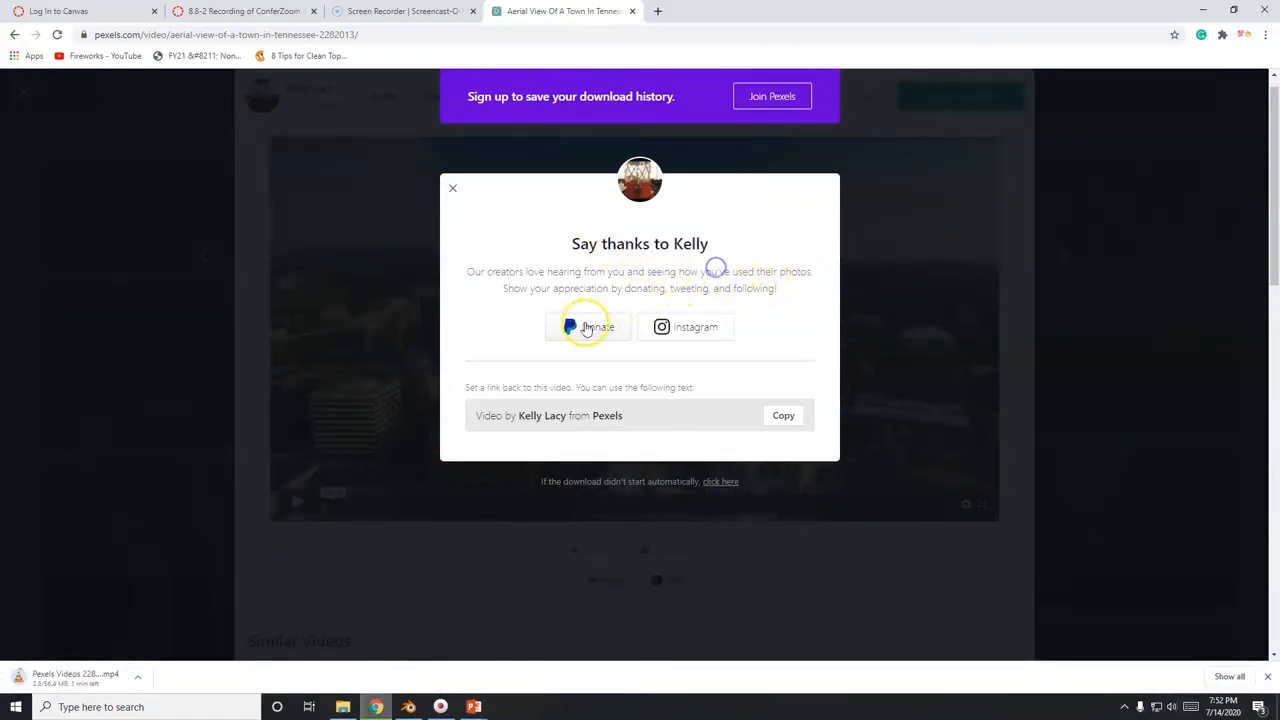
mouse_move(588, 328)
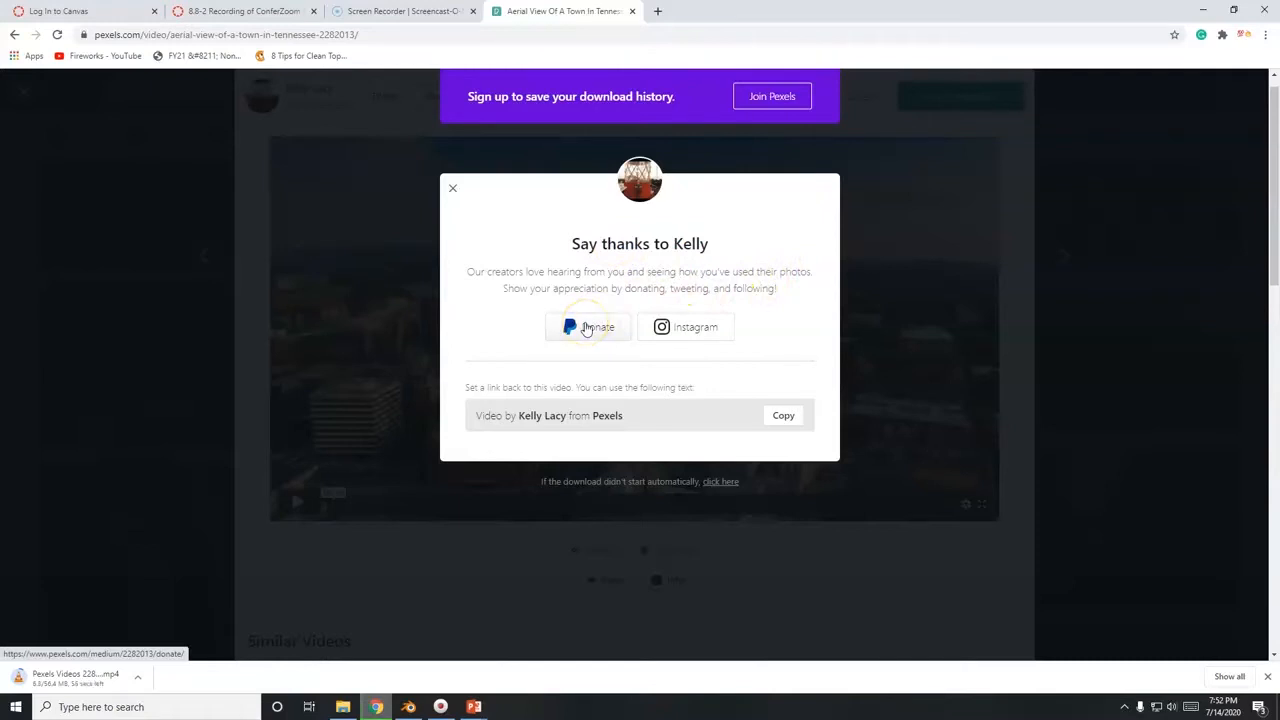
mouse_move(672, 328)
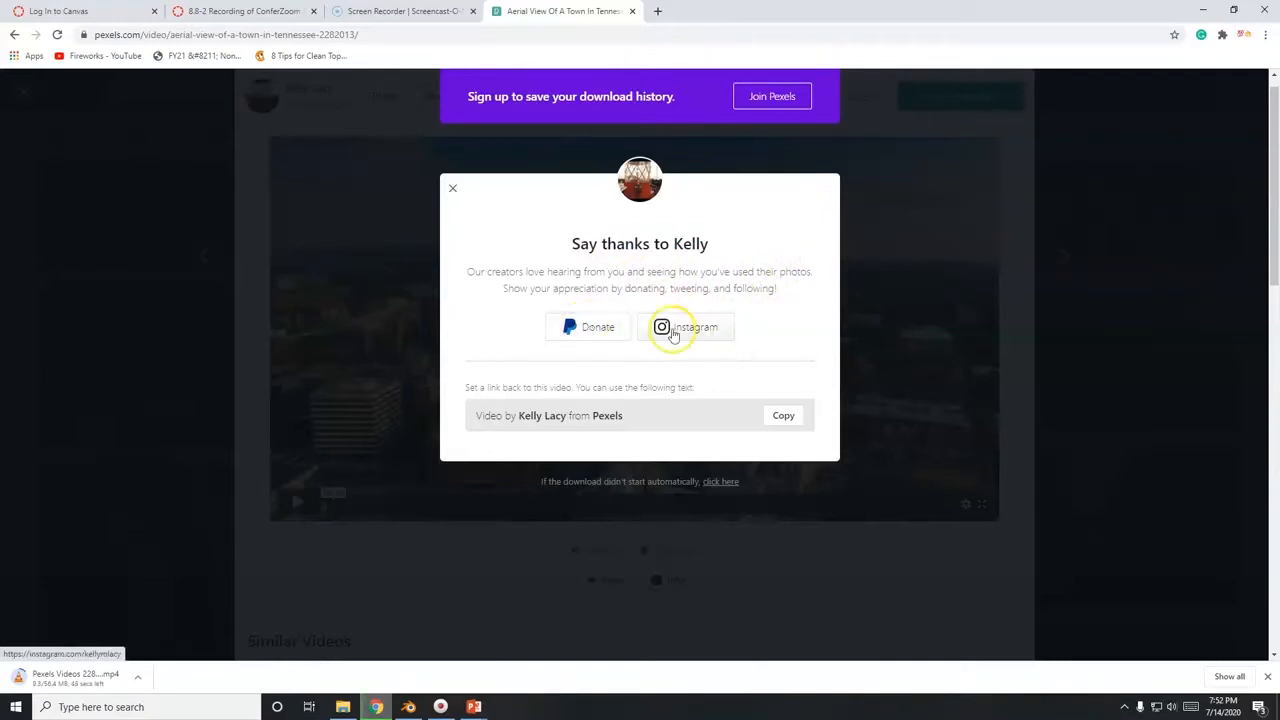
mouse_move(684, 328)
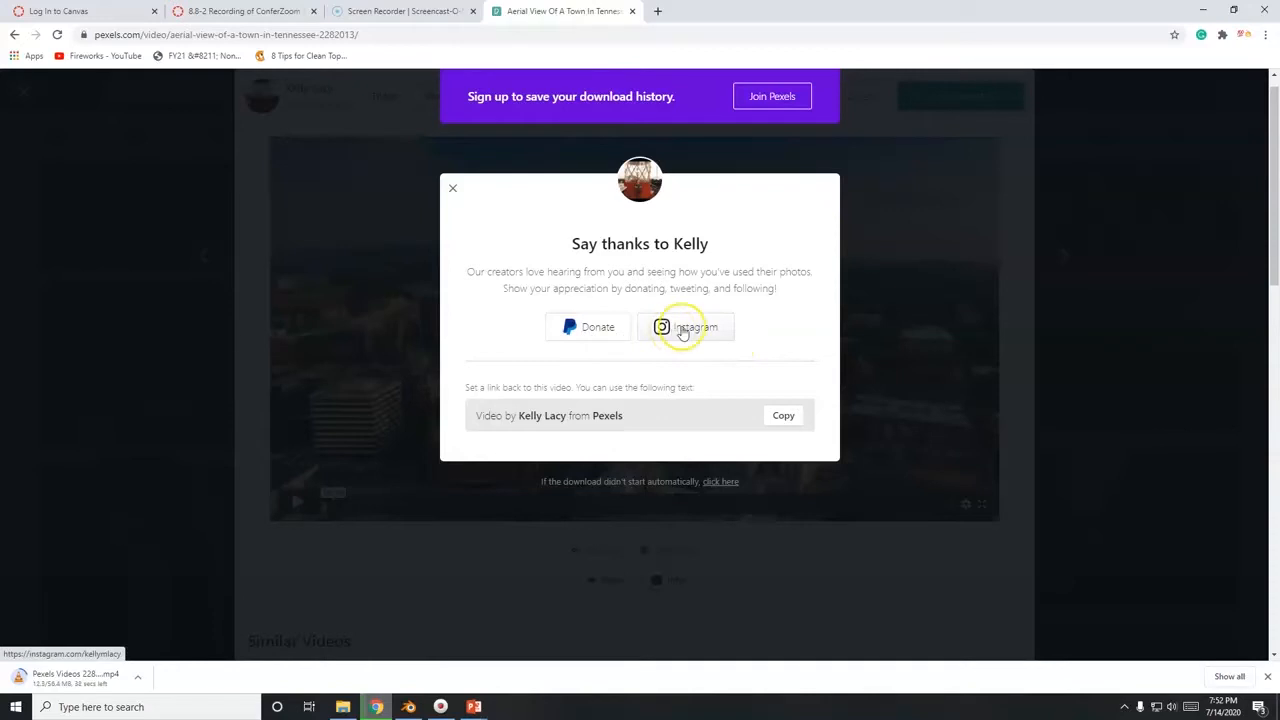
mouse_move(684, 328)
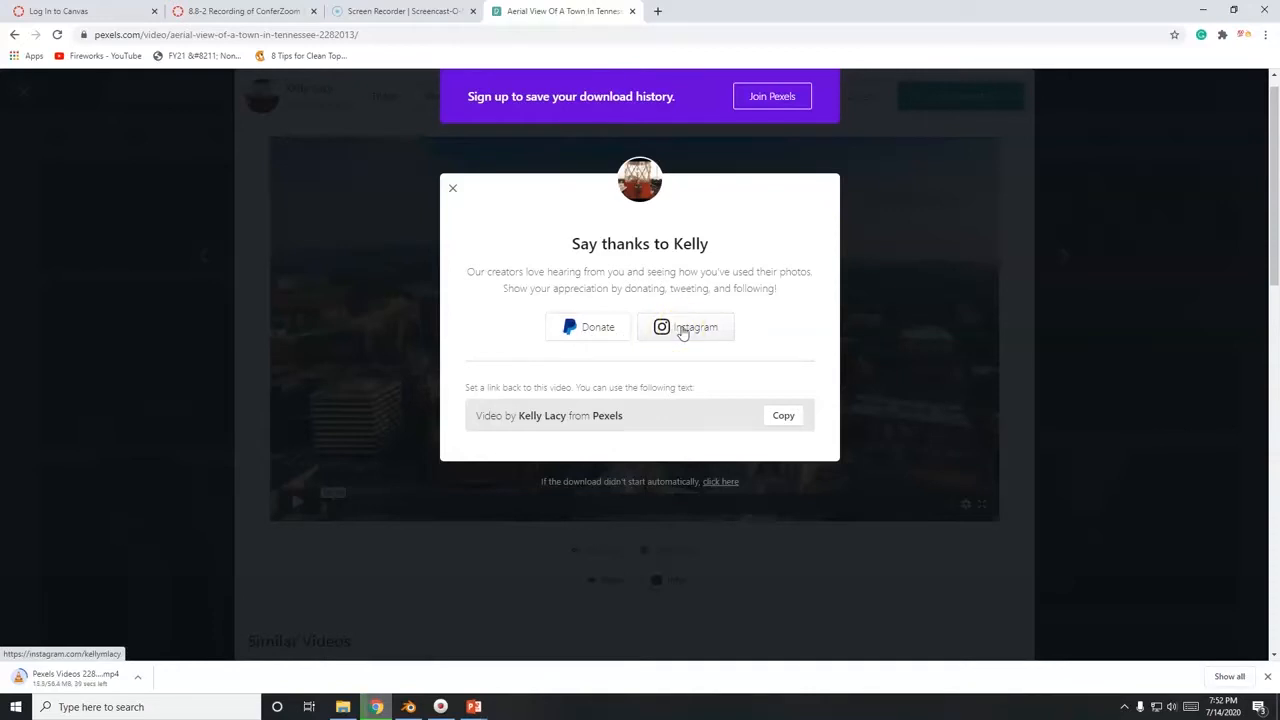
mouse_move(738, 258)
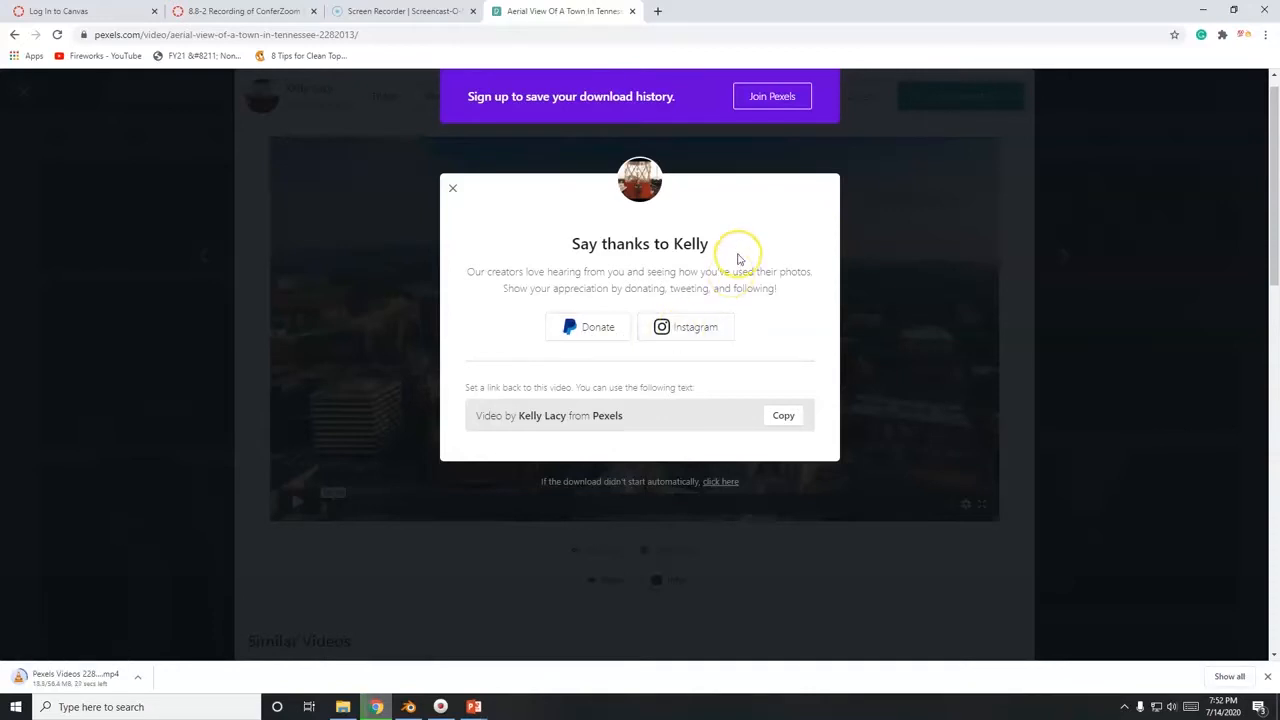
mouse_move(512, 308)
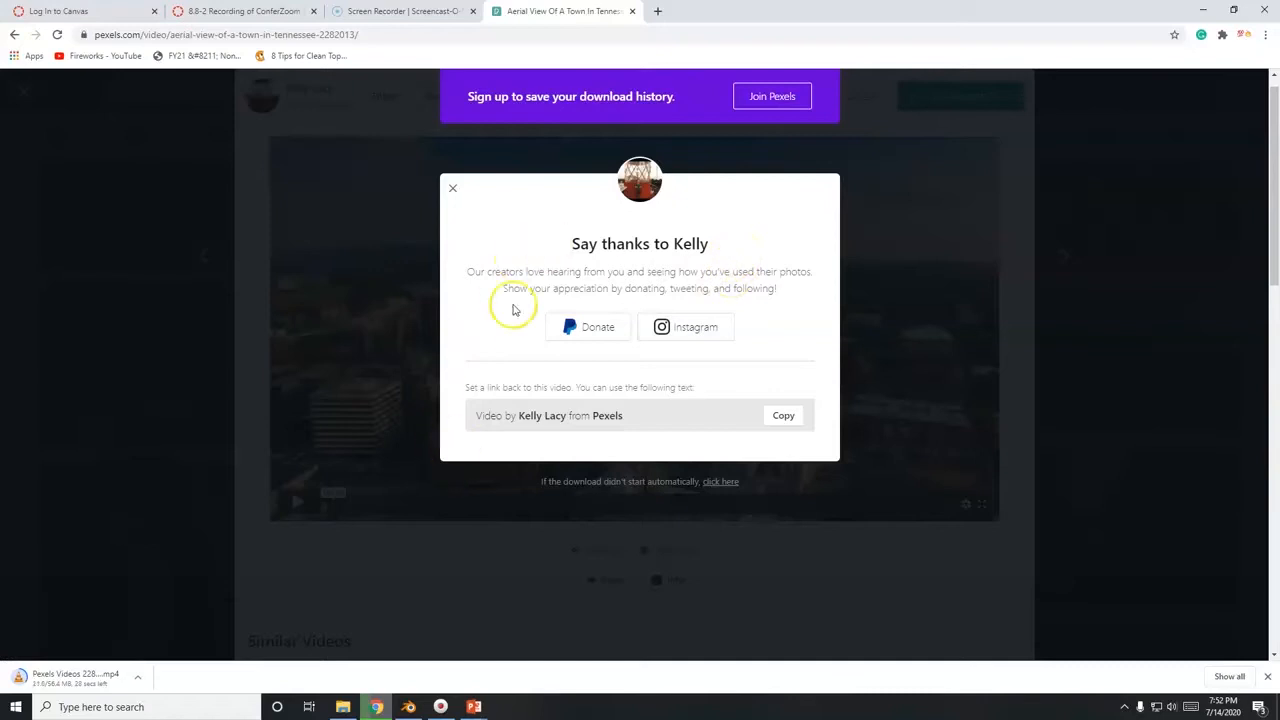
mouse_move(412, 708)
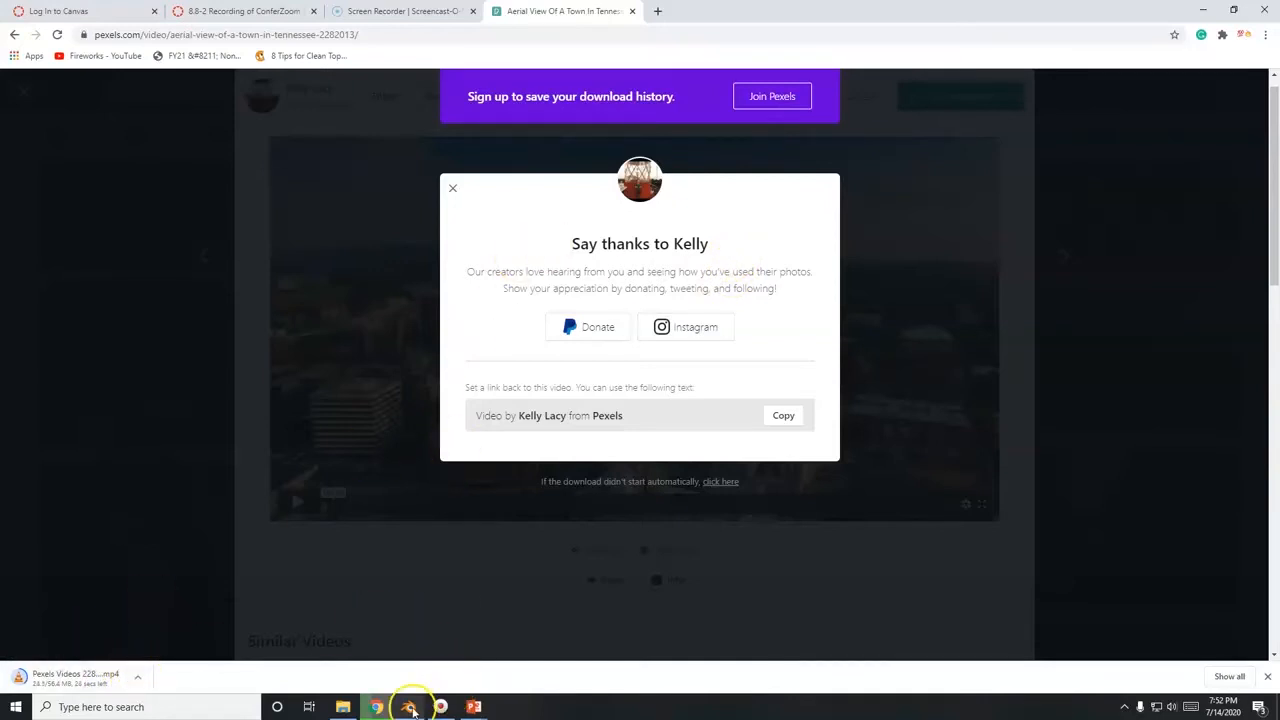
Return to Blender and start opening the downloaded Pexels video as a movie clip.
left_click(408, 708)
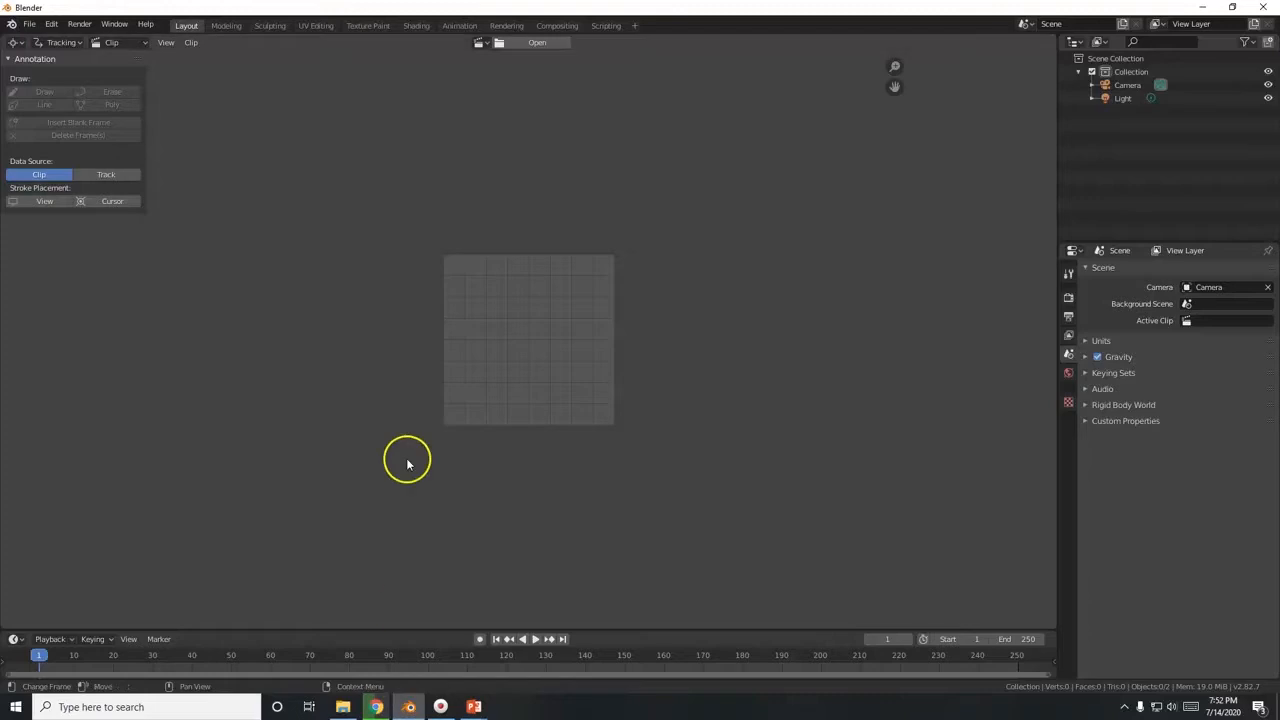
mouse_move(556, 204)
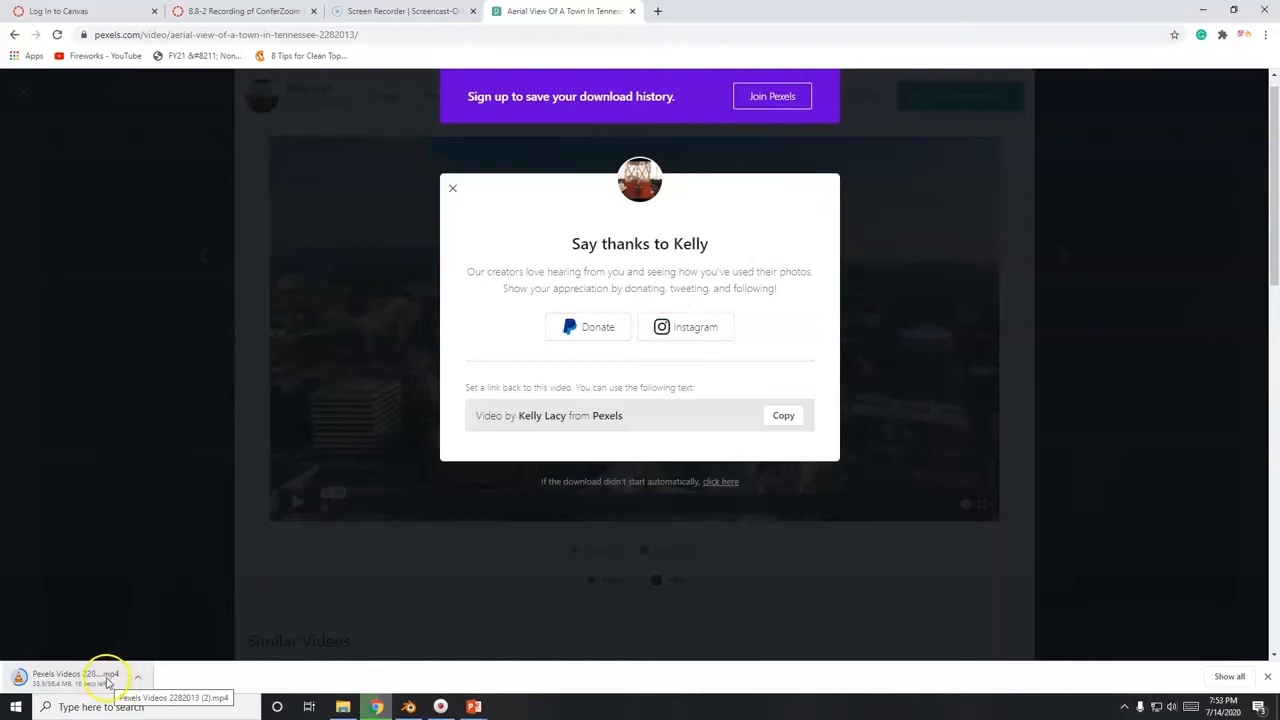
mouse_move(128, 628)
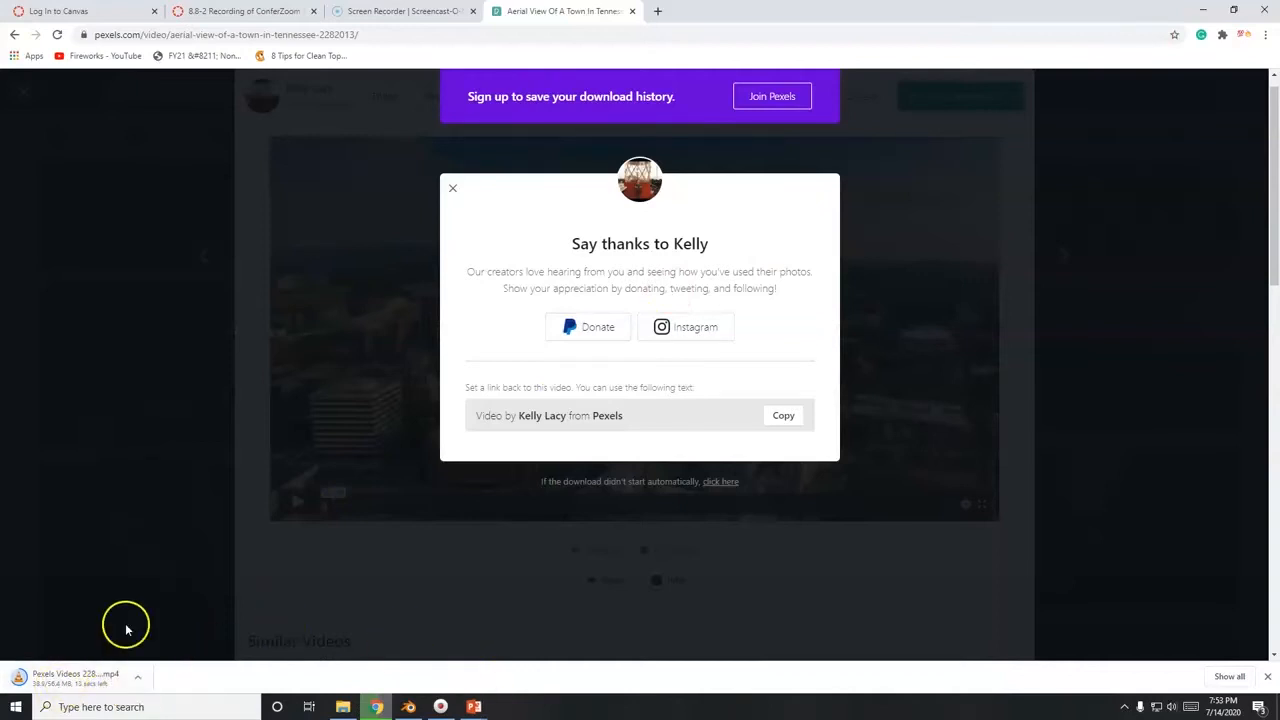
left_click(408, 708)
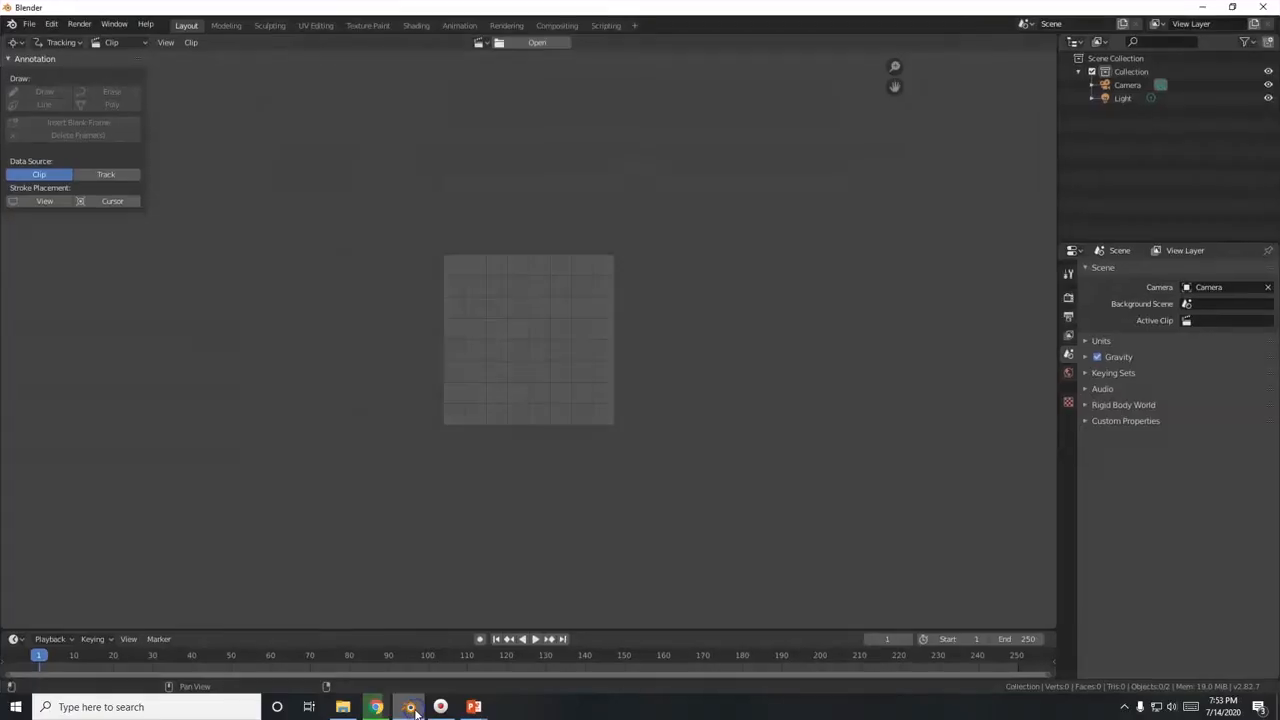
mouse_move(544, 110)
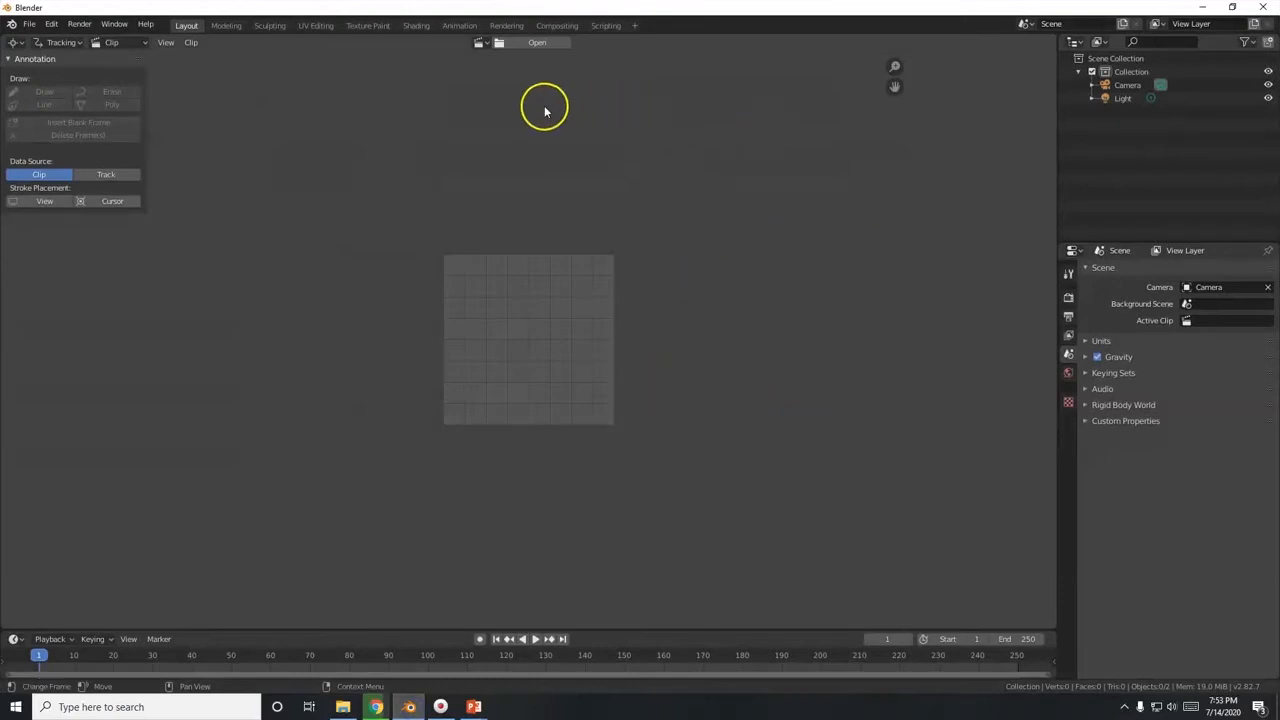
left_click(536, 42)
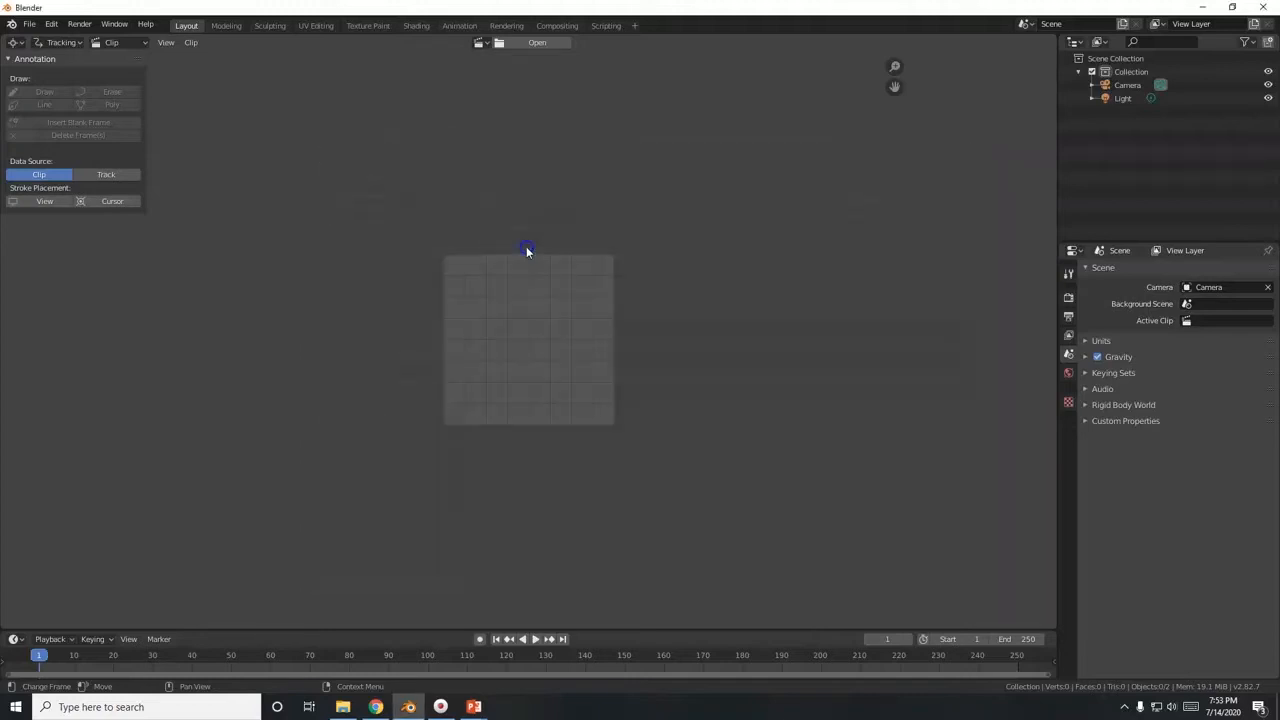
left_click(536, 42)
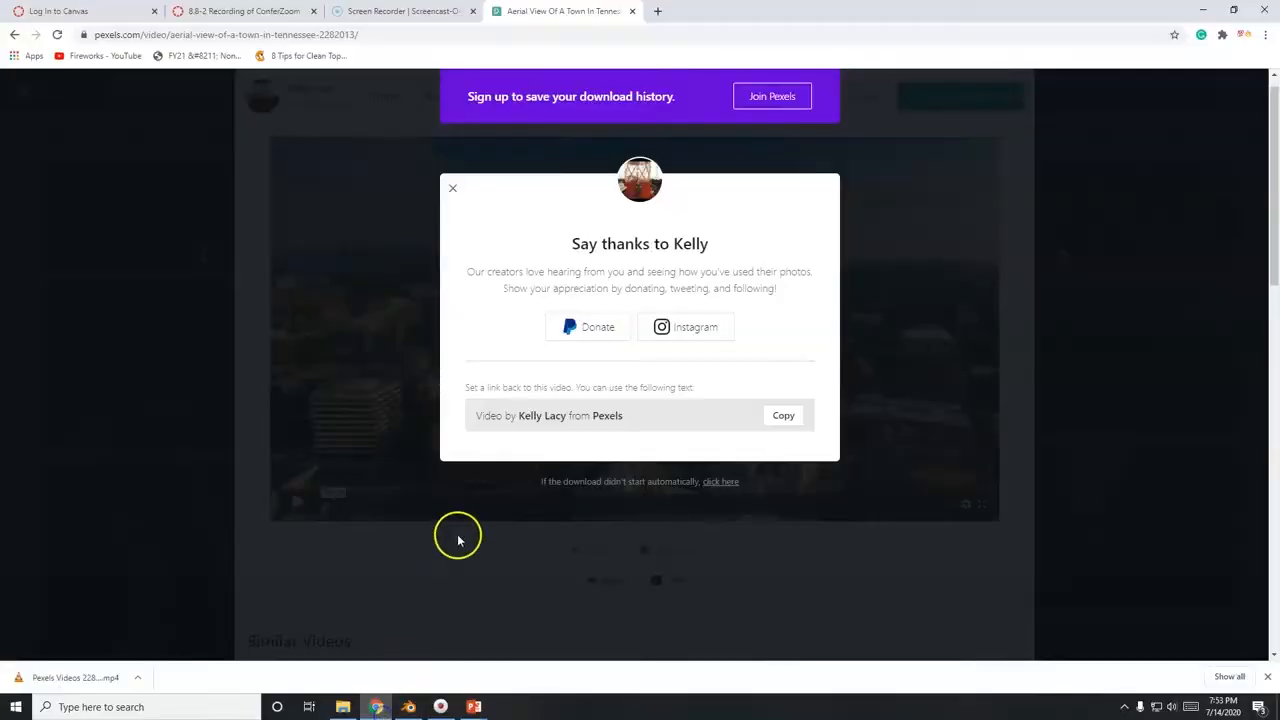
Dismiss the creator popup, load the aerial town footage and play it in the clip editor.
left_click(452, 188)
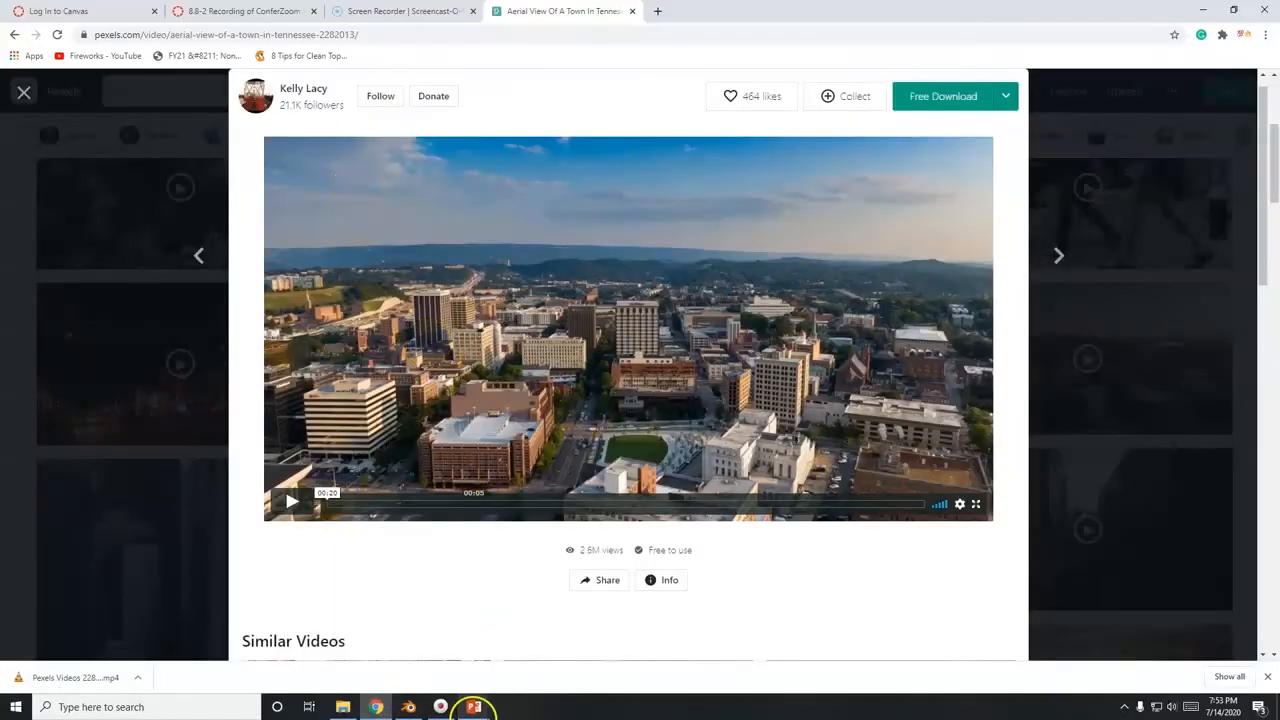
left_click(408, 708)
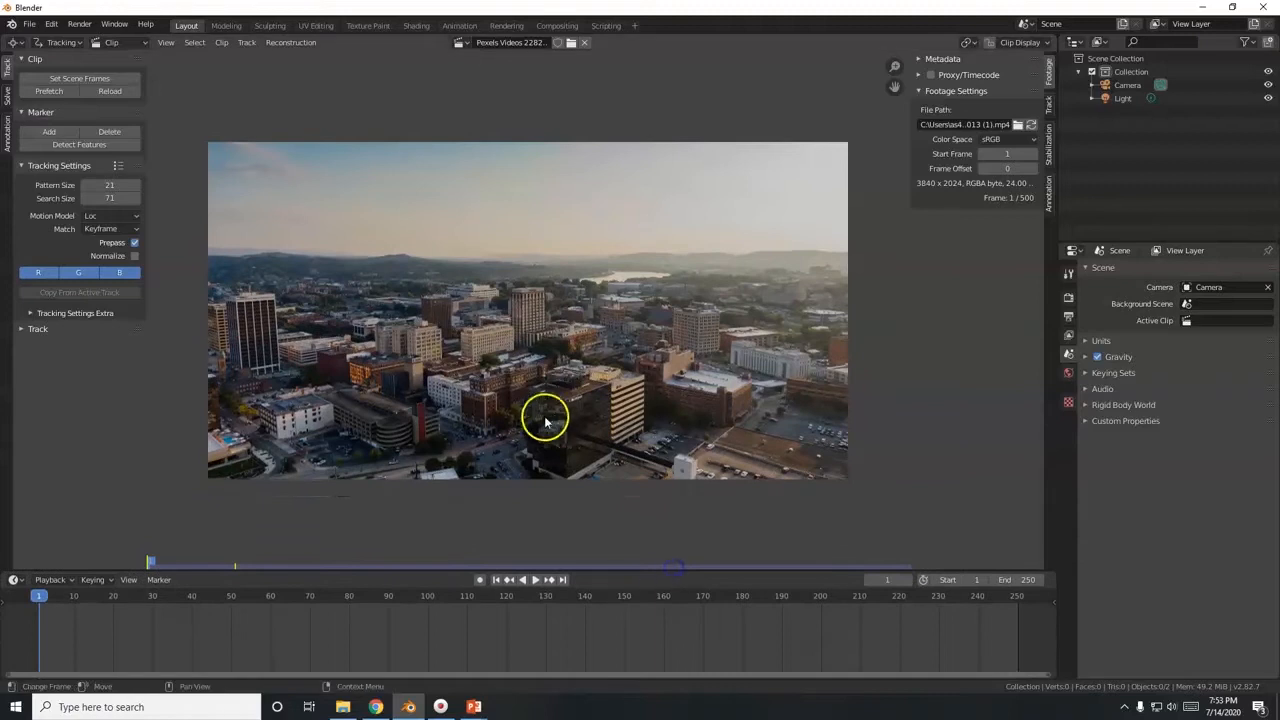
mouse_move(620, 410)
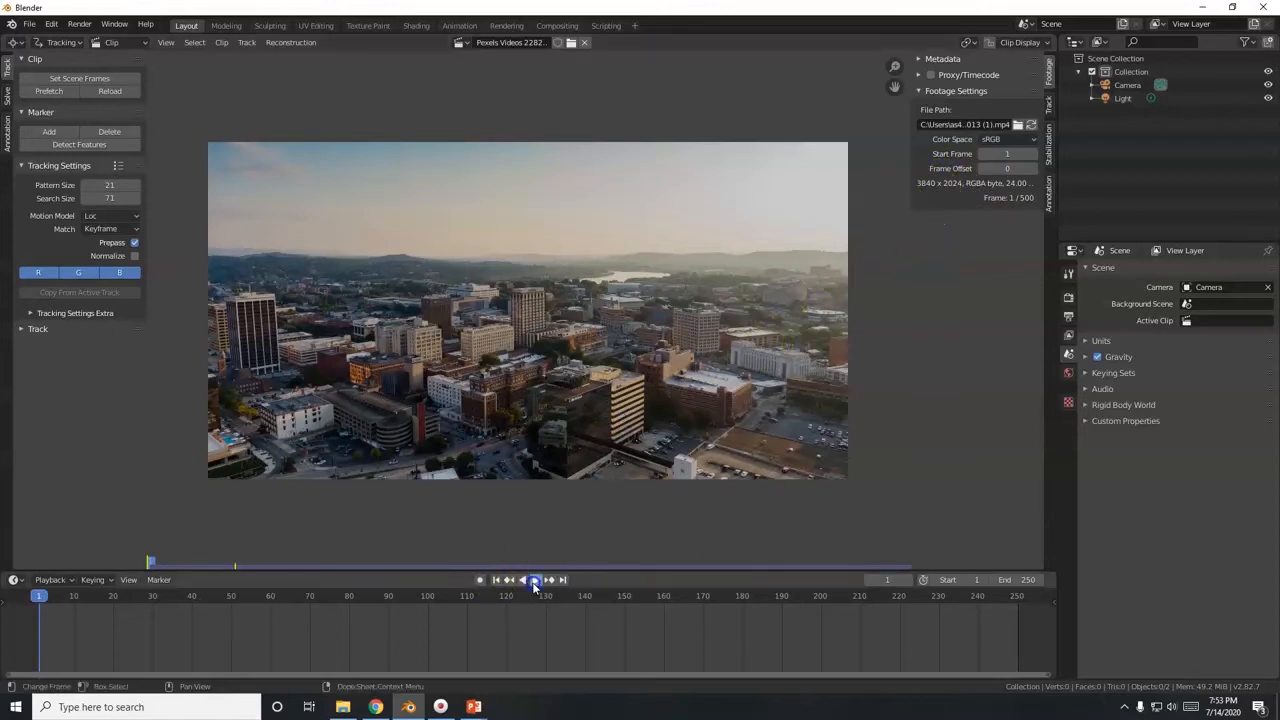
left_click(536, 580)
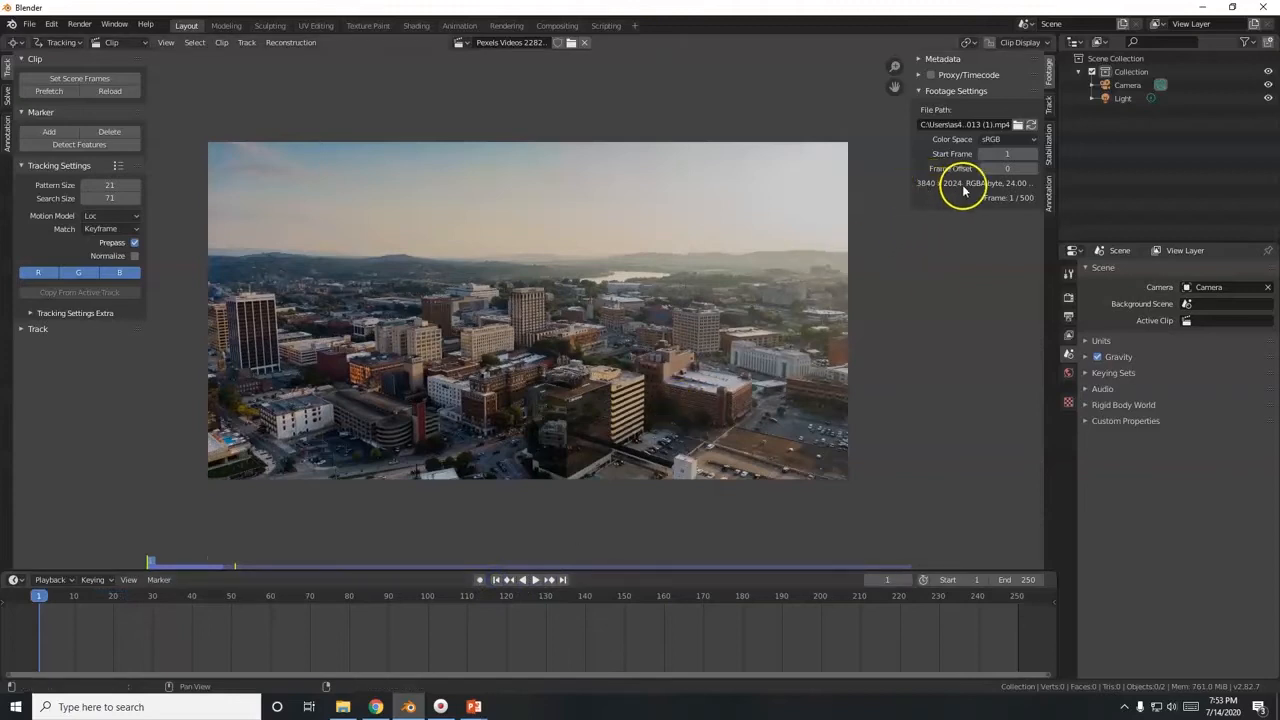
mouse_move(876, 270)
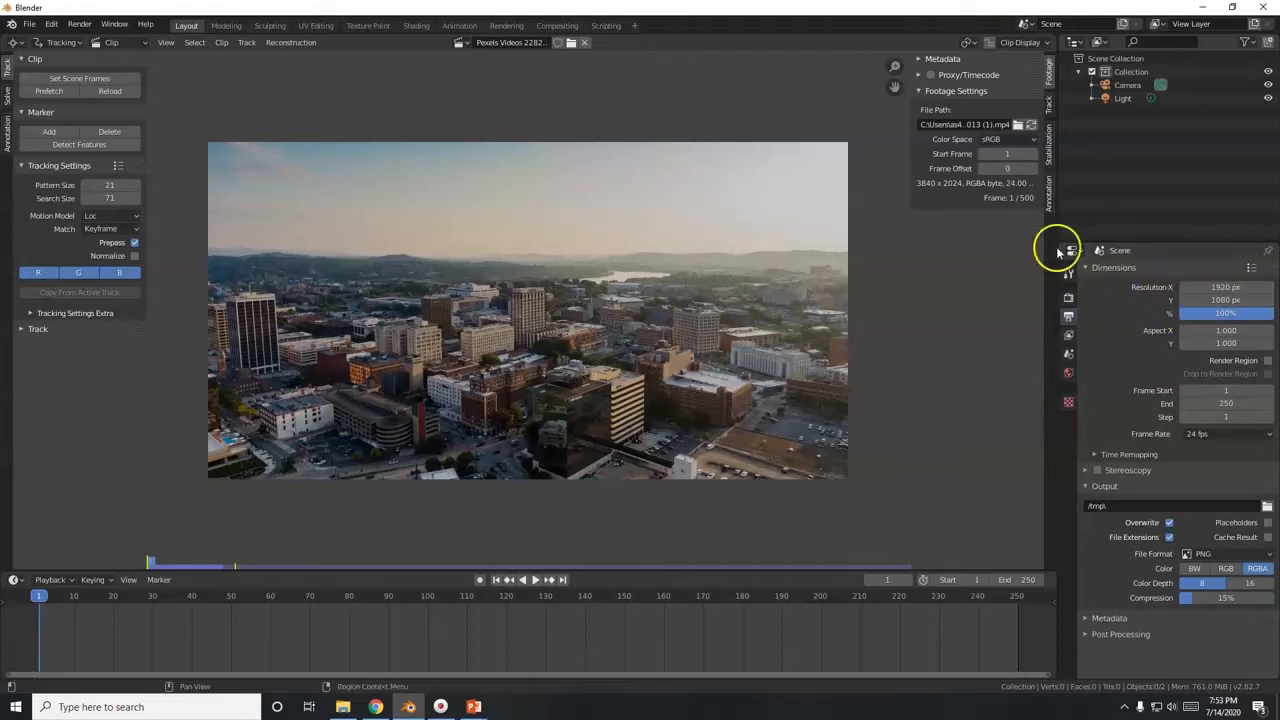
mouse_move(956, 190)
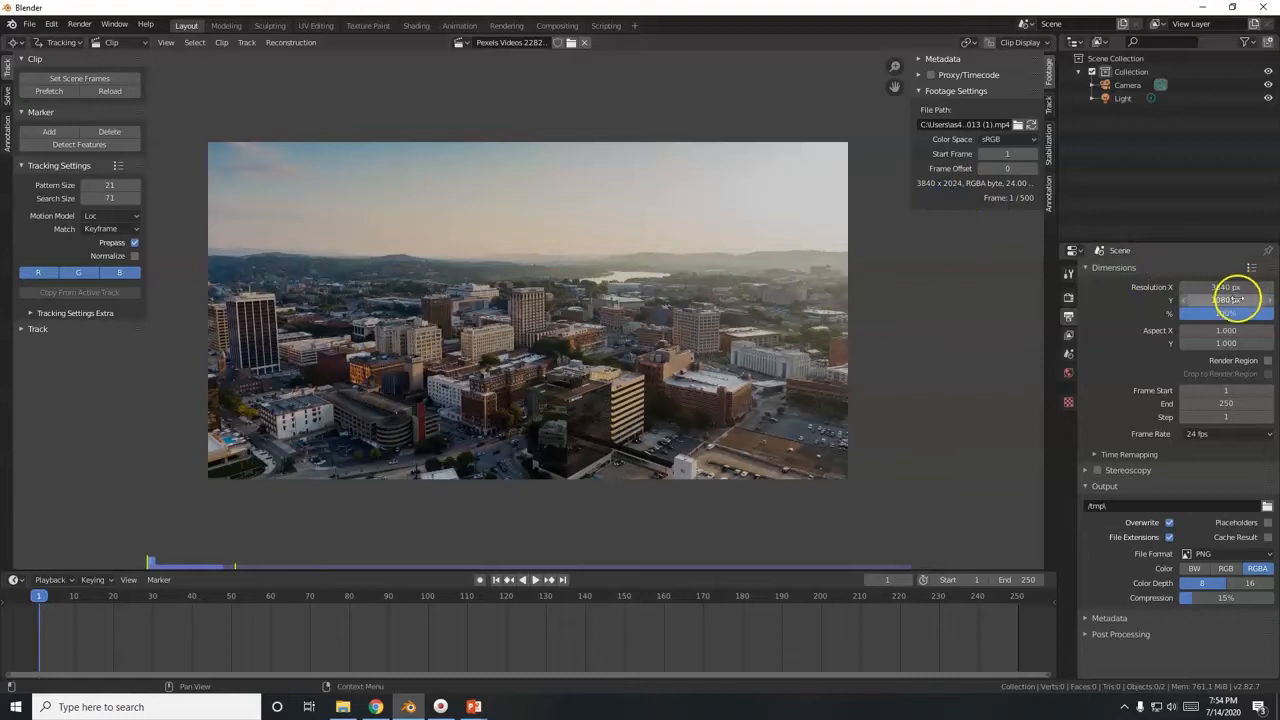
Set render resolution to 3840 × 2024 and output colour to RGBA.
left_click(1224, 300)
type("2024")
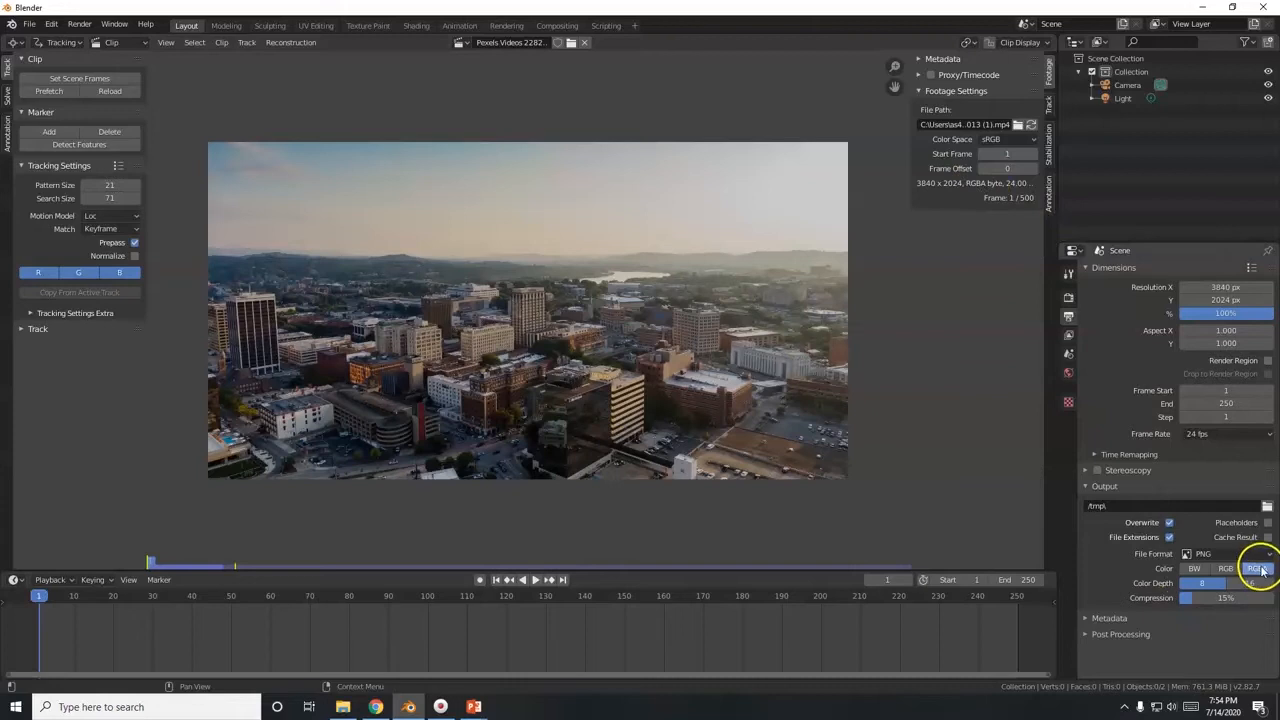
left_click(1256, 568)
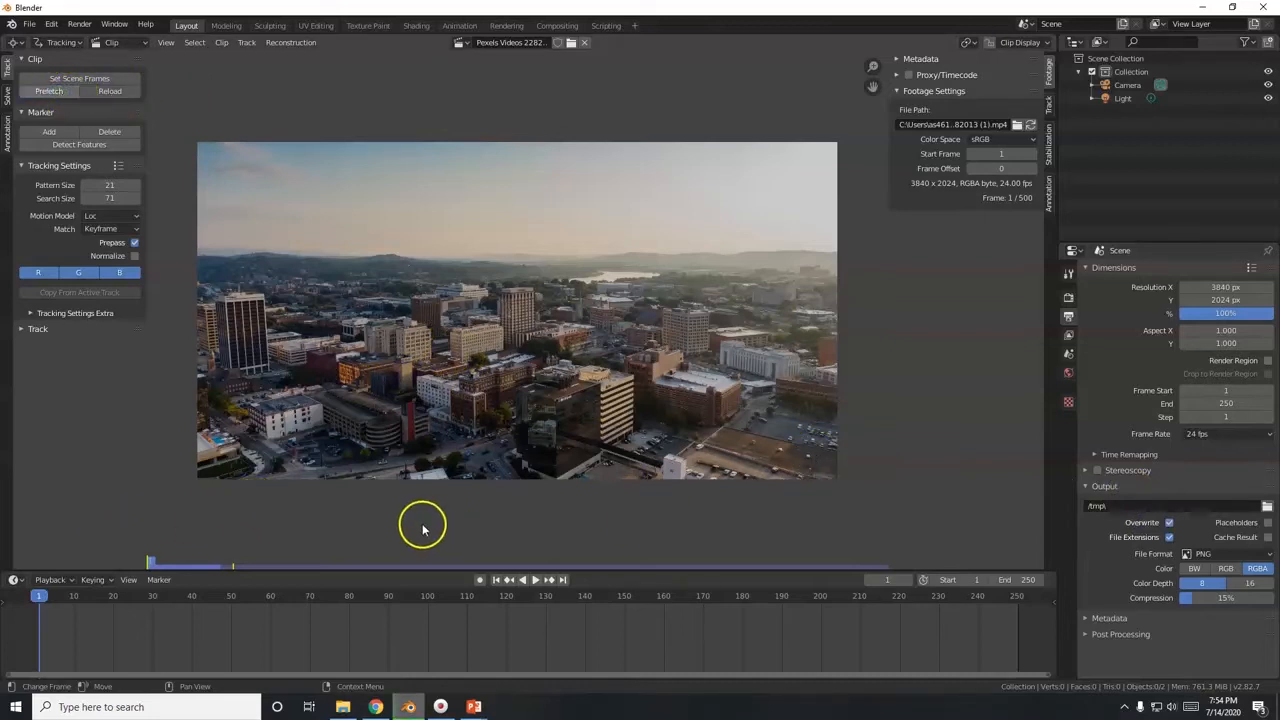
mouse_move(616, 640)
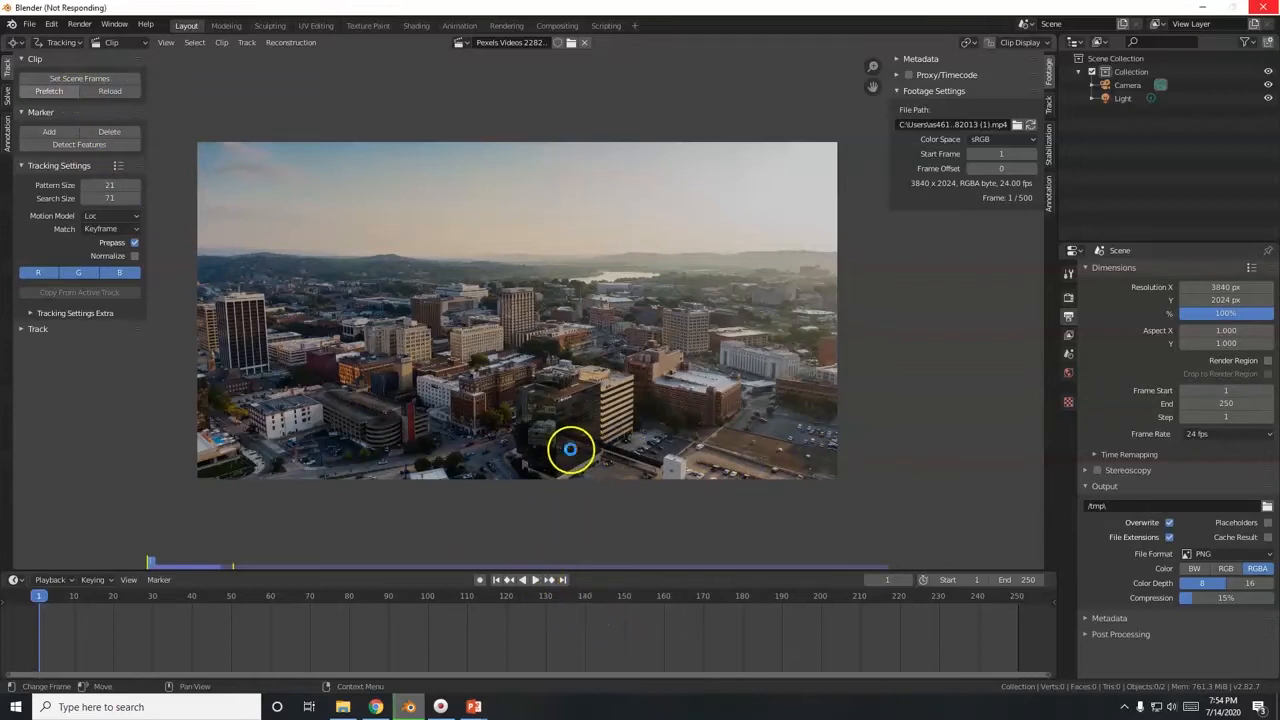
mouse_move(1024, 200)
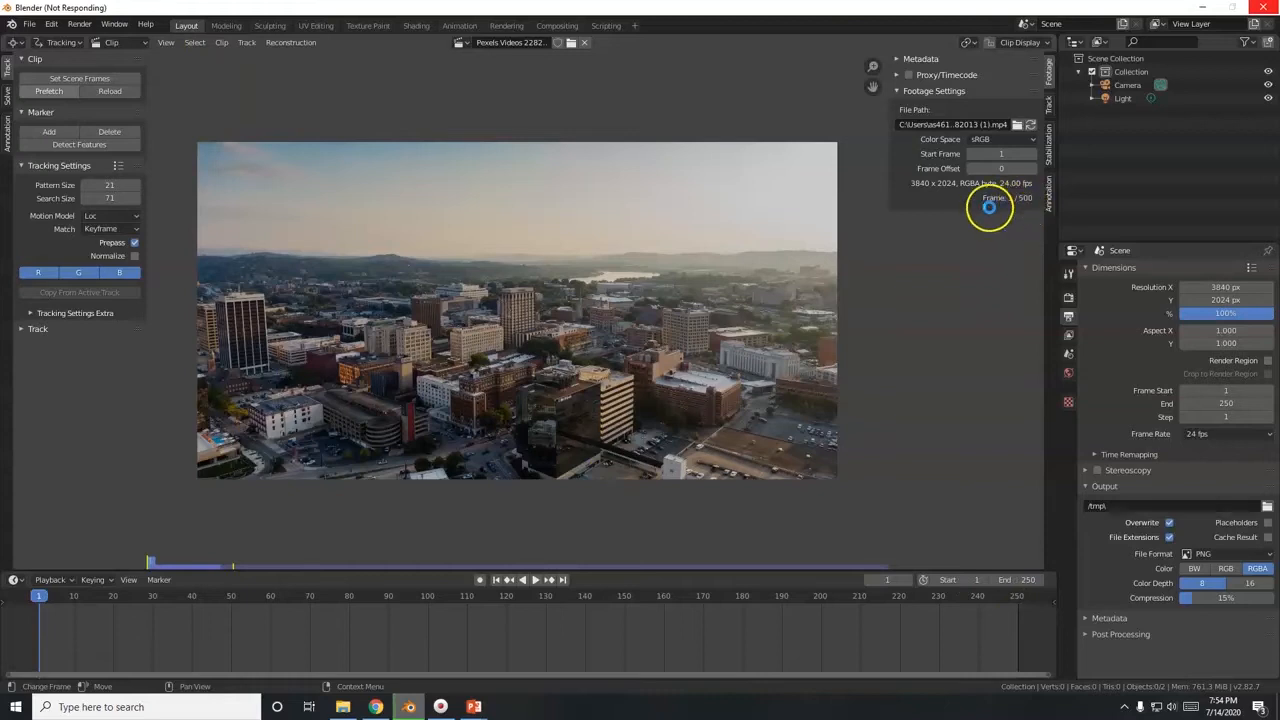
mouse_move(960, 350)
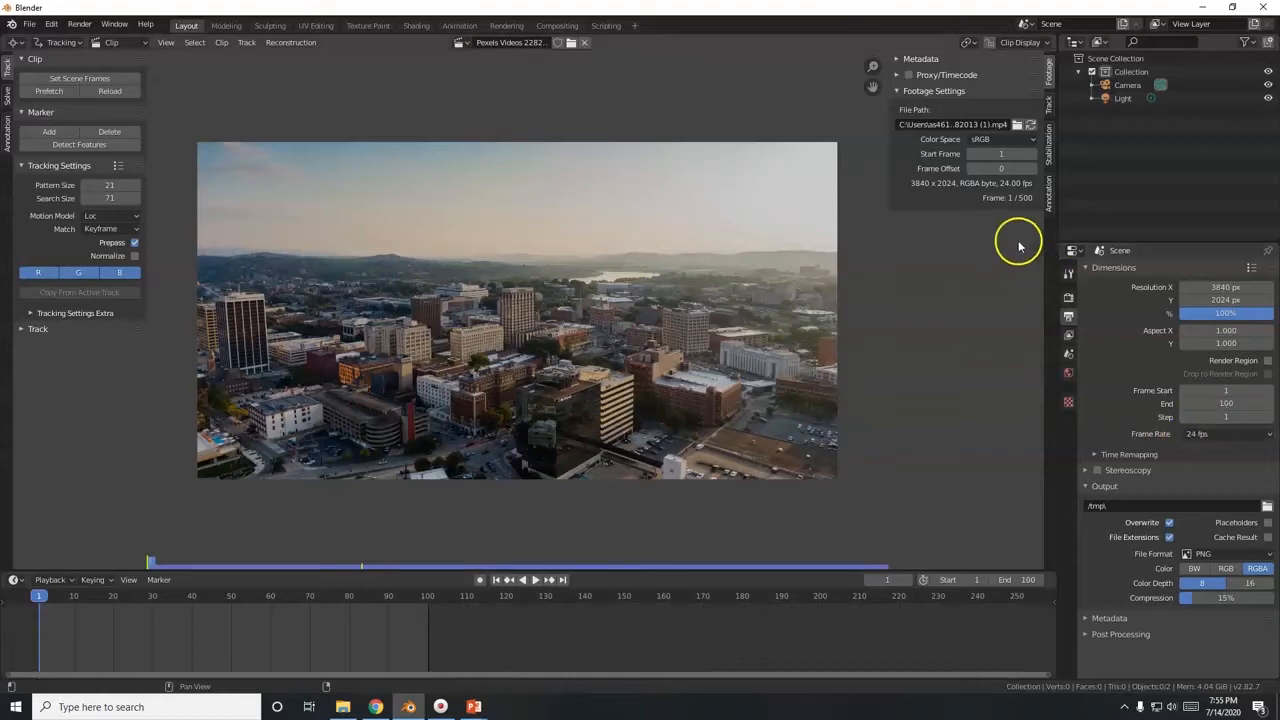
Play the 100-frame city clip through in the timeline and stop at the start.
left_click(524, 580)
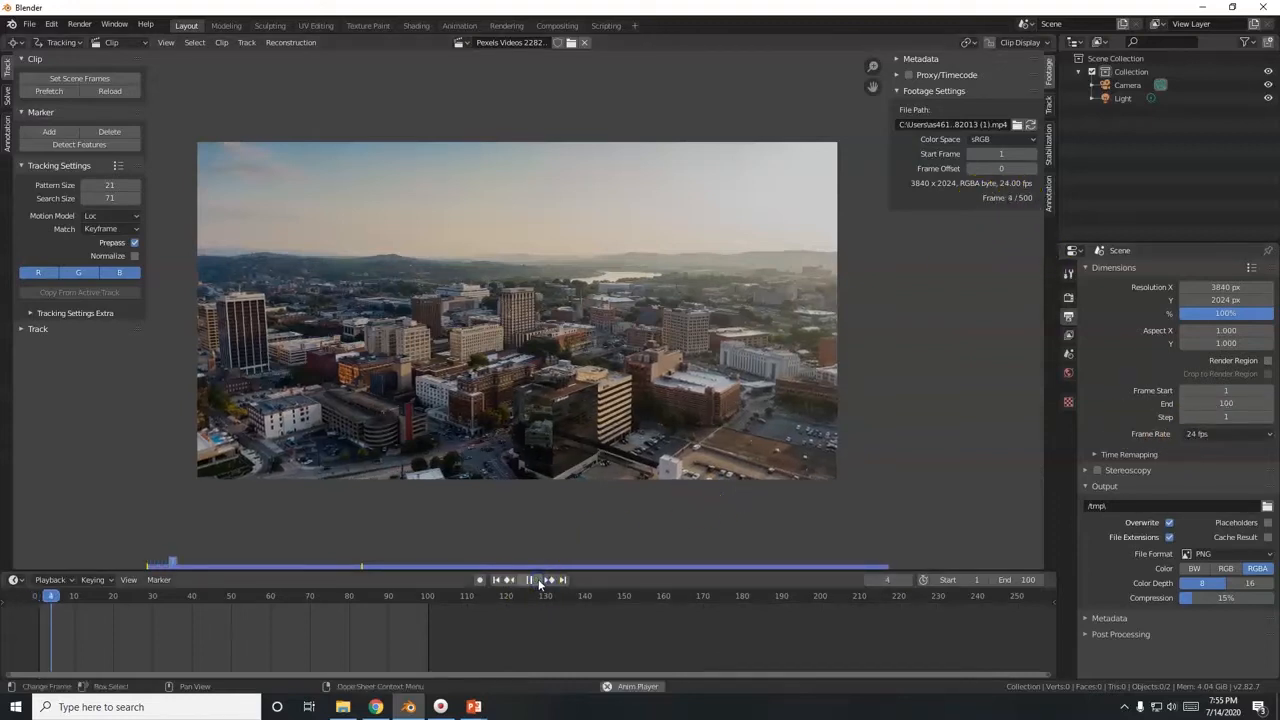
left_click(528, 580)
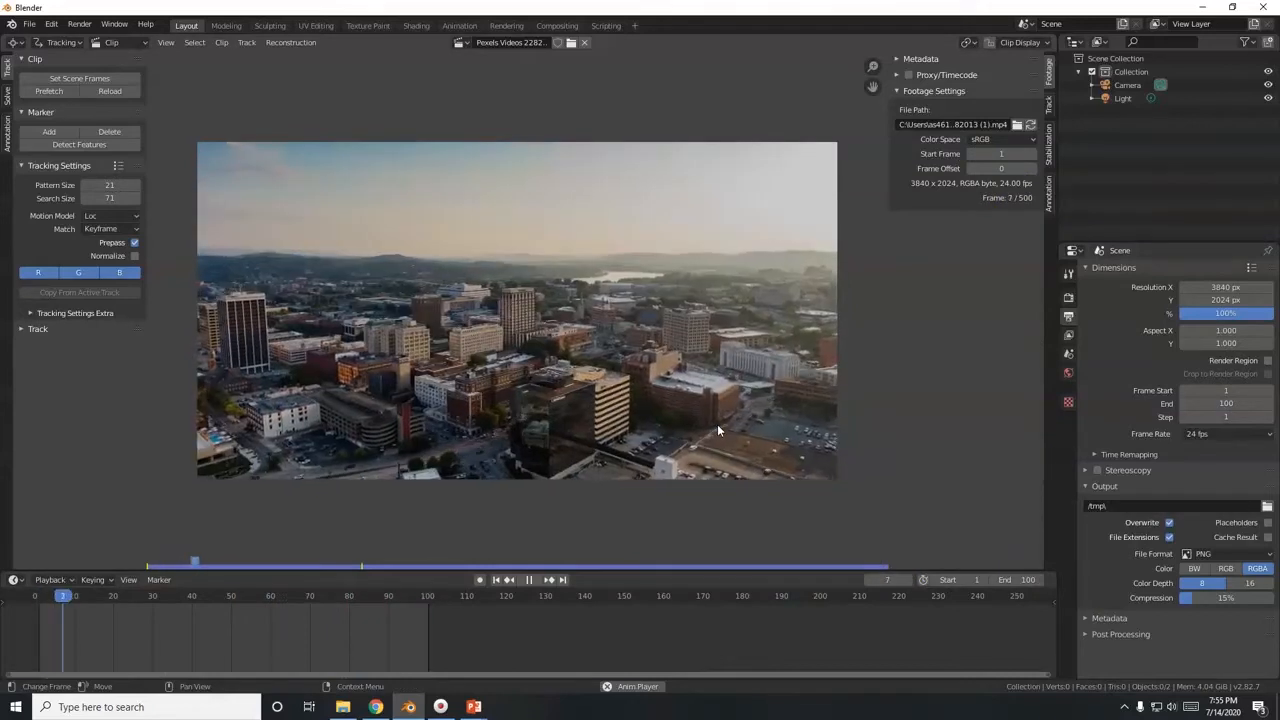
left_click(508, 580)
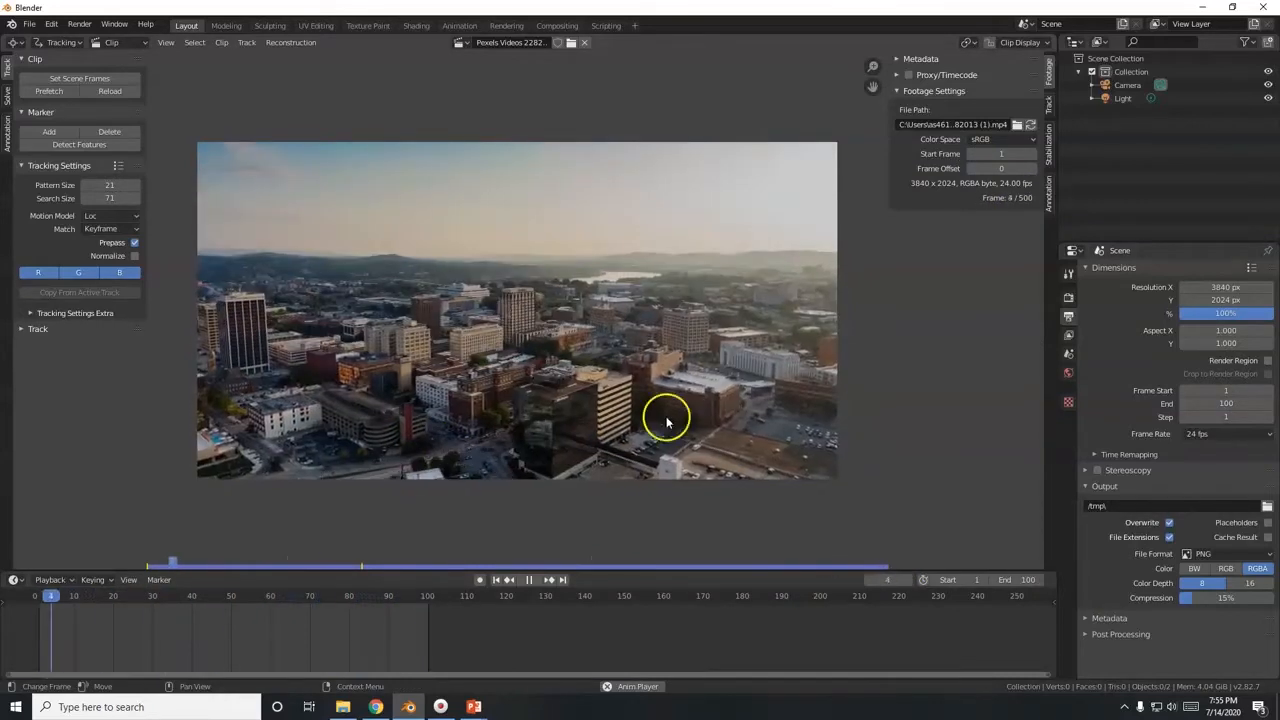
left_click(508, 580)
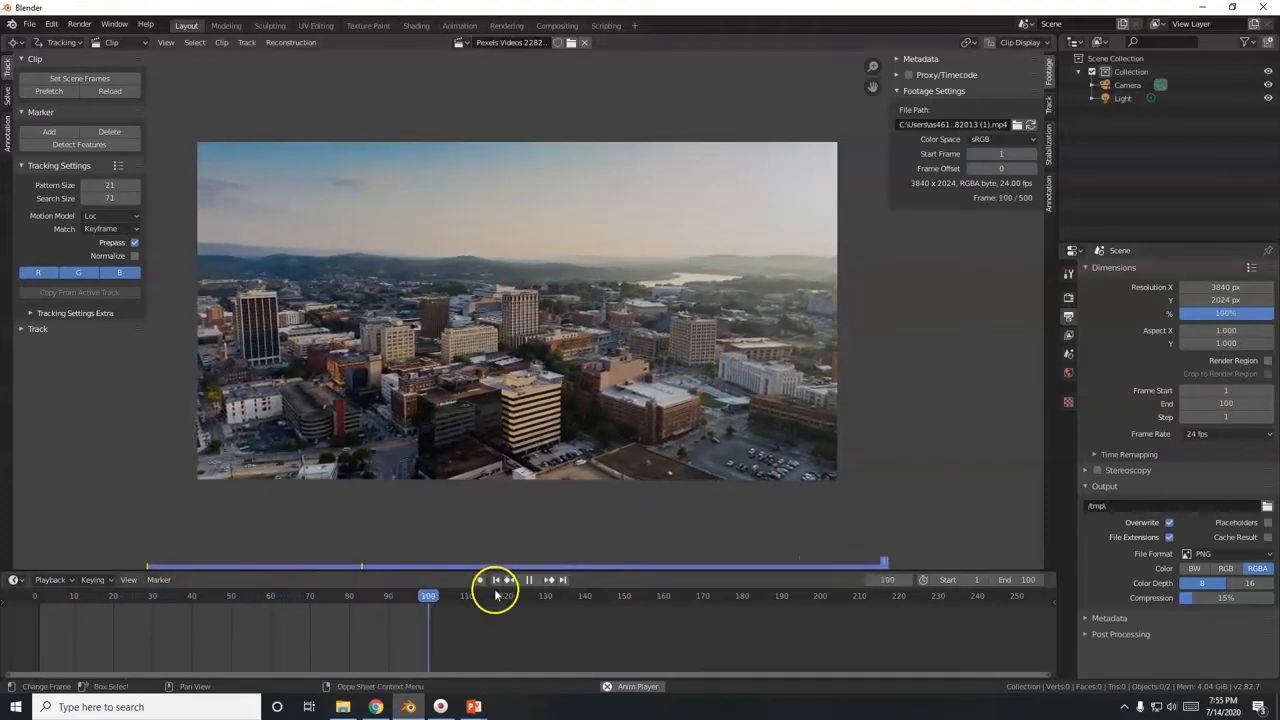
left_click(496, 580)
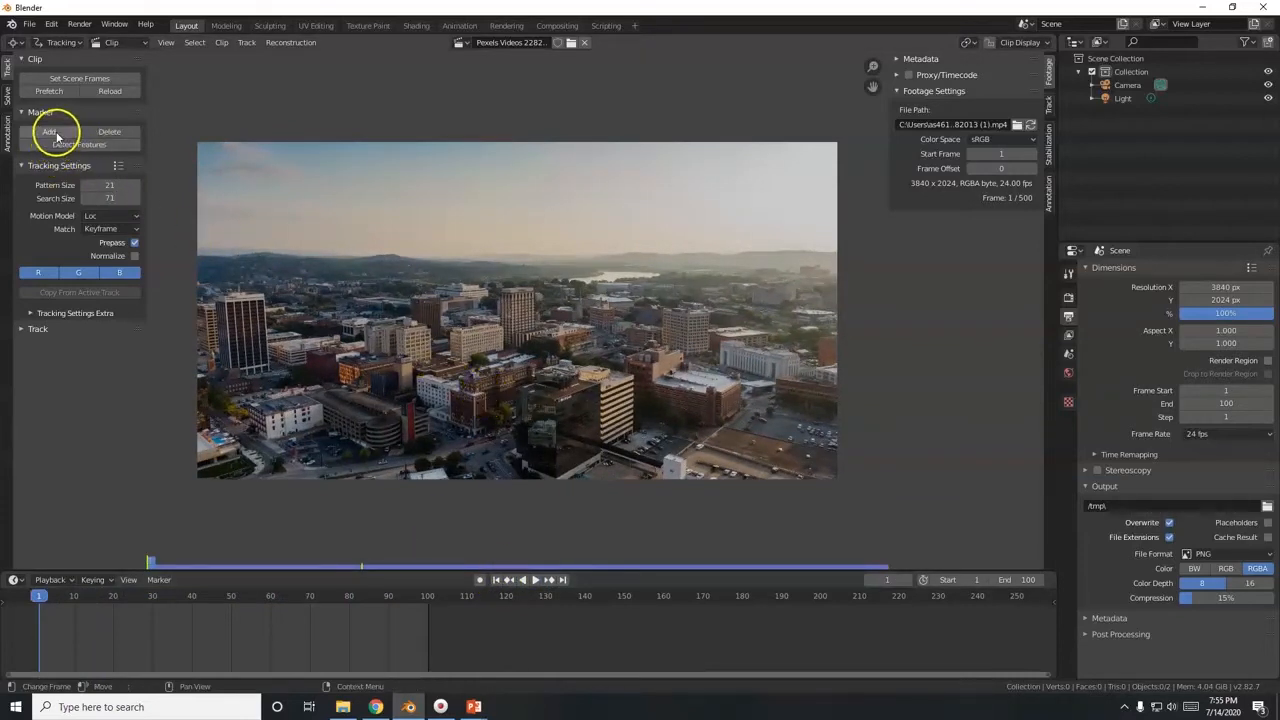
mouse_move(78, 144)
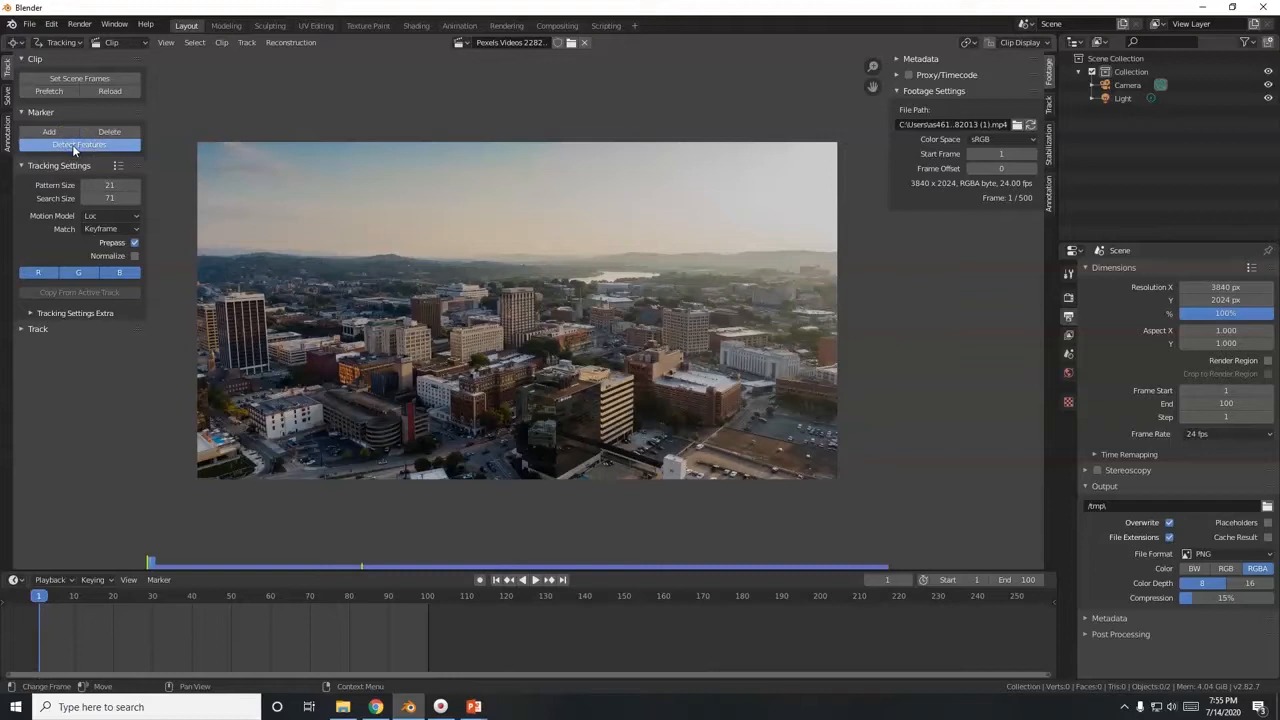
Detect tracking features on the footage, play briefly and zoom in to inspect the markers.
left_click(80, 144)
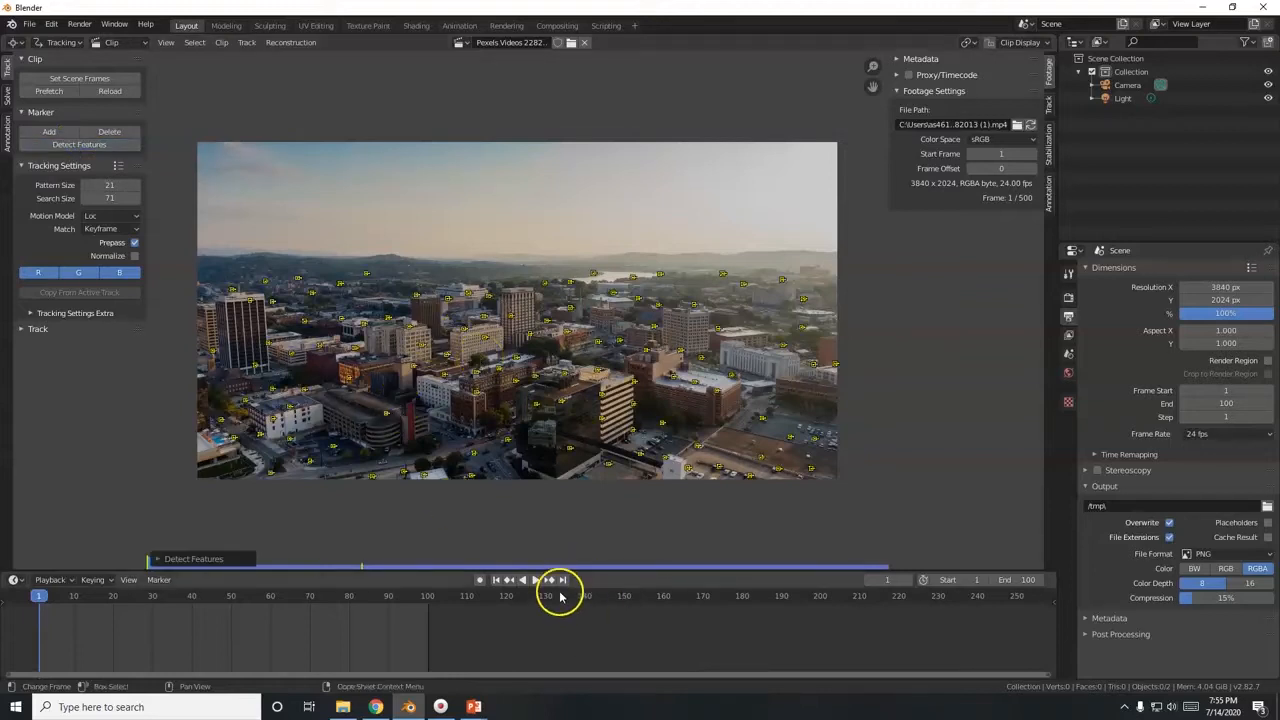
left_click(524, 580)
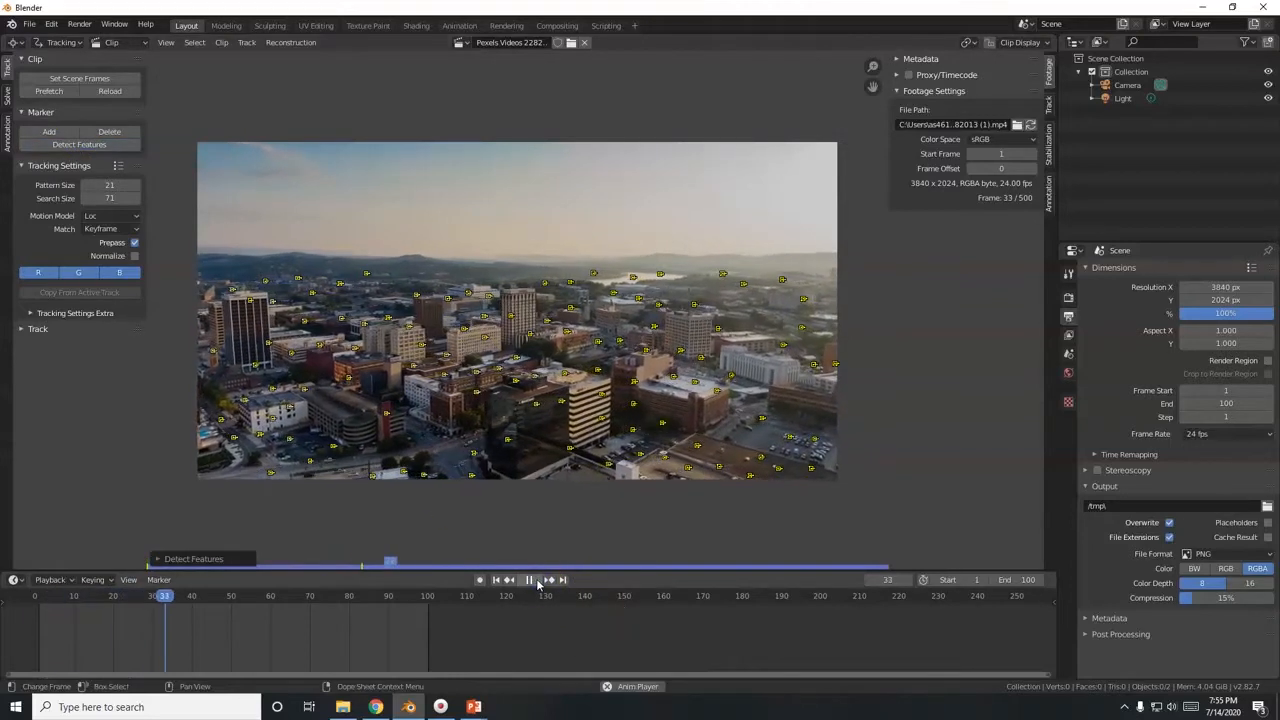
left_click(496, 580)
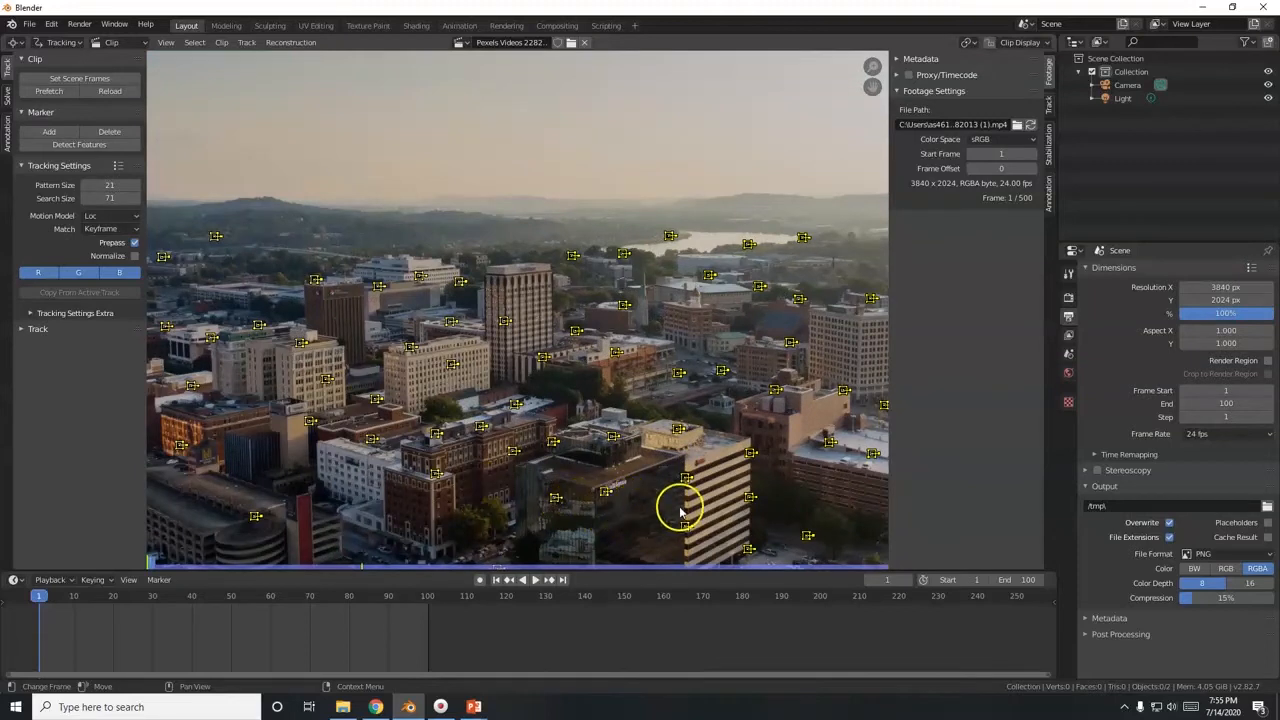
mouse_move(700, 536)
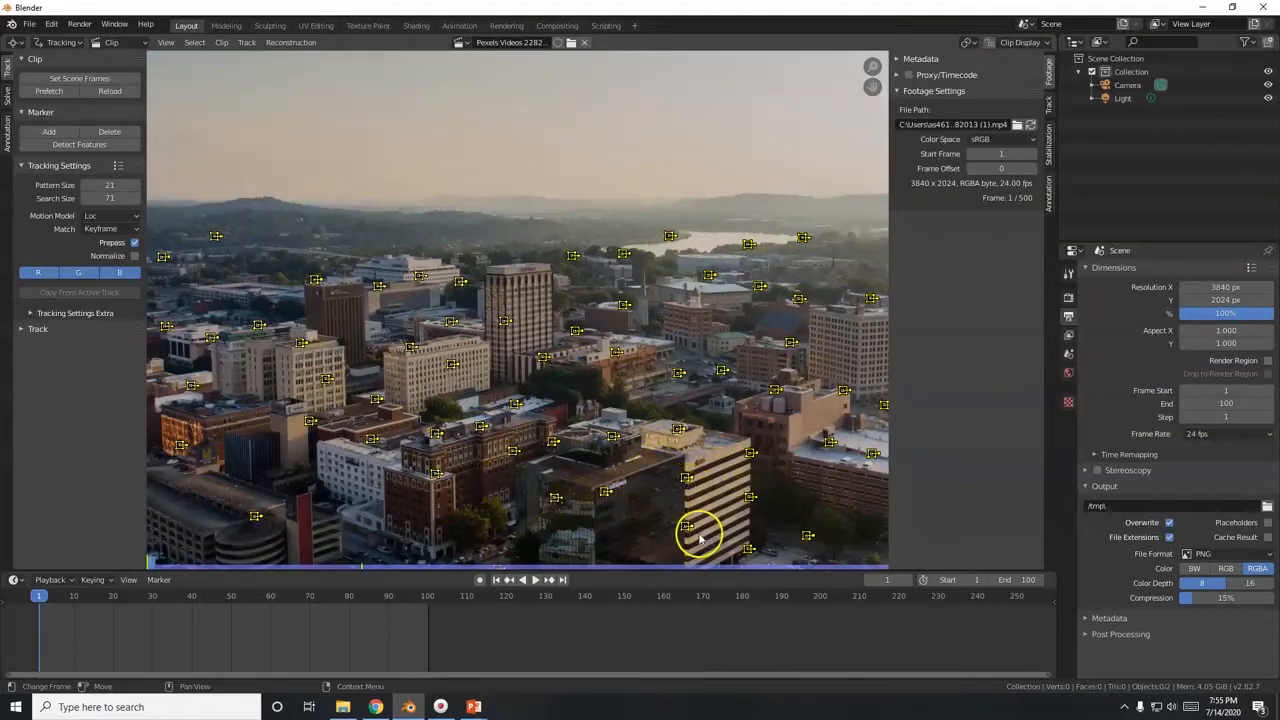
mouse_move(730, 440)
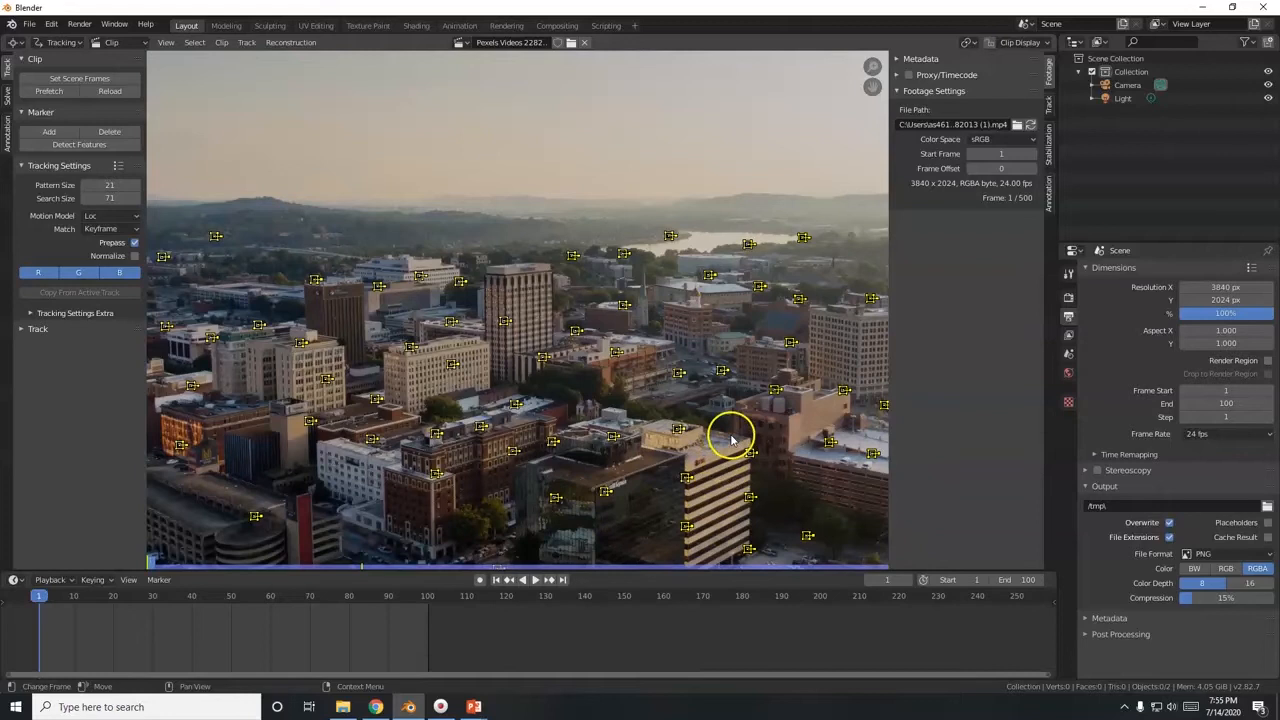
scroll("down", 3)
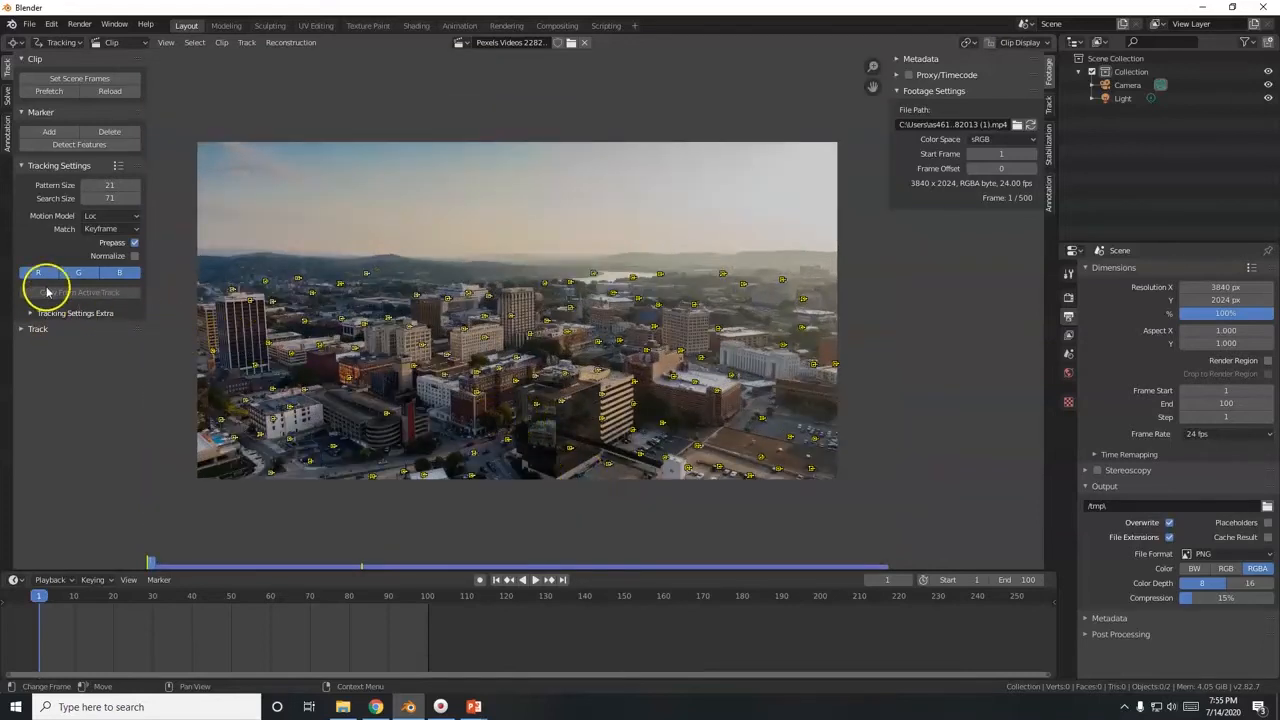
Set the tracking motion model to LocRot, enable Normalize and expand Tracking Settings Extra.
left_click(110, 216)
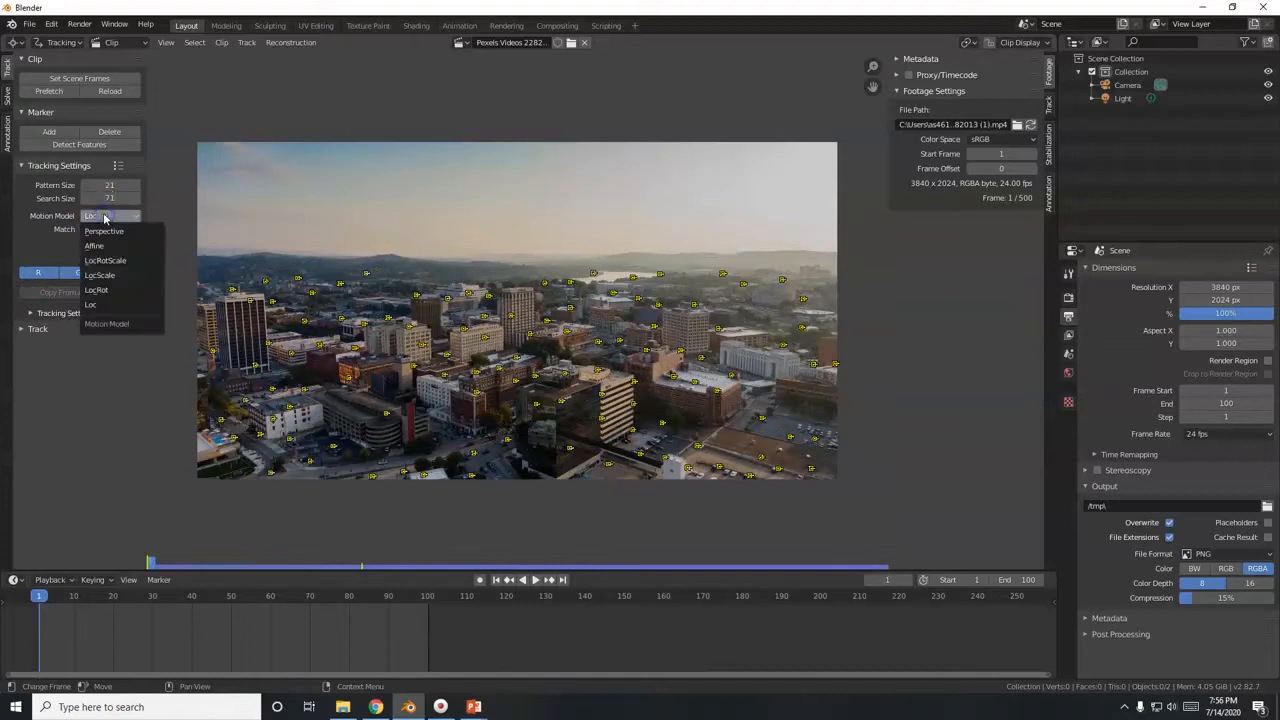
mouse_move(100, 290)
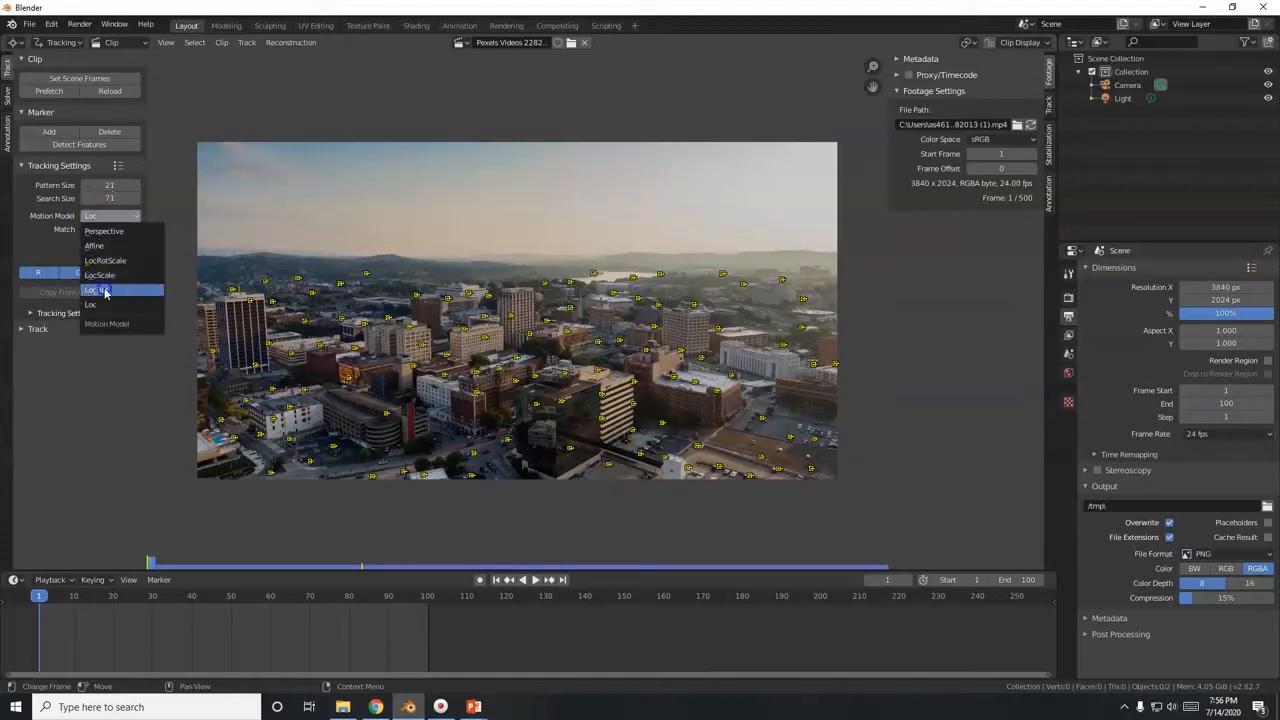
left_click(96, 290)
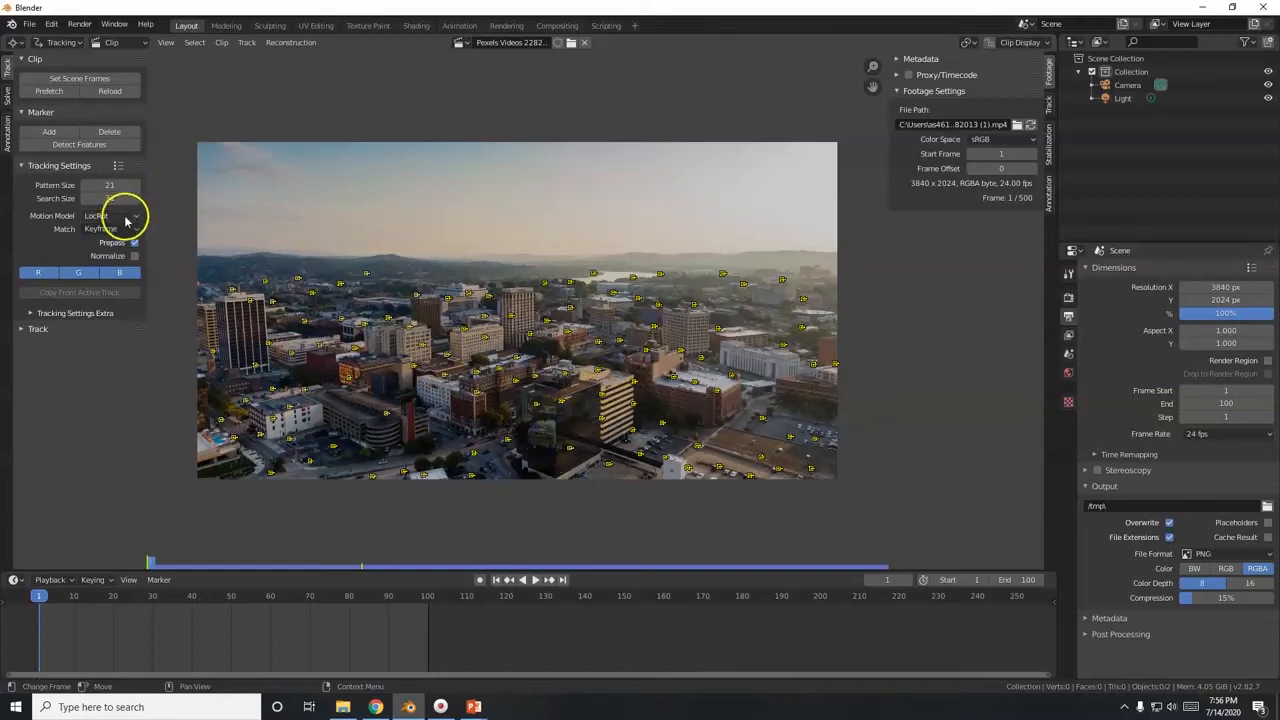
left_click(110, 216)
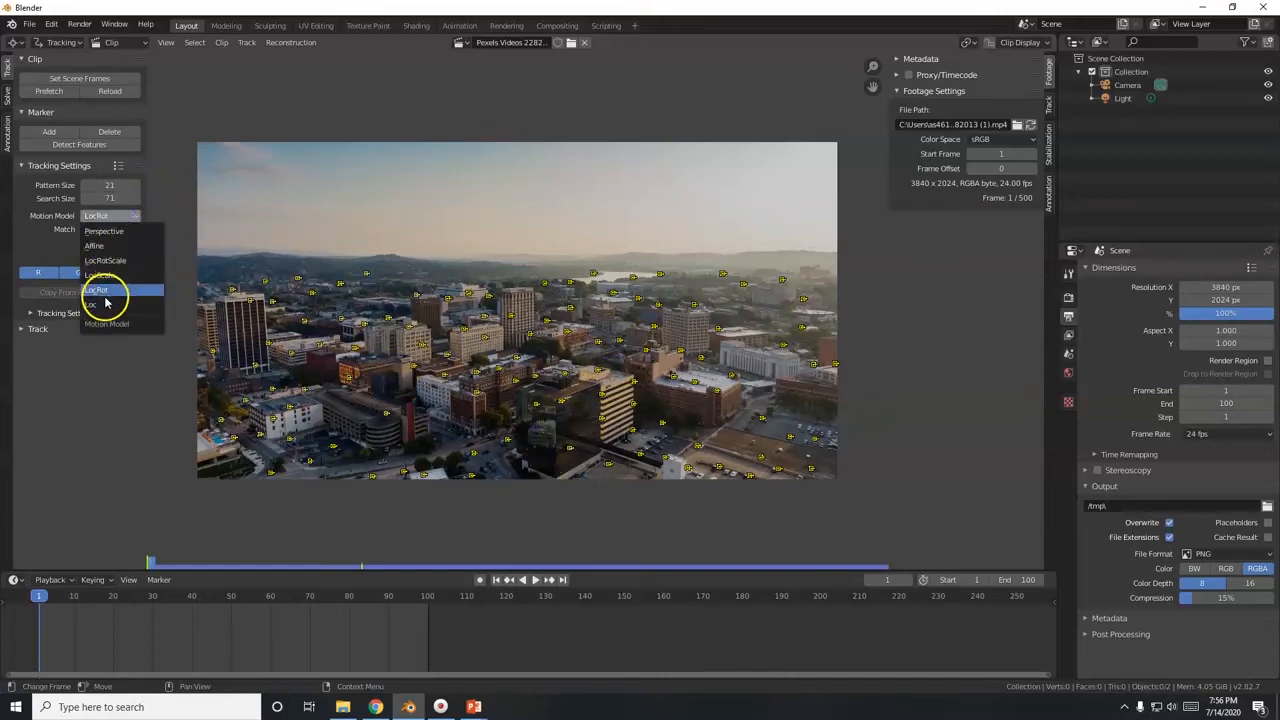
mouse_move(100, 276)
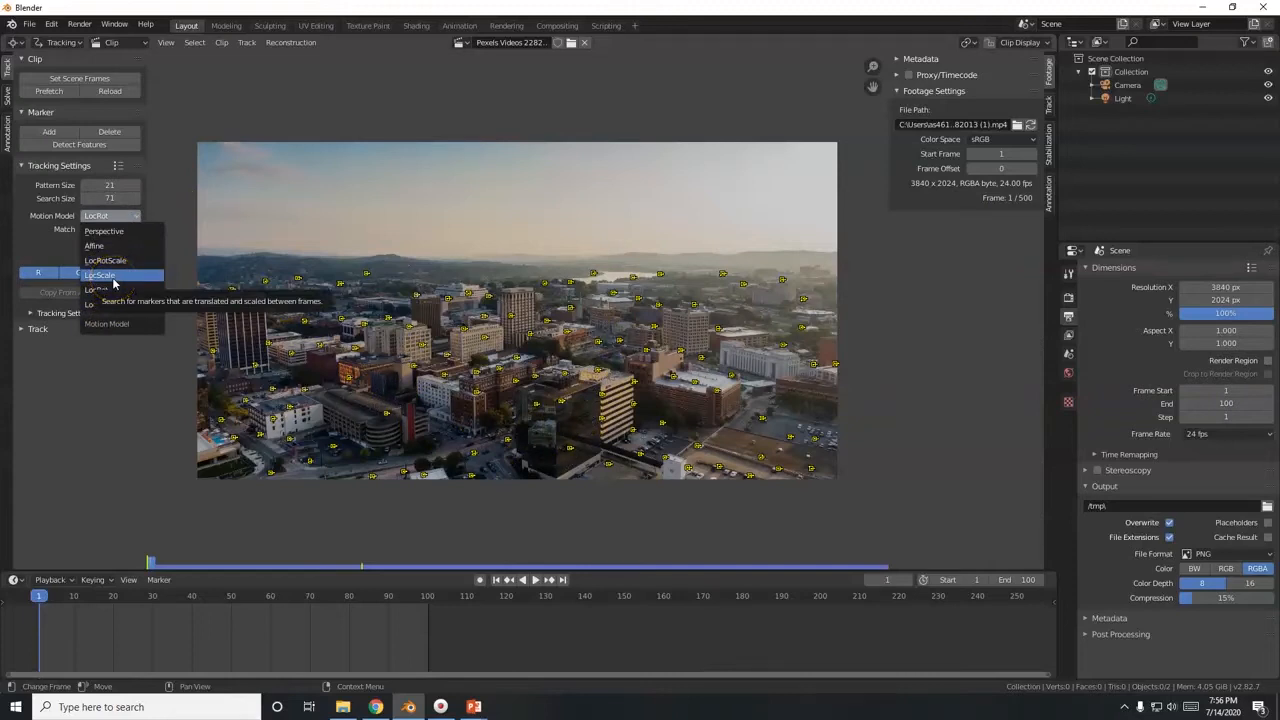
mouse_move(110, 290)
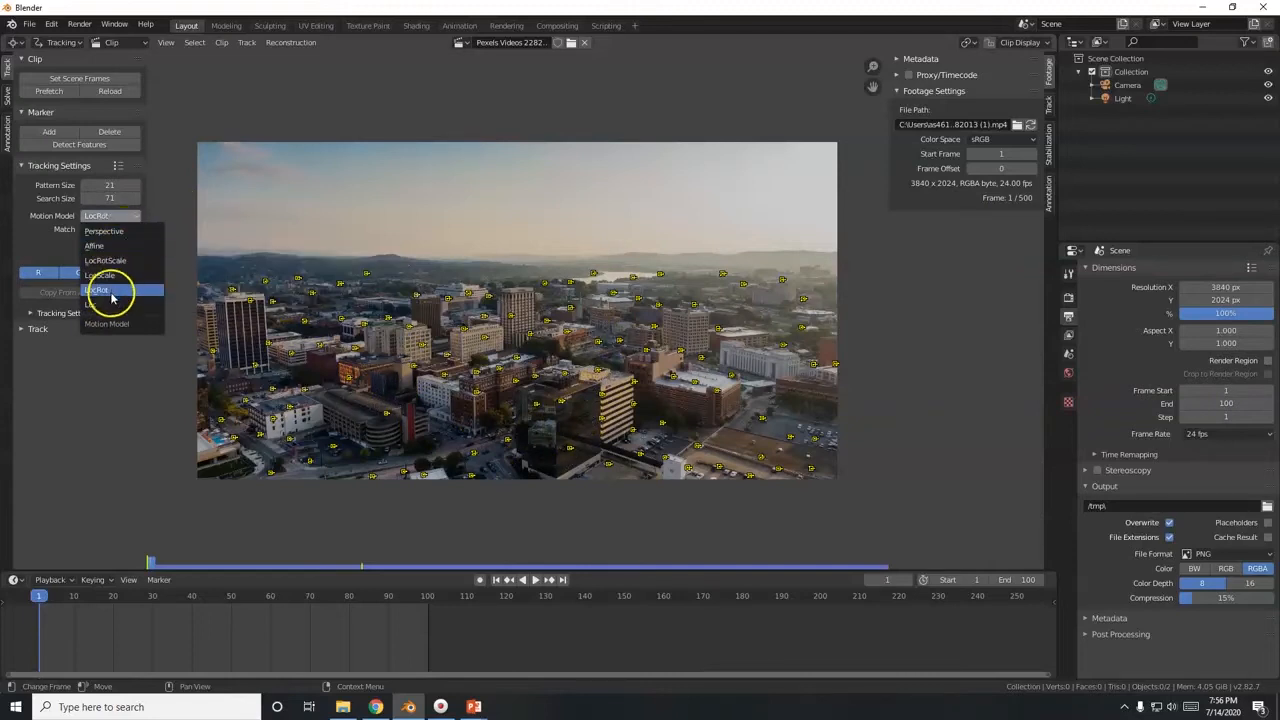
left_click(98, 290)
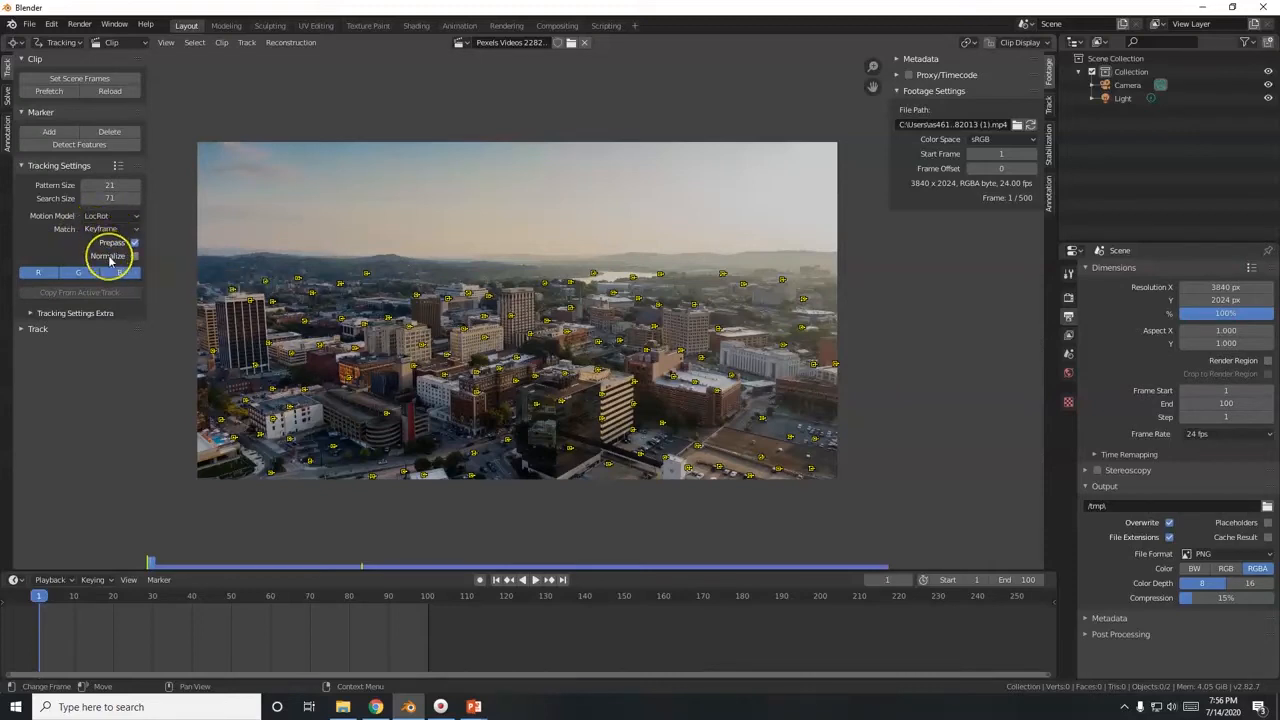
mouse_move(108, 256)
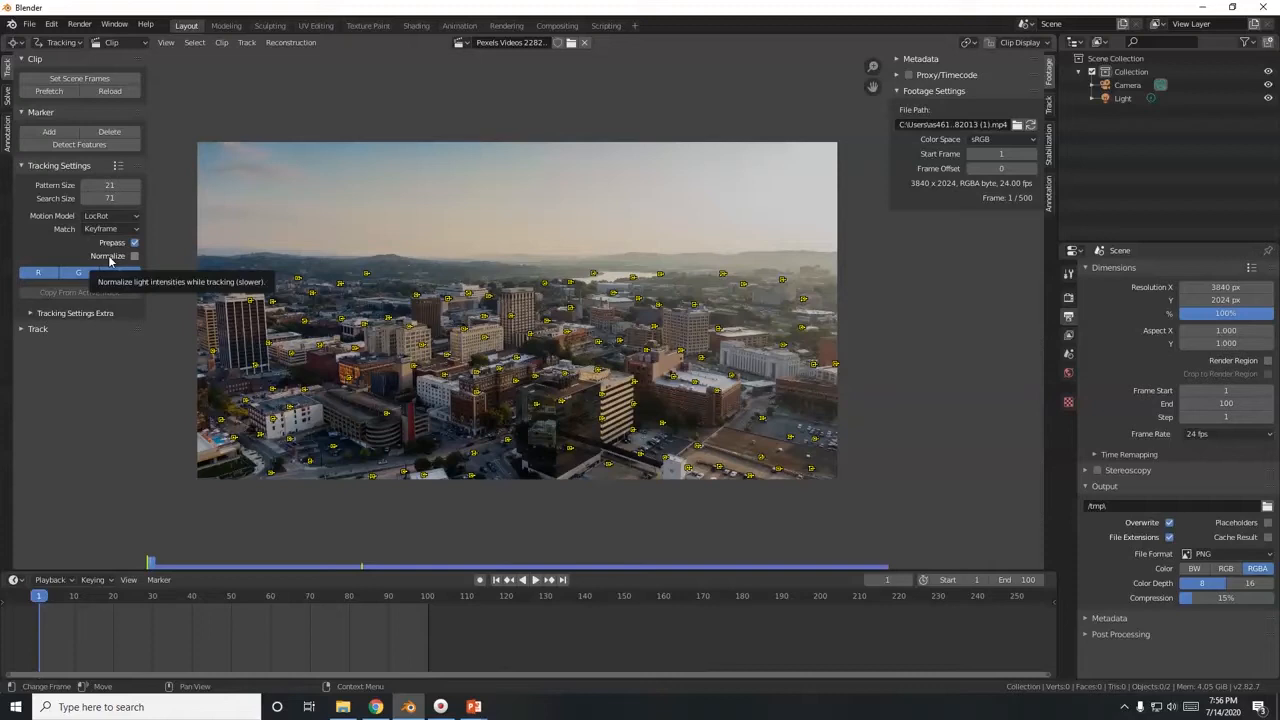
left_click(136, 256)
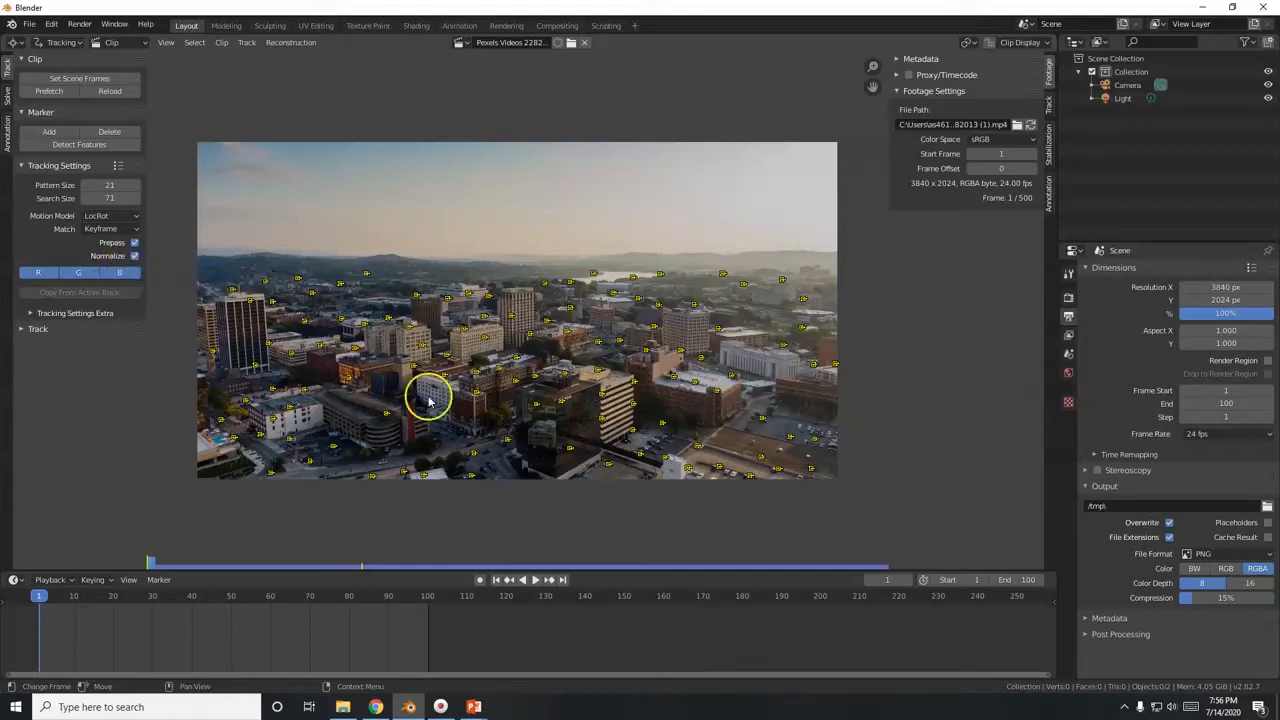
mouse_move(76, 364)
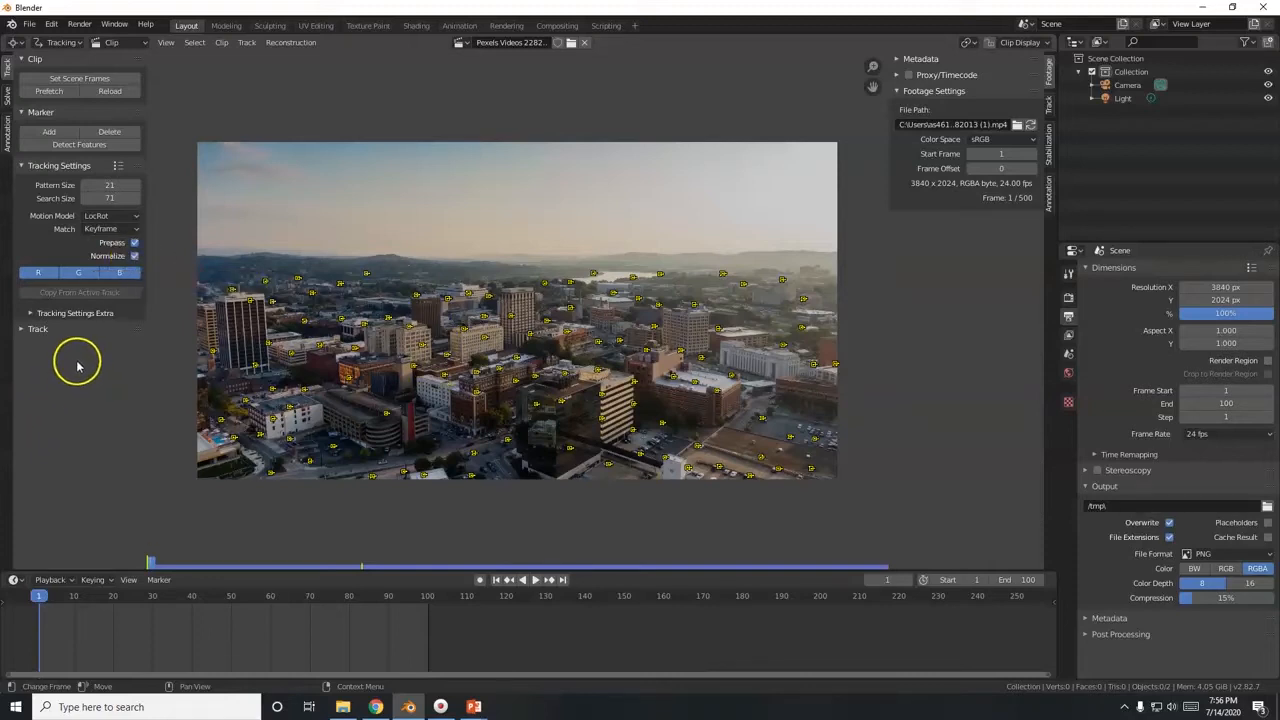
left_click(76, 312)
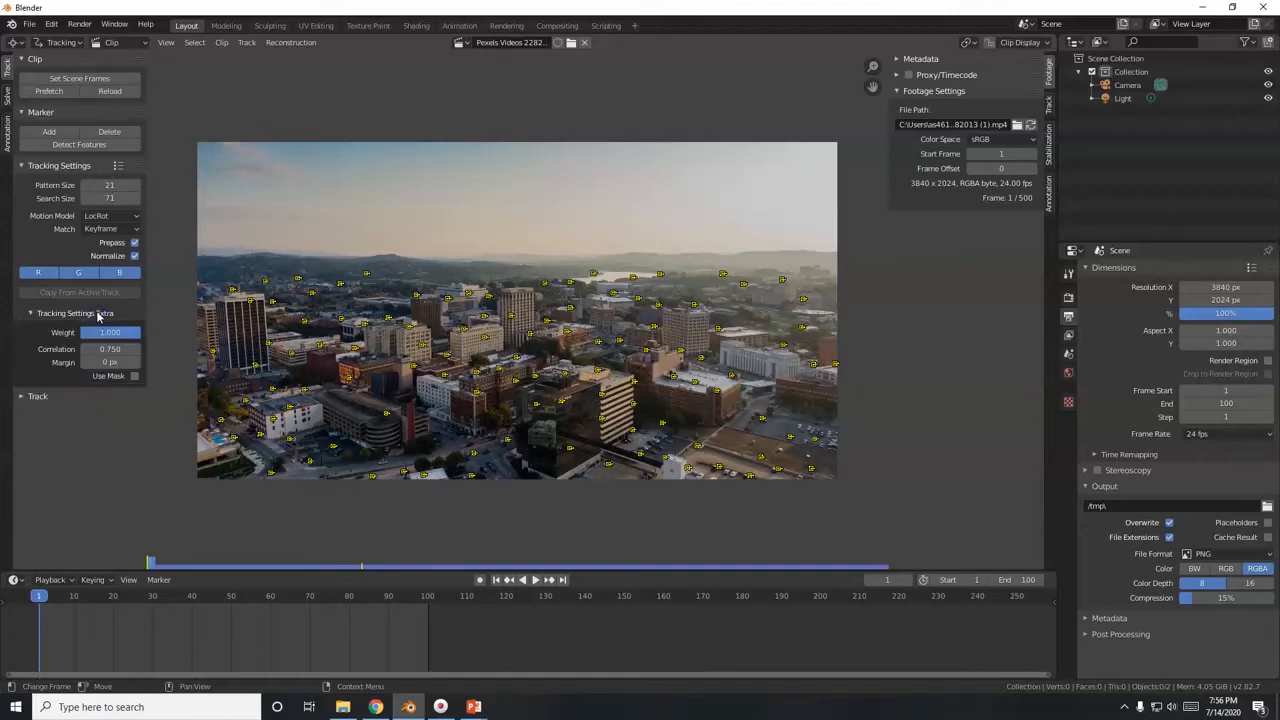
mouse_move(110, 348)
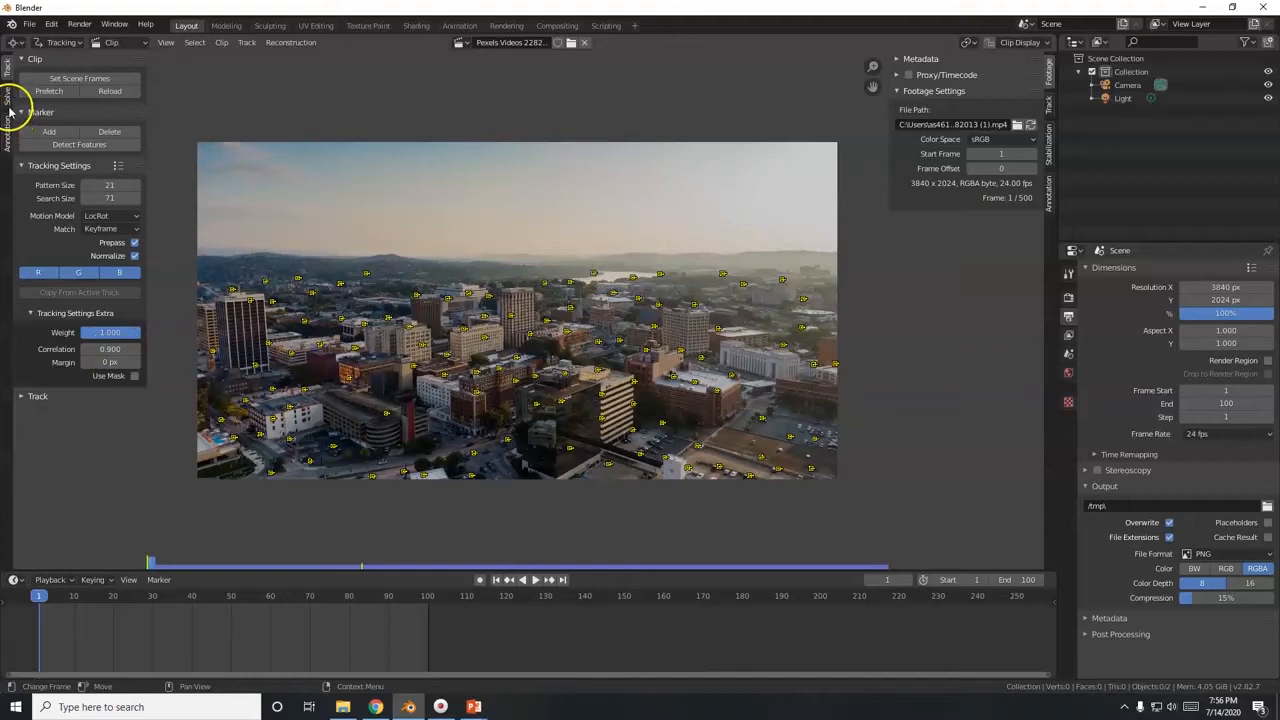
In the Solve tab enable automatic Keyframe selection and attempt Solve Camera Motion, which fails.
left_click(8, 96)
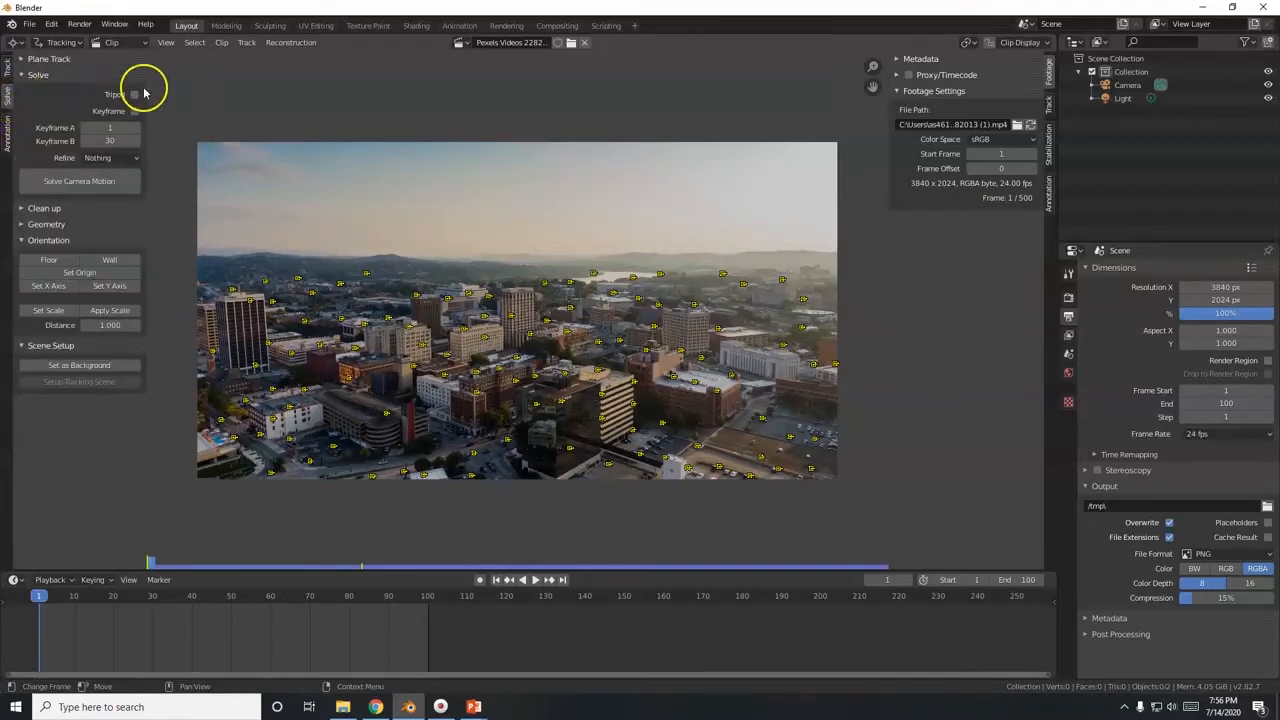
mouse_move(188, 124)
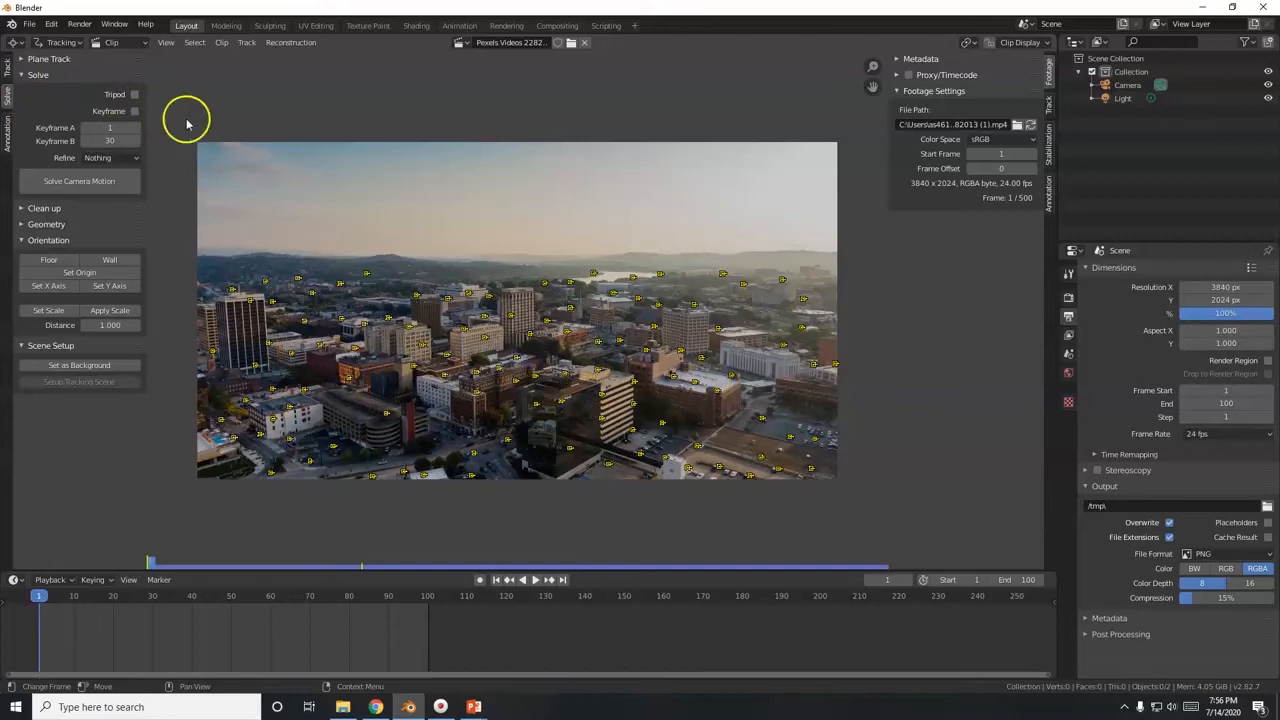
mouse_move(132, 96)
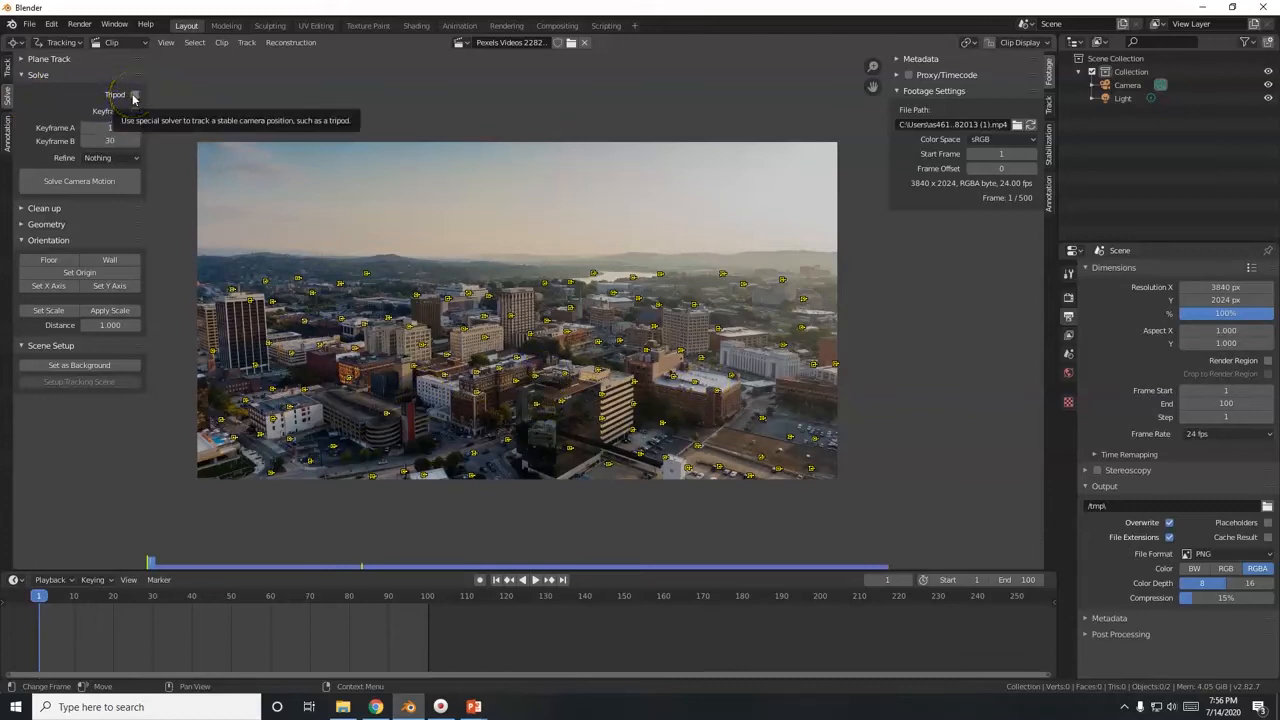
mouse_move(544, 558)
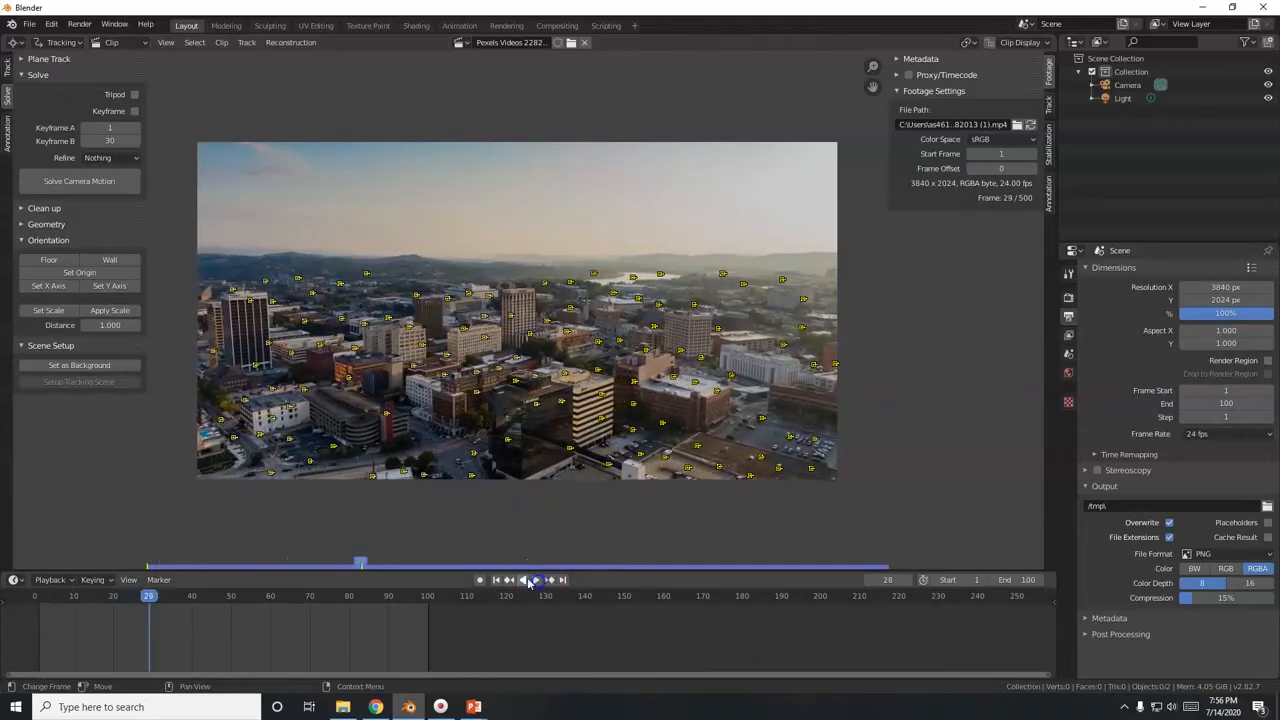
left_click(496, 580)
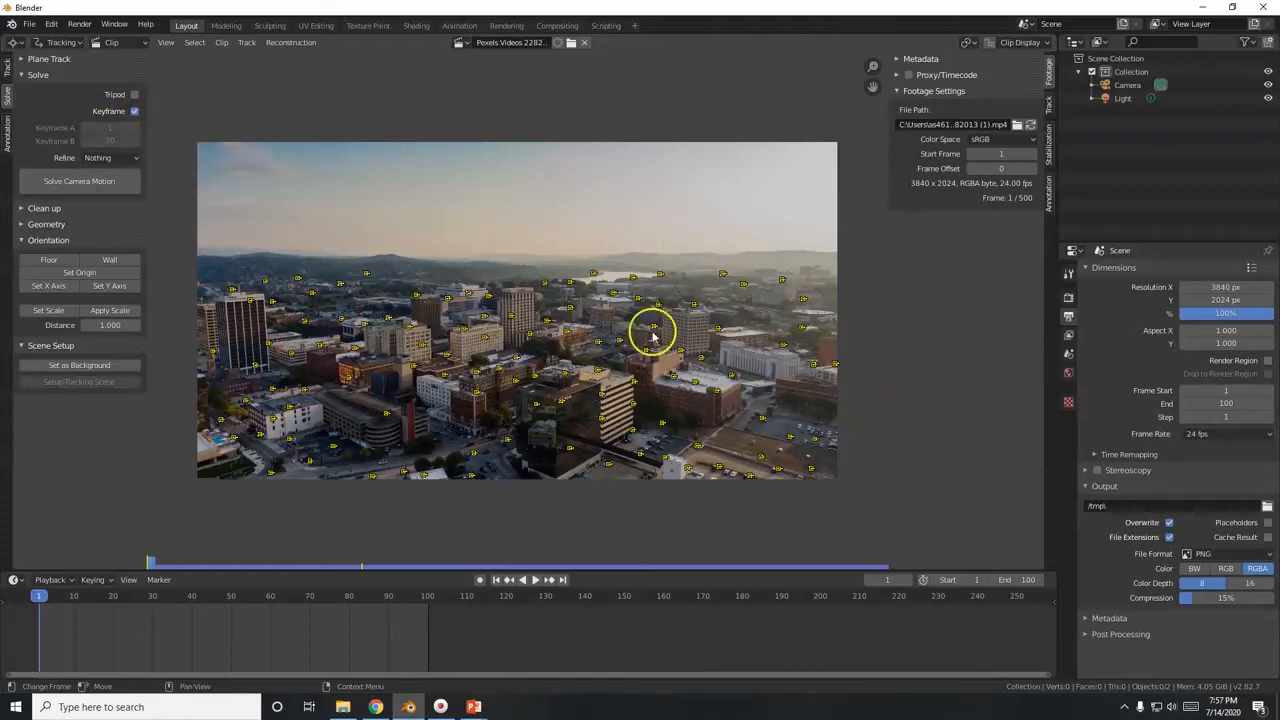
left_click(80, 180)
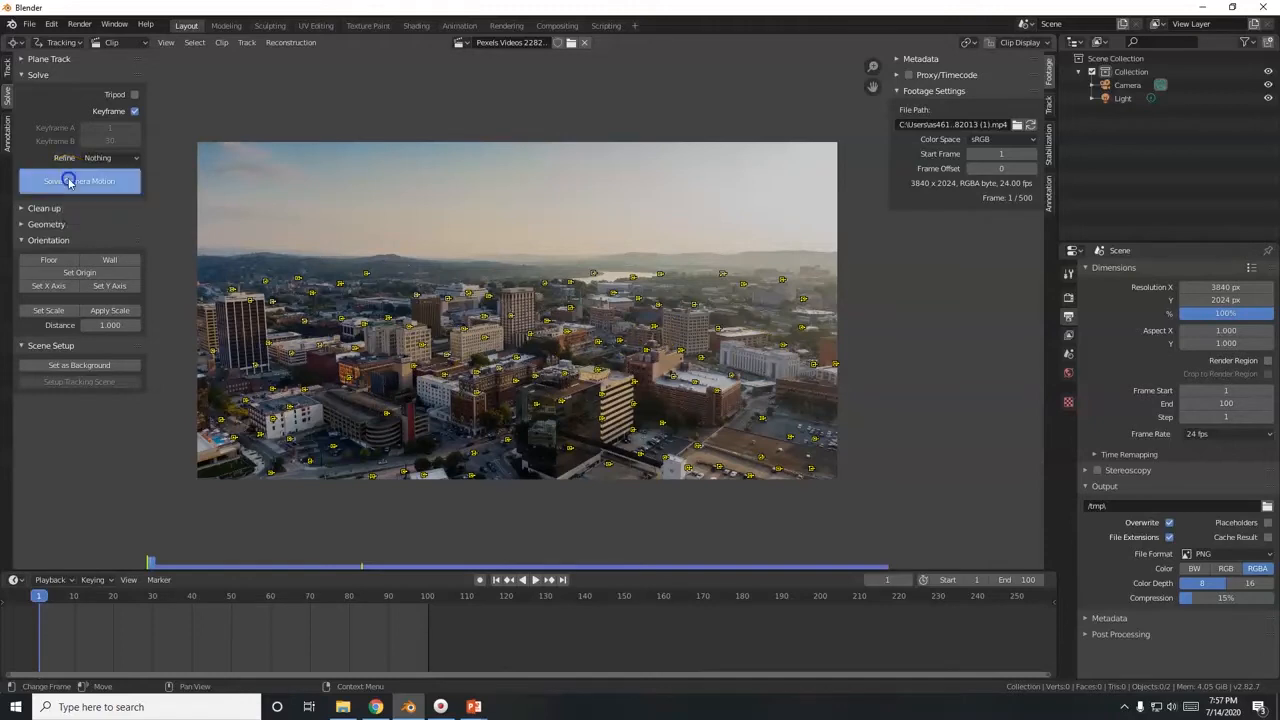
left_click(80, 180)
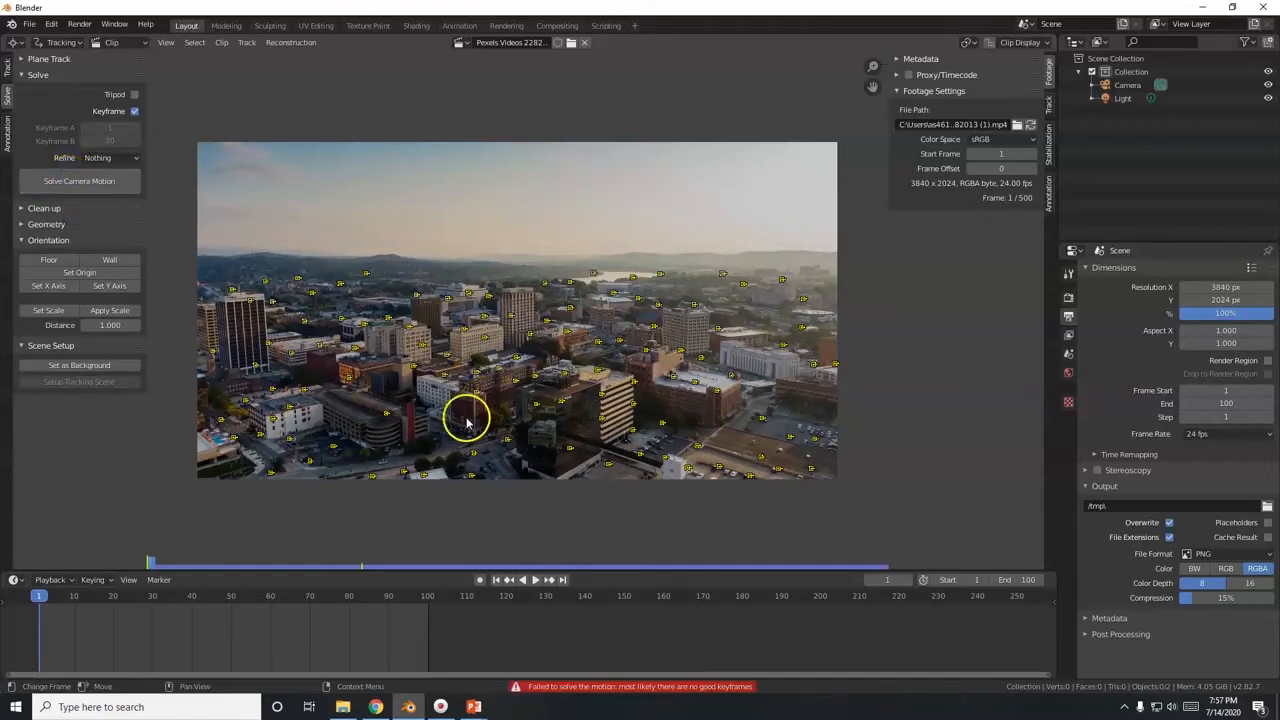
mouse_move(184, 476)
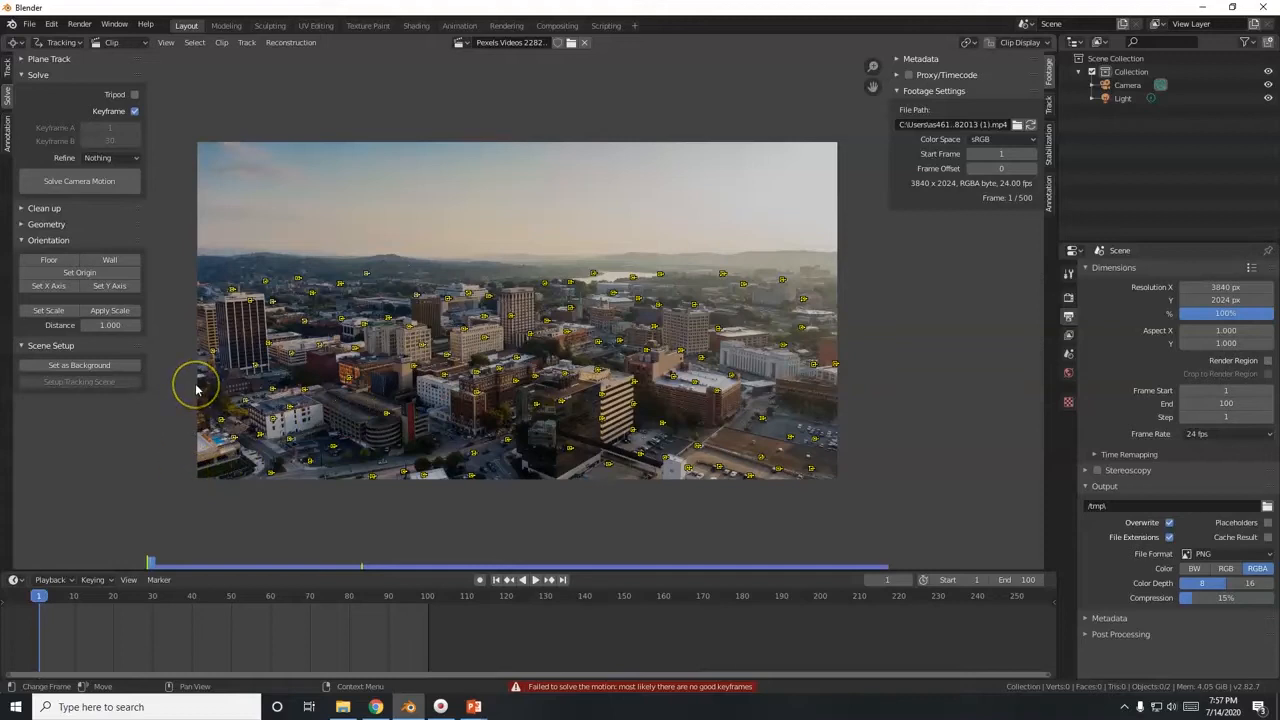
mouse_move(304, 300)
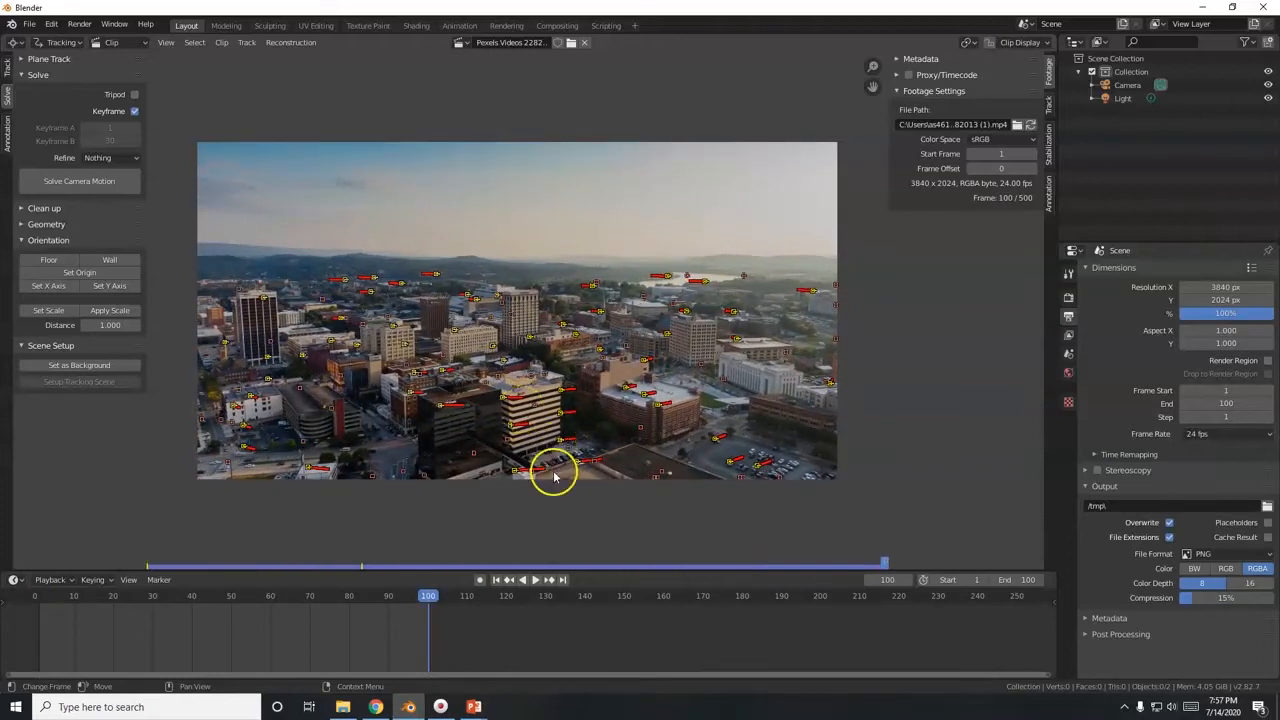
Play the tracked footage, delete the bad tracks and replay to check the remaining ones.
left_click(524, 580)
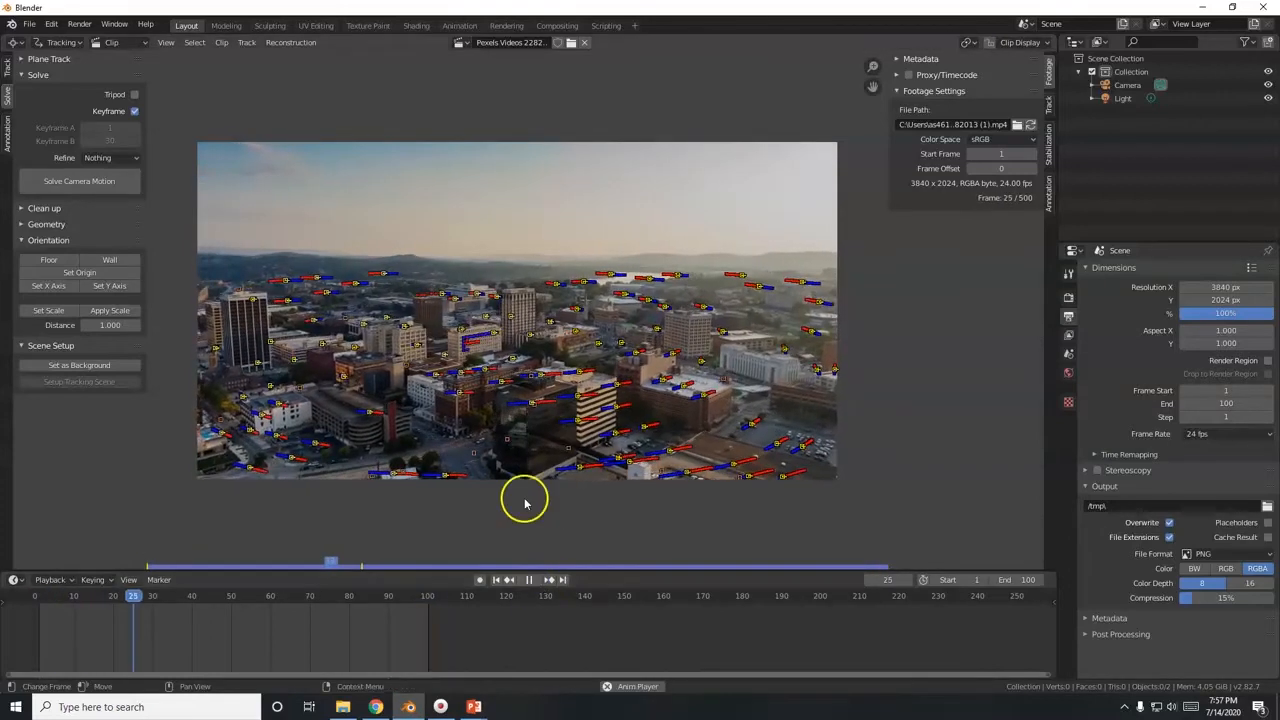
left_click(528, 580)
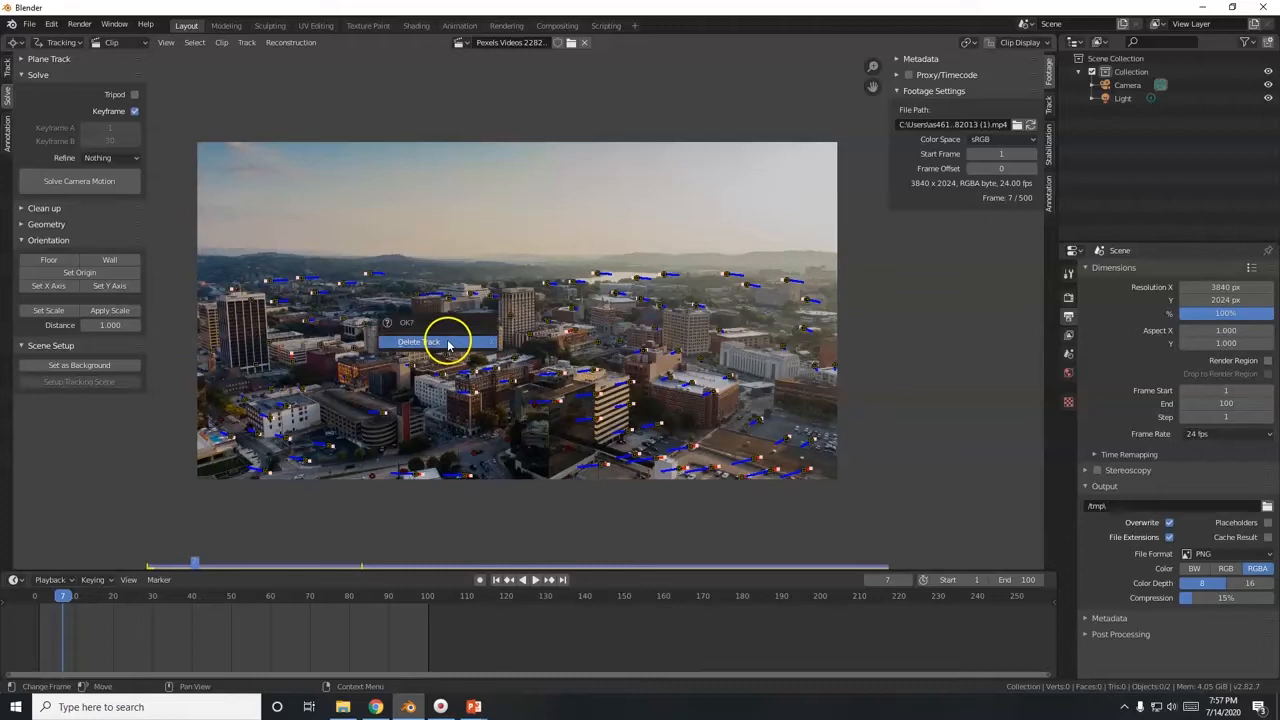
left_click(520, 580)
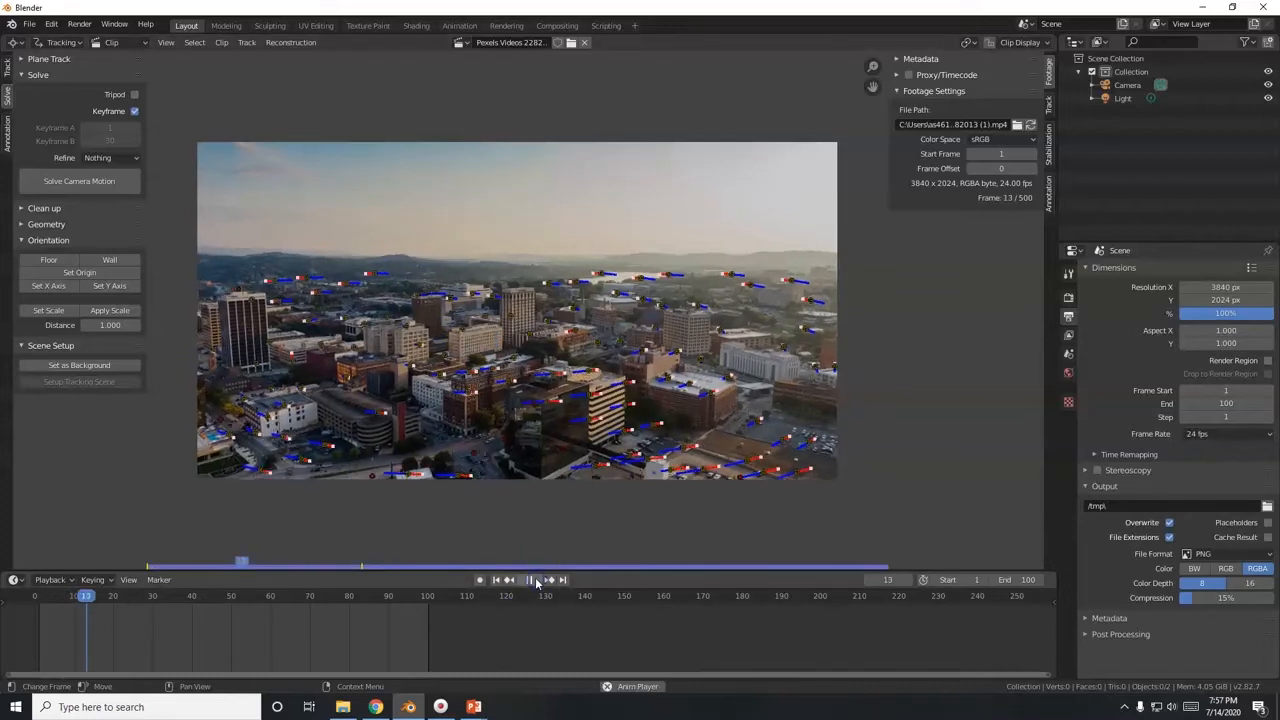
left_click(528, 580)
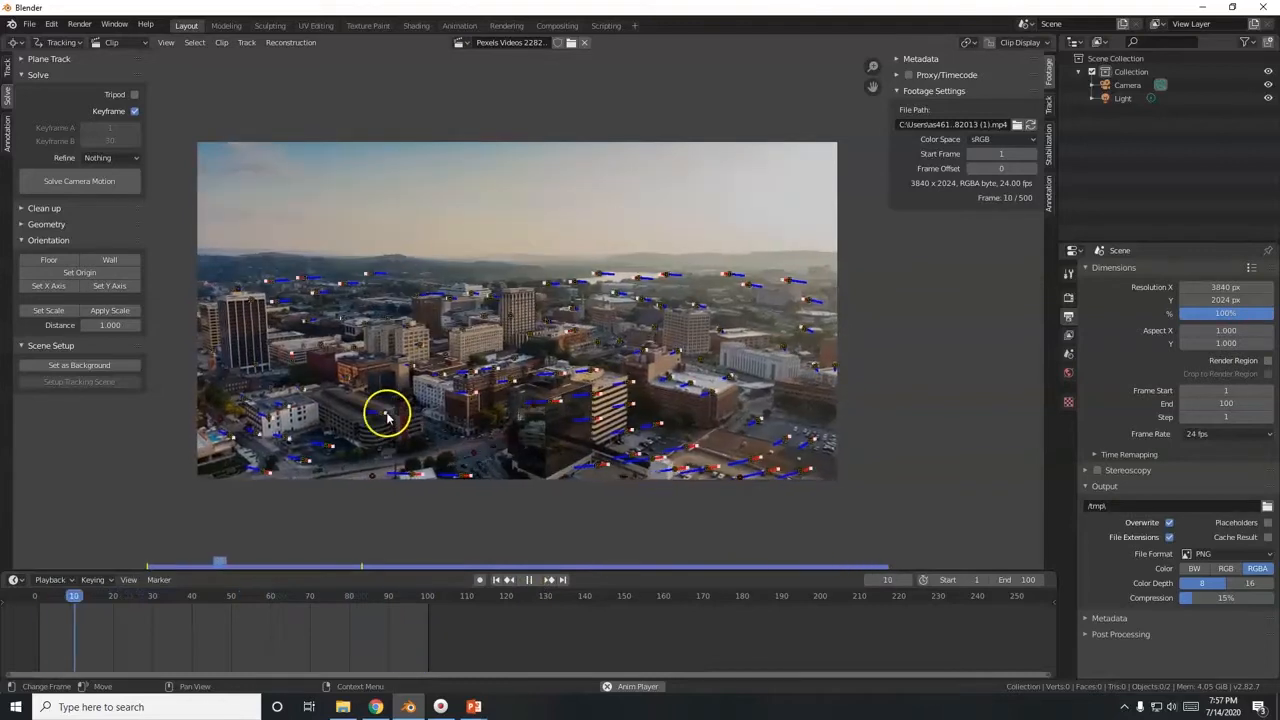
left_click(528, 580)
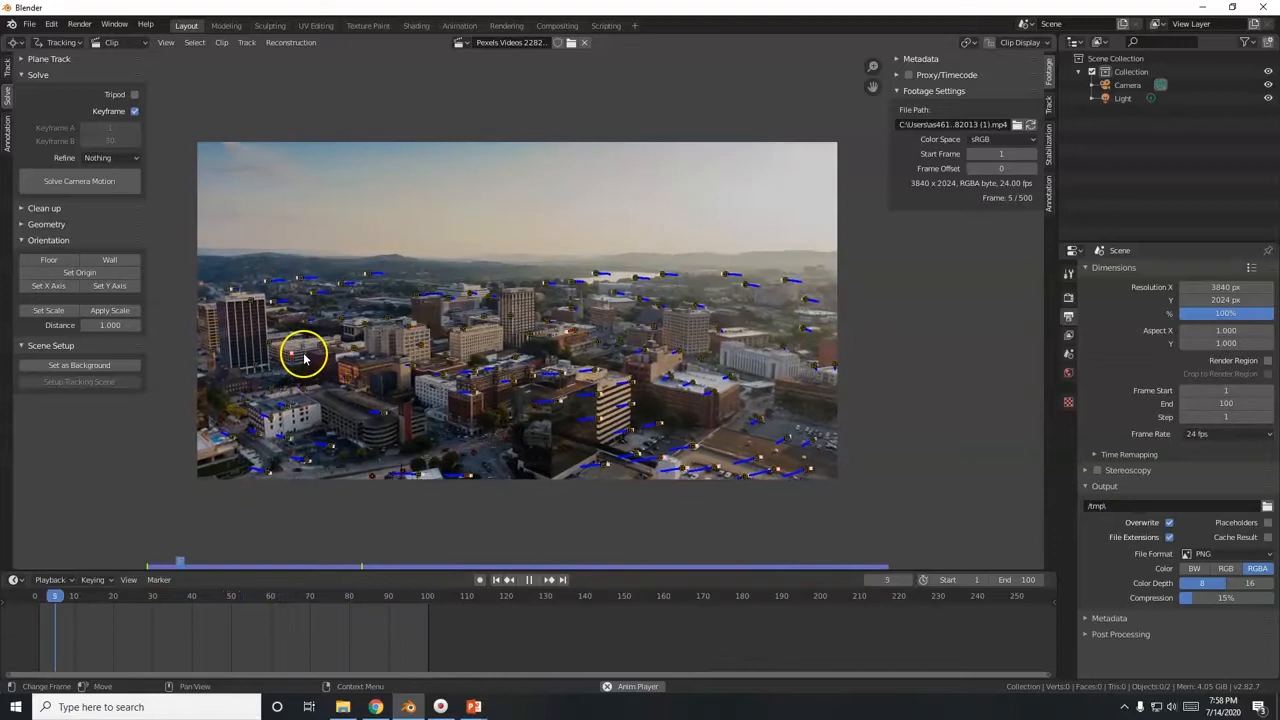
left_click(528, 580)
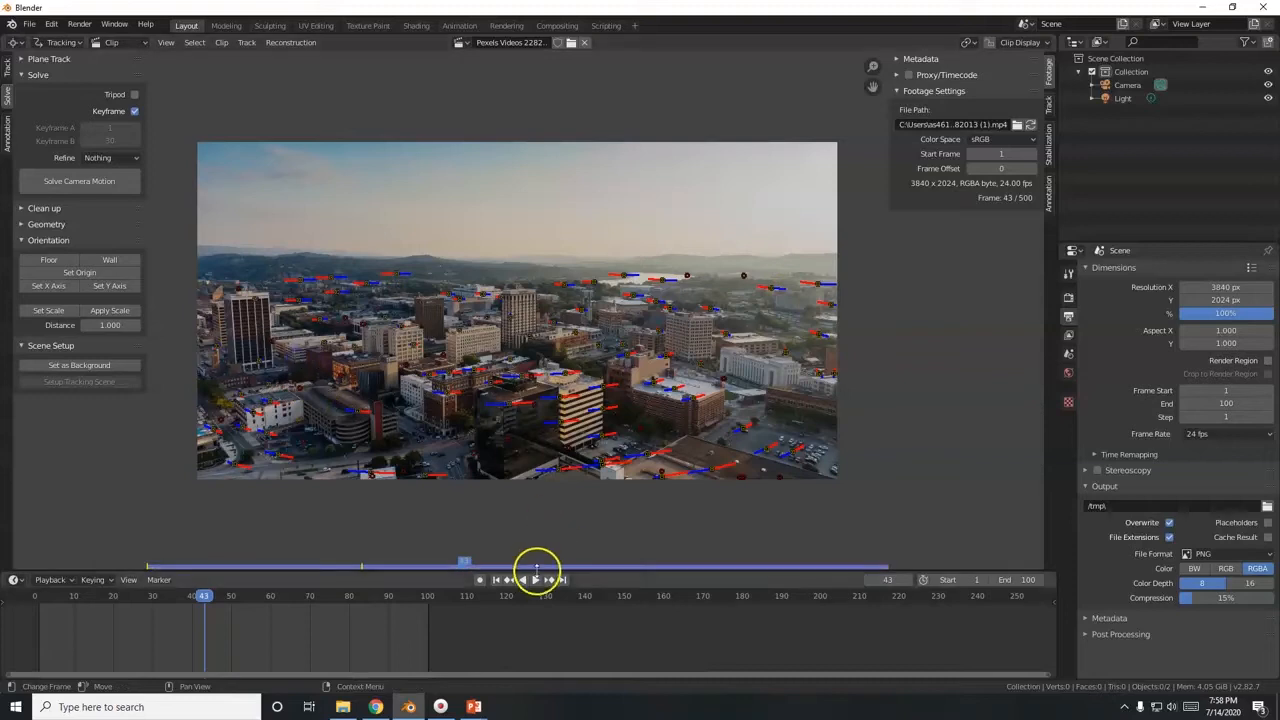
Scrub and play through the whole clip to review the tracks, ending back at frame 1.
left_click(528, 580)
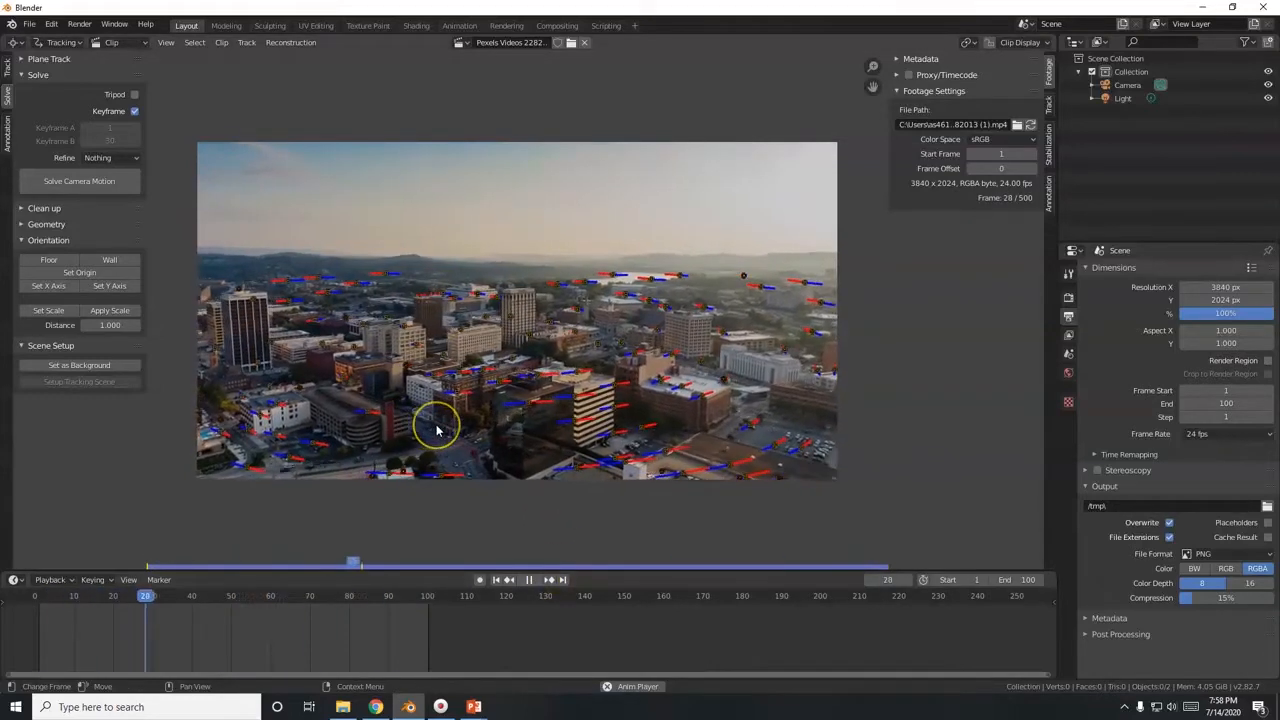
left_click(528, 580)
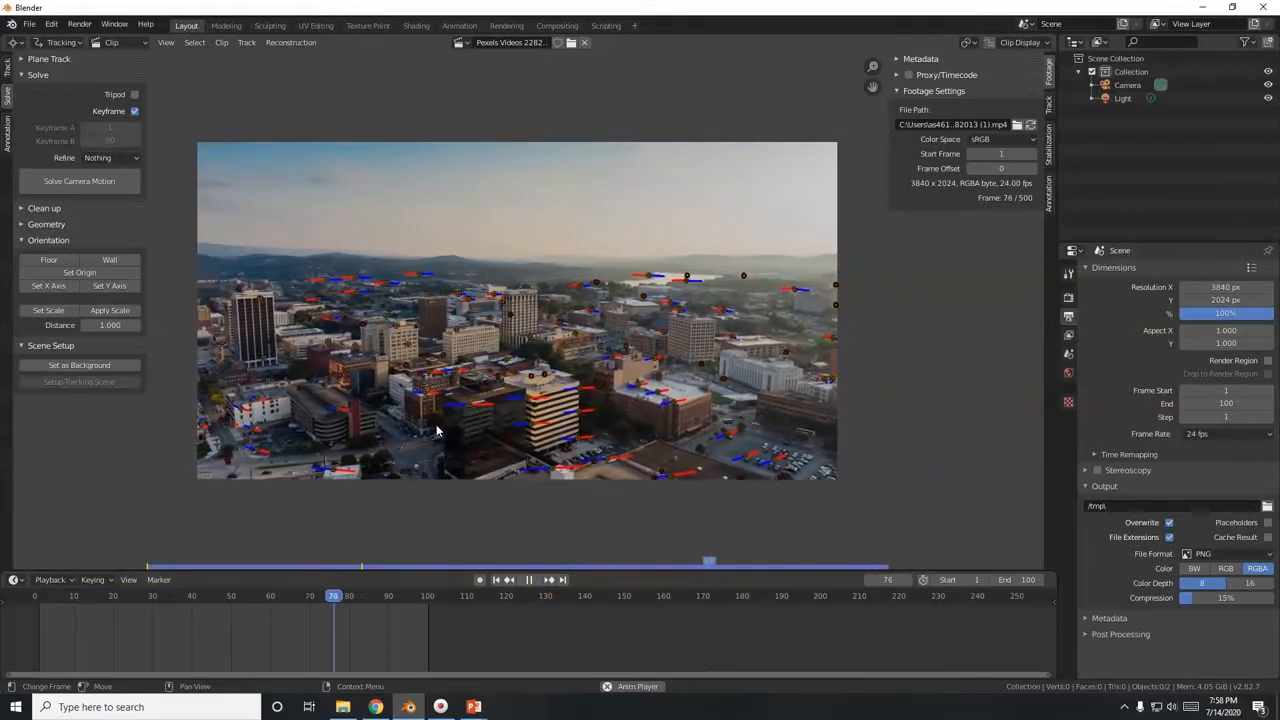
left_click(130, 596)
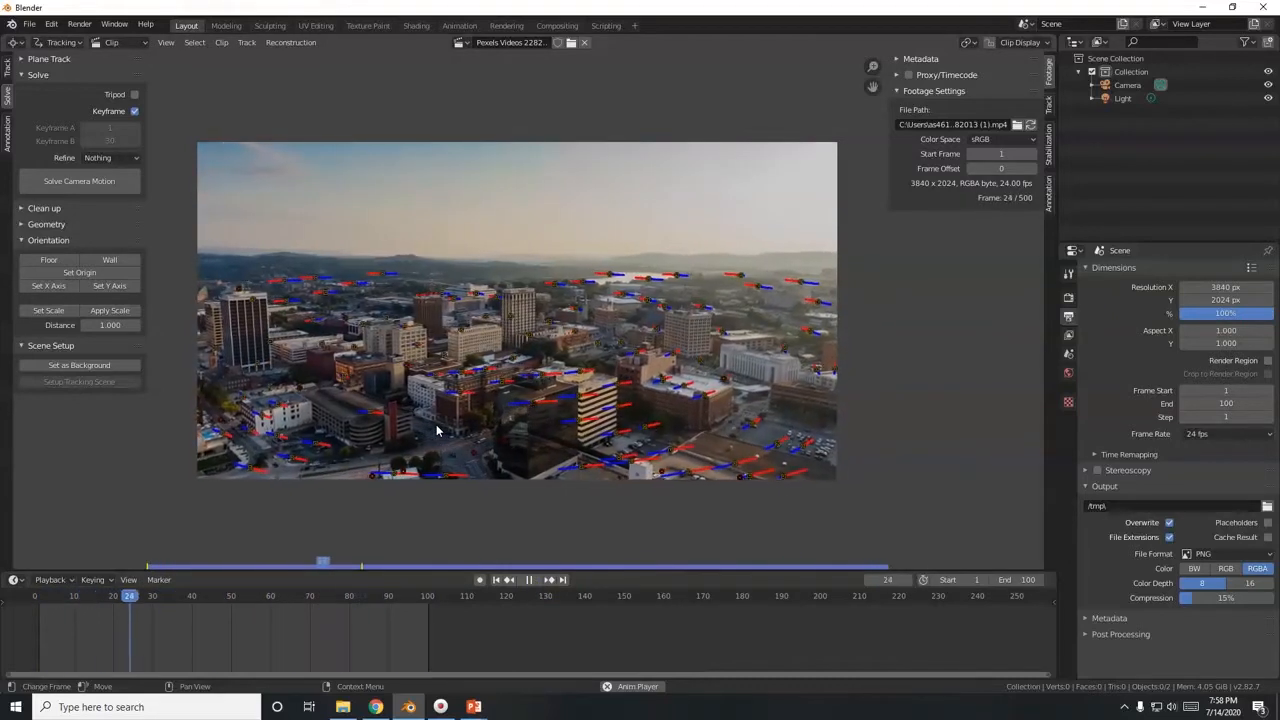
left_click(508, 580)
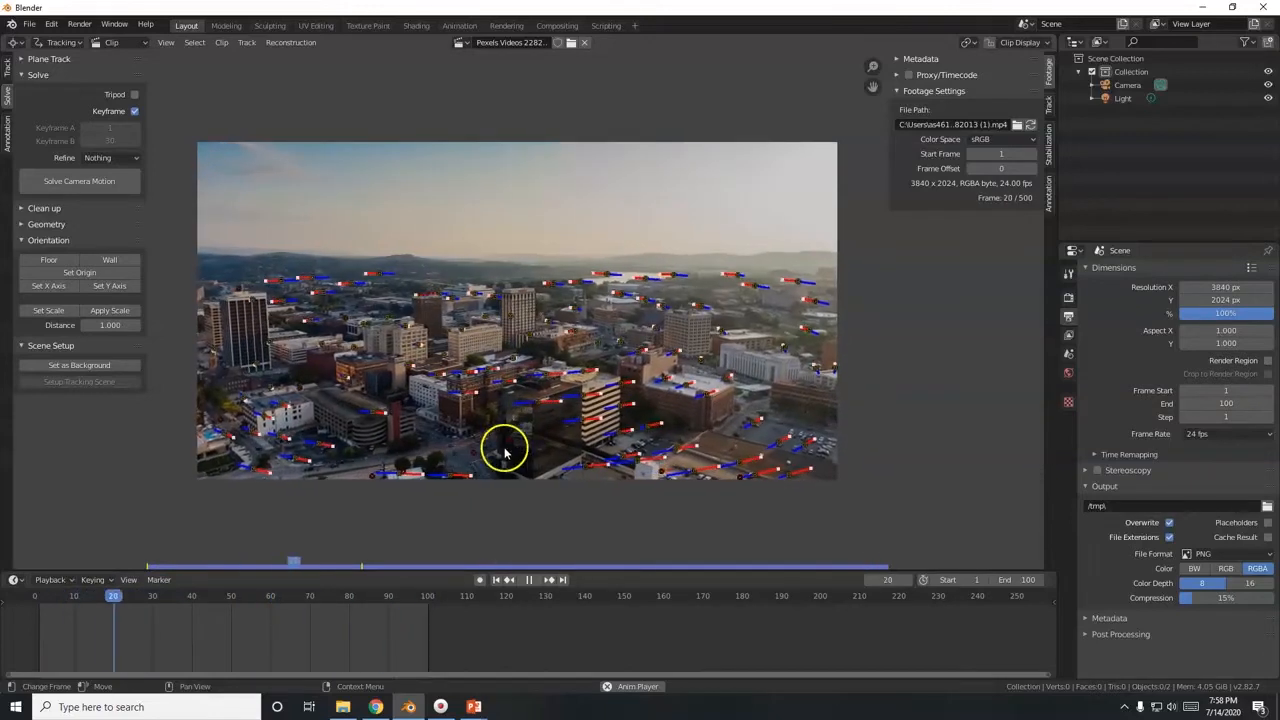
left_click(528, 580)
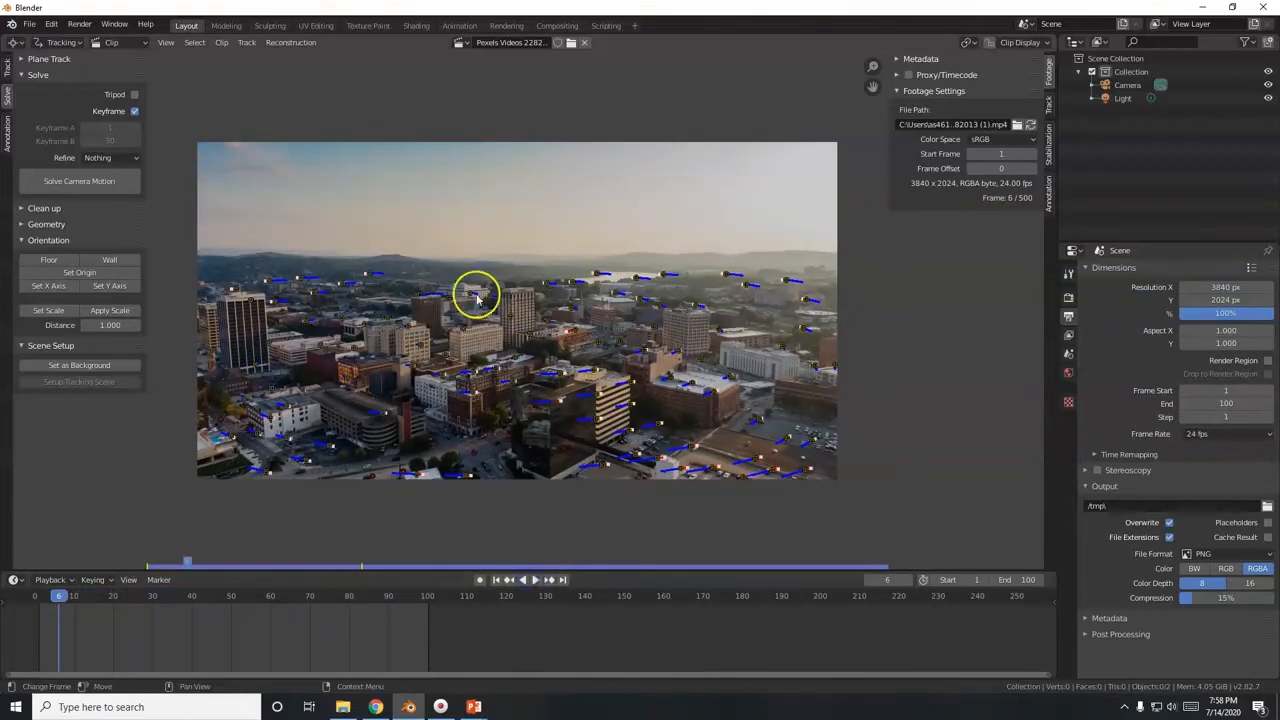
left_click(524, 580)
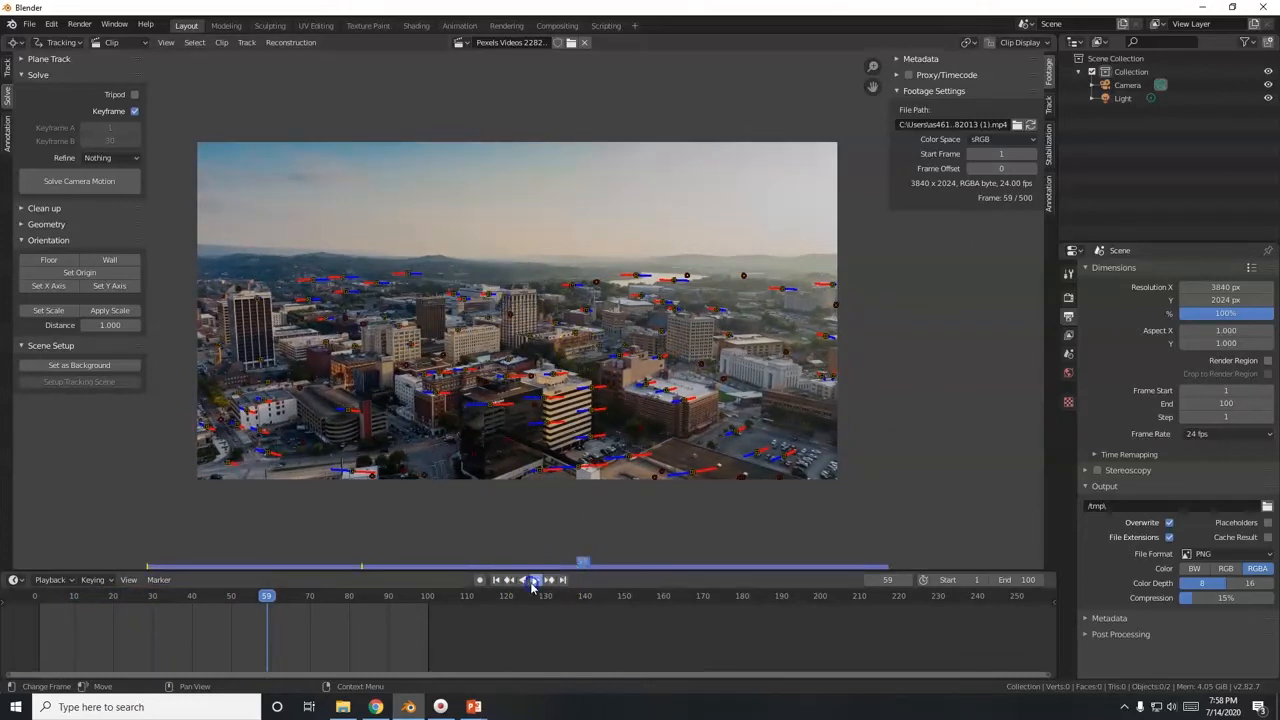
left_click(528, 580)
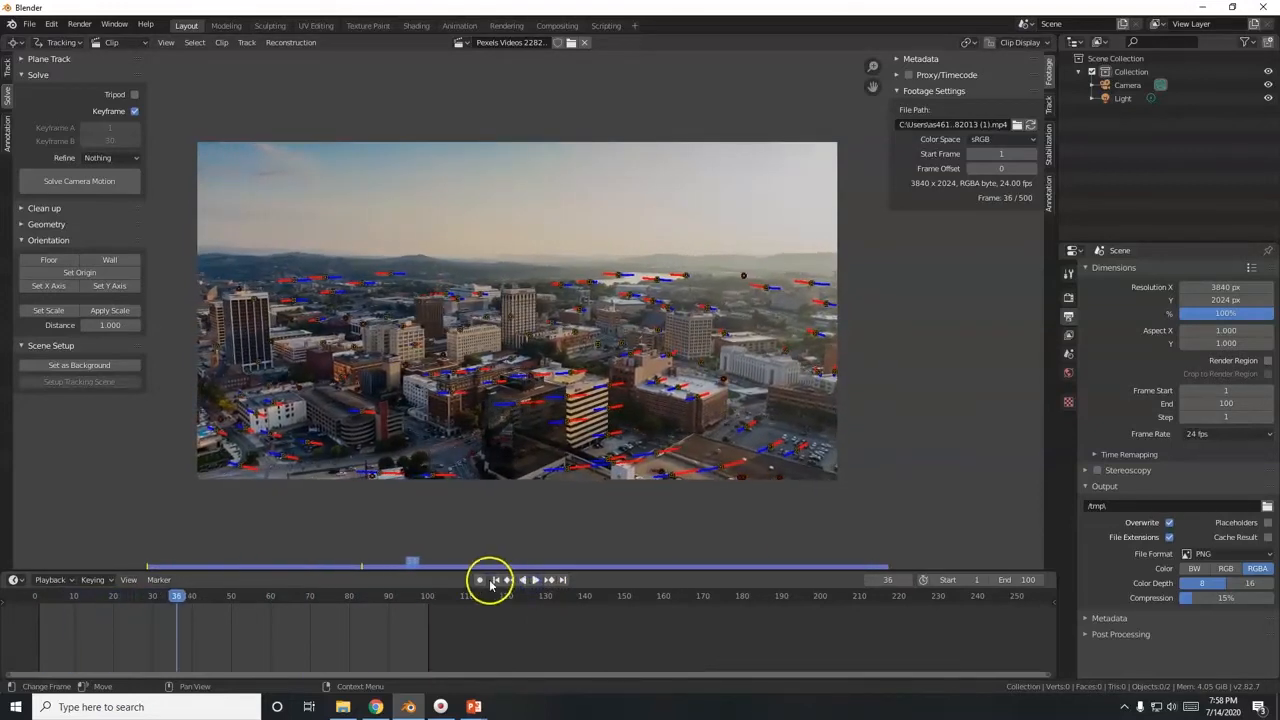
left_click(496, 580)
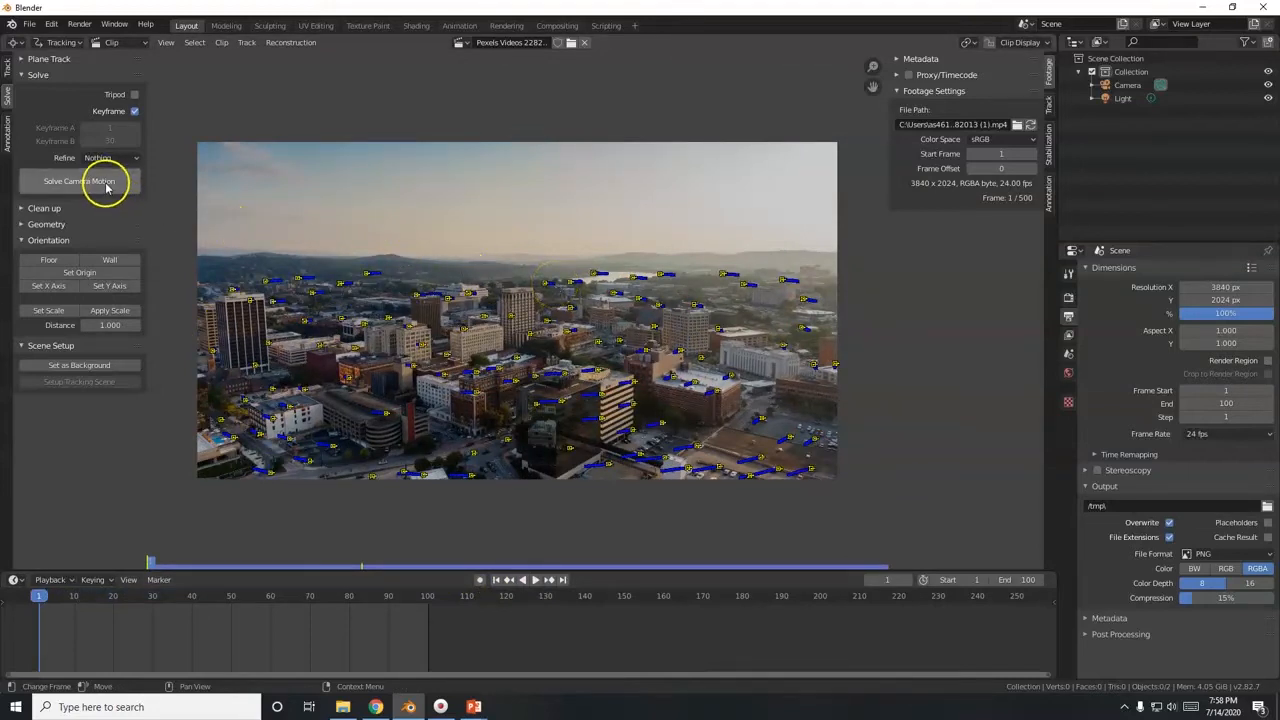
Run Solve Camera Motion on the tracked footage and let the solver finish.
left_click(80, 180)
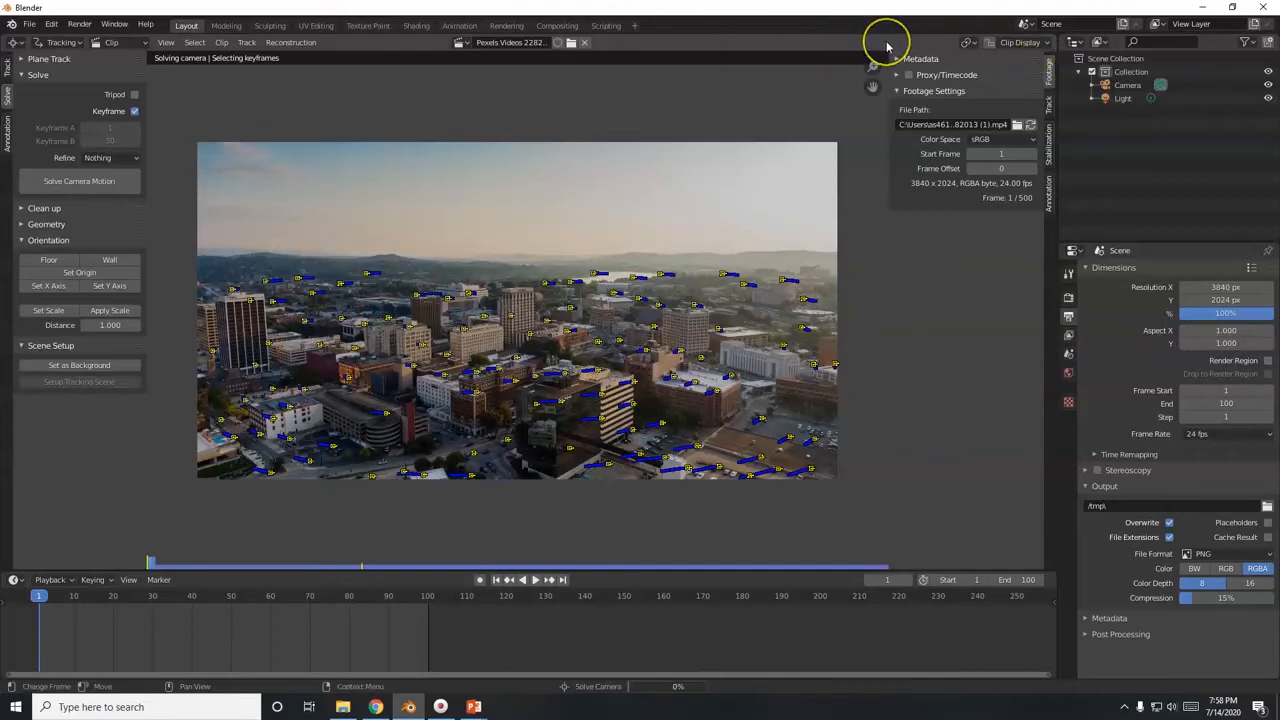
left_click(80, 180)
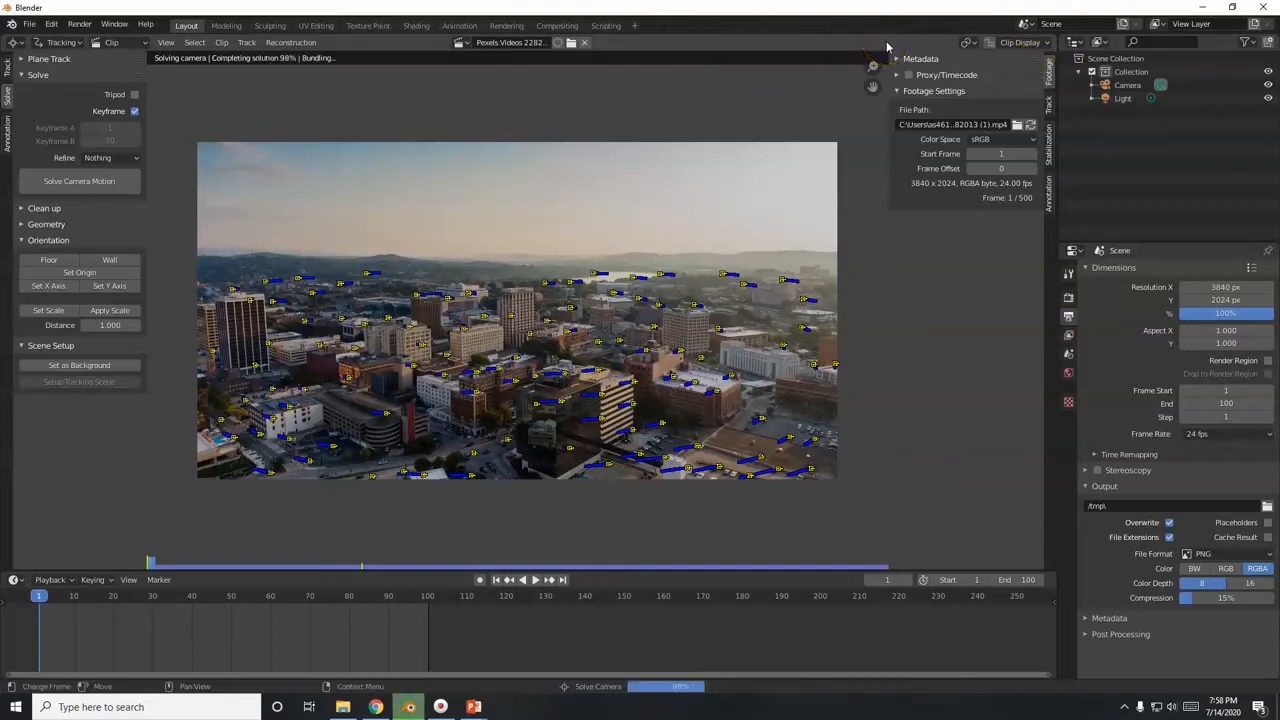
left_click(80, 180)
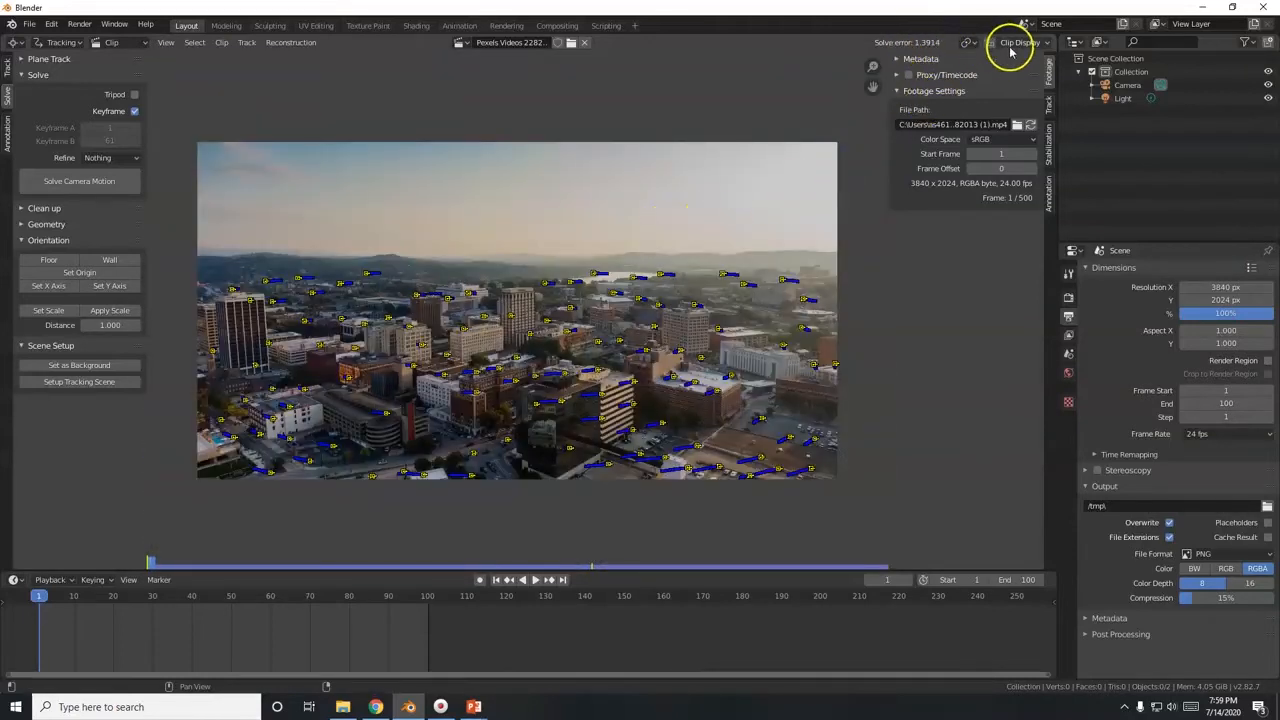
Show track names and errors on the footage, then delete the high-error marker.
left_click(1018, 42)
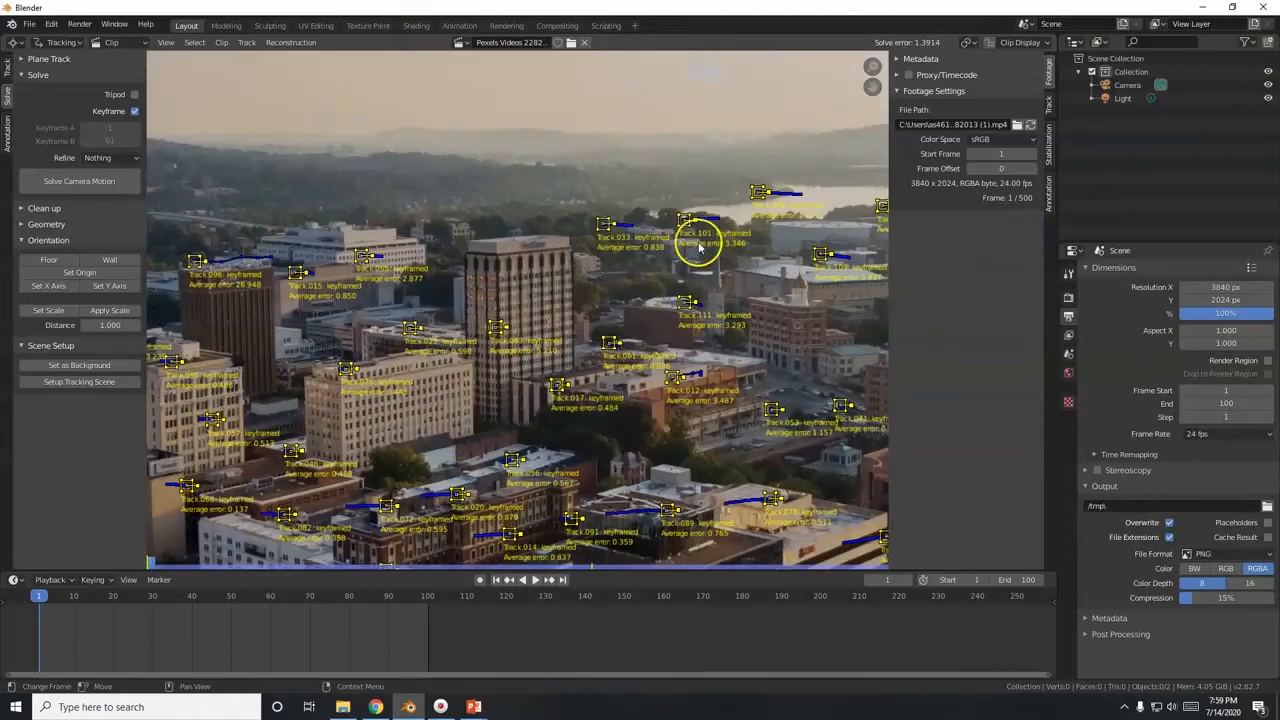
mouse_move(564, 404)
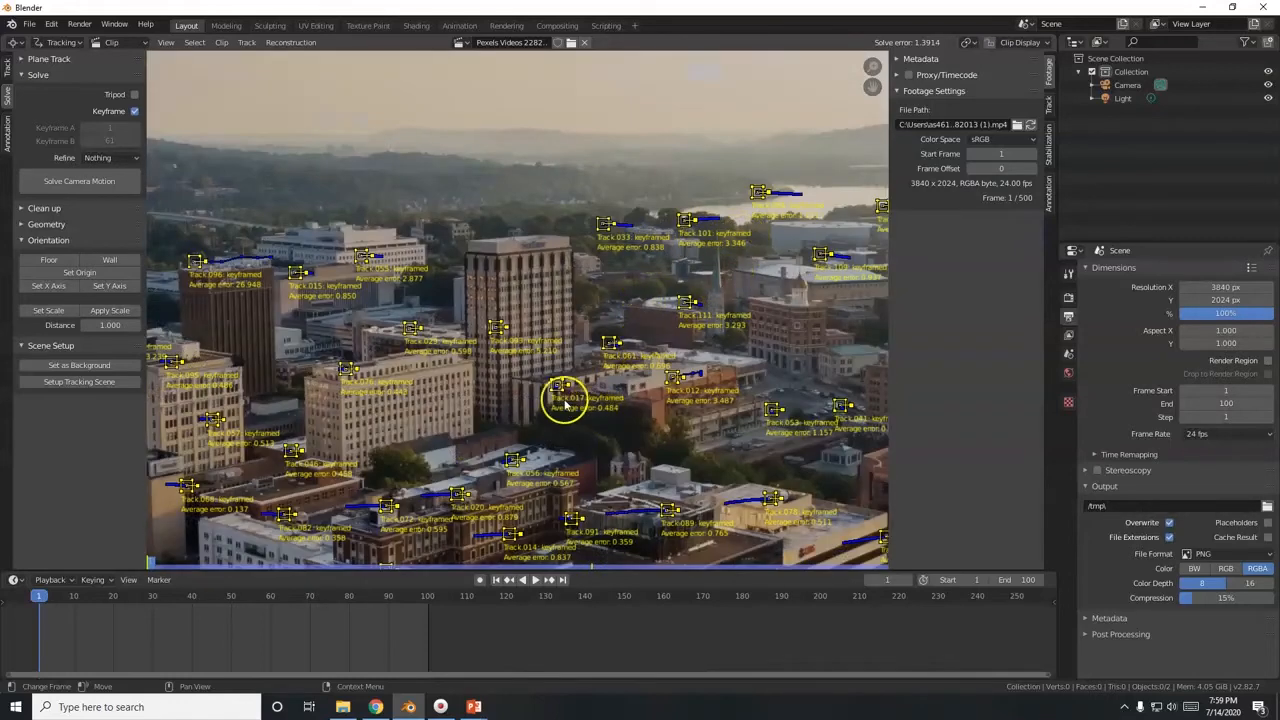
mouse_move(316, 516)
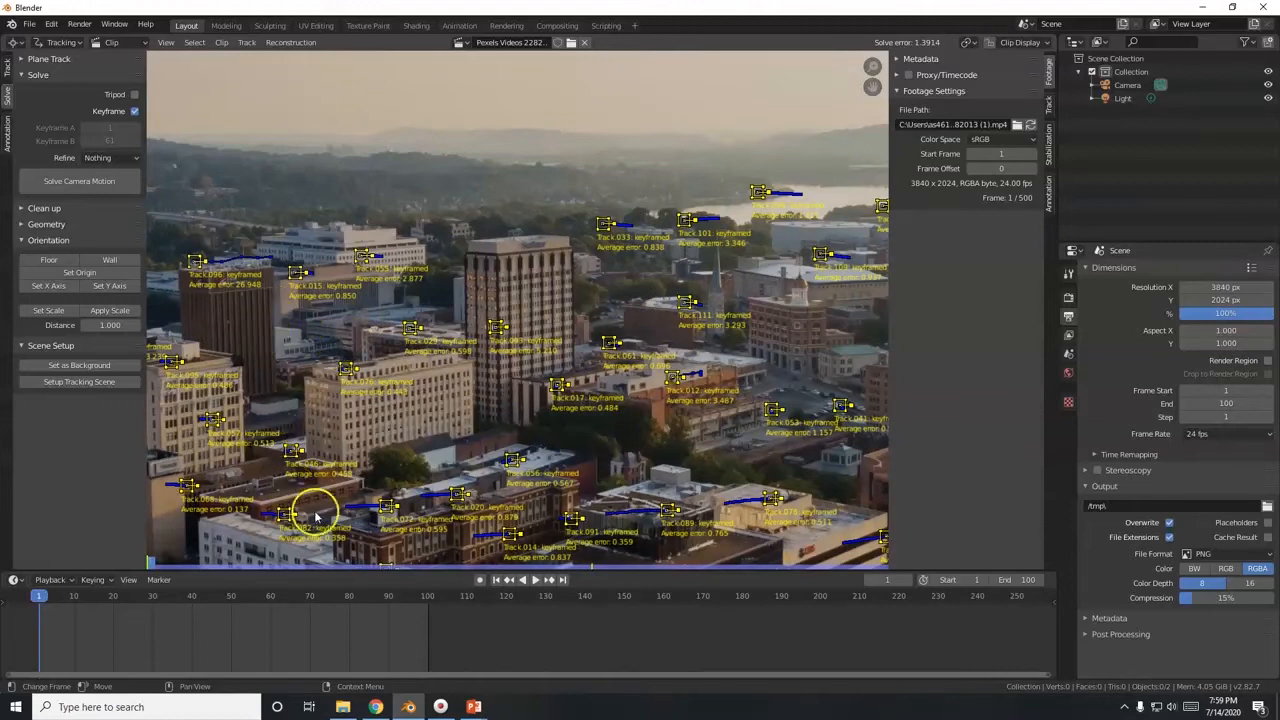
mouse_move(724, 318)
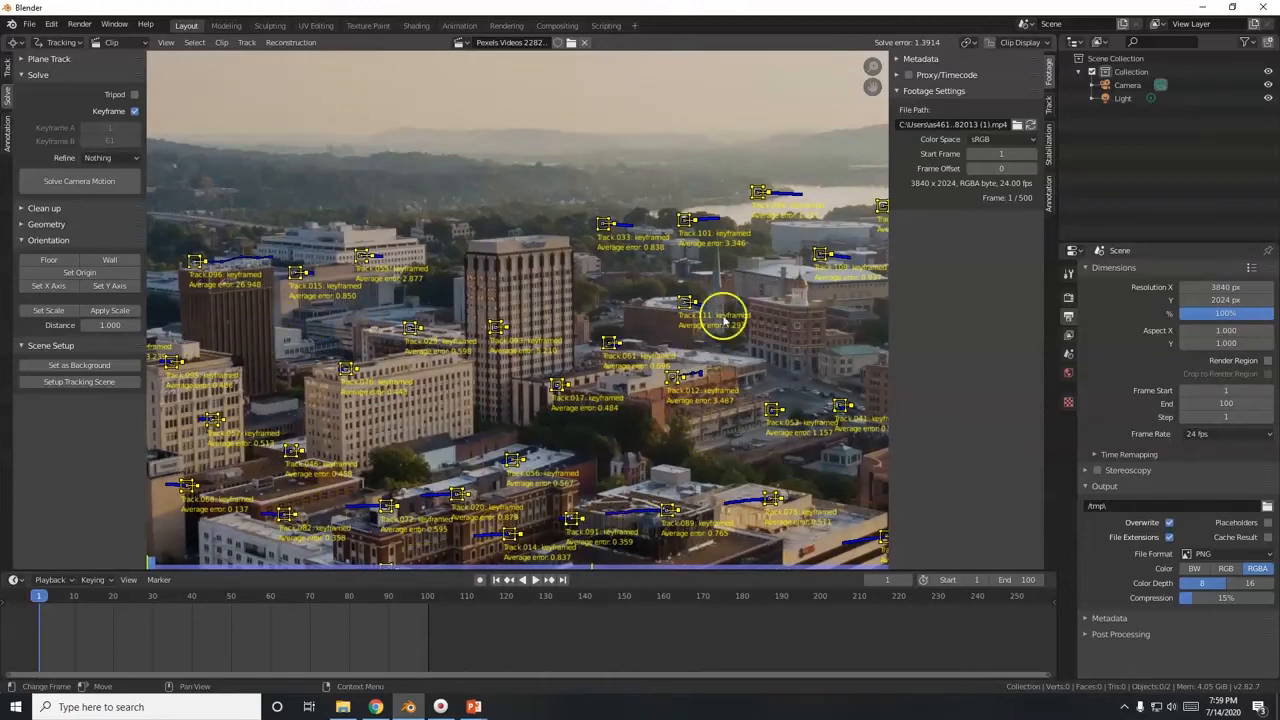
mouse_move(504, 350)
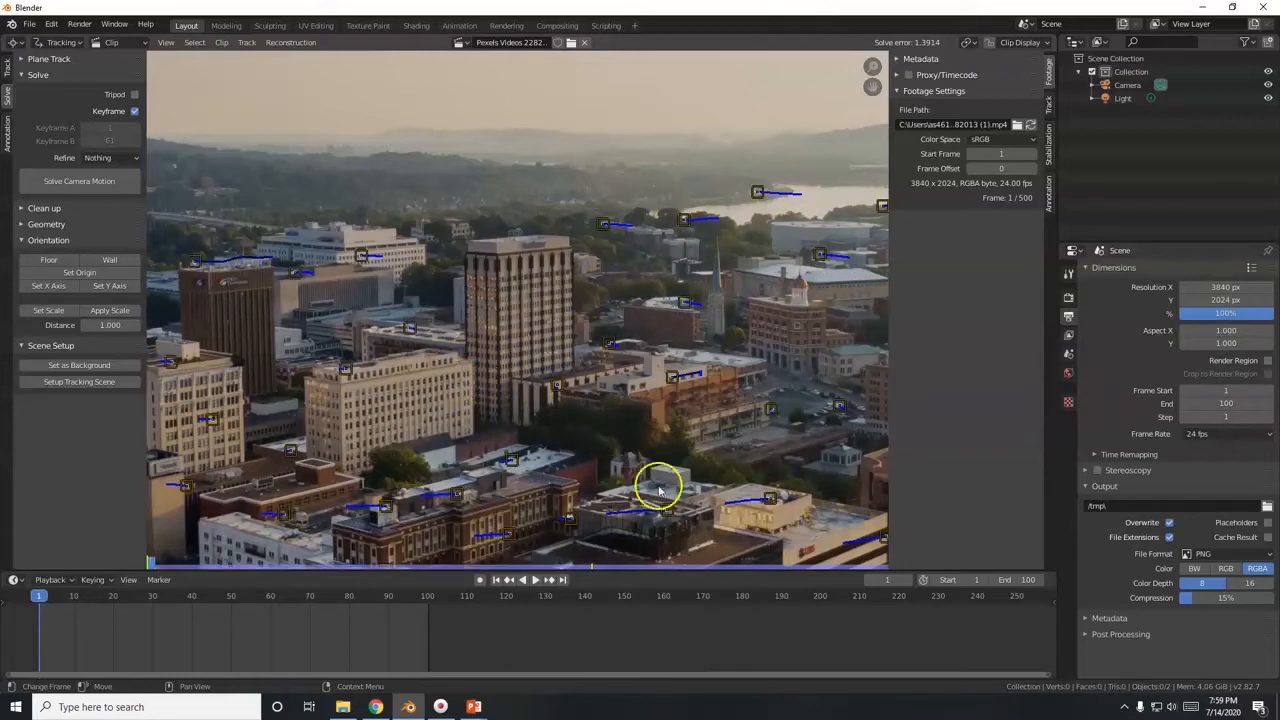
mouse_move(558, 288)
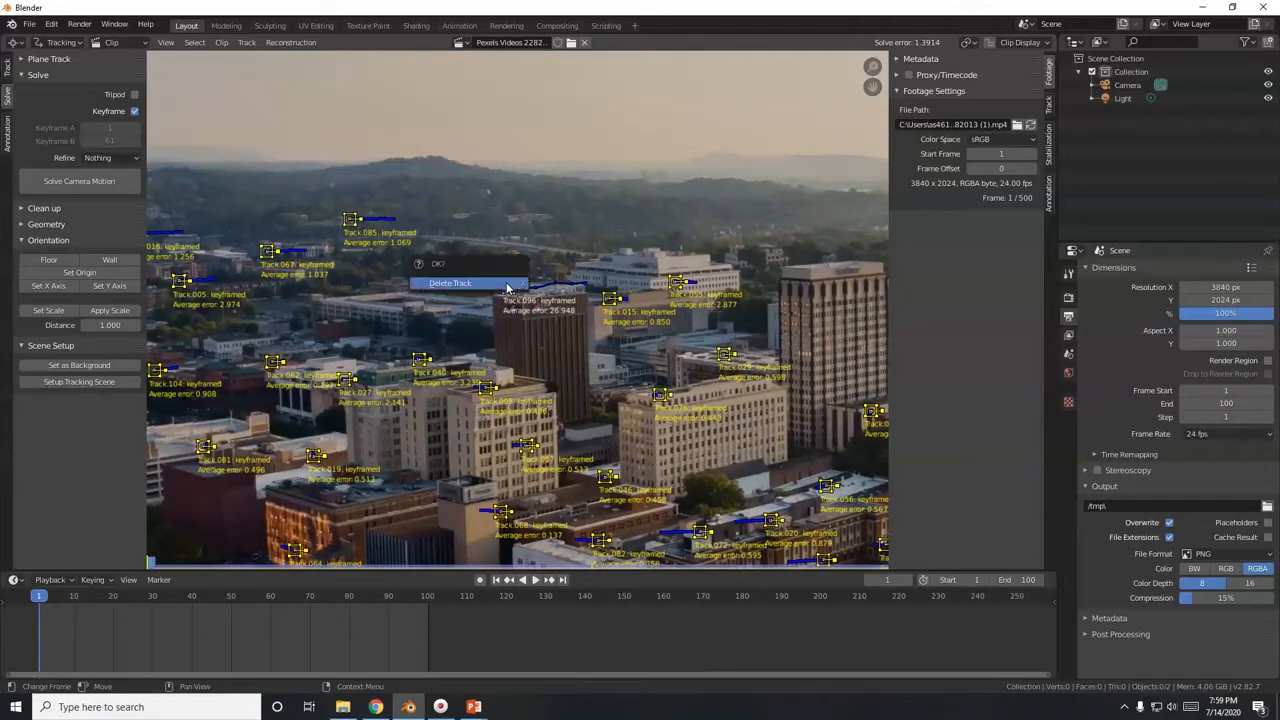
left_click(448, 284)
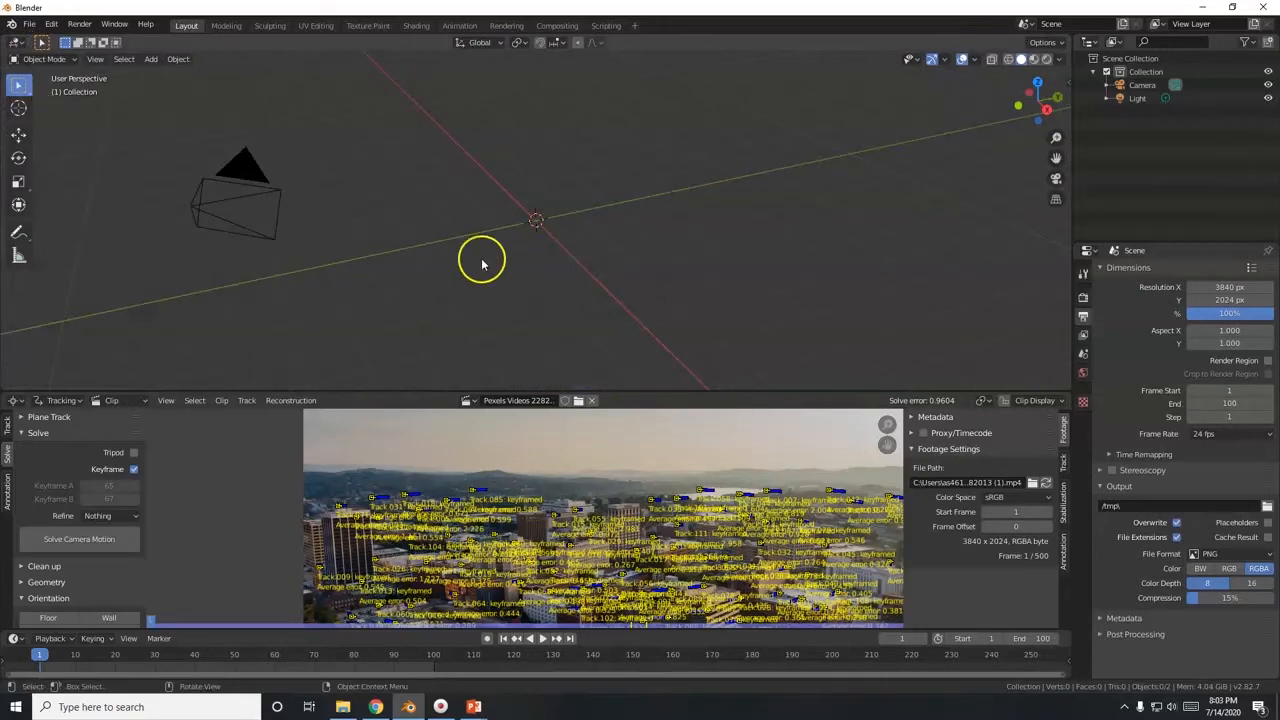
mouse_move(576, 218)
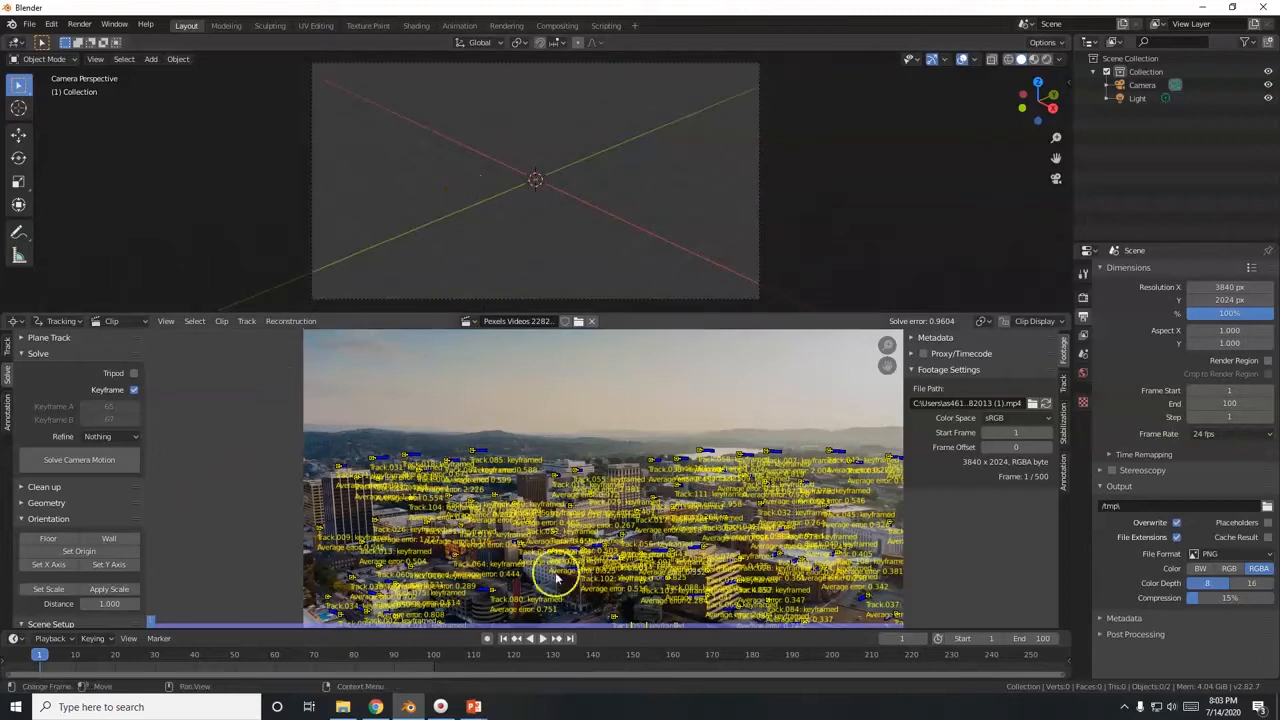
mouse_move(104, 498)
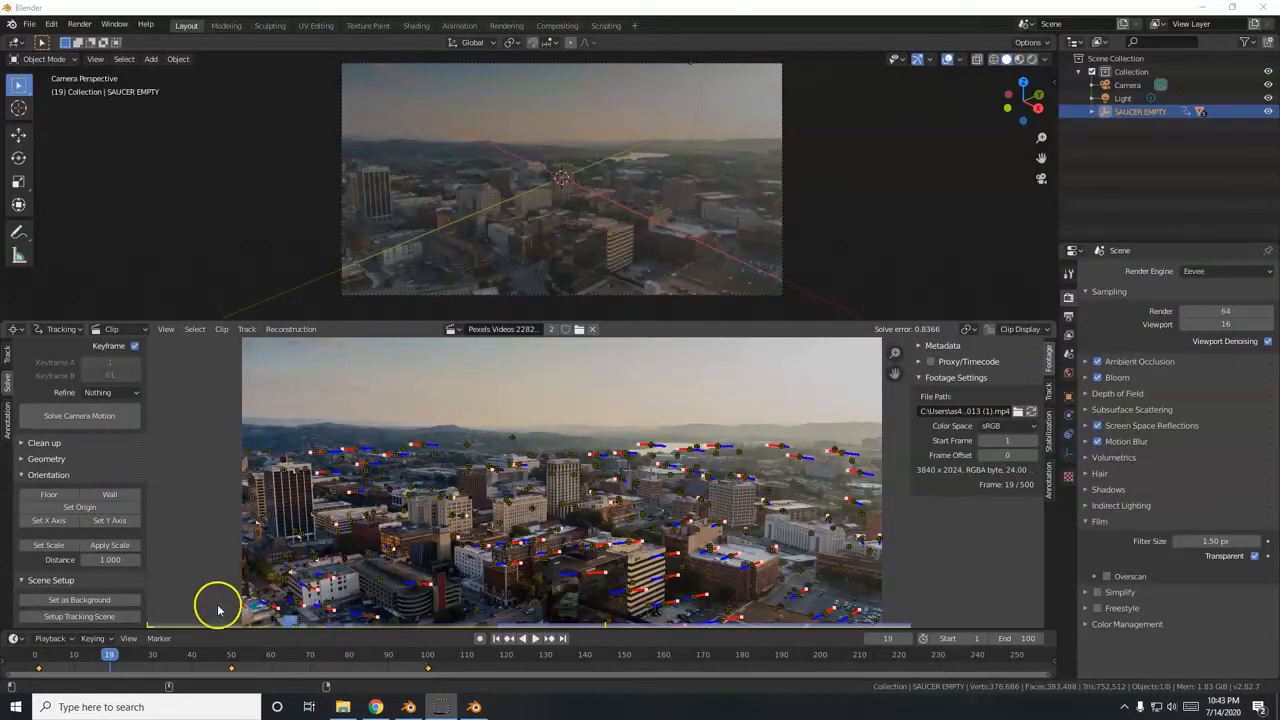
mouse_move(604, 168)
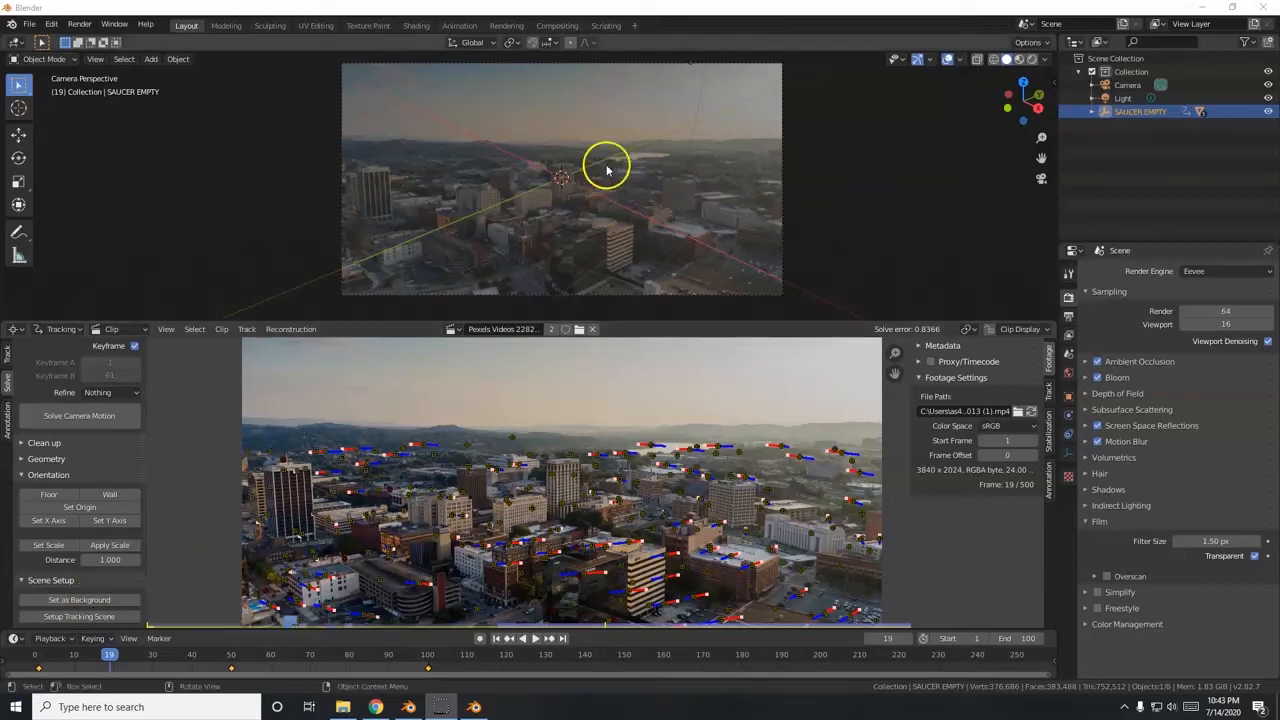
mouse_move(556, 220)
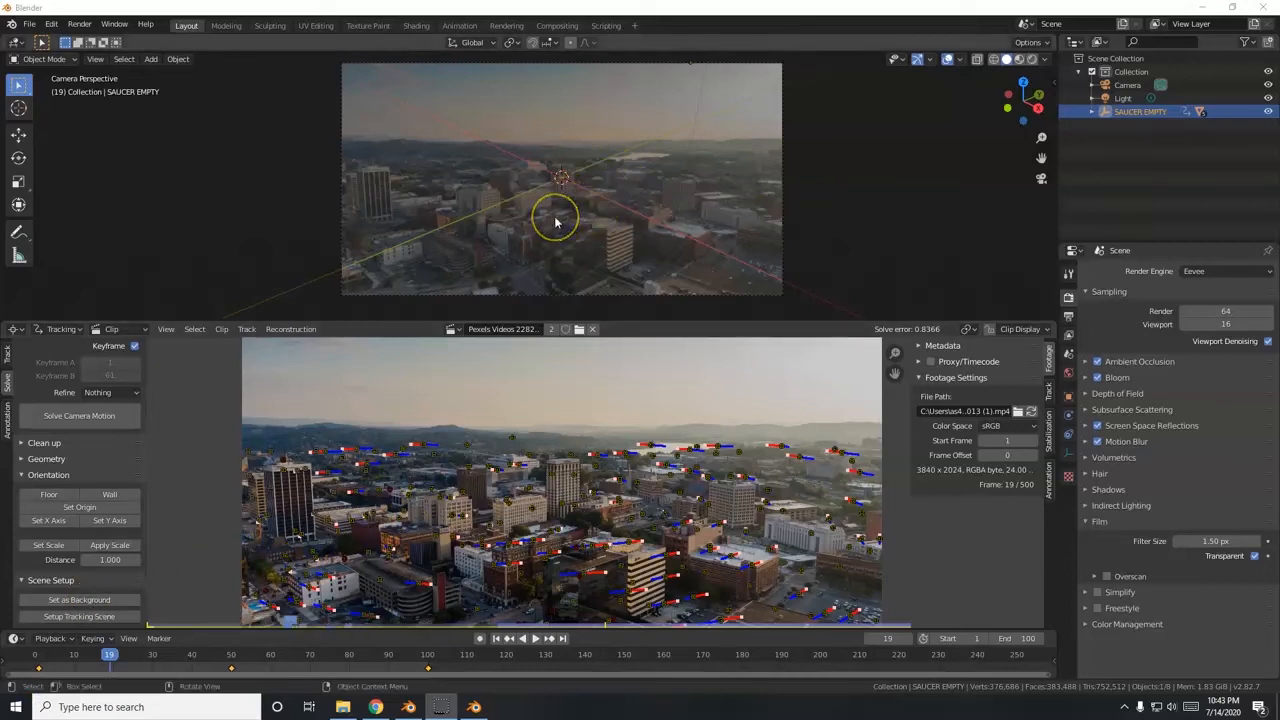
mouse_move(504, 180)
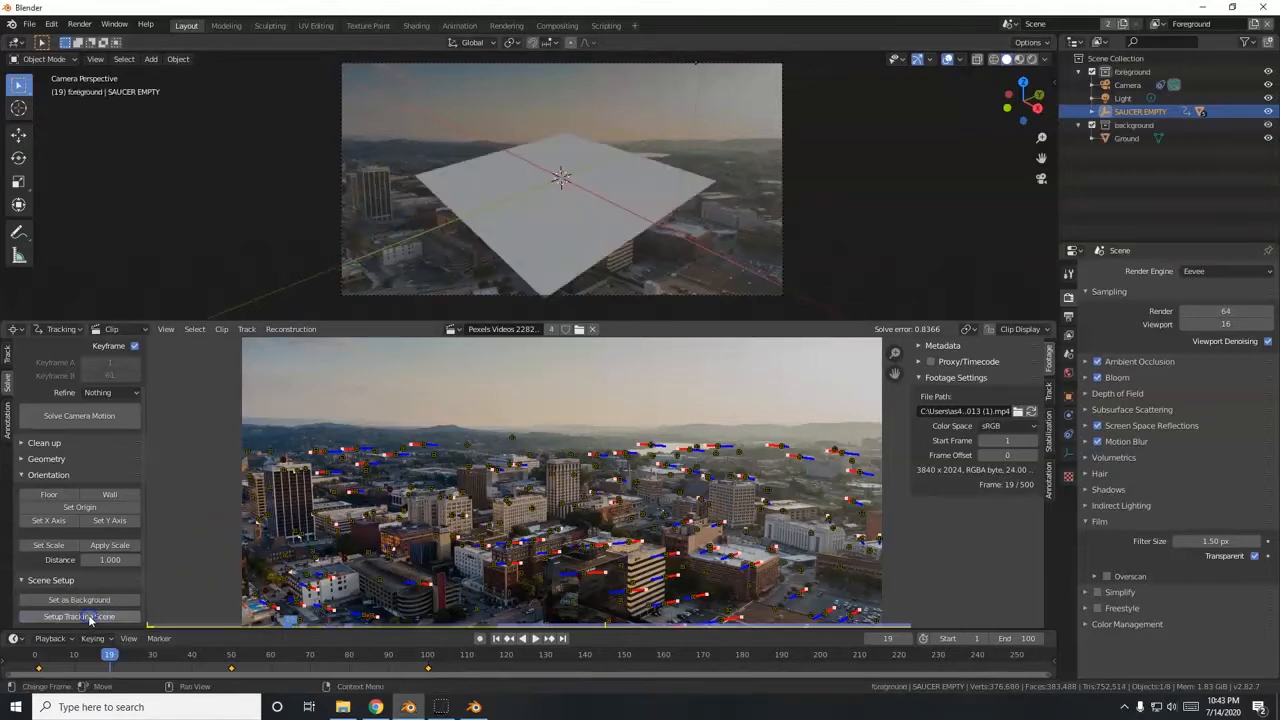
left_click(1136, 124)
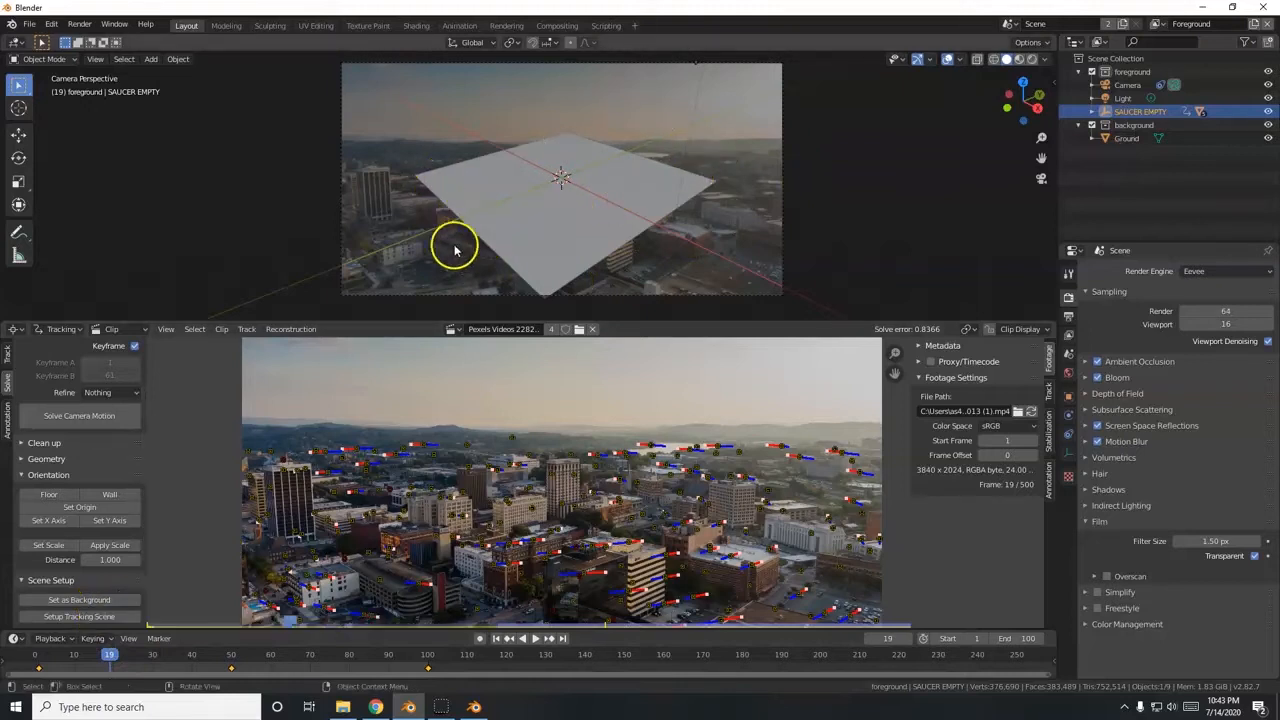
mouse_move(468, 224)
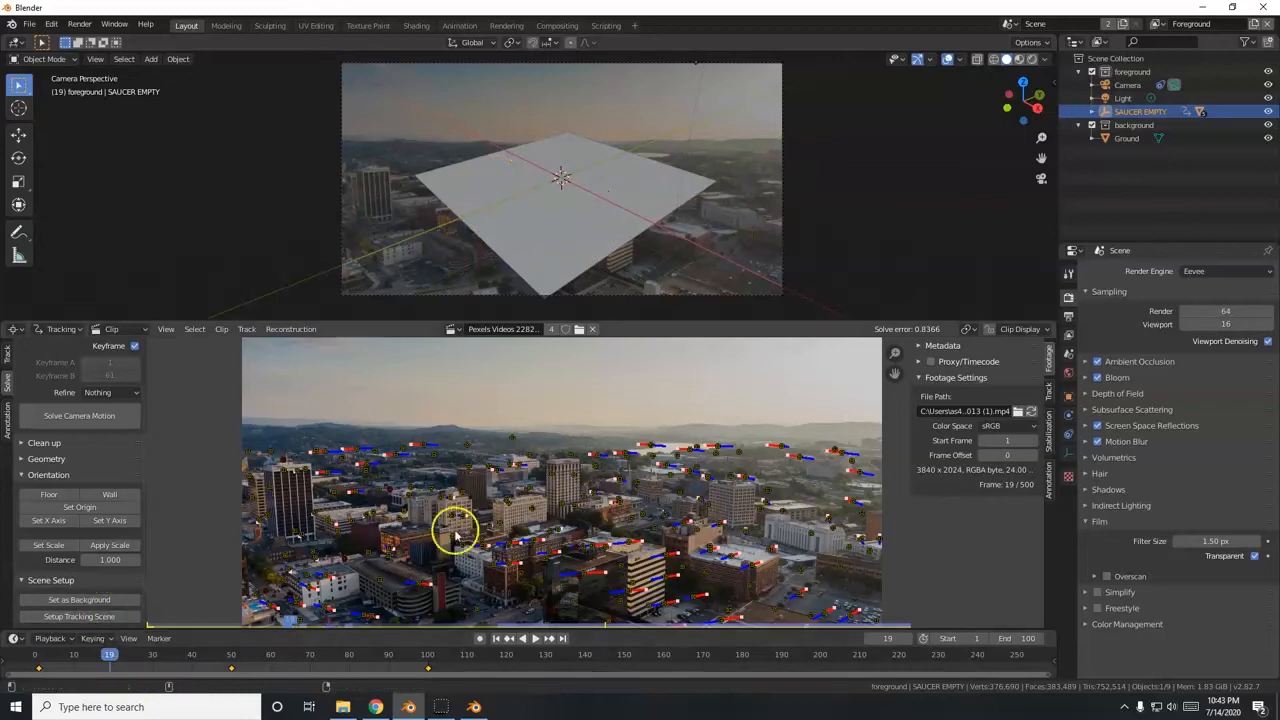
left_click(1140, 112)
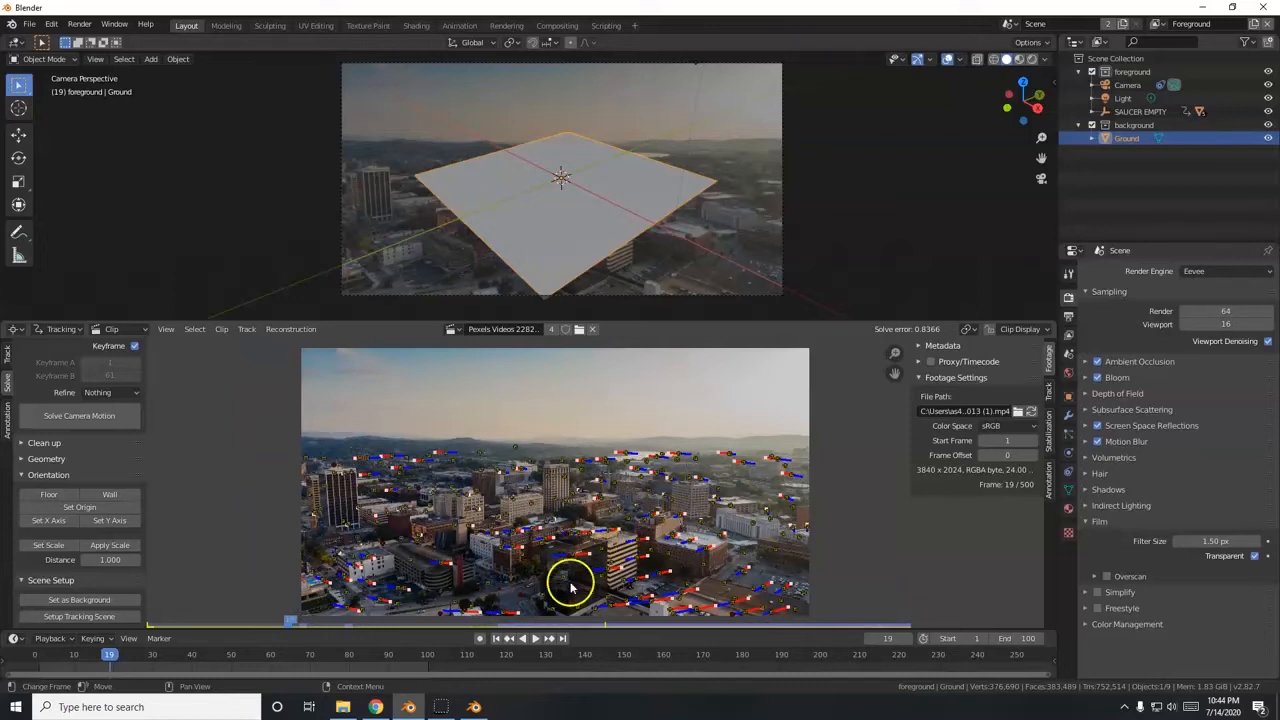
mouse_move(568, 576)
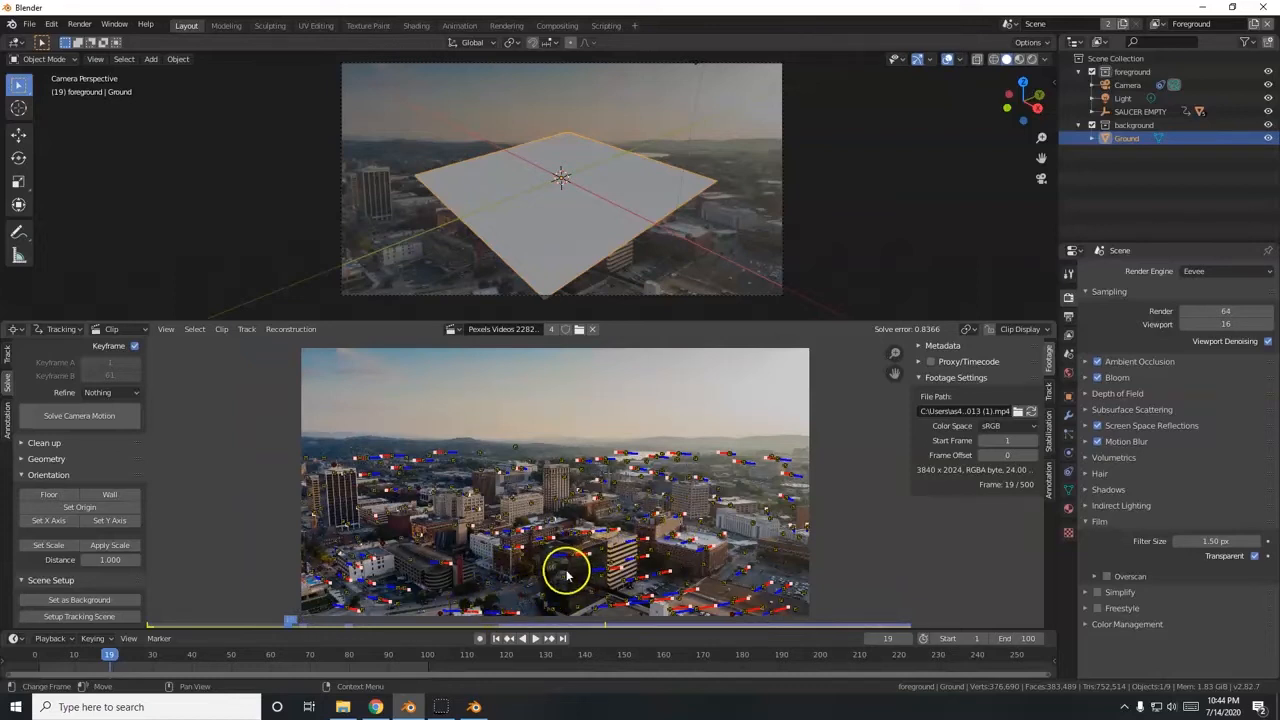
mouse_move(604, 564)
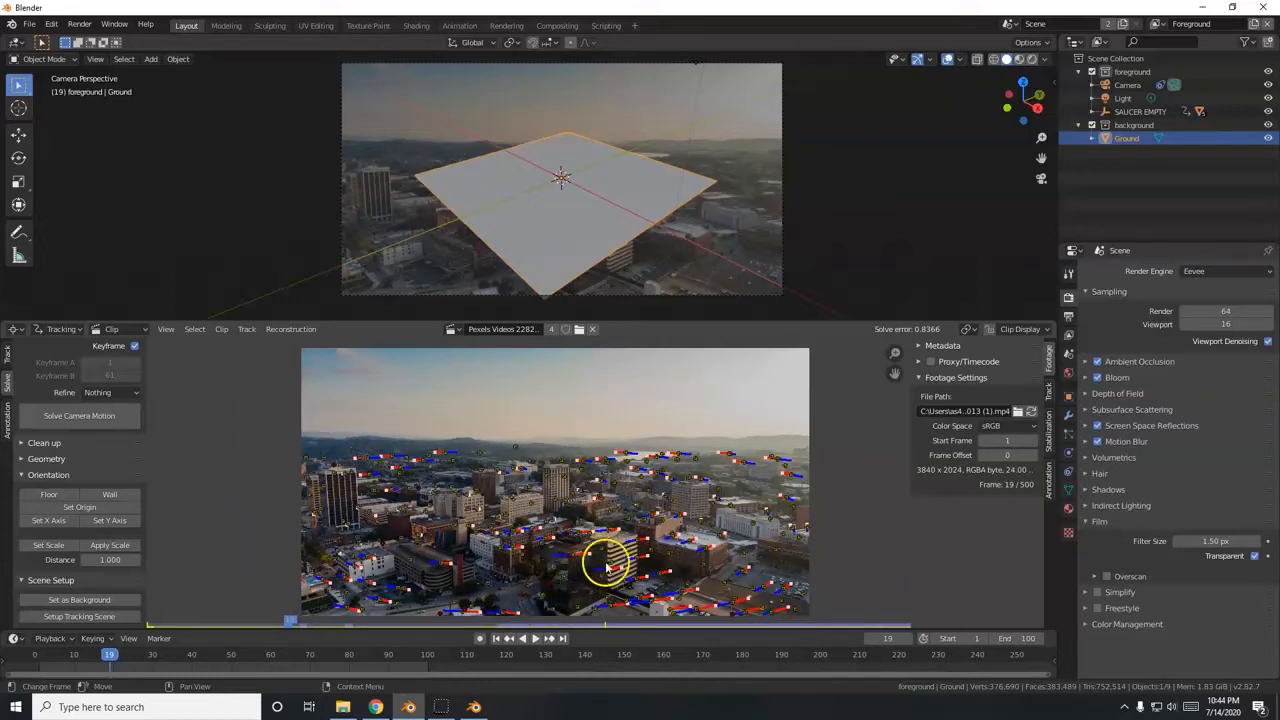
mouse_move(490, 596)
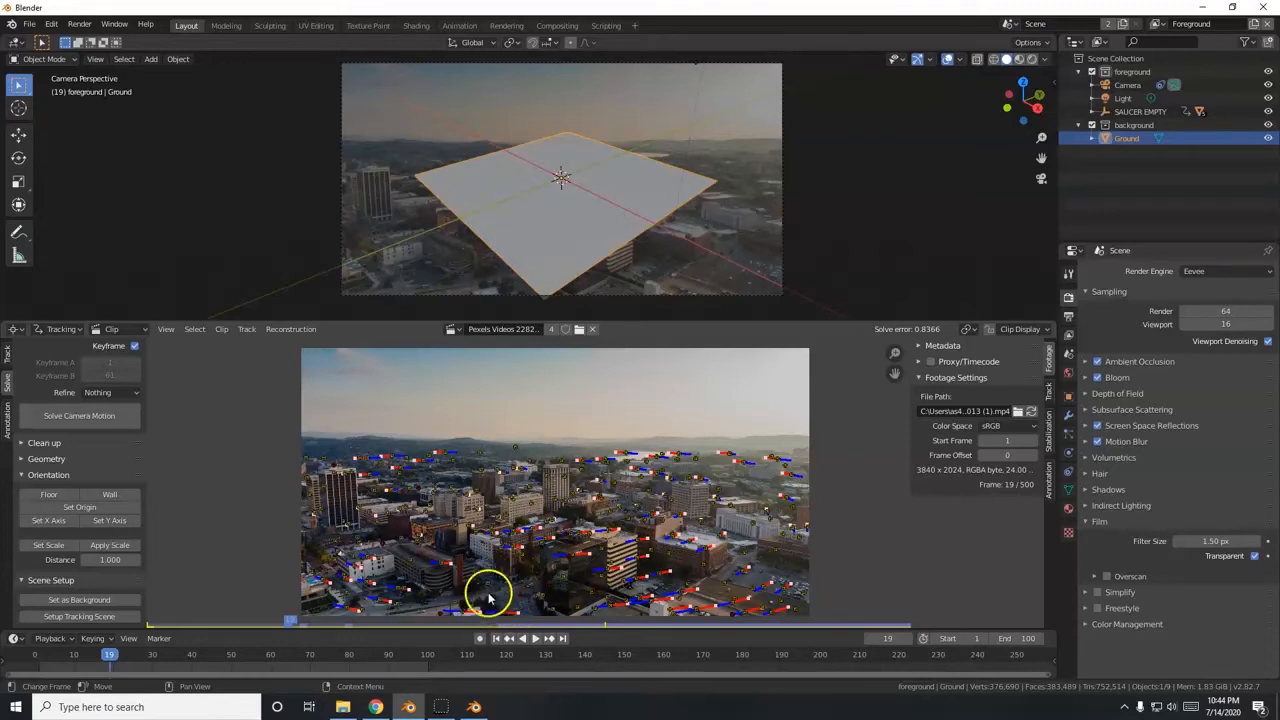
mouse_move(520, 580)
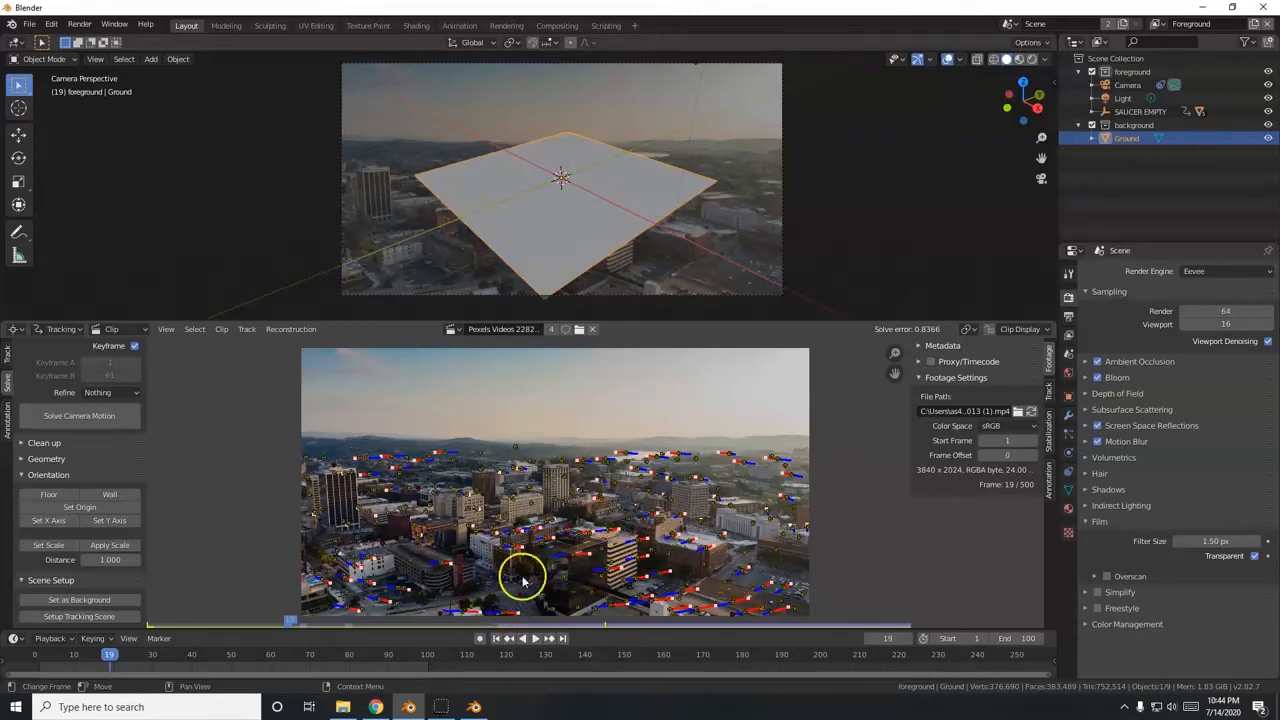
mouse_move(510, 608)
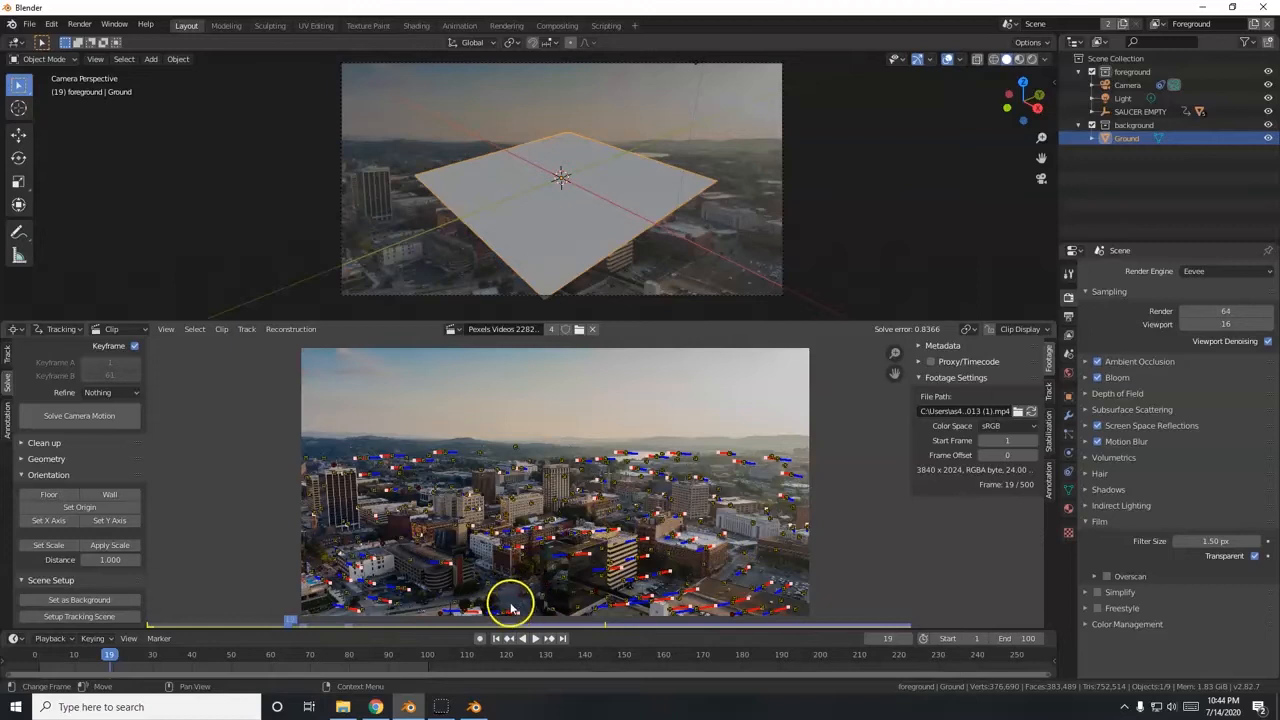
mouse_move(550, 584)
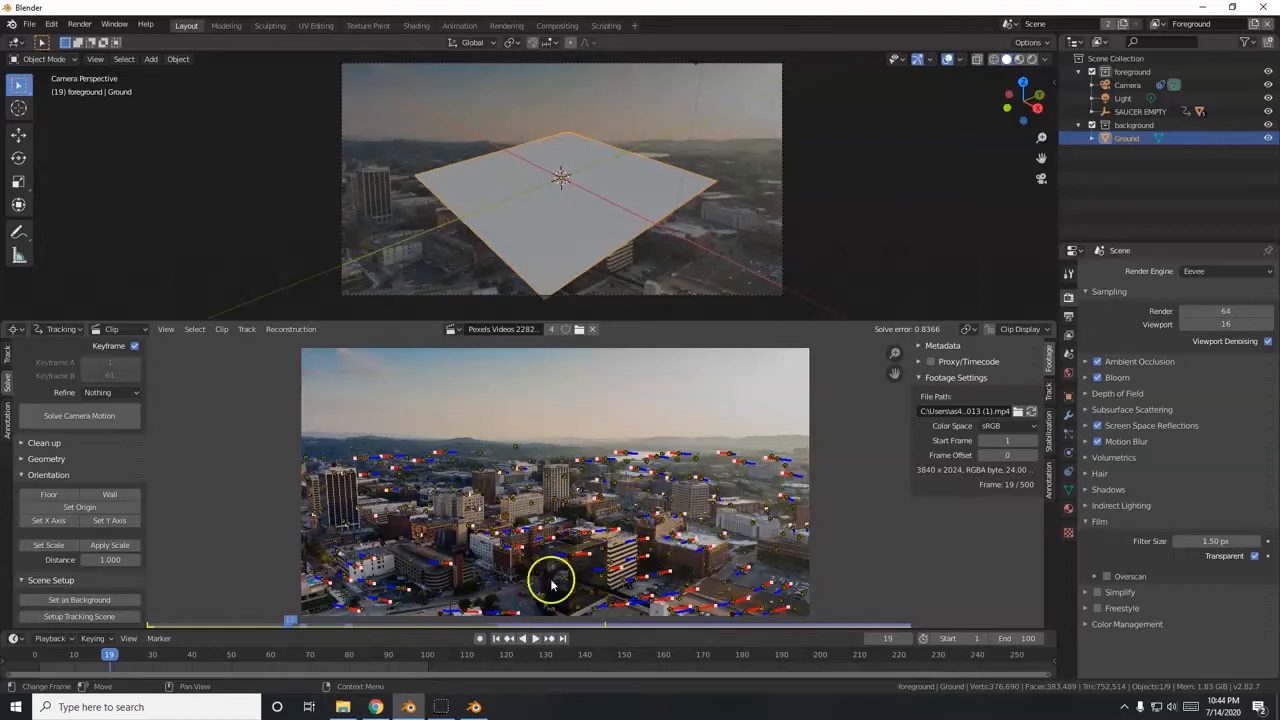
mouse_move(540, 344)
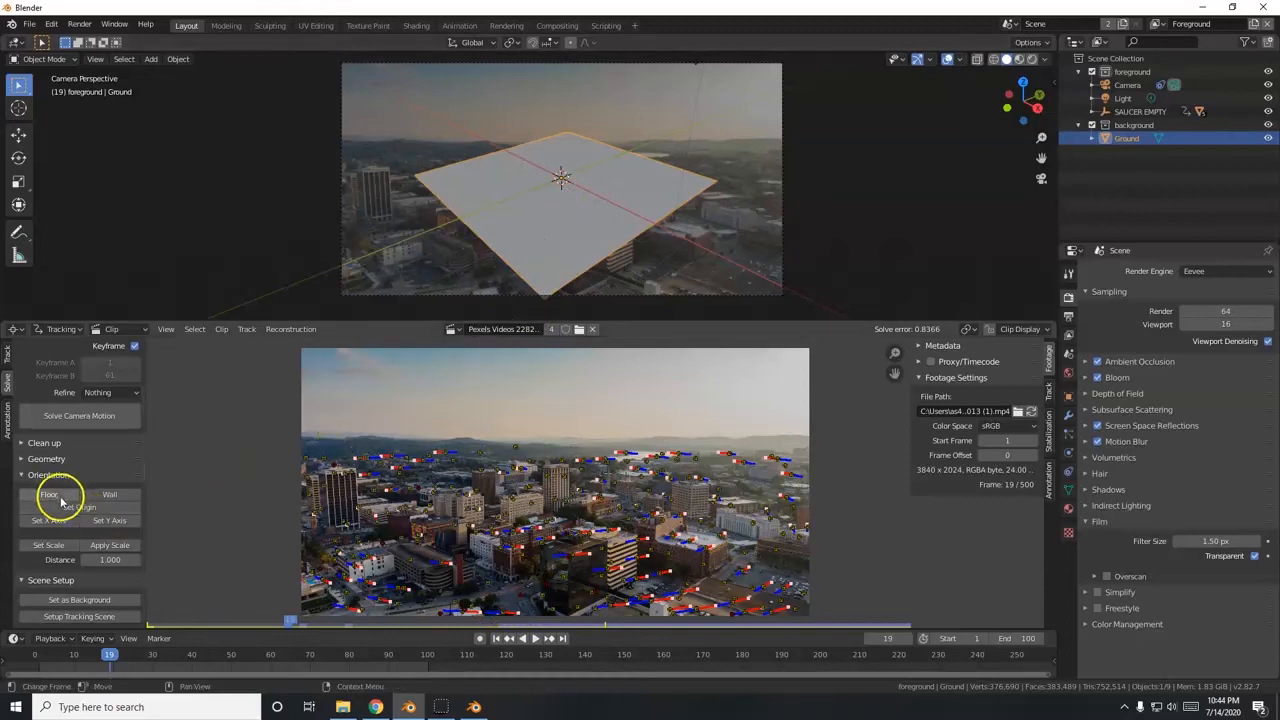
mouse_move(322, 468)
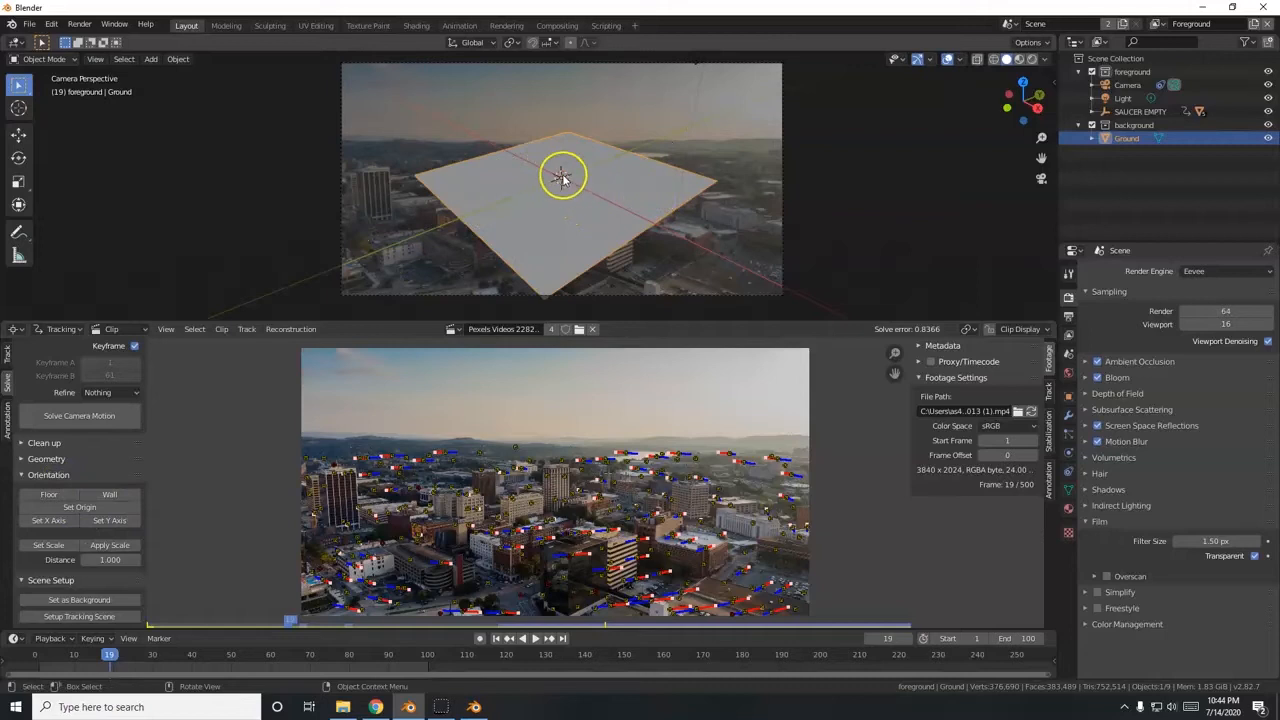
mouse_move(618, 252)
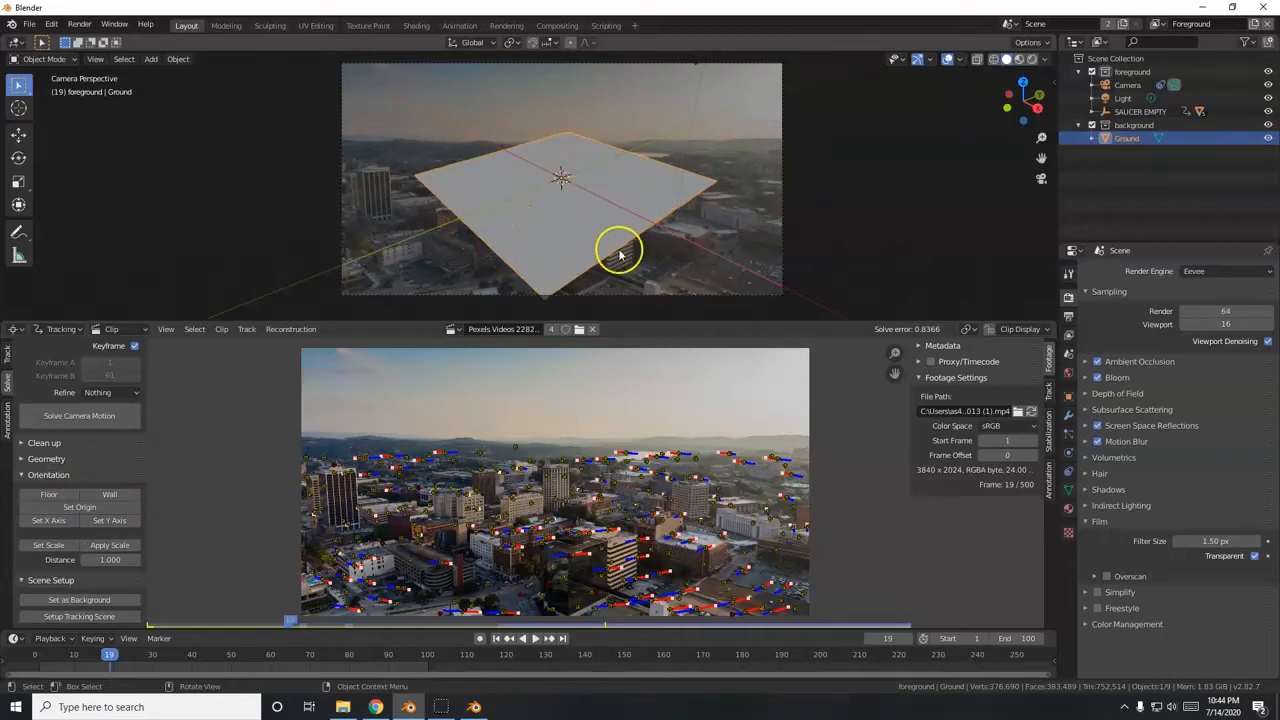
mouse_move(560, 588)
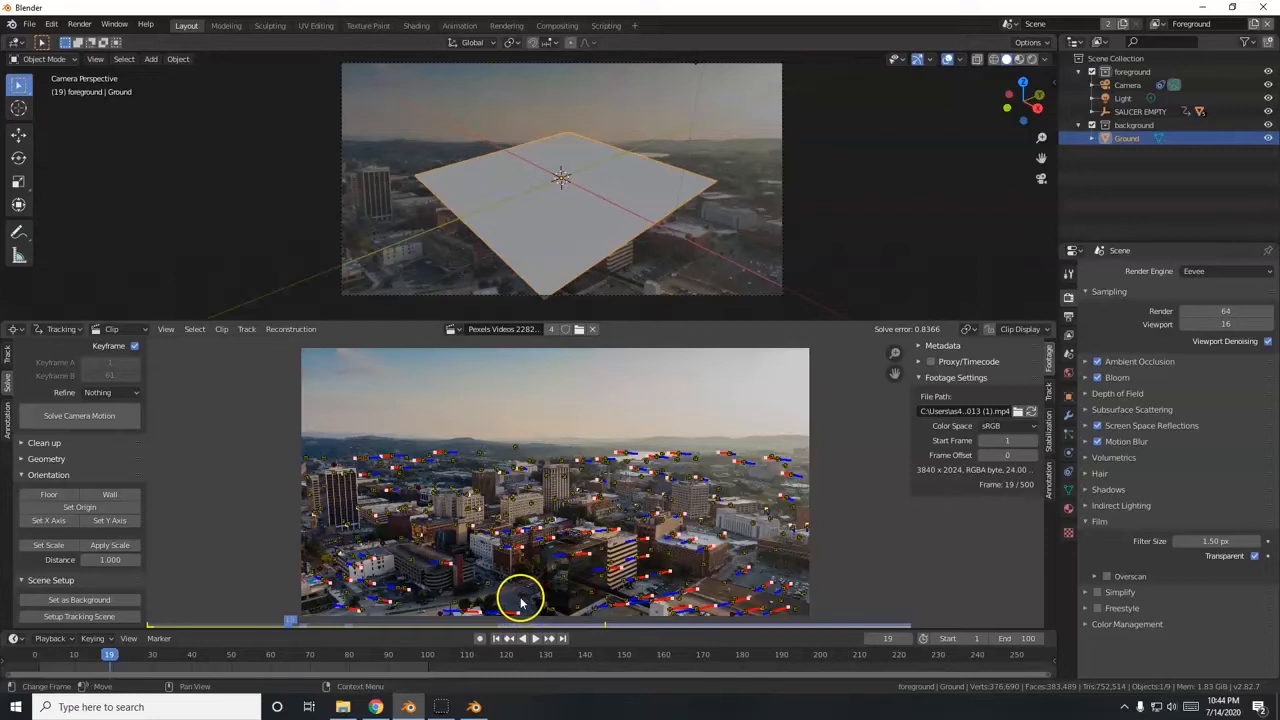
mouse_move(648, 190)
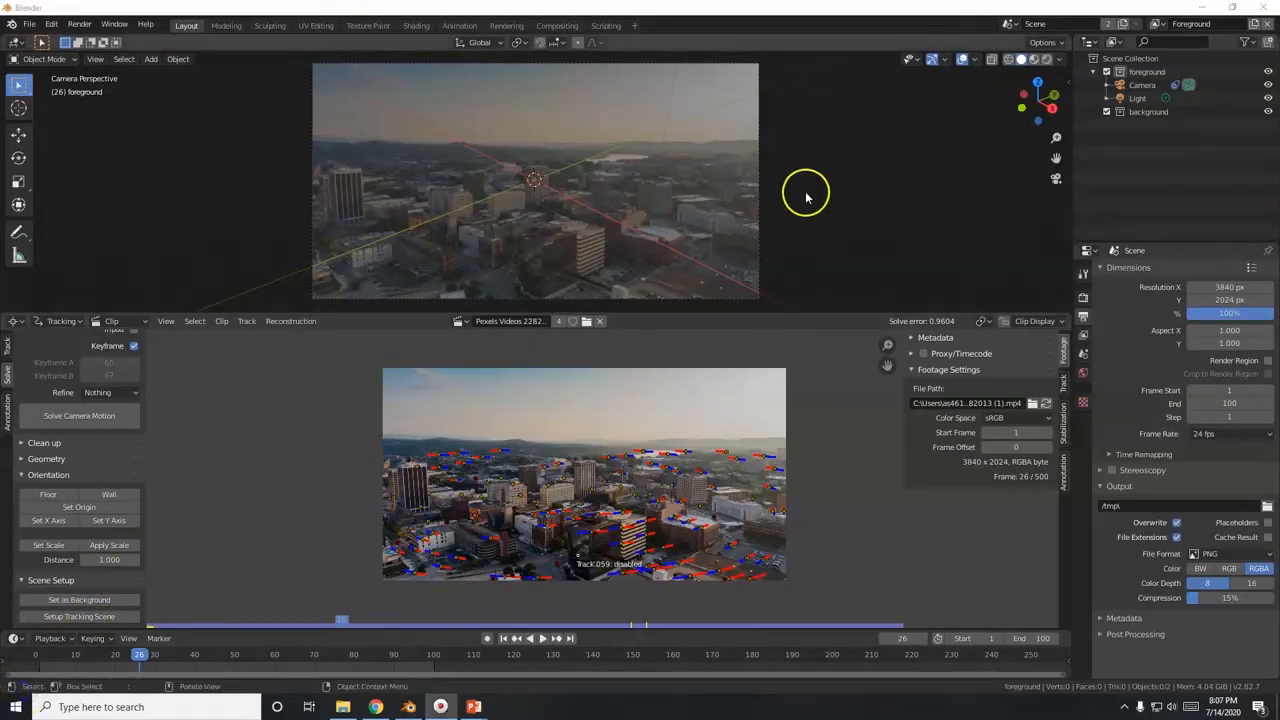
mouse_move(748, 114)
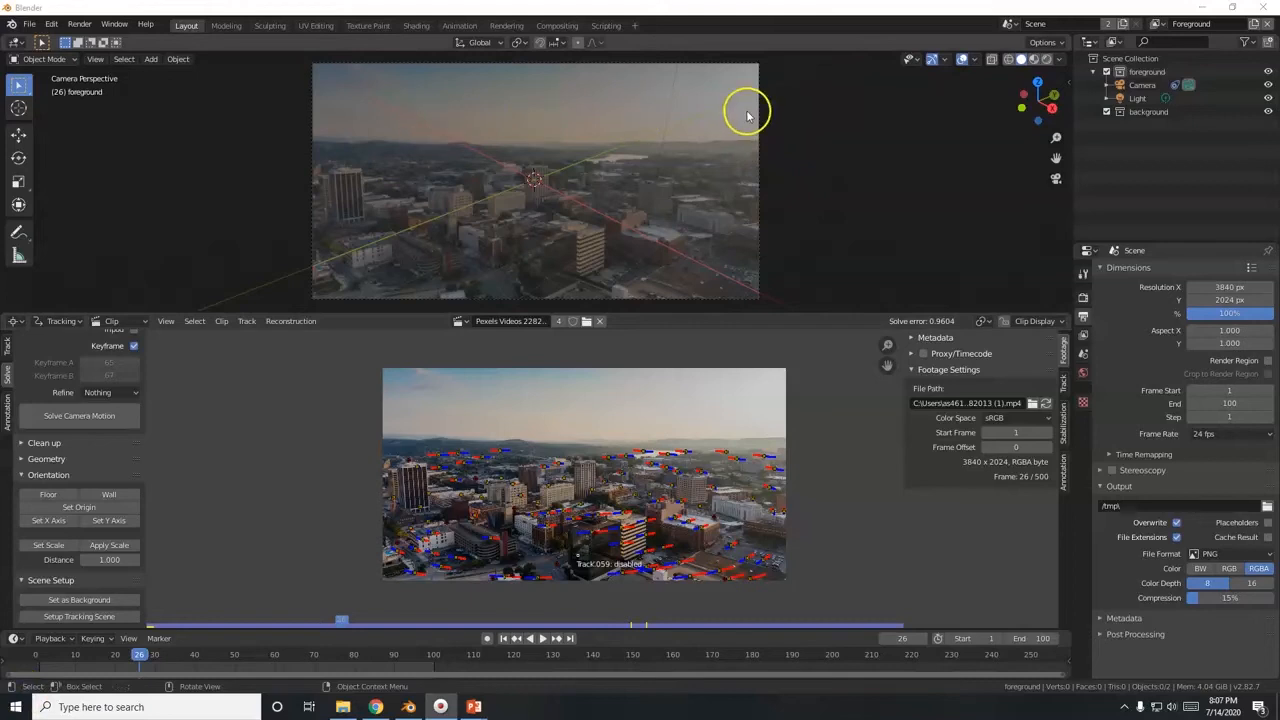
mouse_move(588, 140)
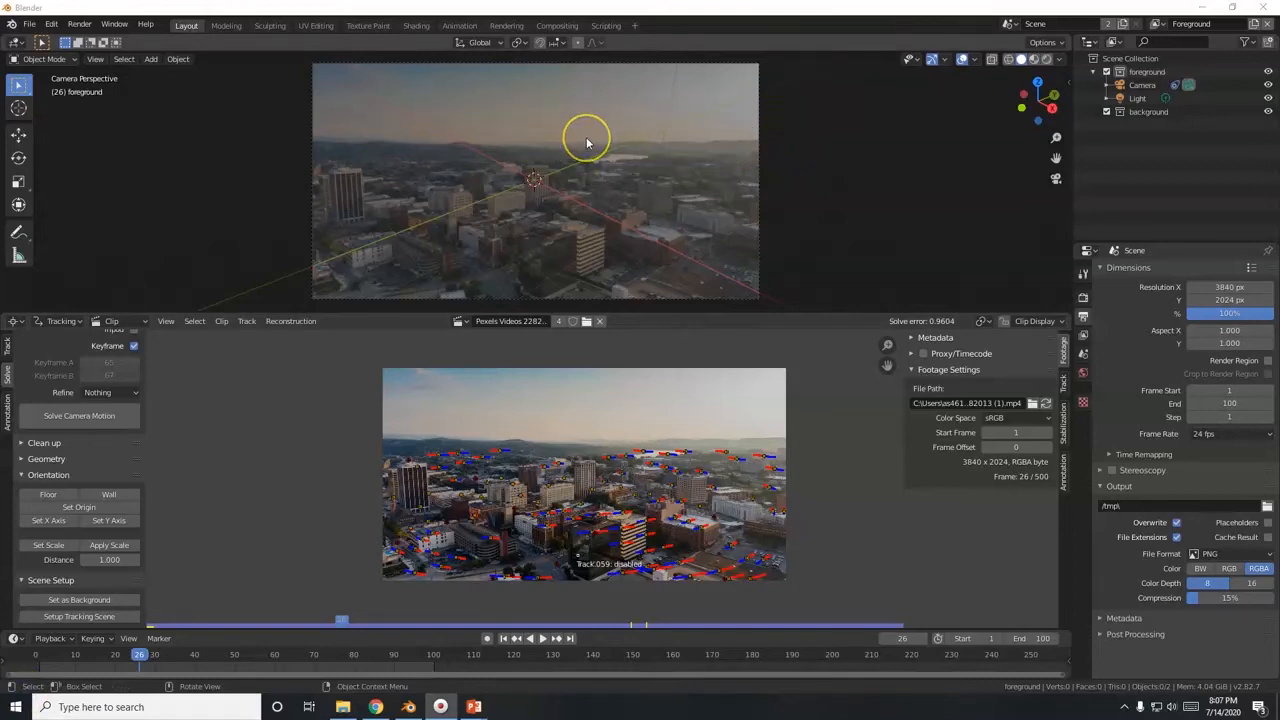
mouse_move(560, 168)
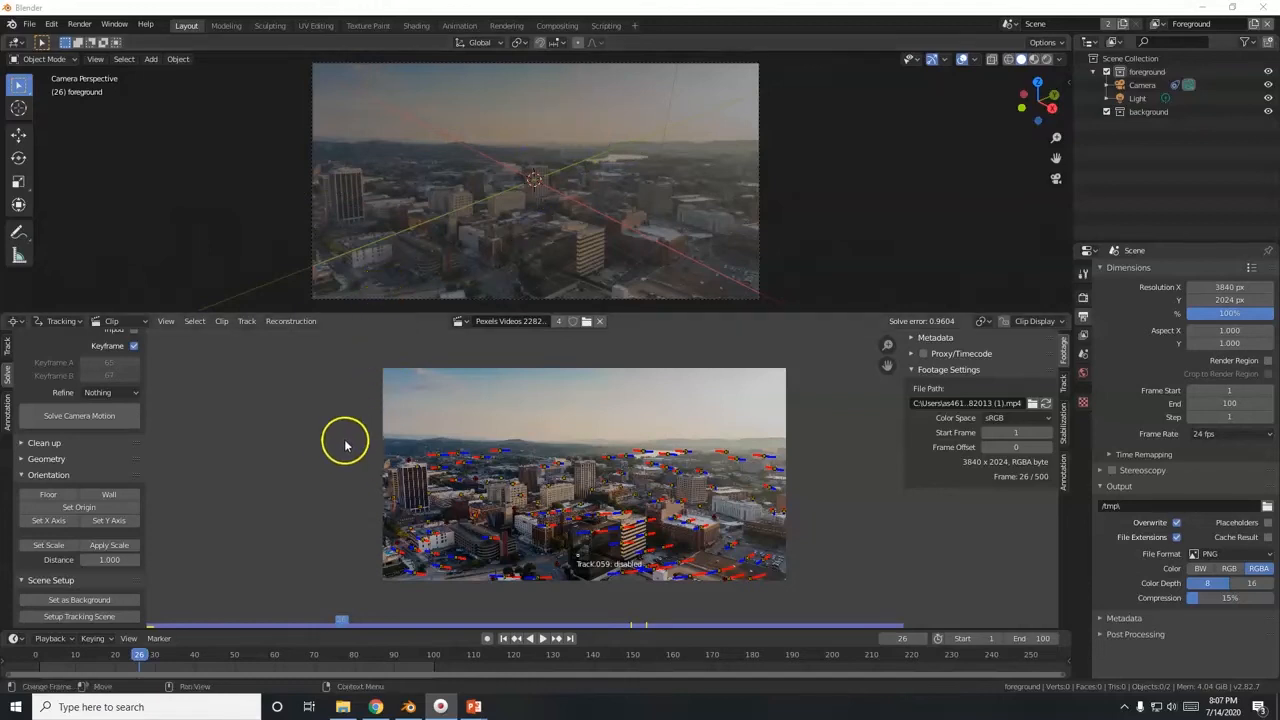
mouse_move(376, 318)
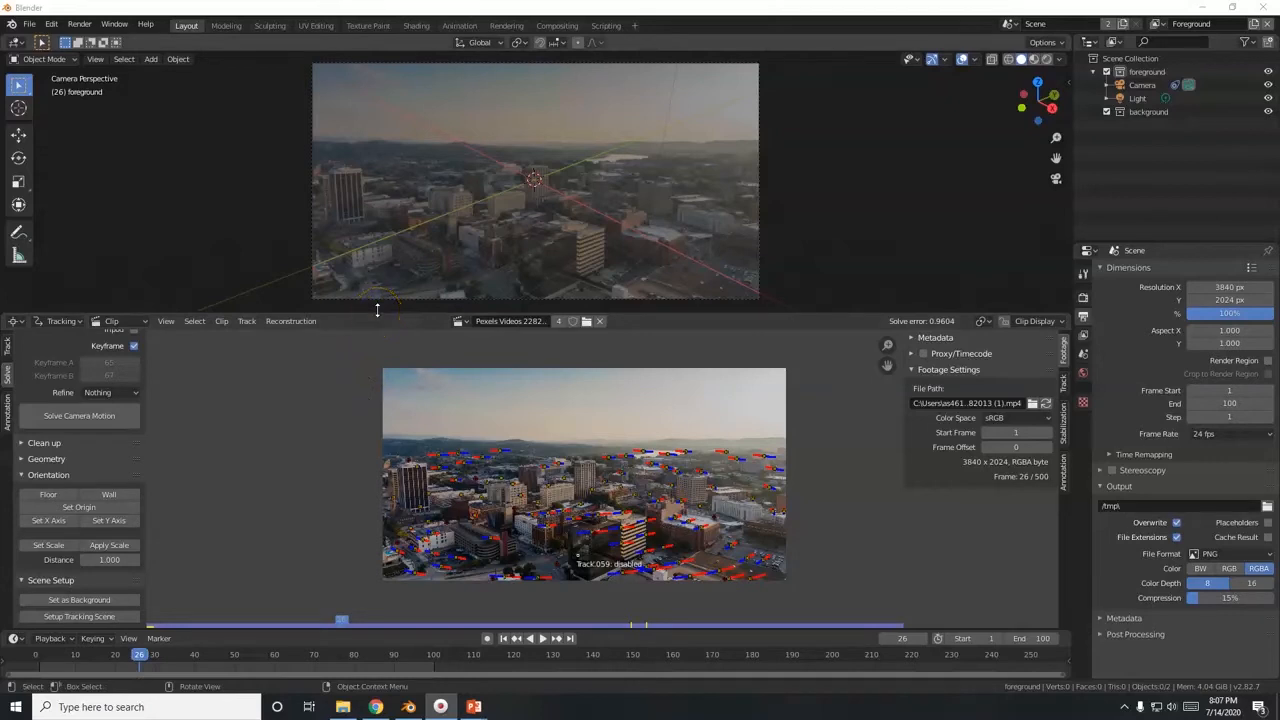
mouse_move(392, 316)
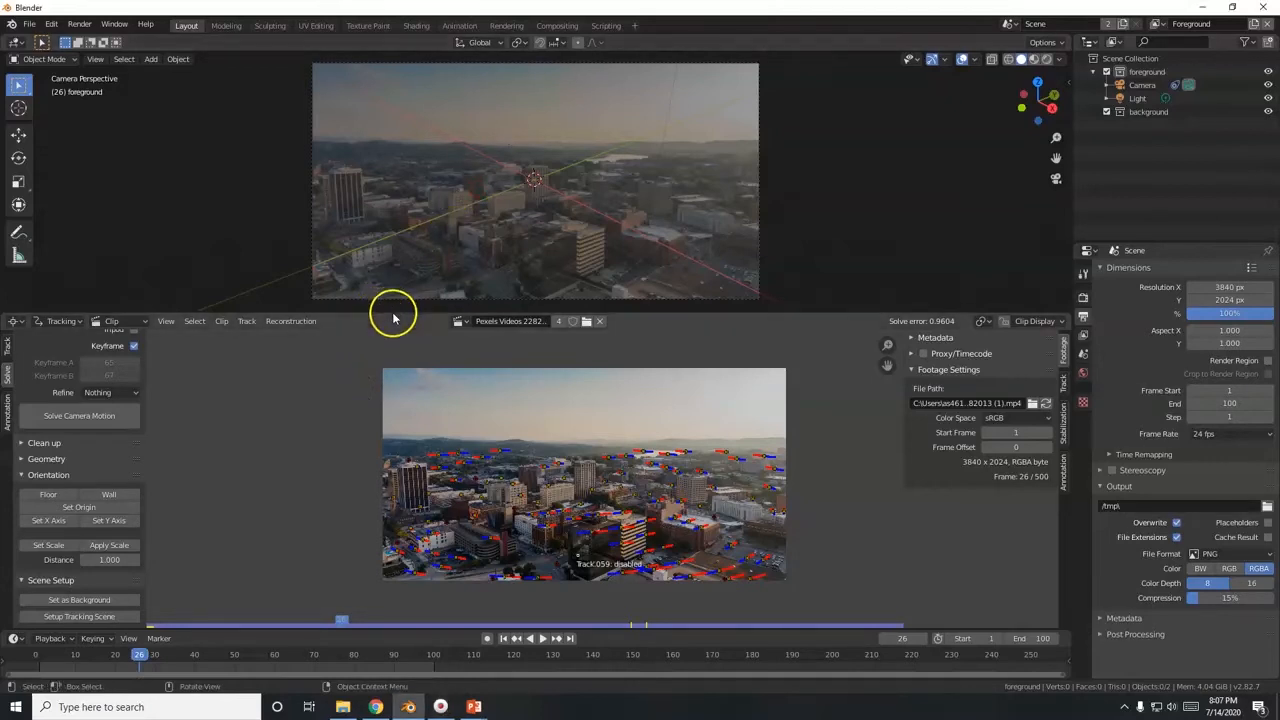
Join the Movie Clip Editor area into the 3D camera view.
right_click(392, 312)
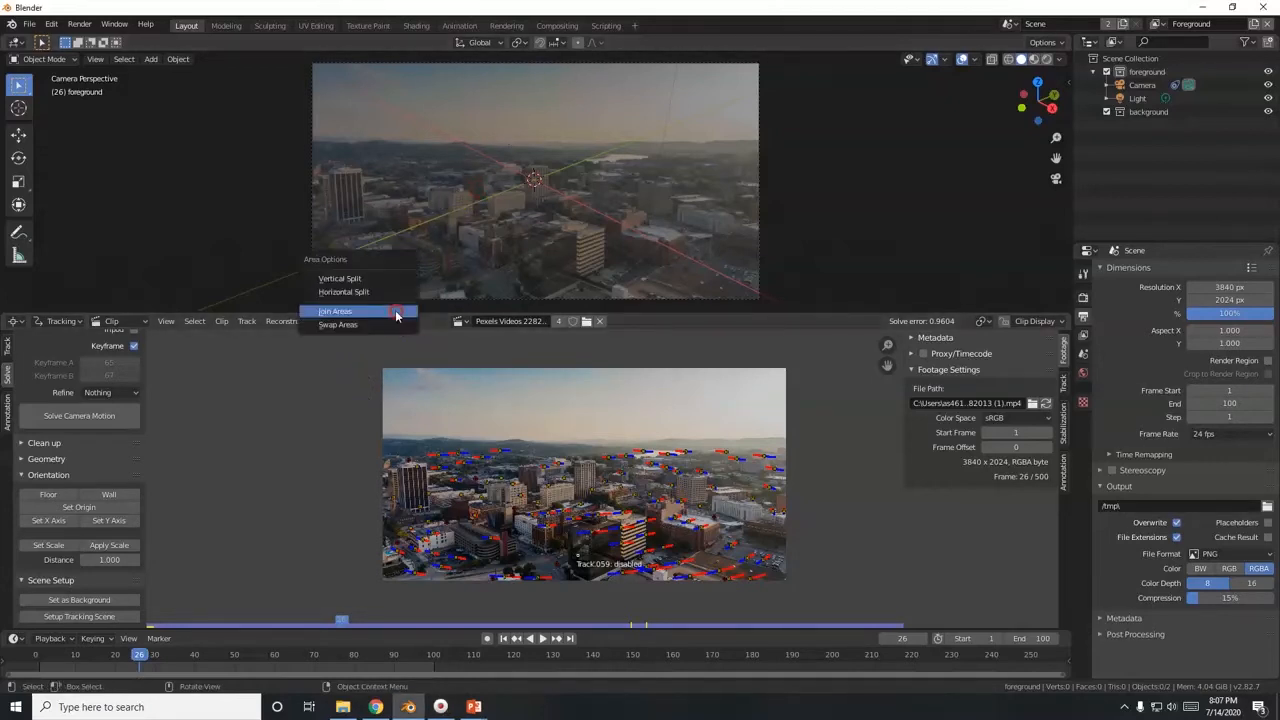
left_click(336, 312)
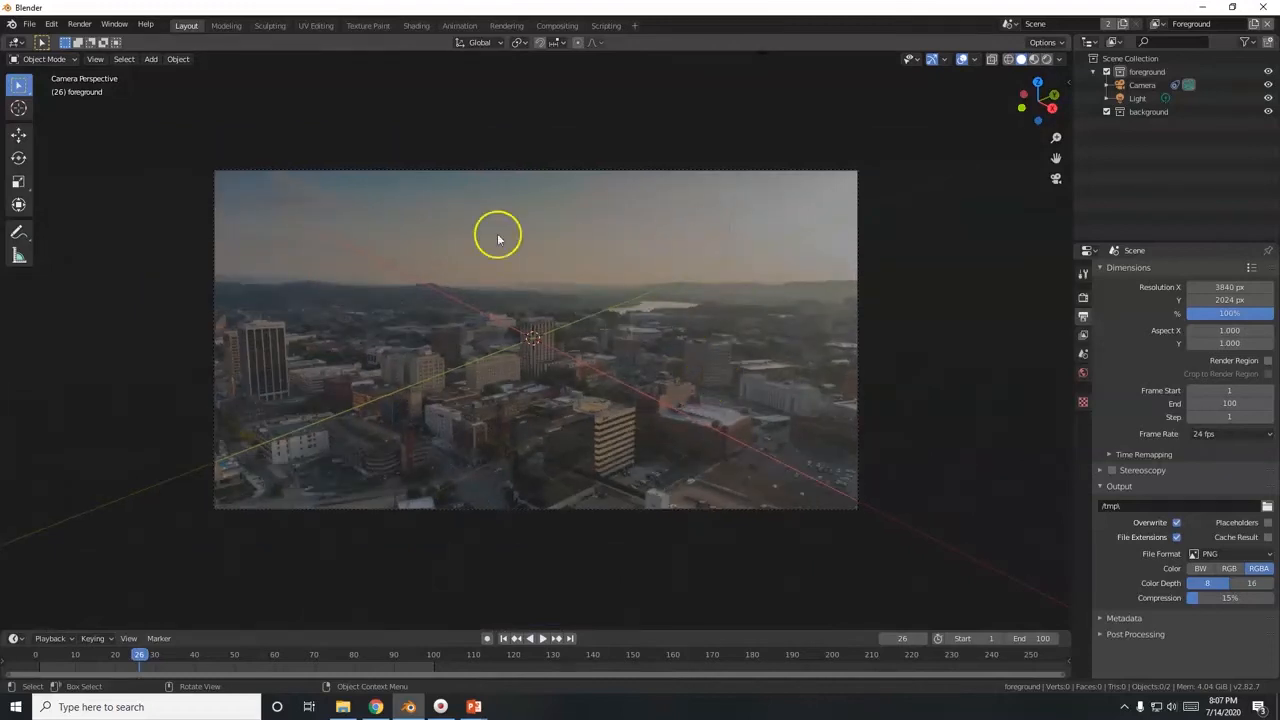
mouse_move(404, 558)
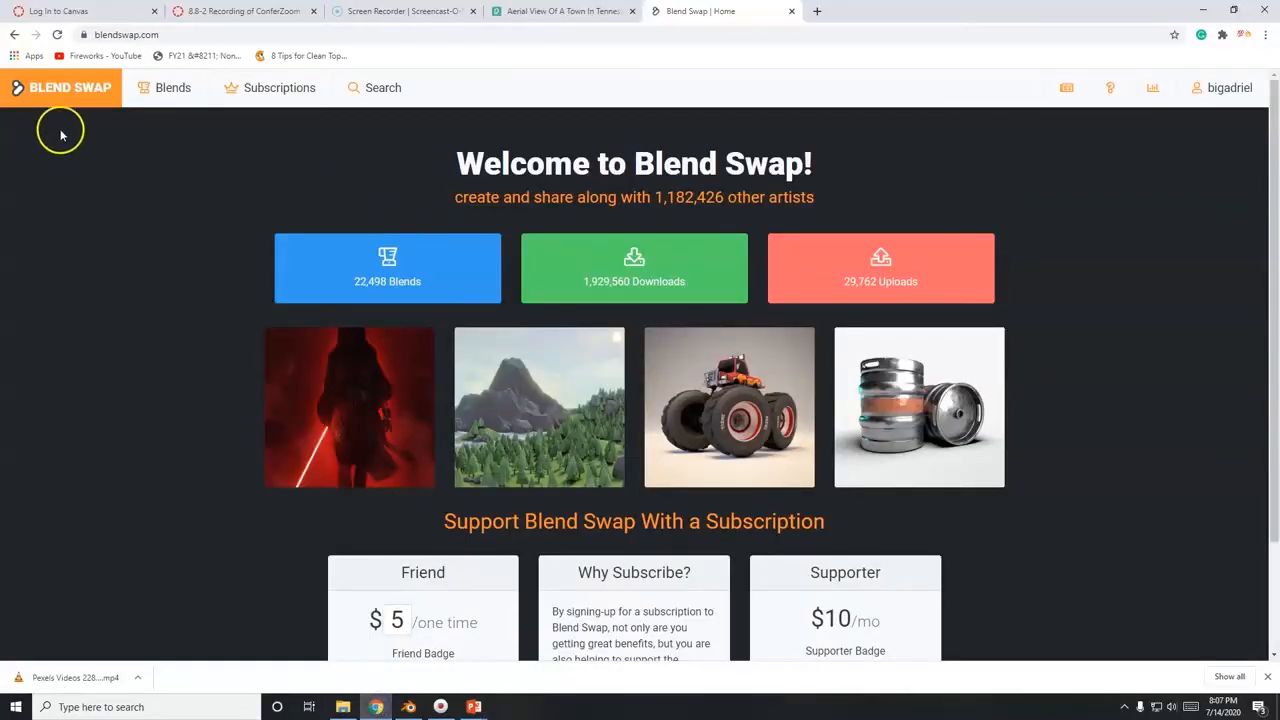
mouse_move(118, 266)
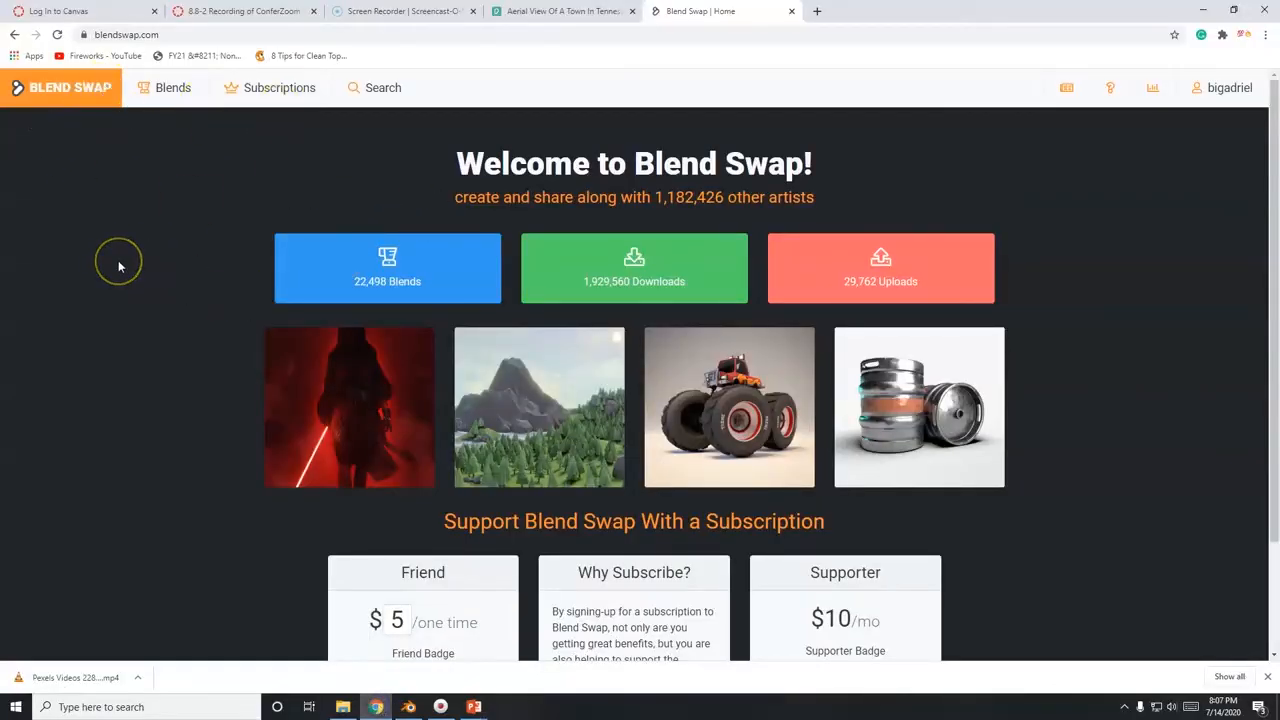
Search Blend Swap for 'ufo' and bring up the model results.
scroll("down", 3)
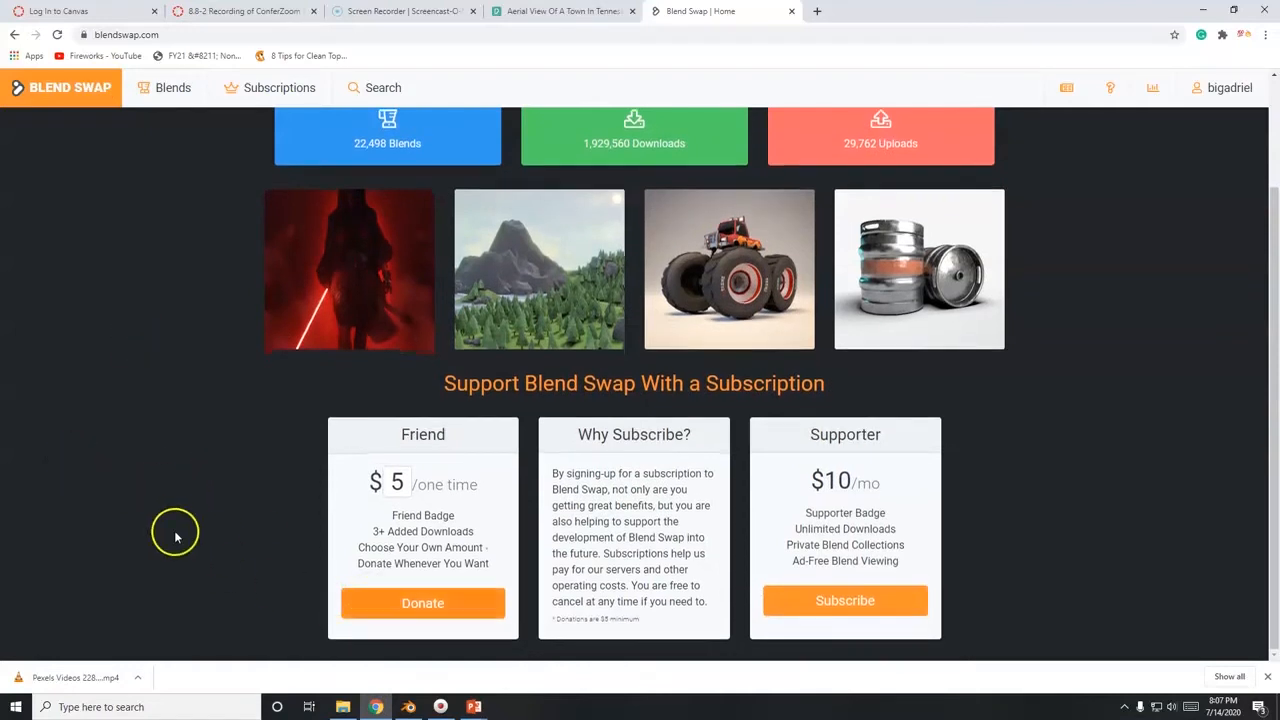
scroll("up", 3)
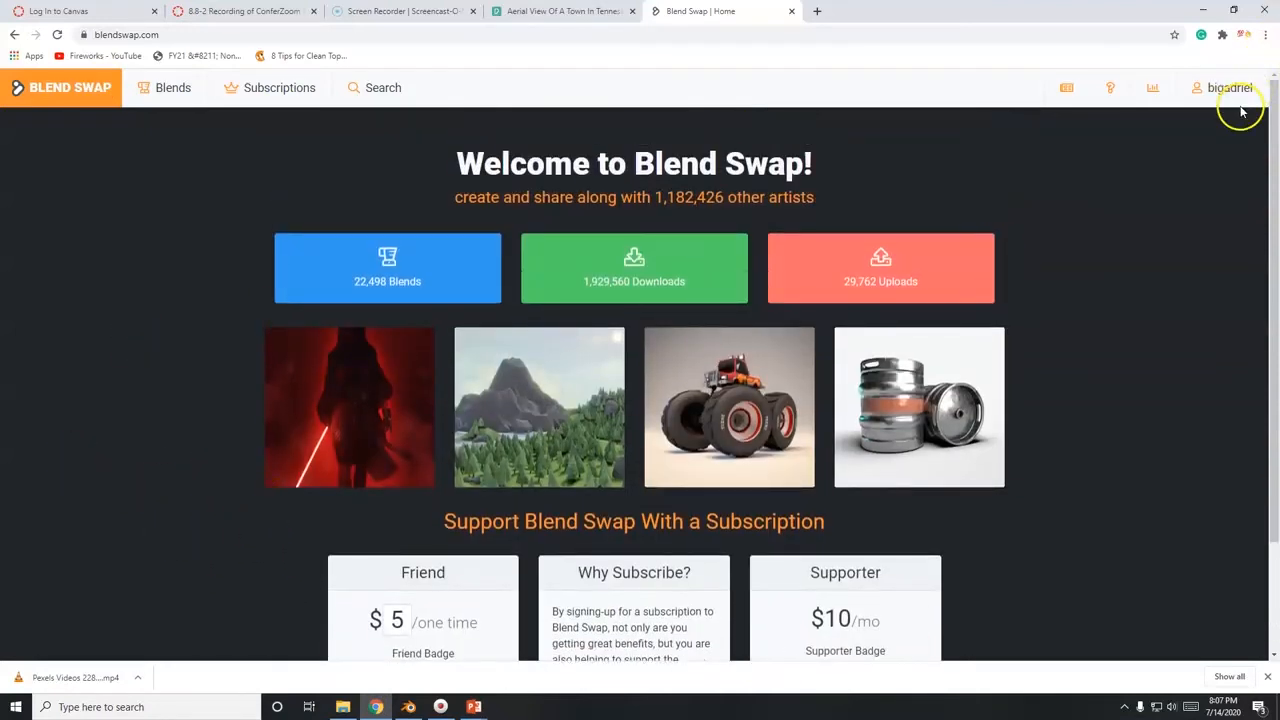
scroll("down", 3)
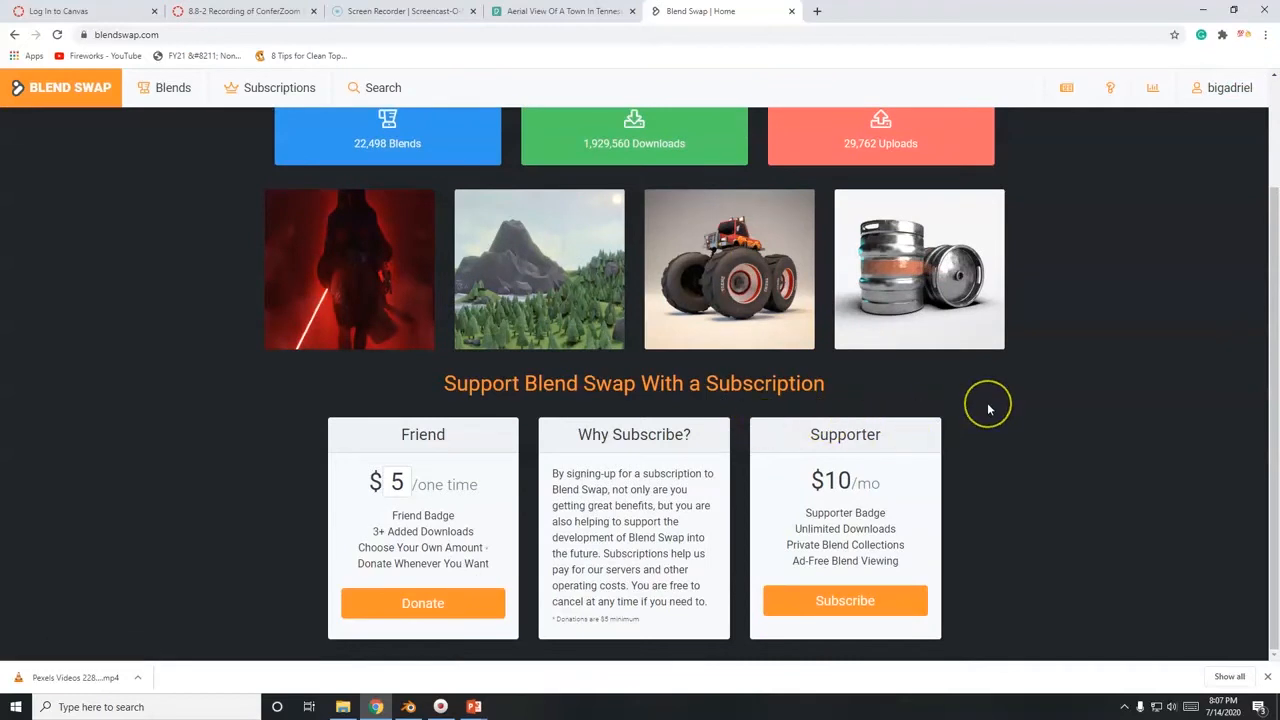
scroll("up", 3)
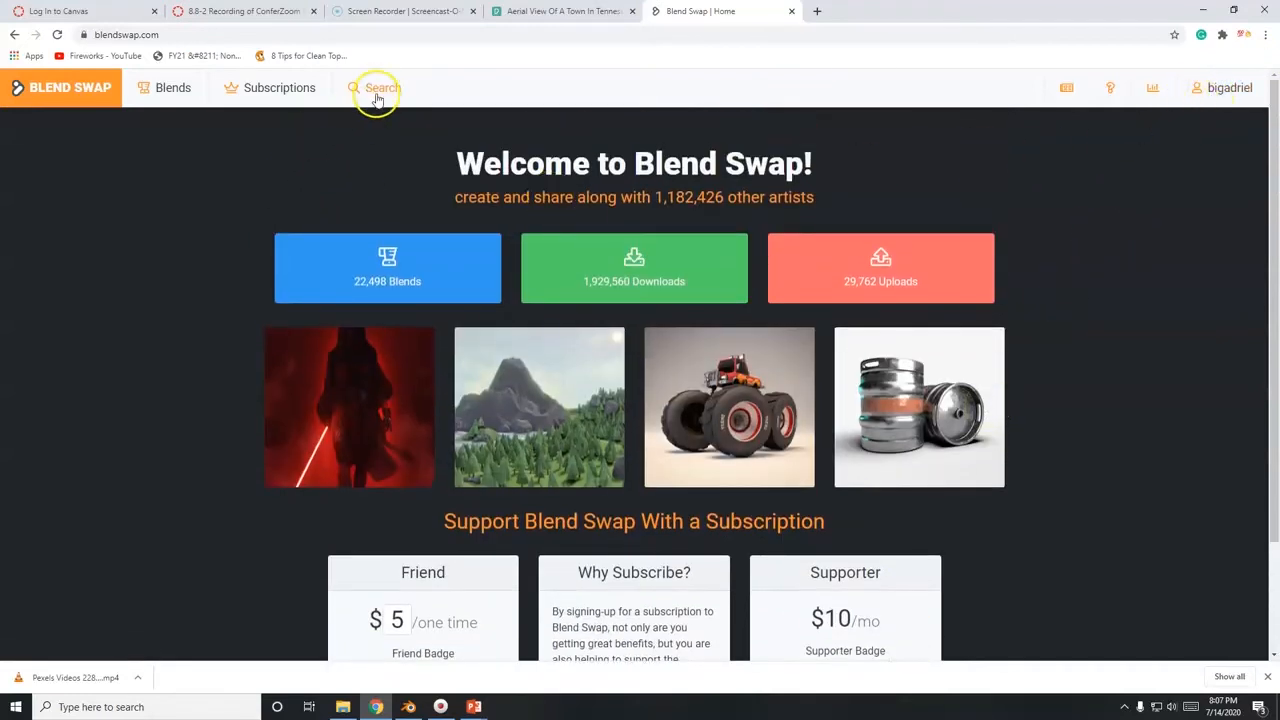
left_click(380, 88)
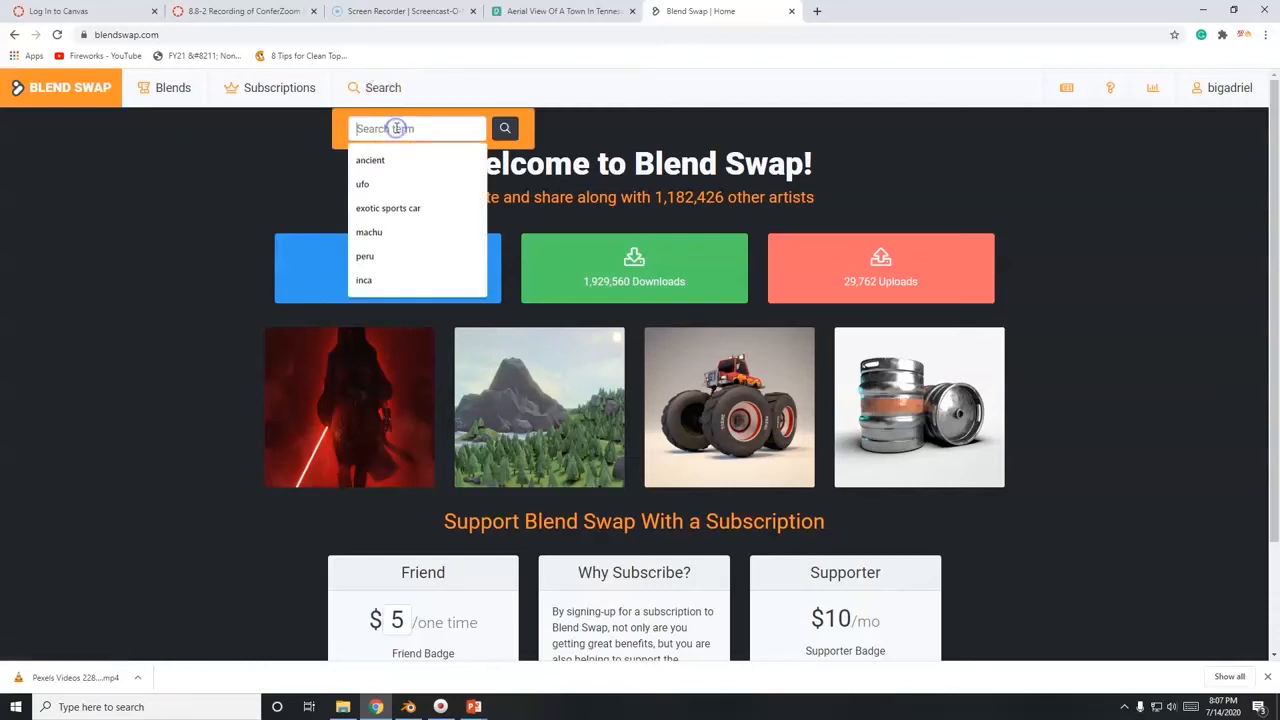
left_click(362, 184)
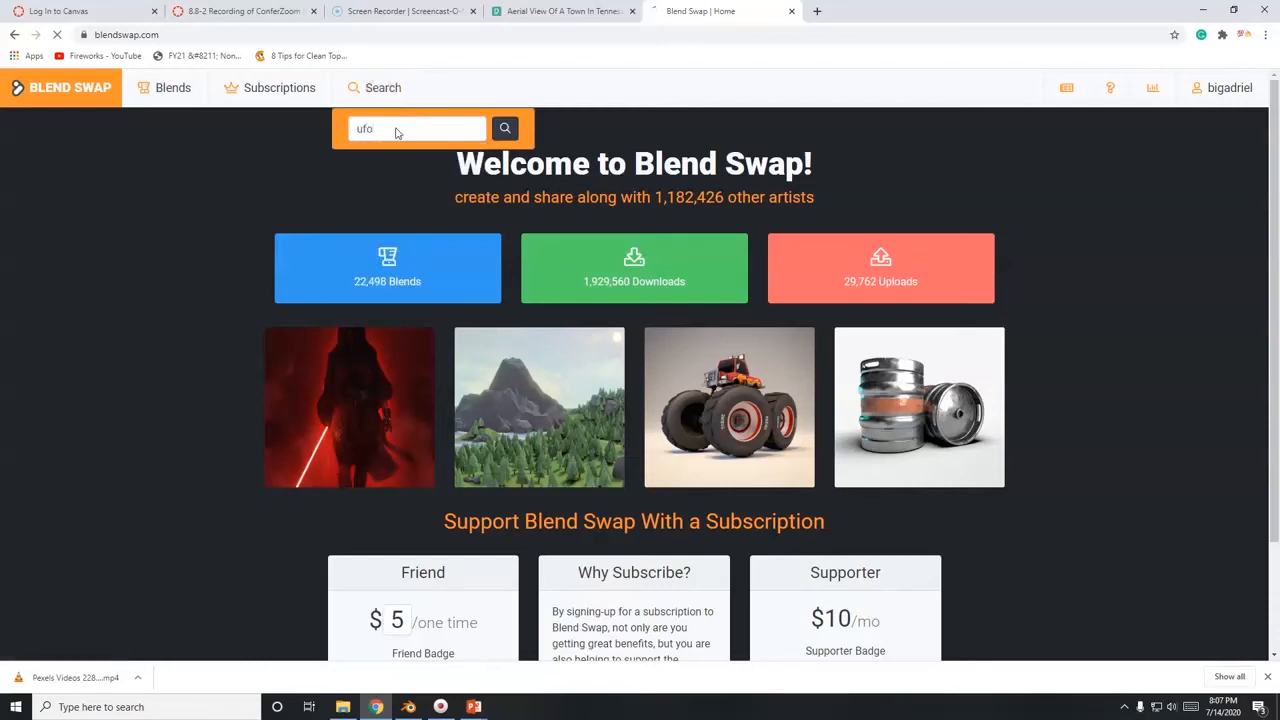
left_click(504, 128)
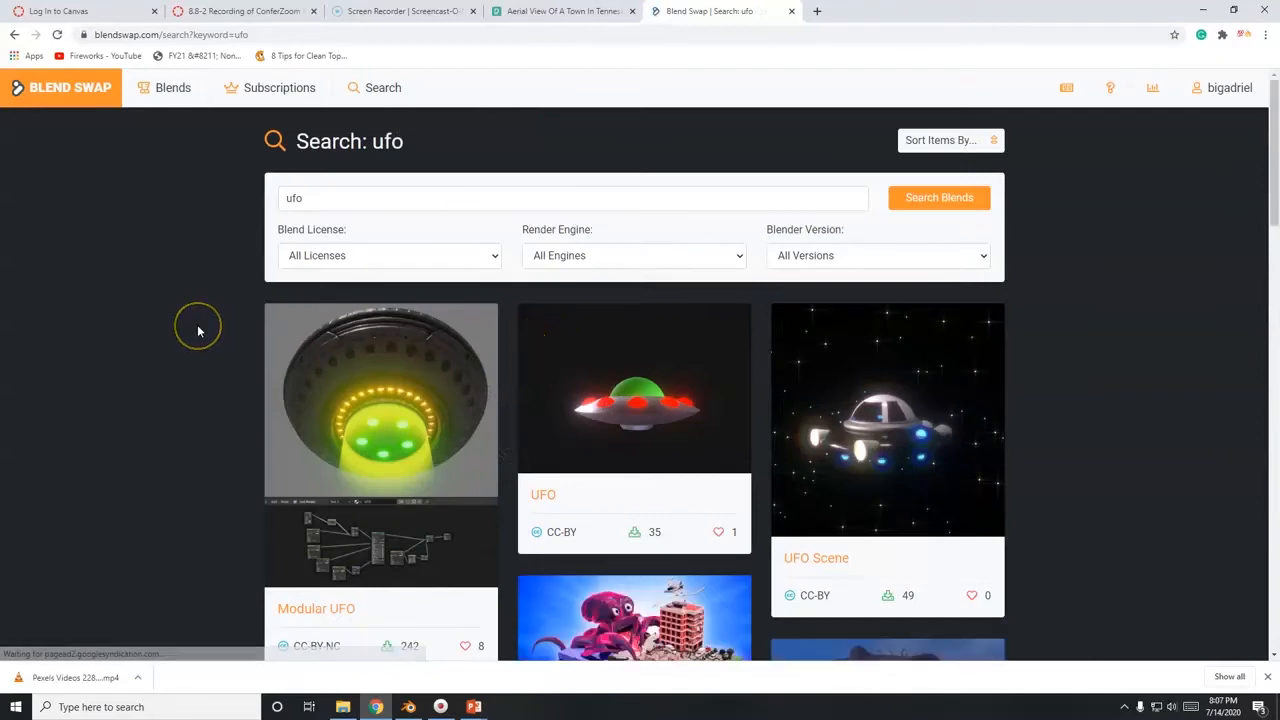
scroll("down", 3)
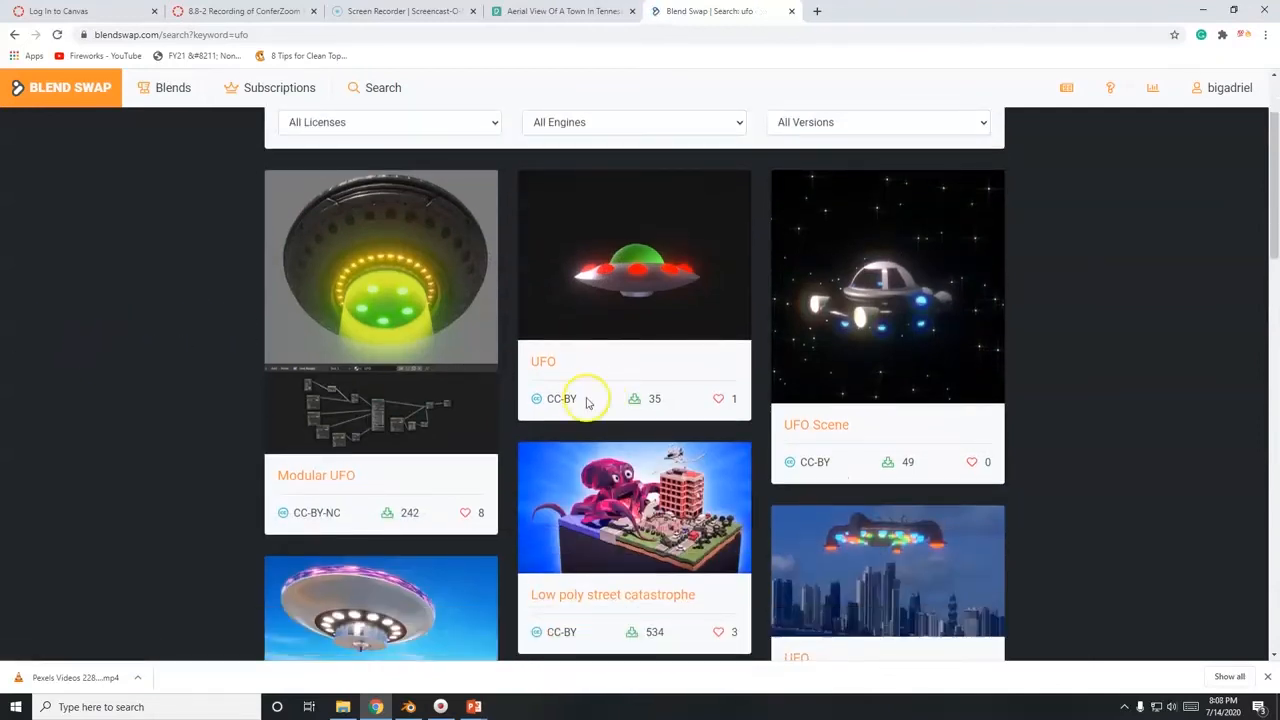
scroll("up", 3)
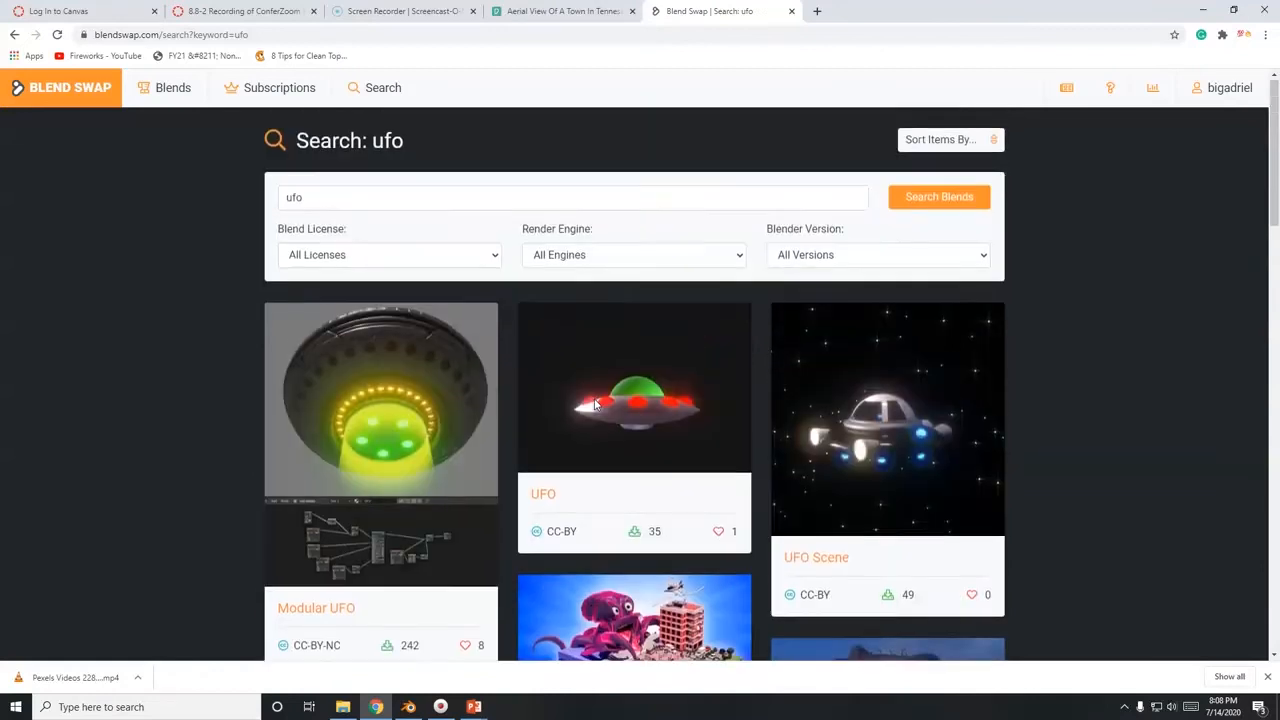
scroll("down", 3)
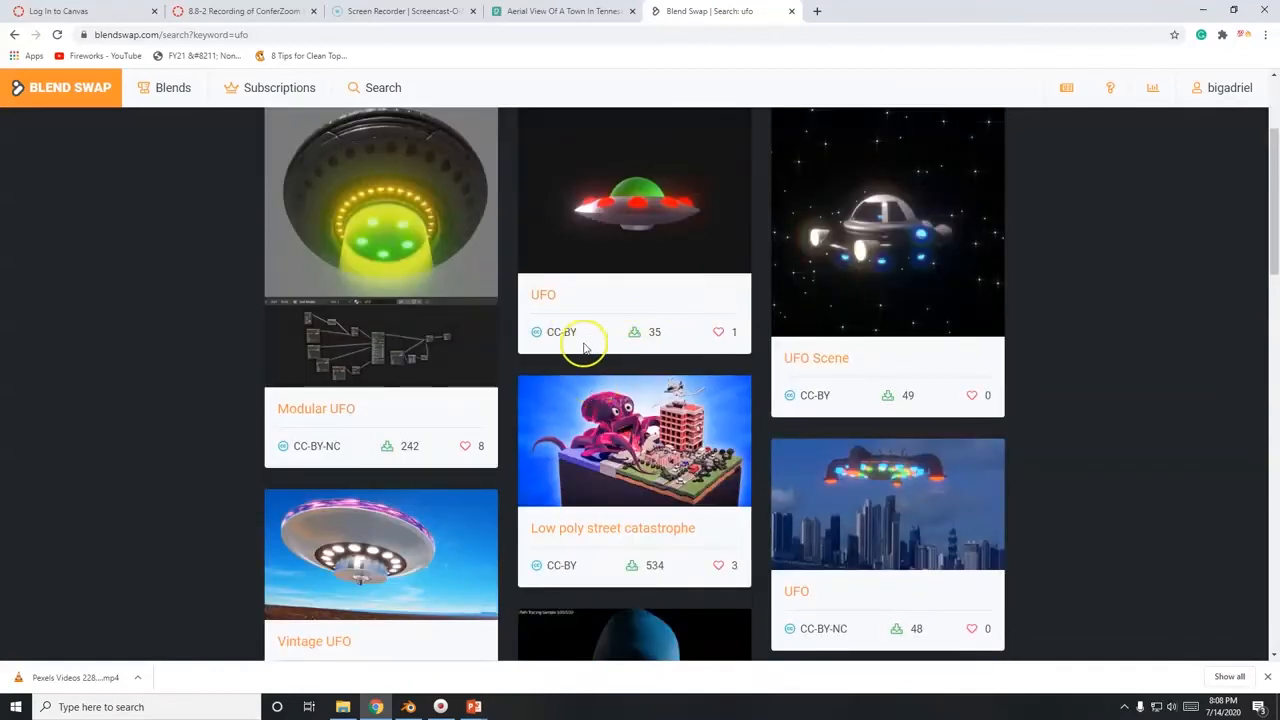
scroll("down", 3)
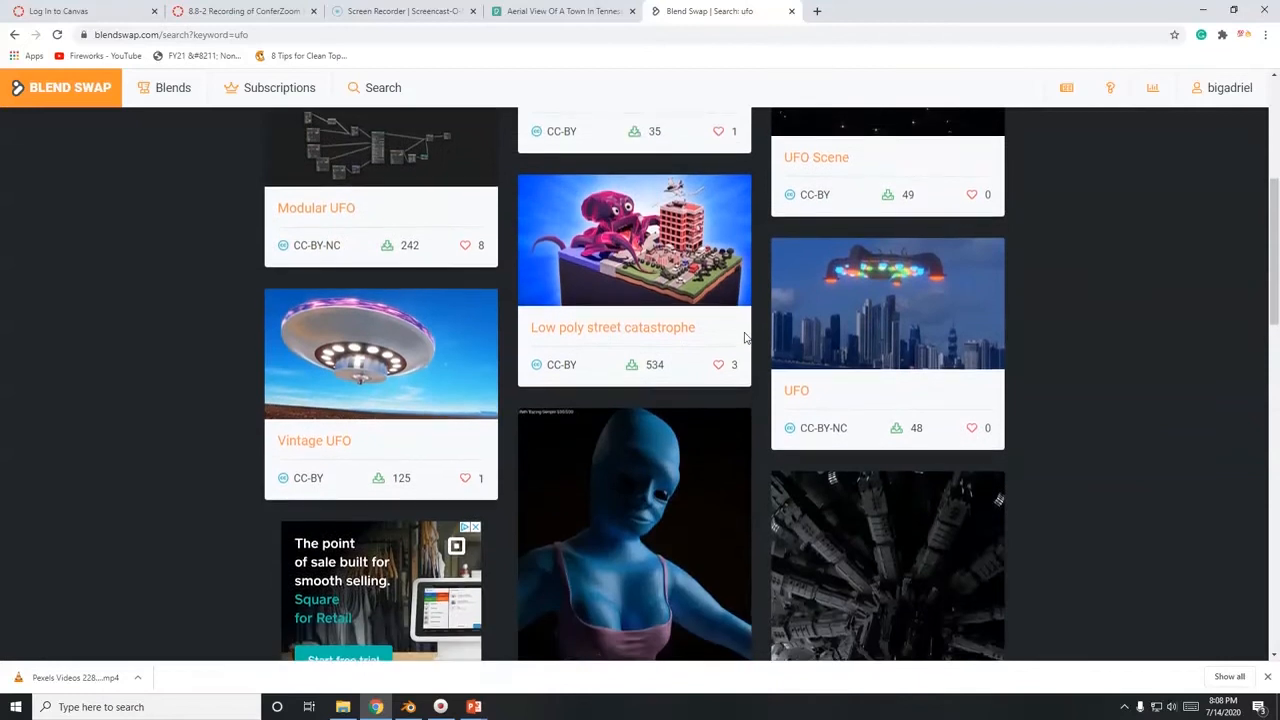
scroll("down", 3)
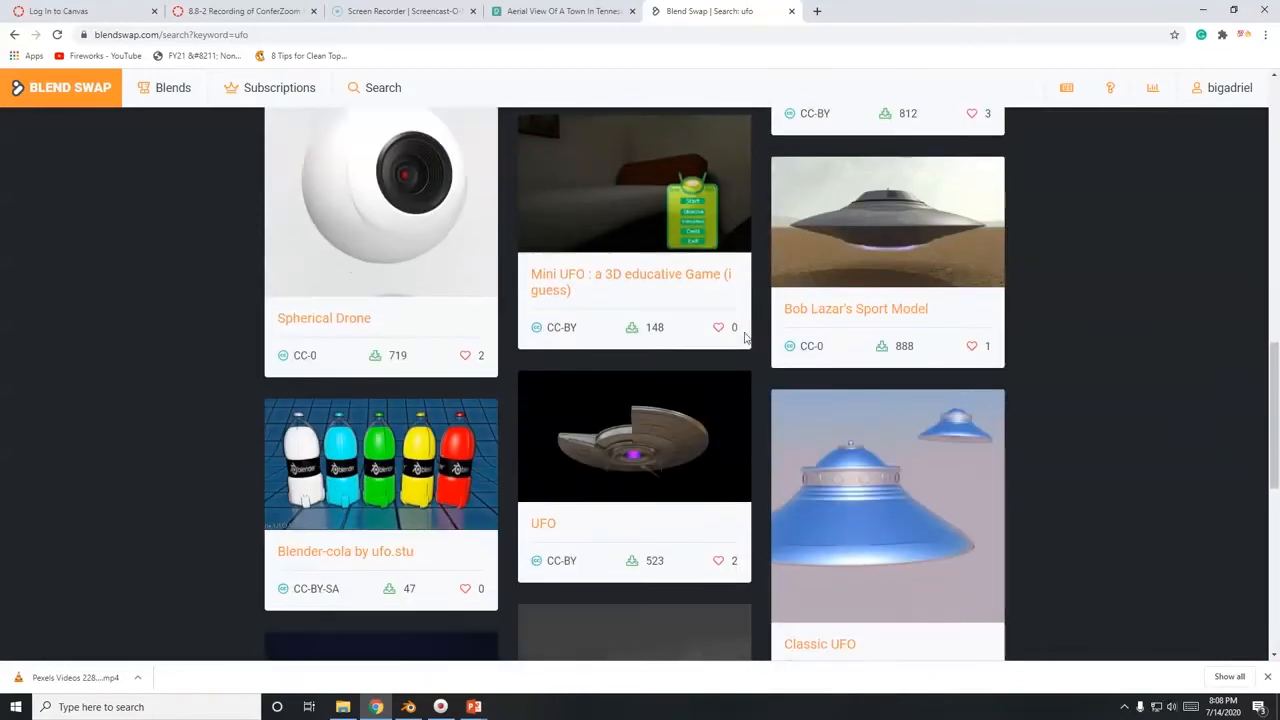
scroll("down", 3)
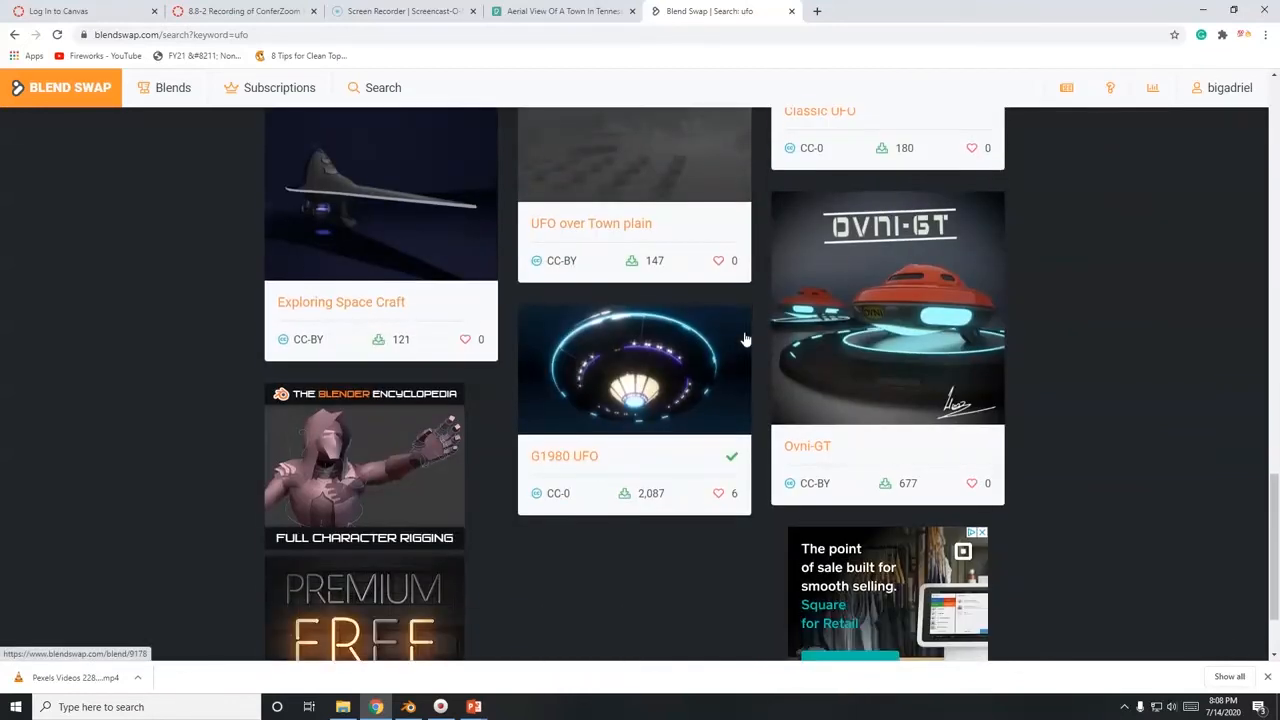
mouse_move(684, 428)
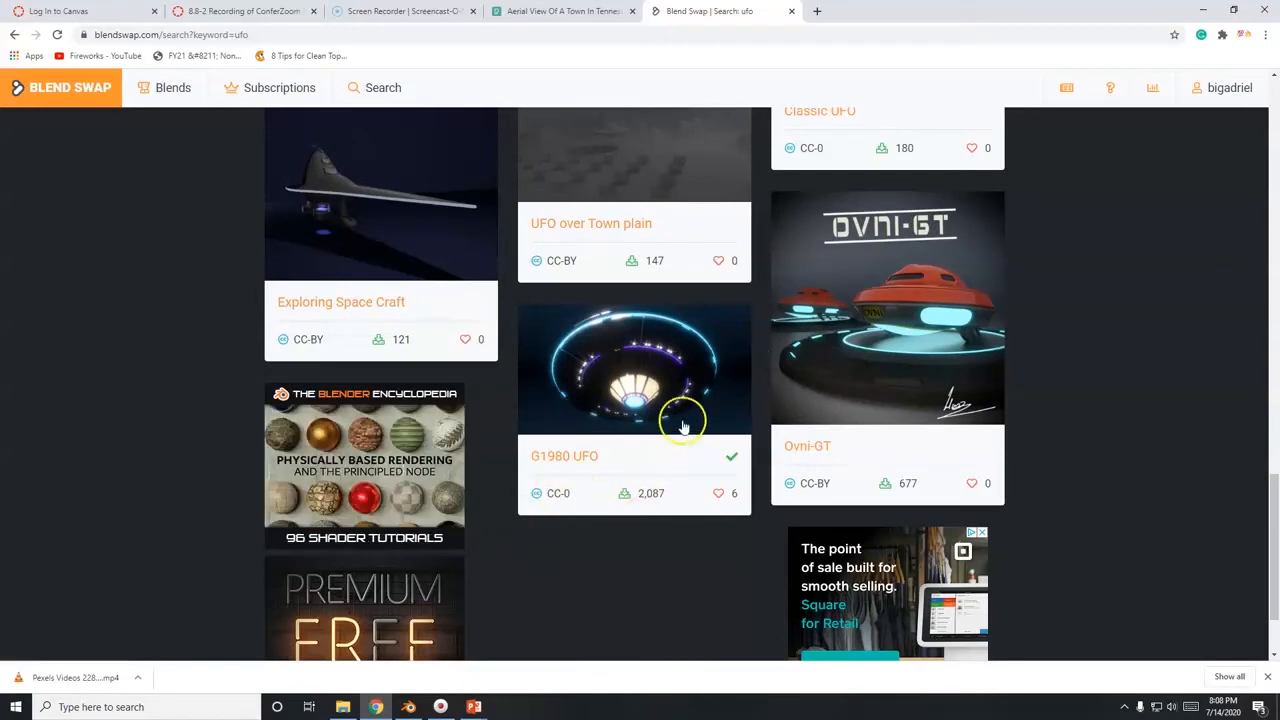
mouse_move(564, 456)
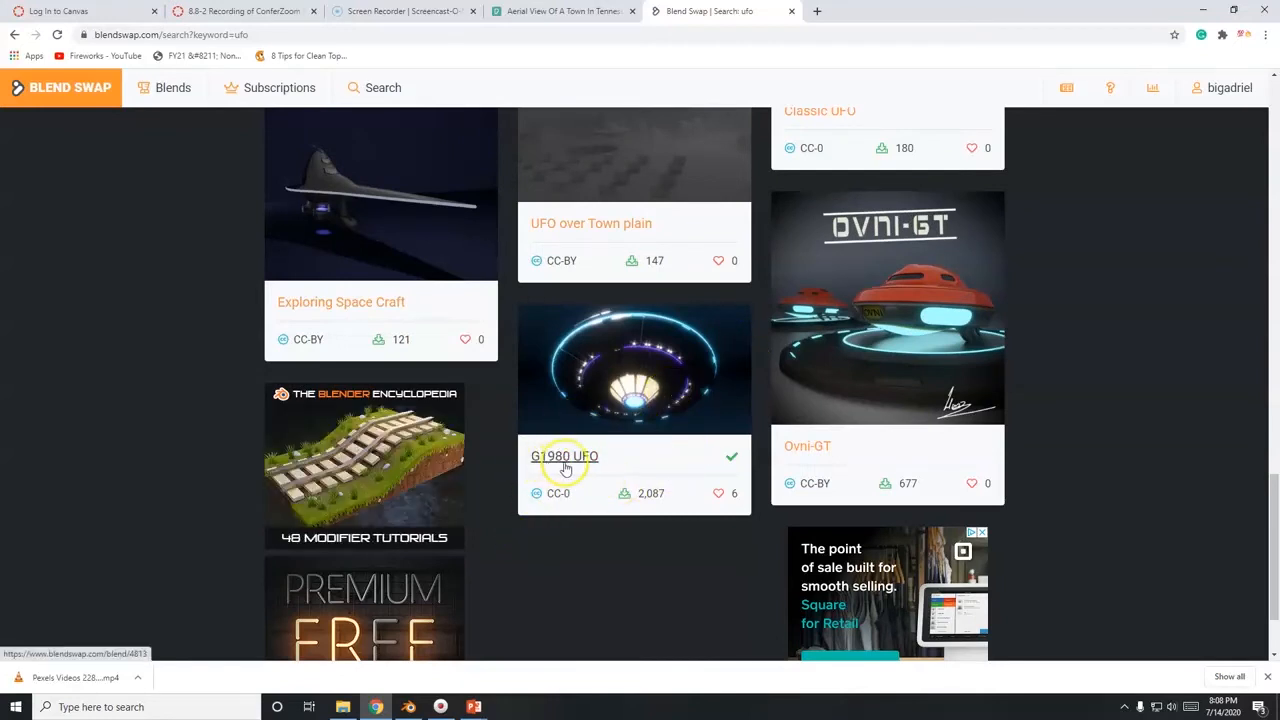
Open the G1980 UFO model page from the search results.
left_click(564, 456)
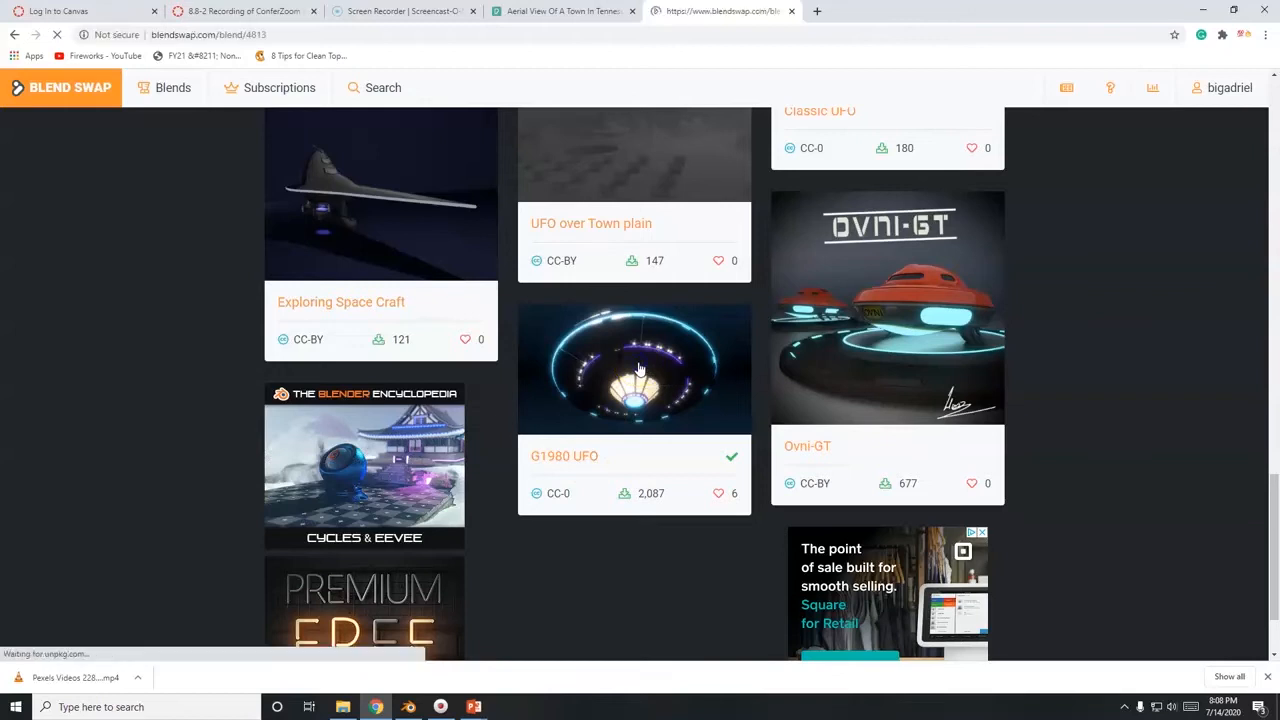
left_click(634, 368)
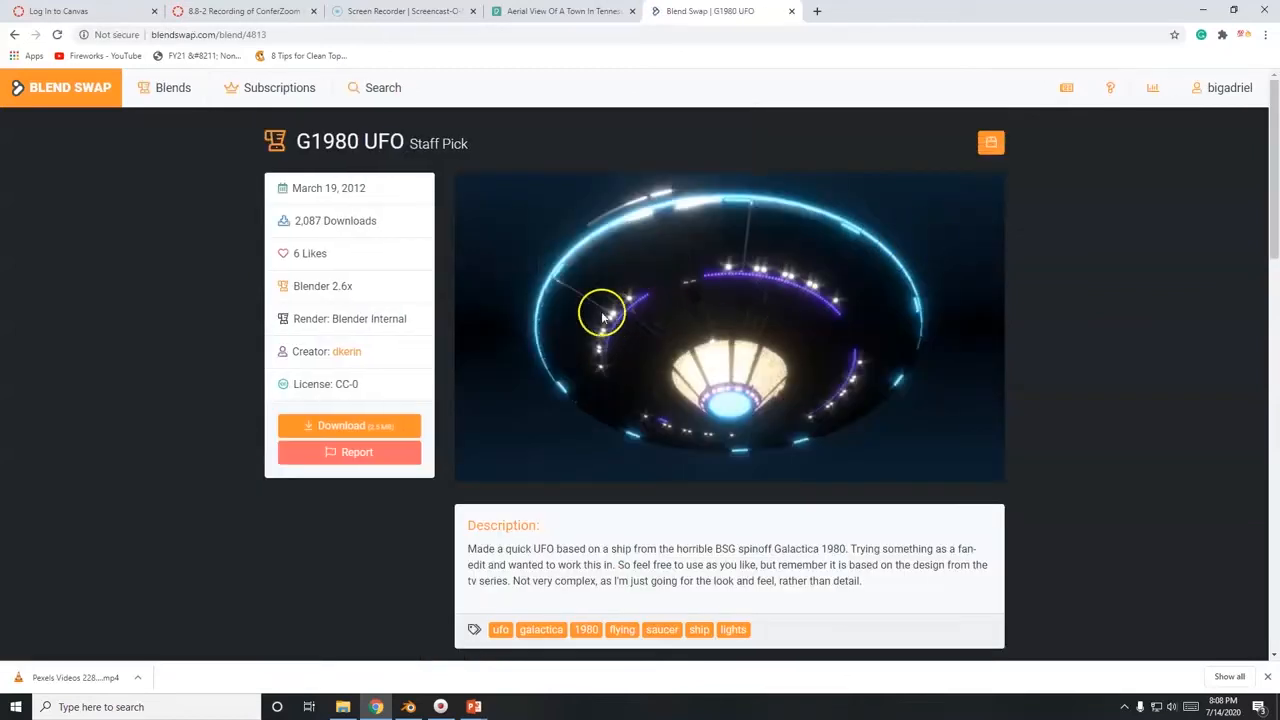
mouse_move(16, 696)
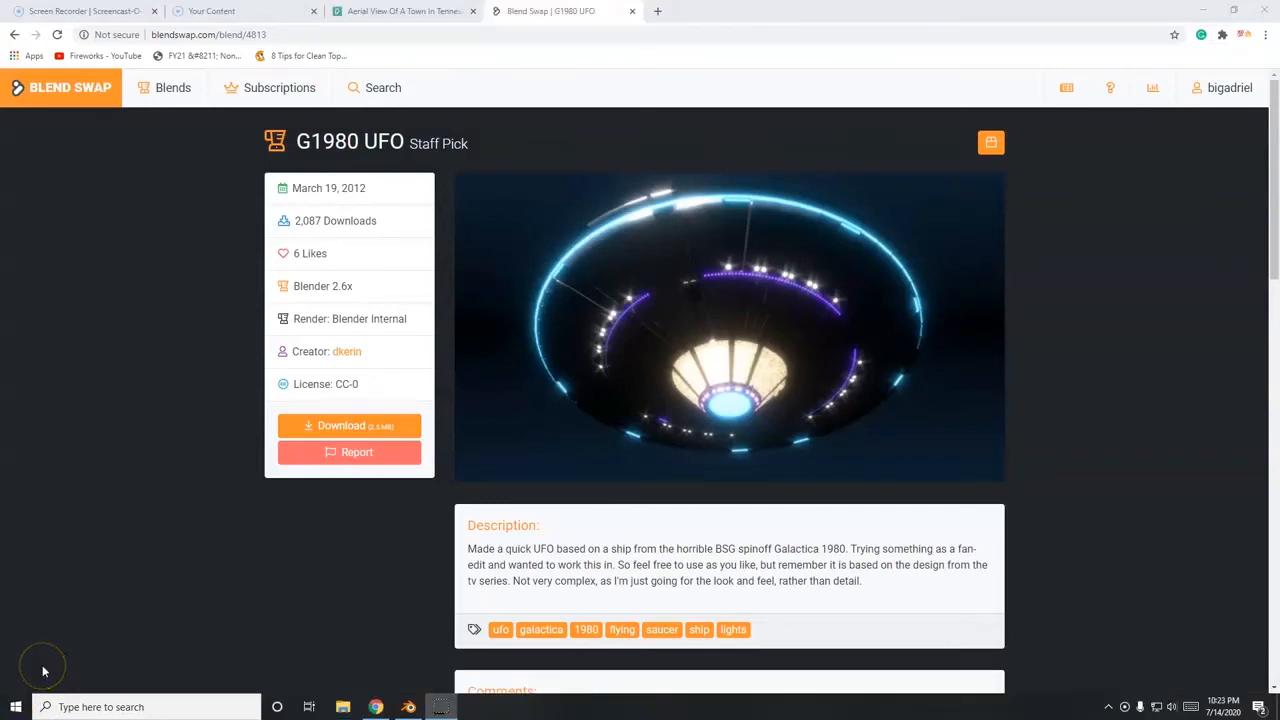
mouse_move(100, 104)
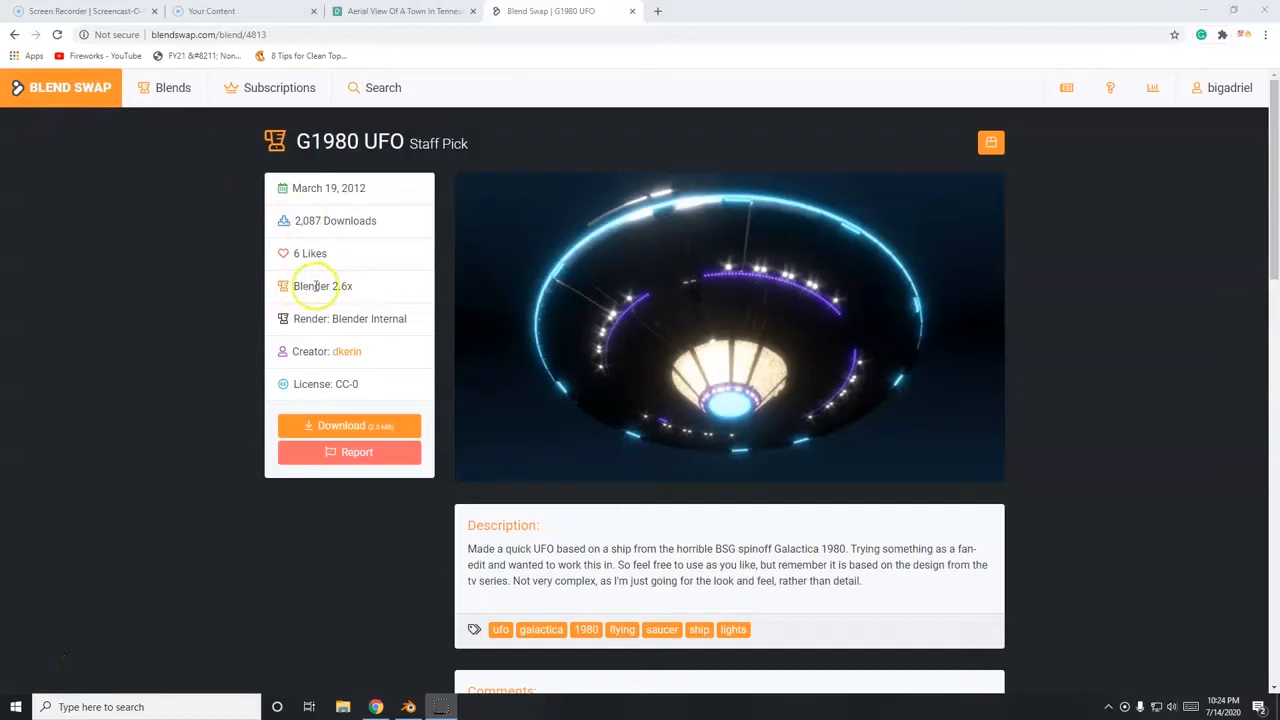
mouse_move(370, 252)
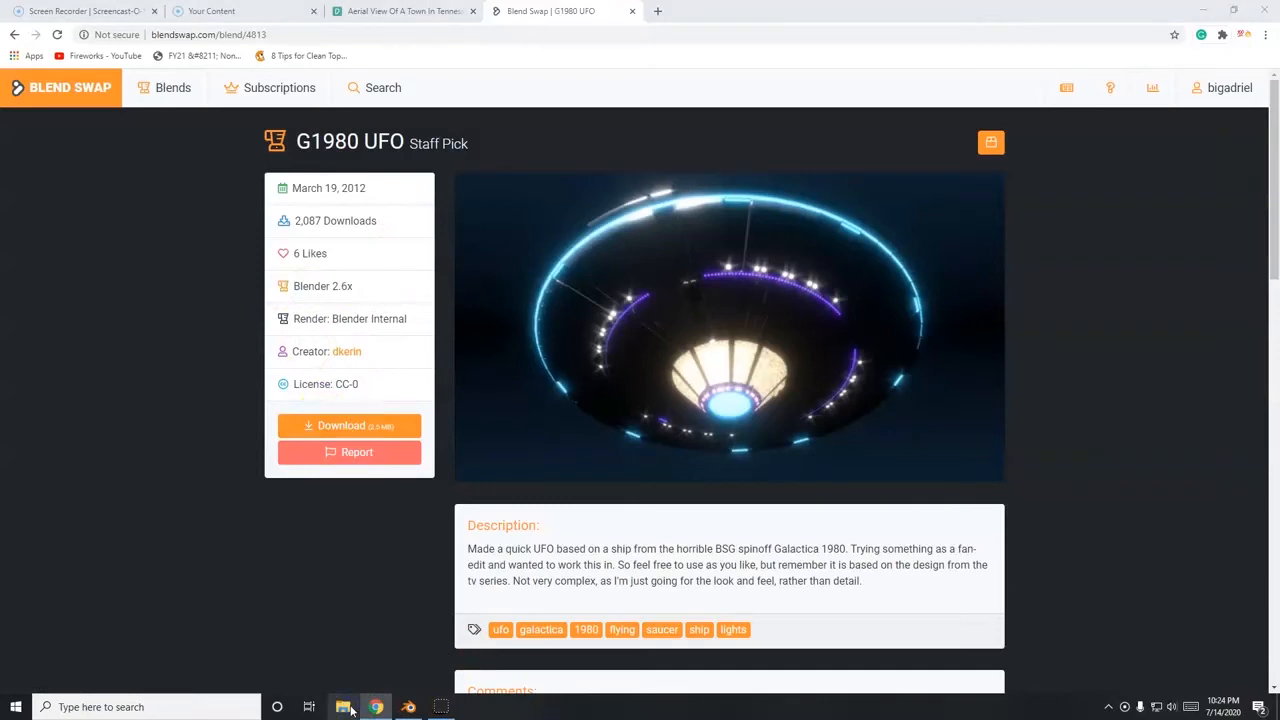
Browse to Desktop > UFO Project and open saucer_v01.blend.
left_click(344, 708)
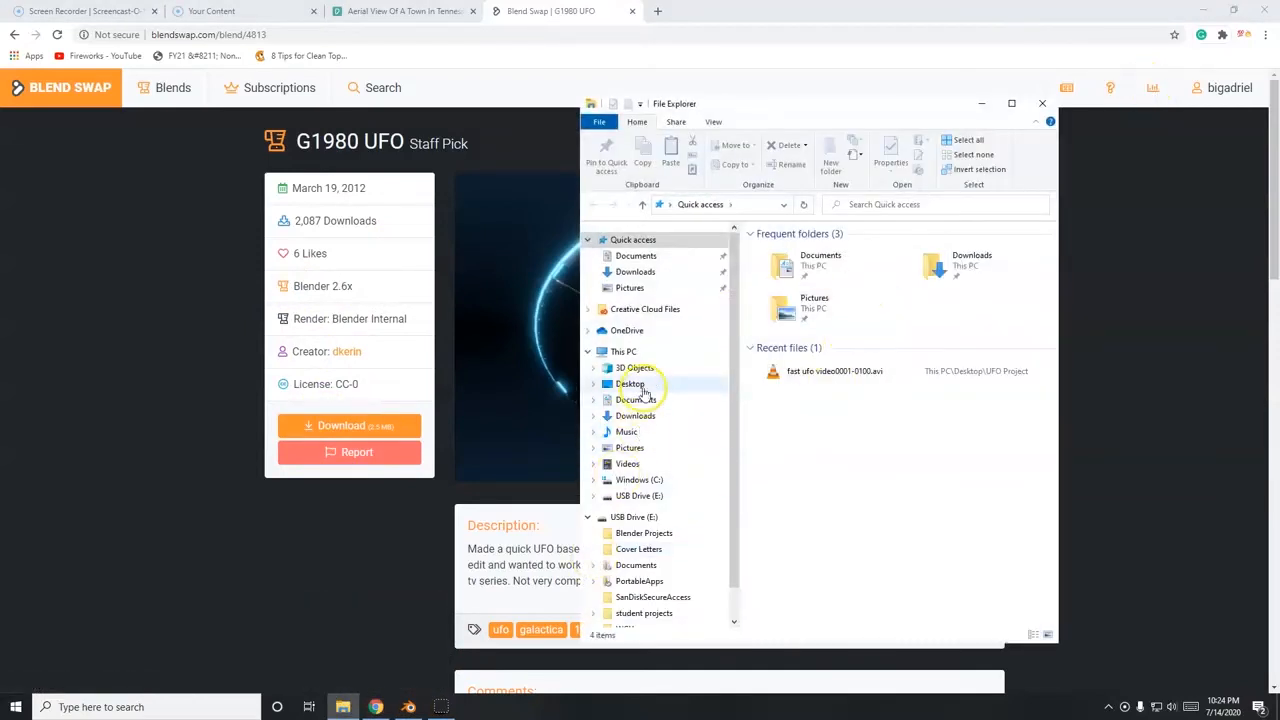
left_click(630, 384)
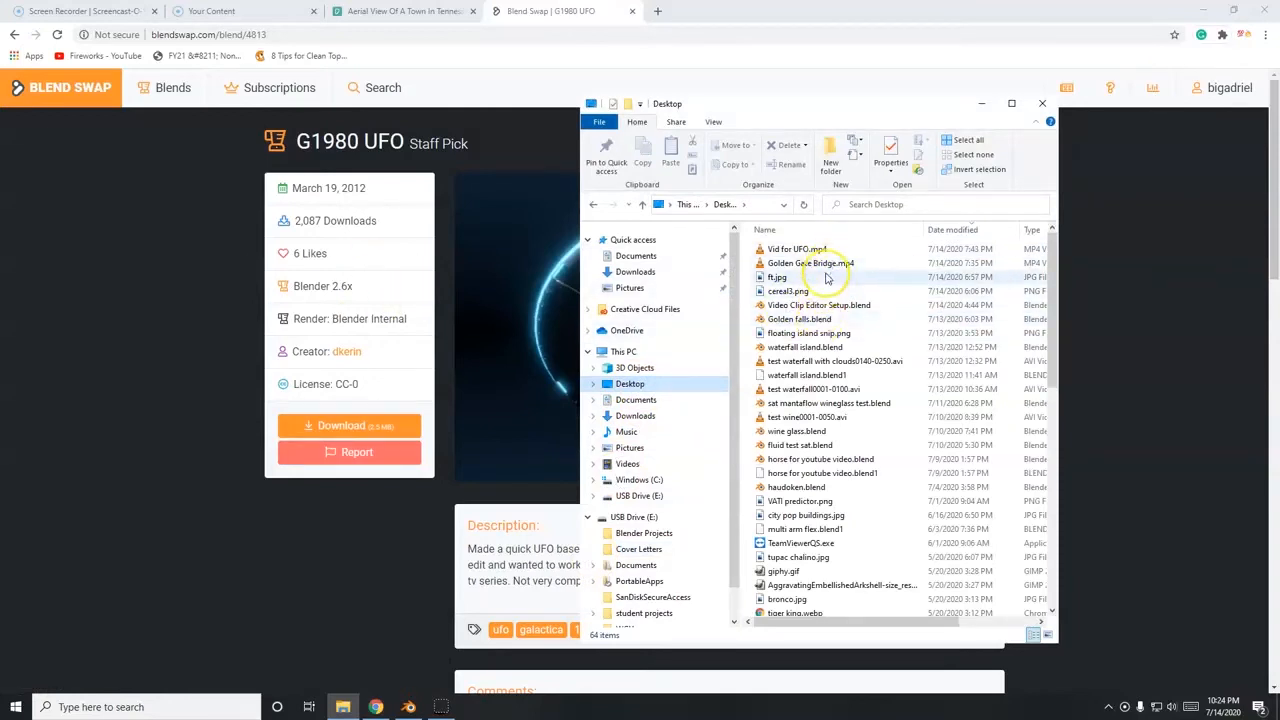
scroll("down", 3)
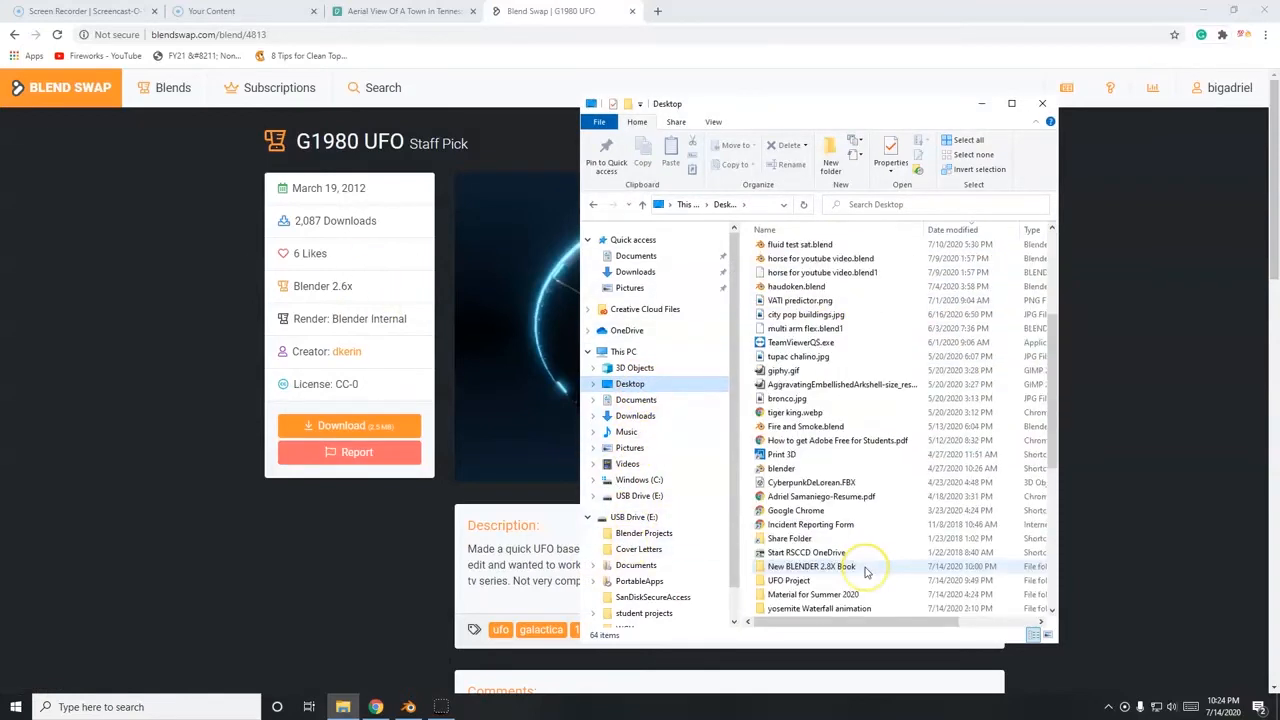
scroll("down", 3)
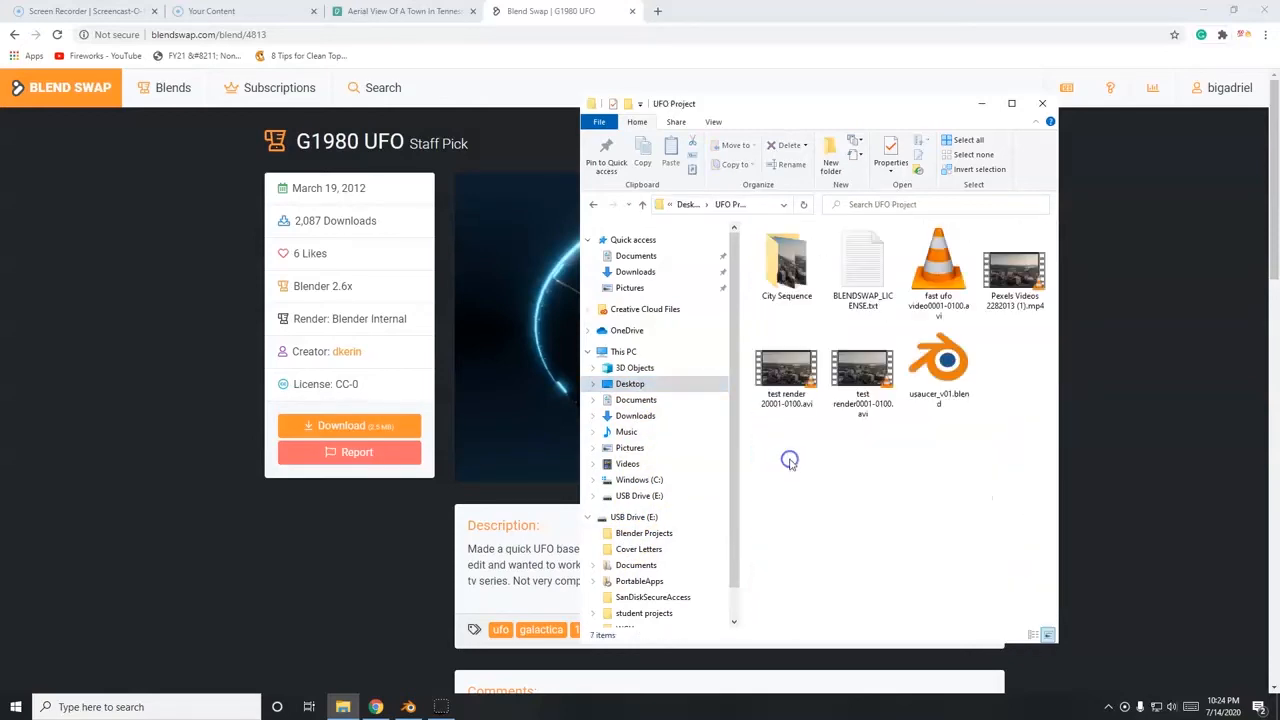
left_click(938, 360)
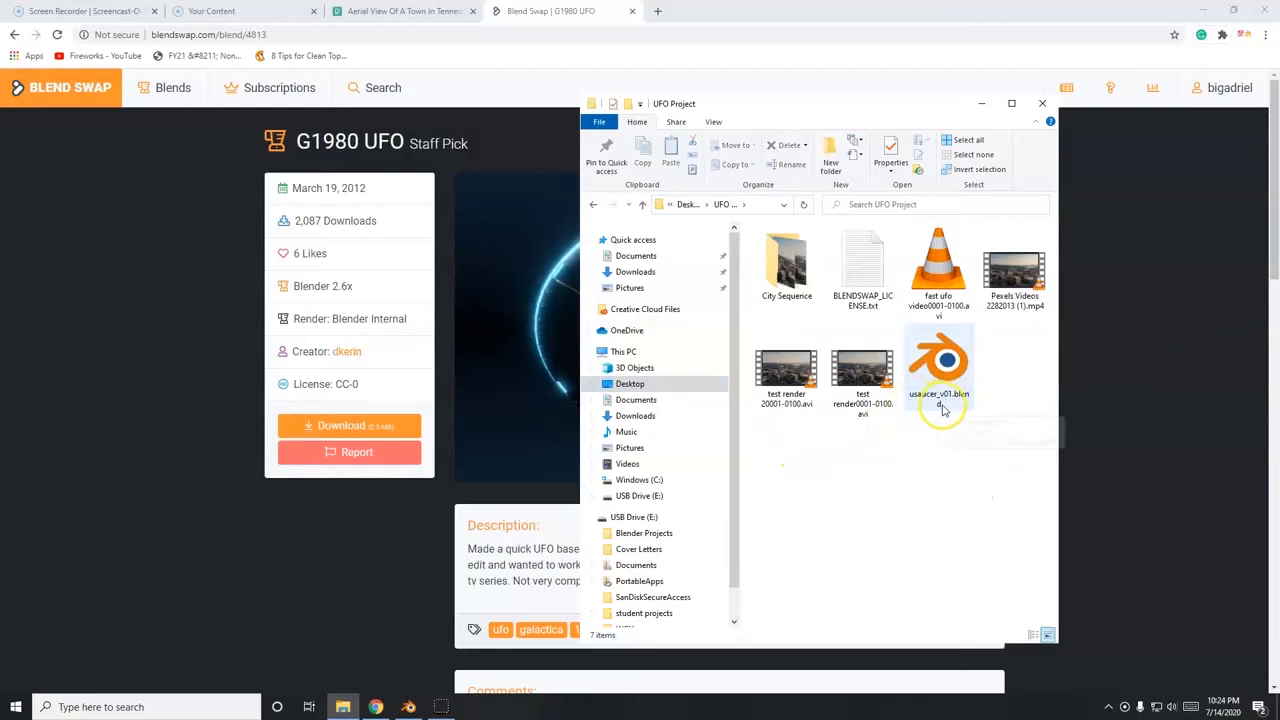
left_click(938, 364)
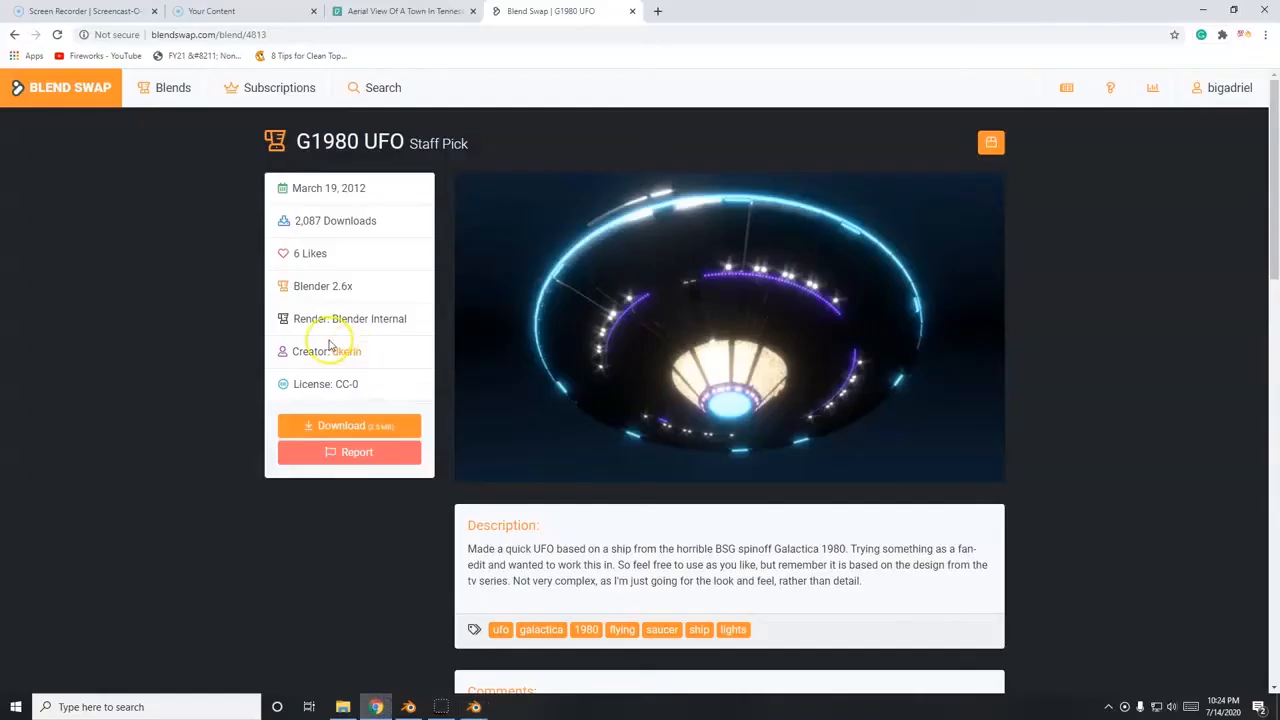
double_click(324, 286)
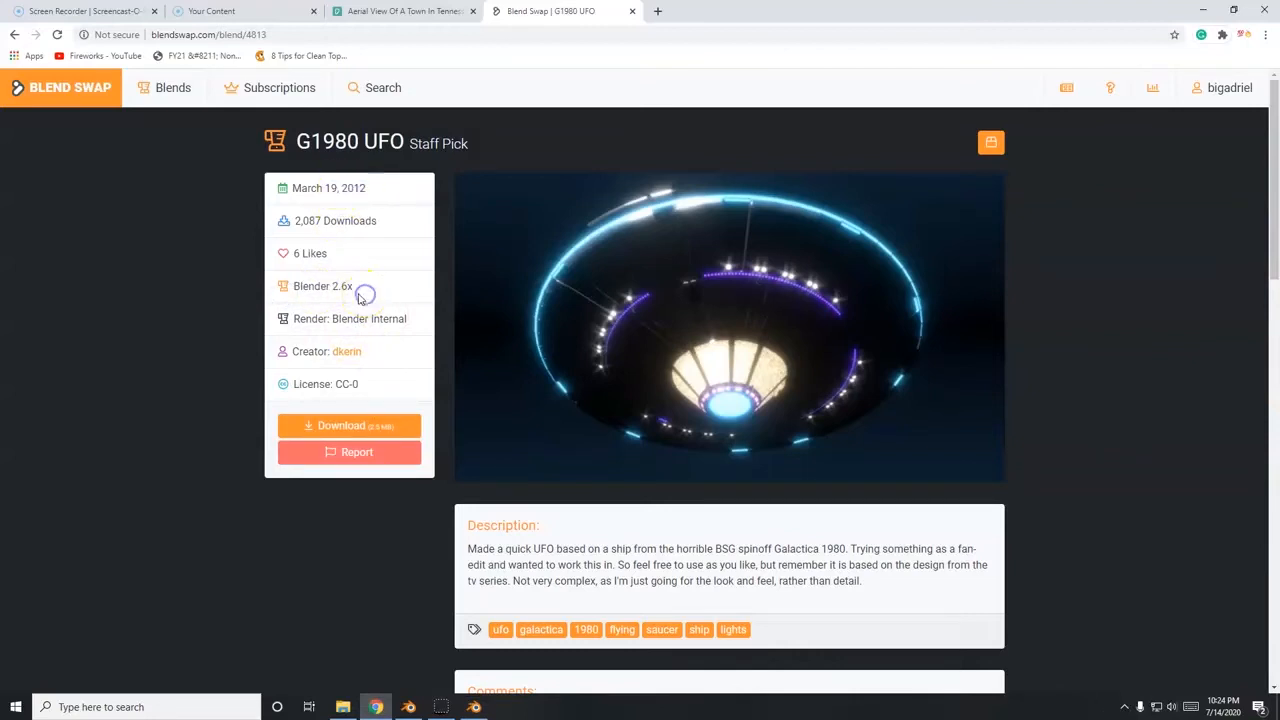
double_click(328, 188)
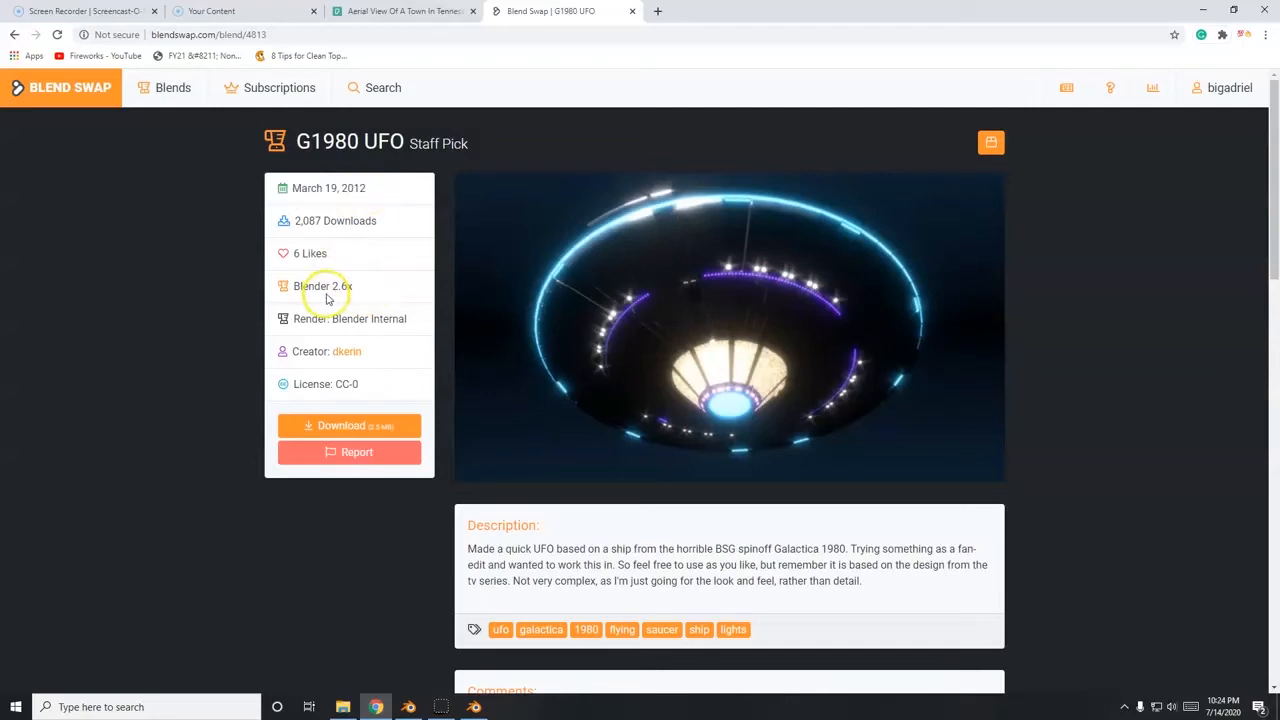
mouse_move(484, 448)
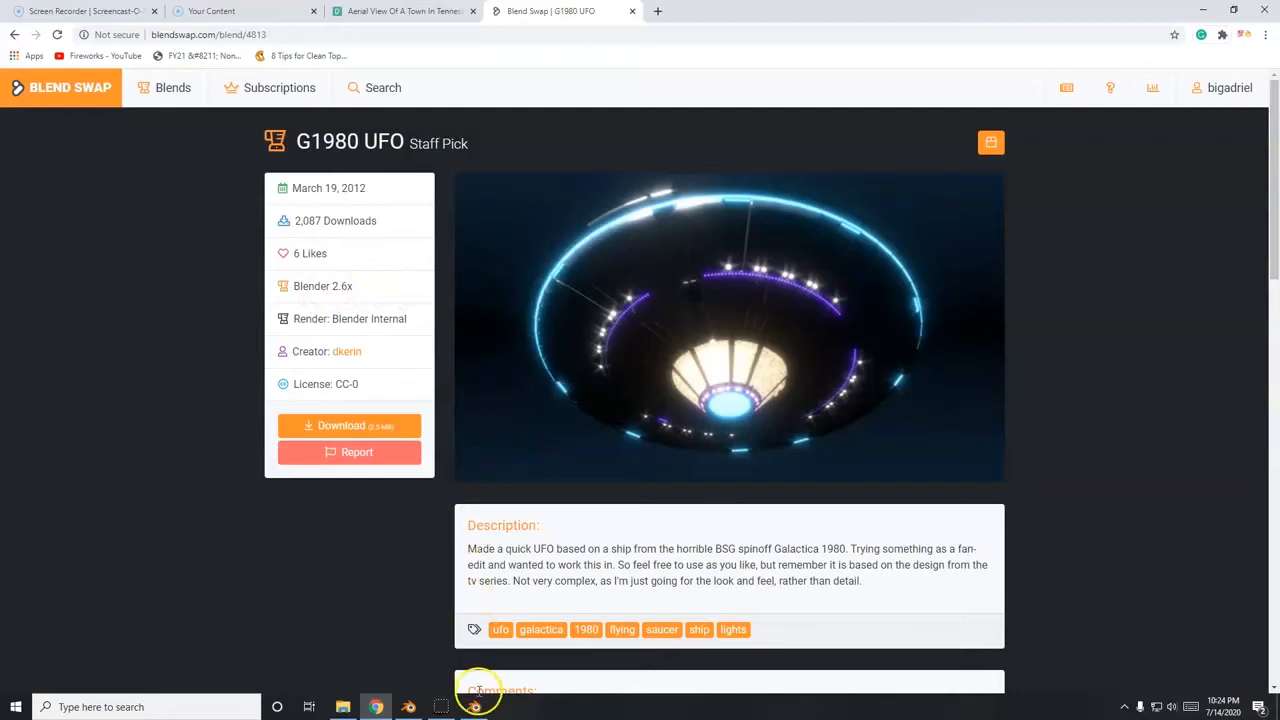
View the whole saucer in its file, copy it, and switch back to the city project.
left_click(440, 708)
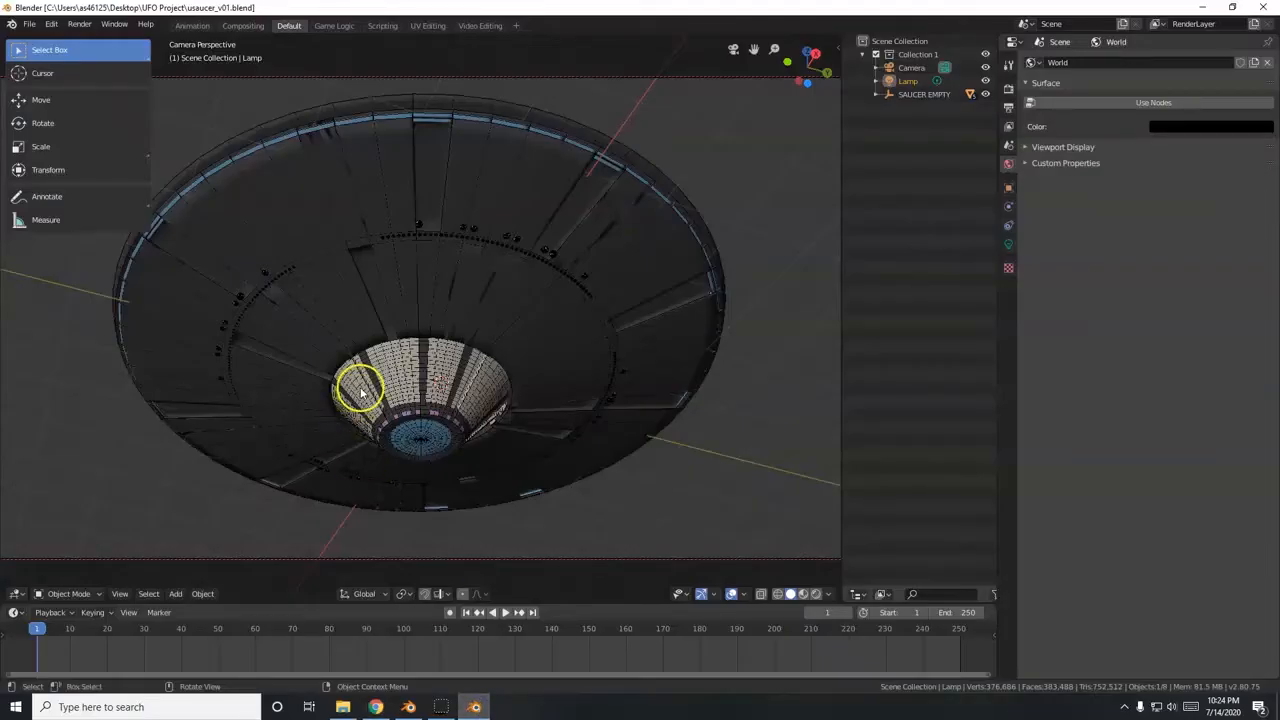
left_click_drag(360, 390, 348, 484)
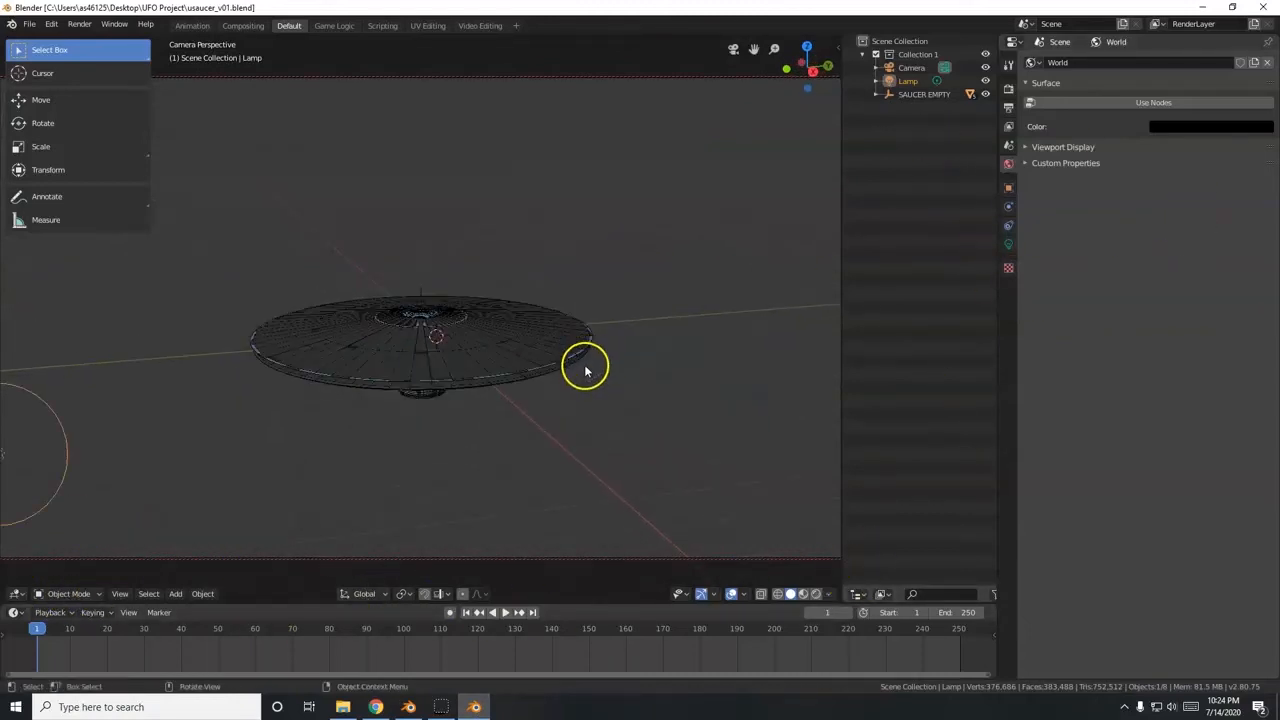
left_click_drag(584, 370, 480, 370)
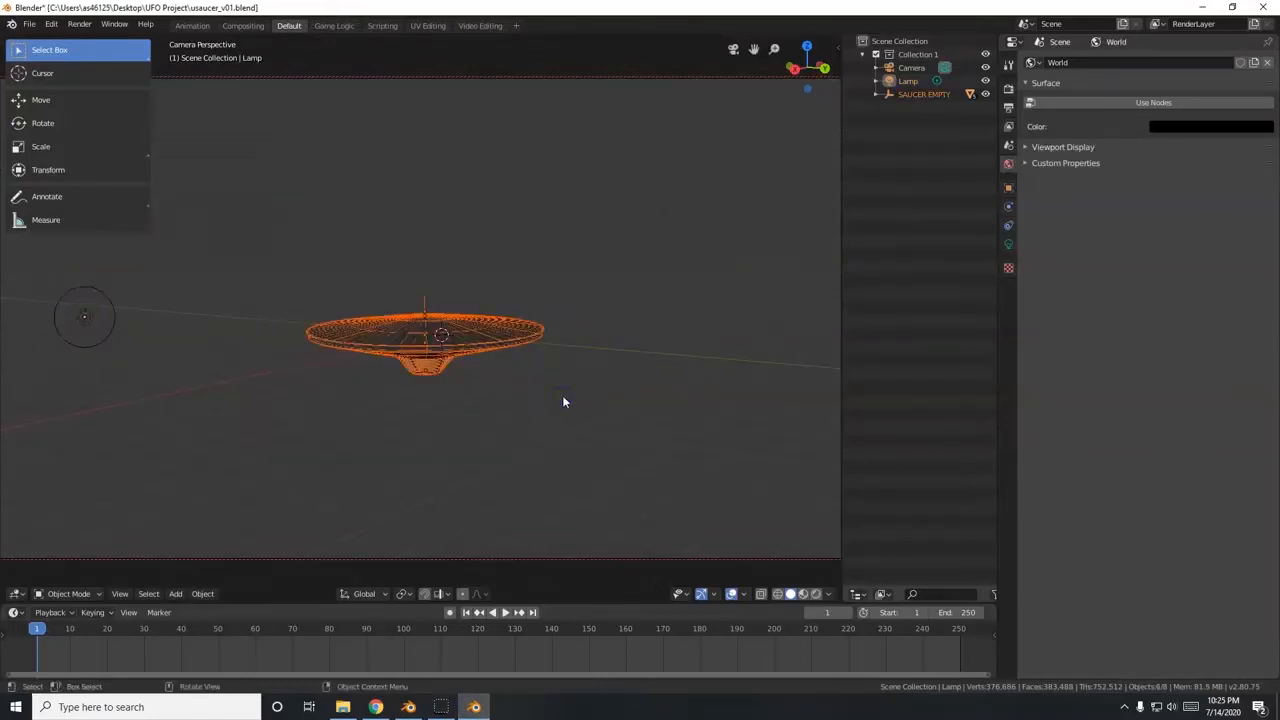
mouse_move(310, 262)
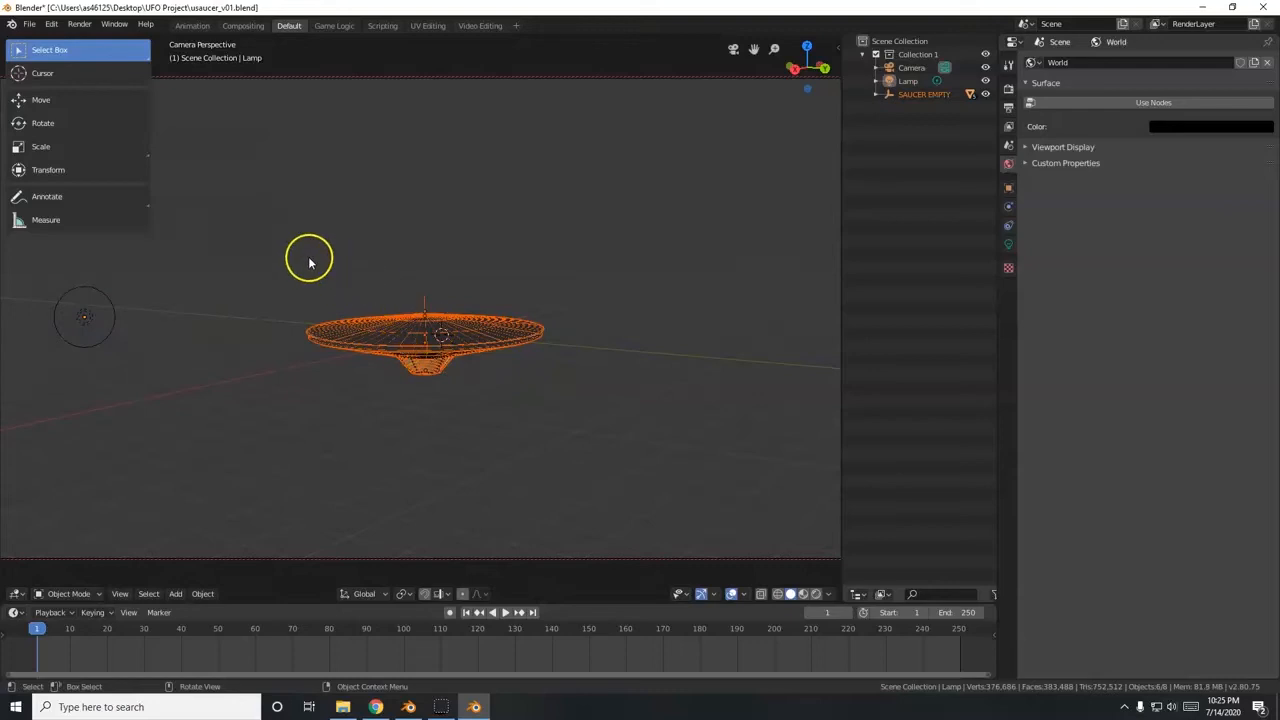
mouse_move(612, 408)
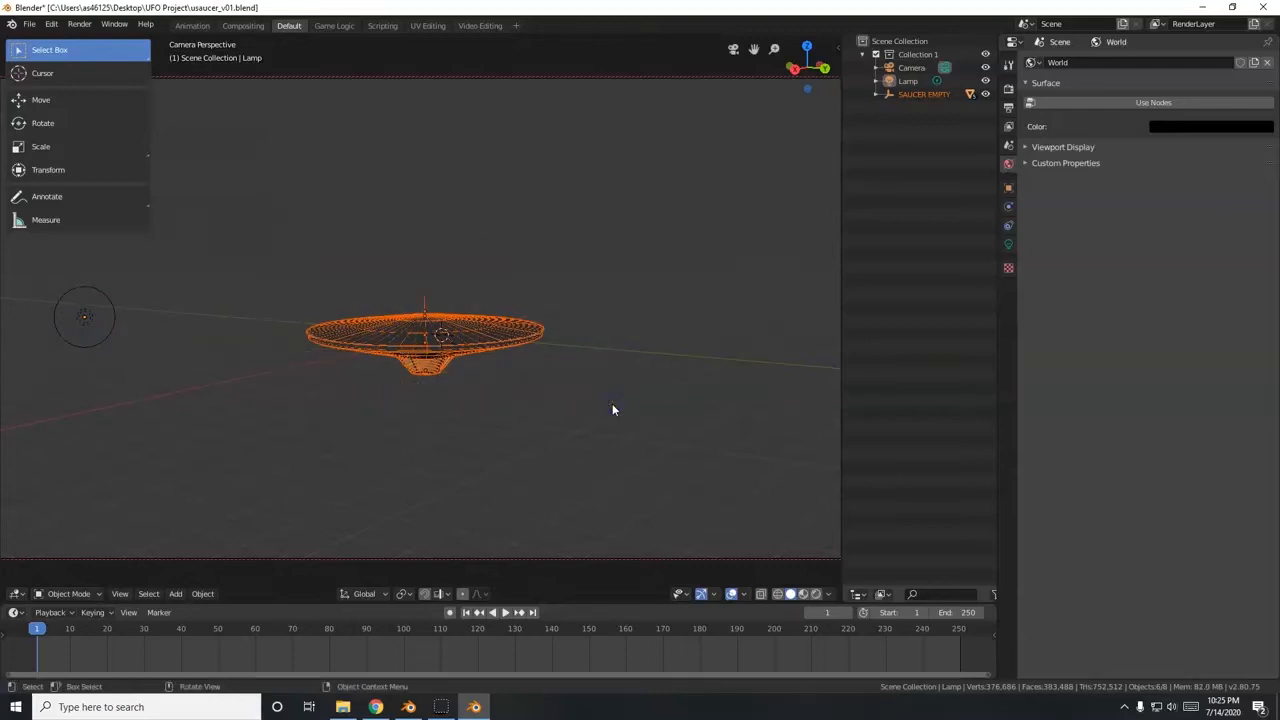
left_click(876, 94)
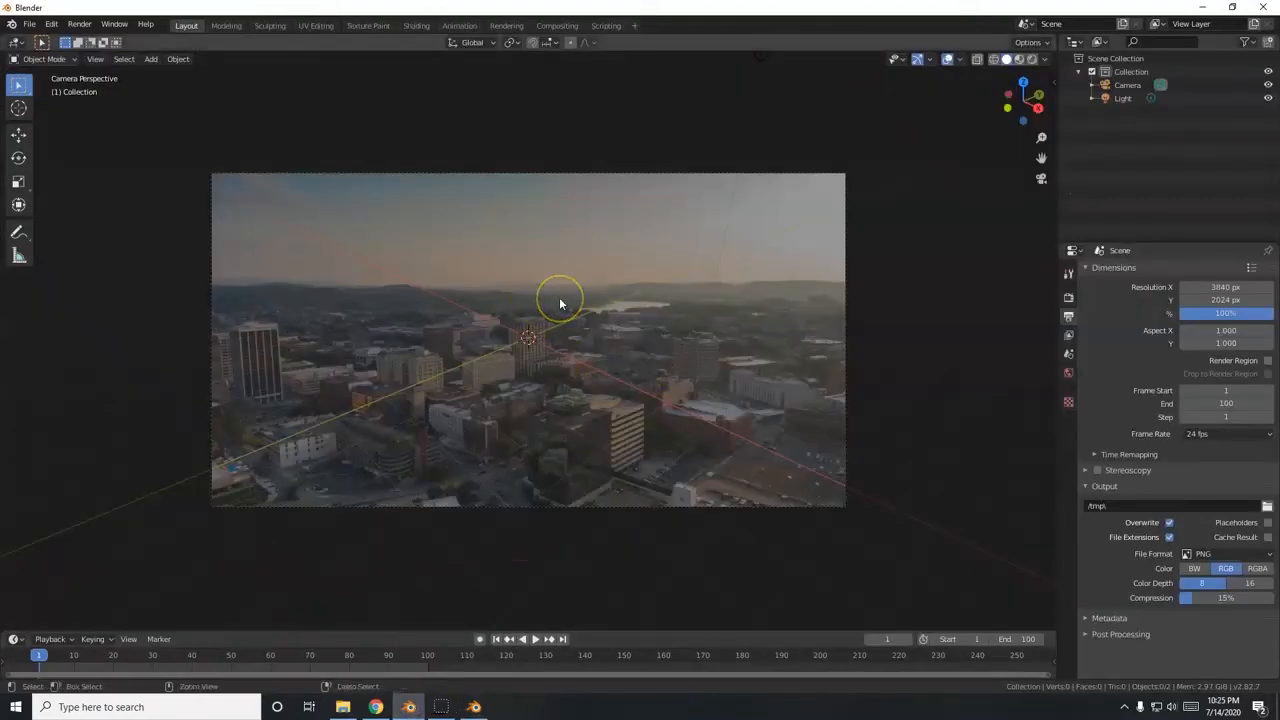
Paste the saucer into the city scene with Ctrl+V and select its parent empty.
key("ctrl+v")
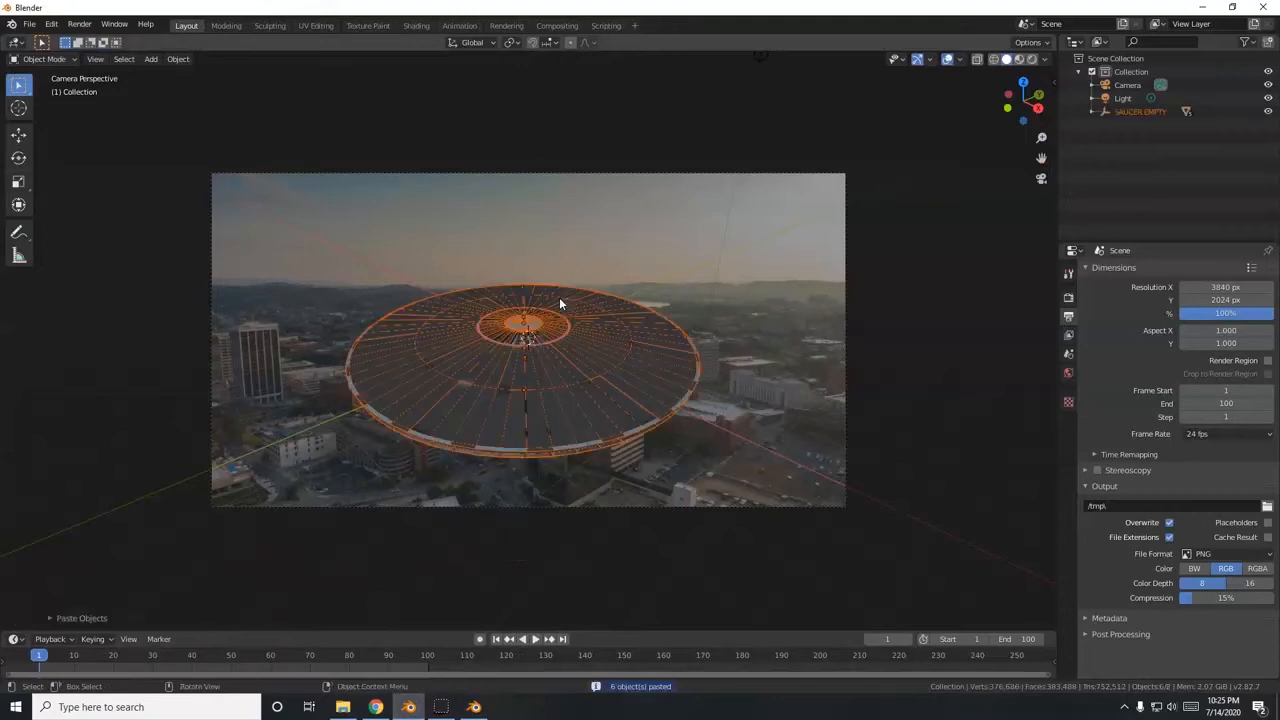
left_click_drag(560, 304, 570, 284)
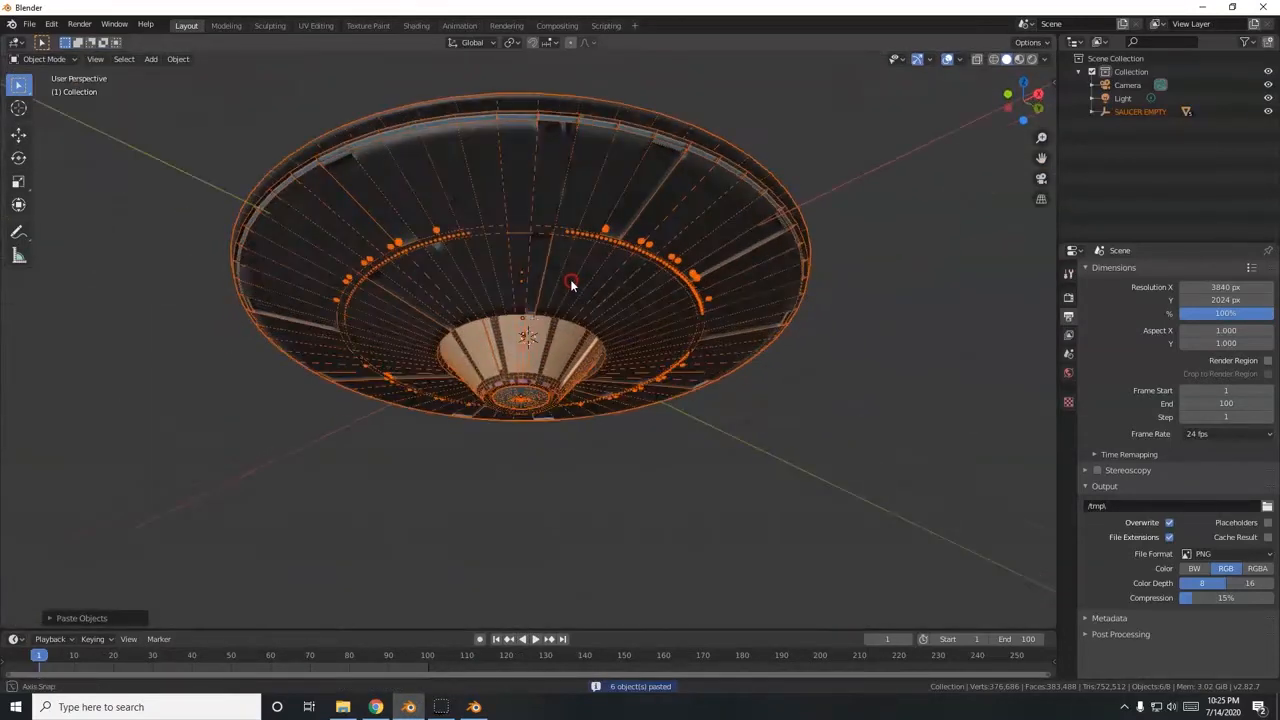
left_click_drag(570, 284, 600, 344)
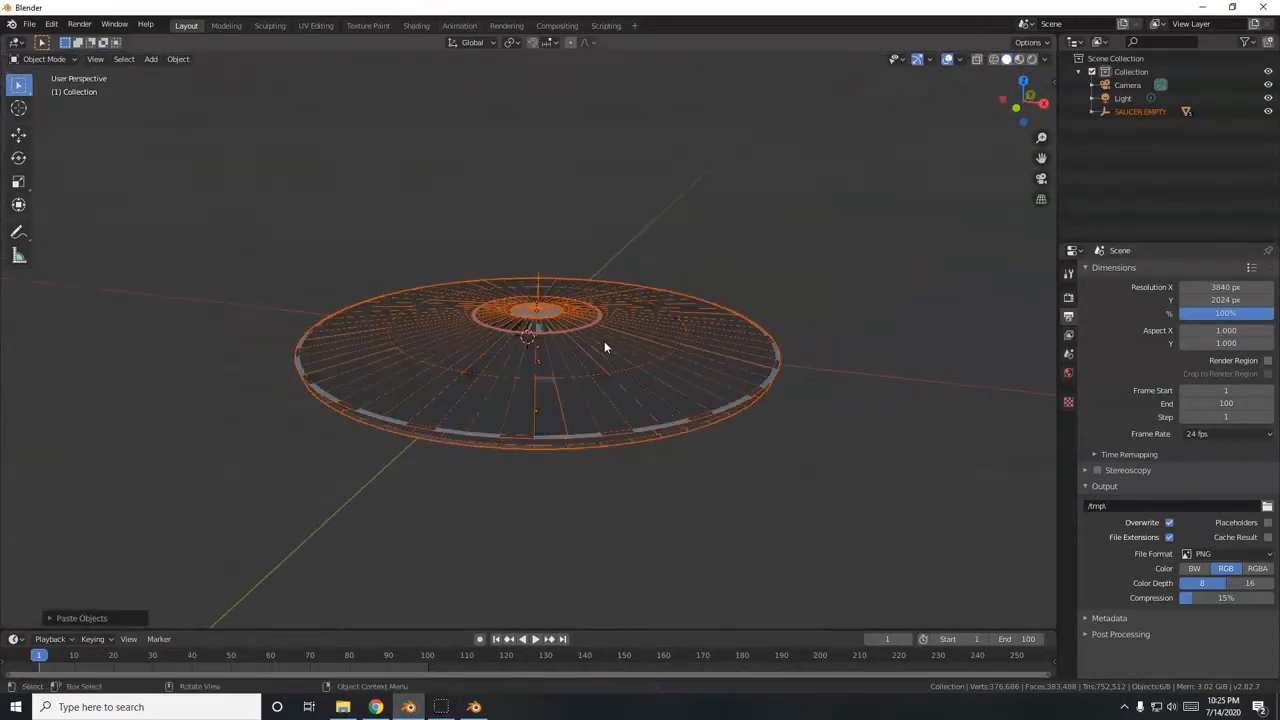
left_click(920, 76)
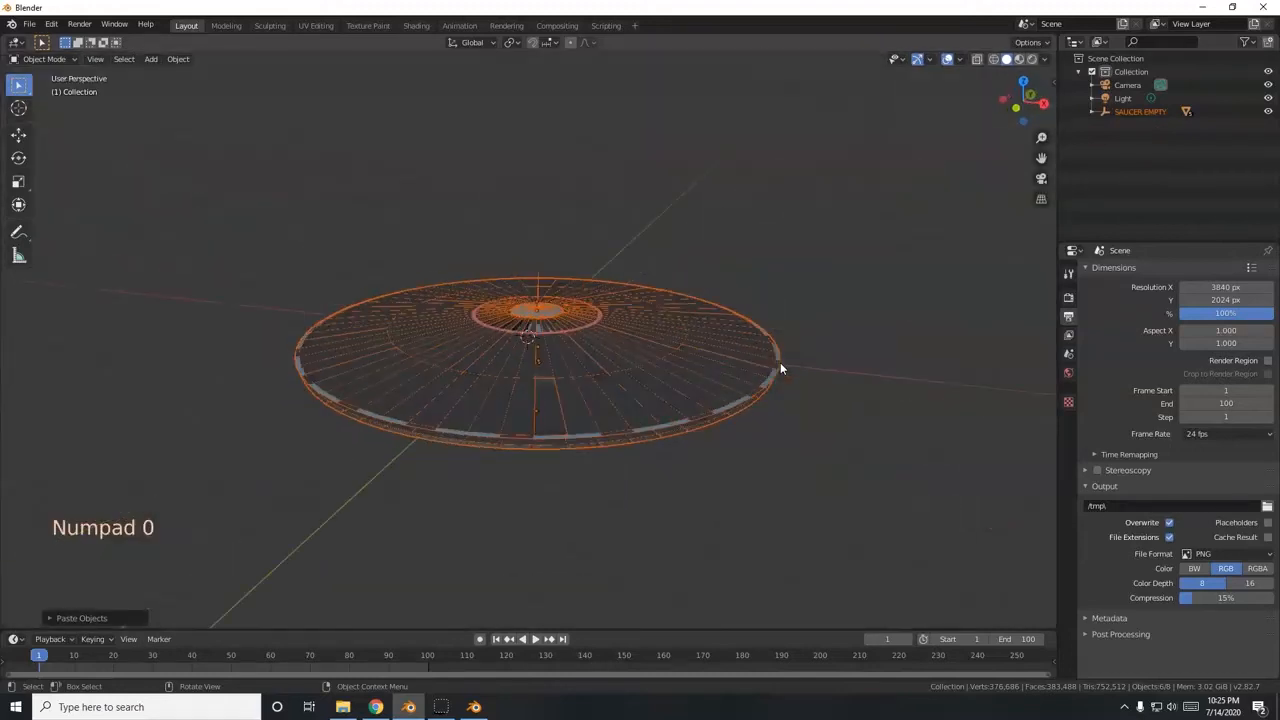
scroll("up", 3)
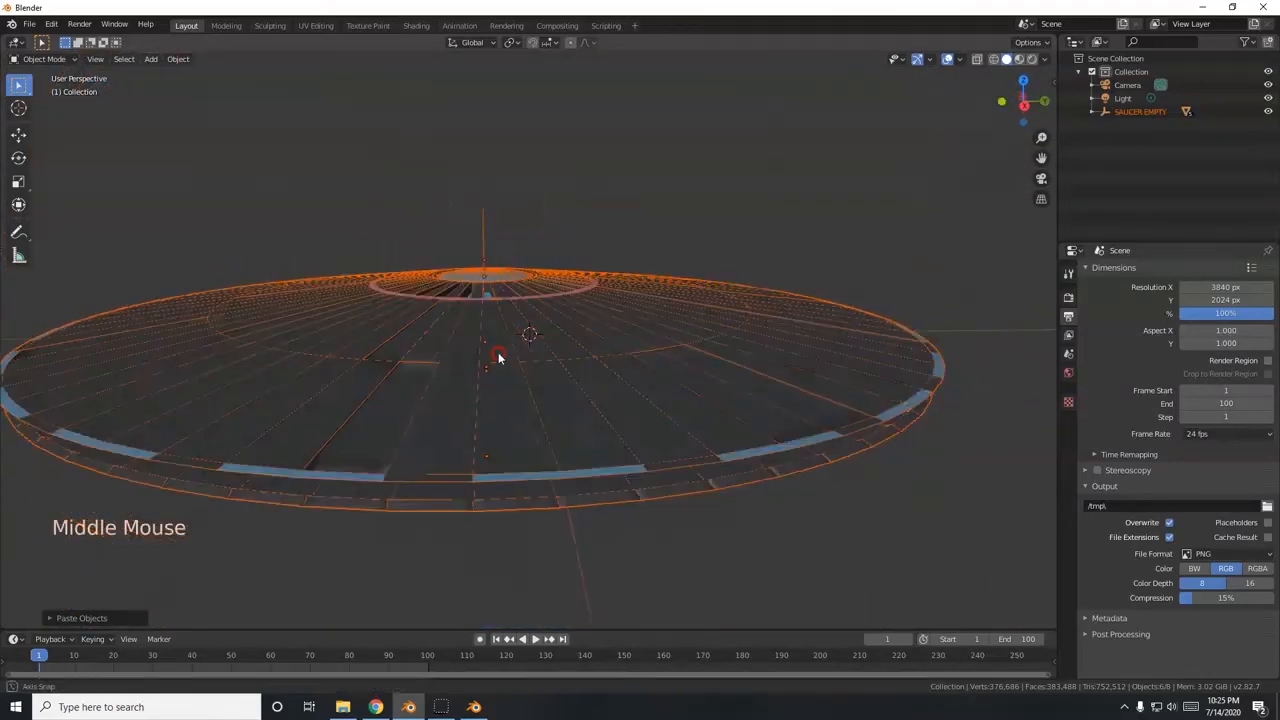
left_click_drag(500, 358, 510, 304)
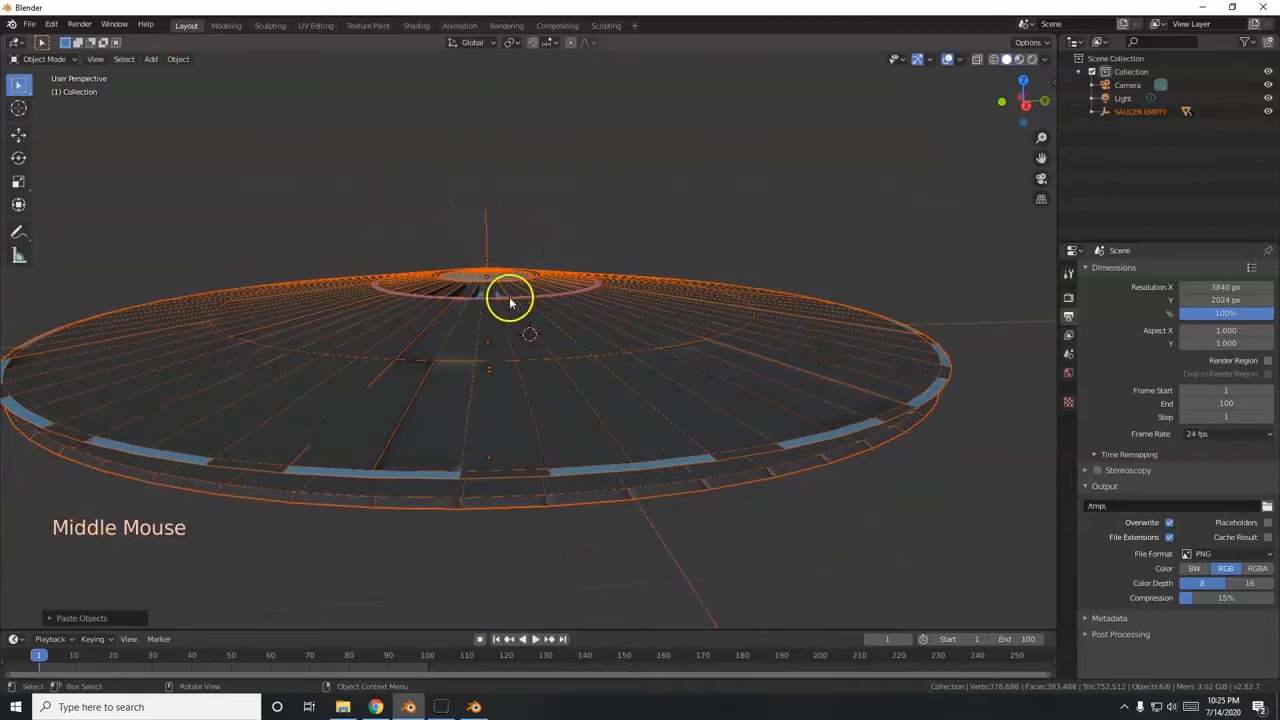
left_click(504, 310)
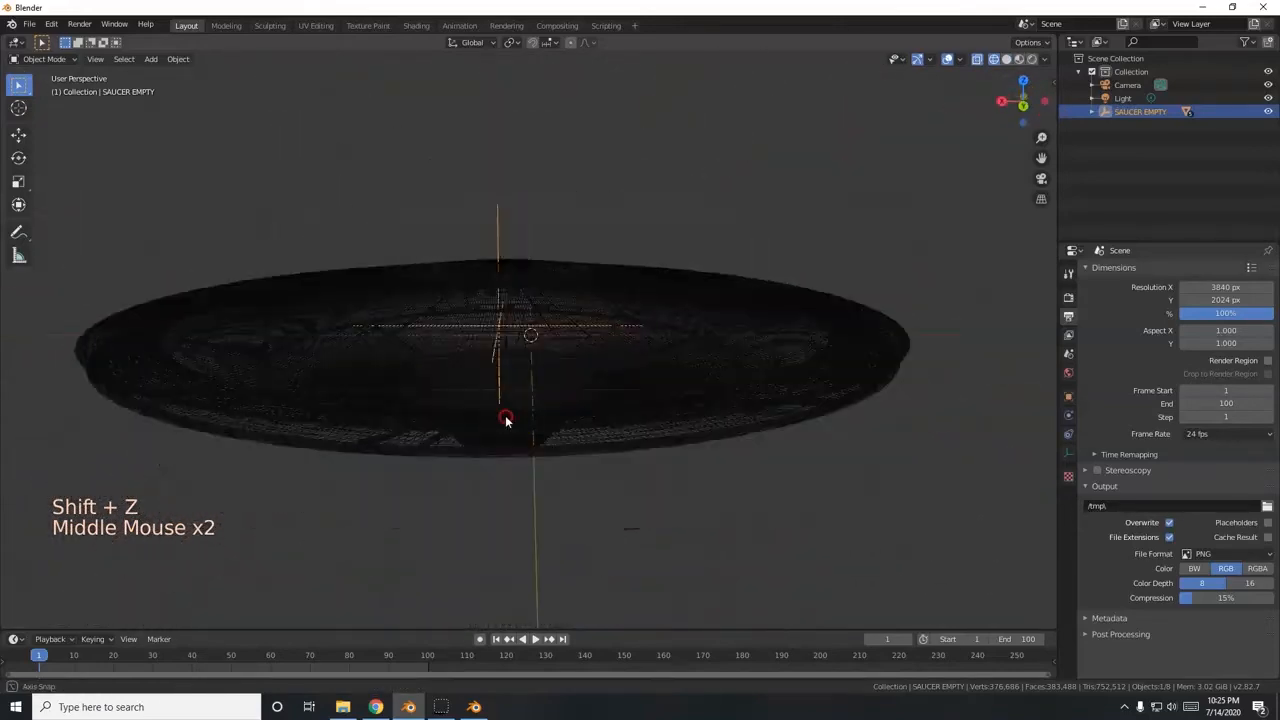
scroll("down", 3)
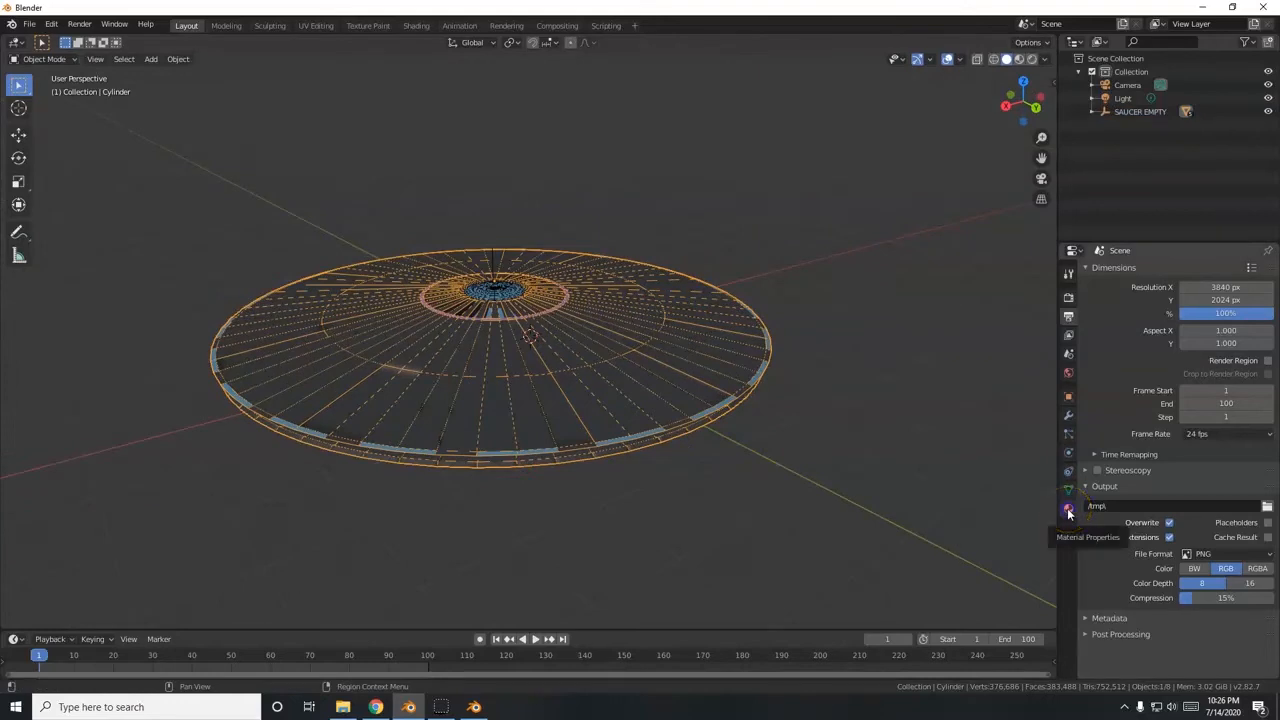
Select the saucer's hull material and pick a hull panel in Edit Mode.
left_click(1068, 510)
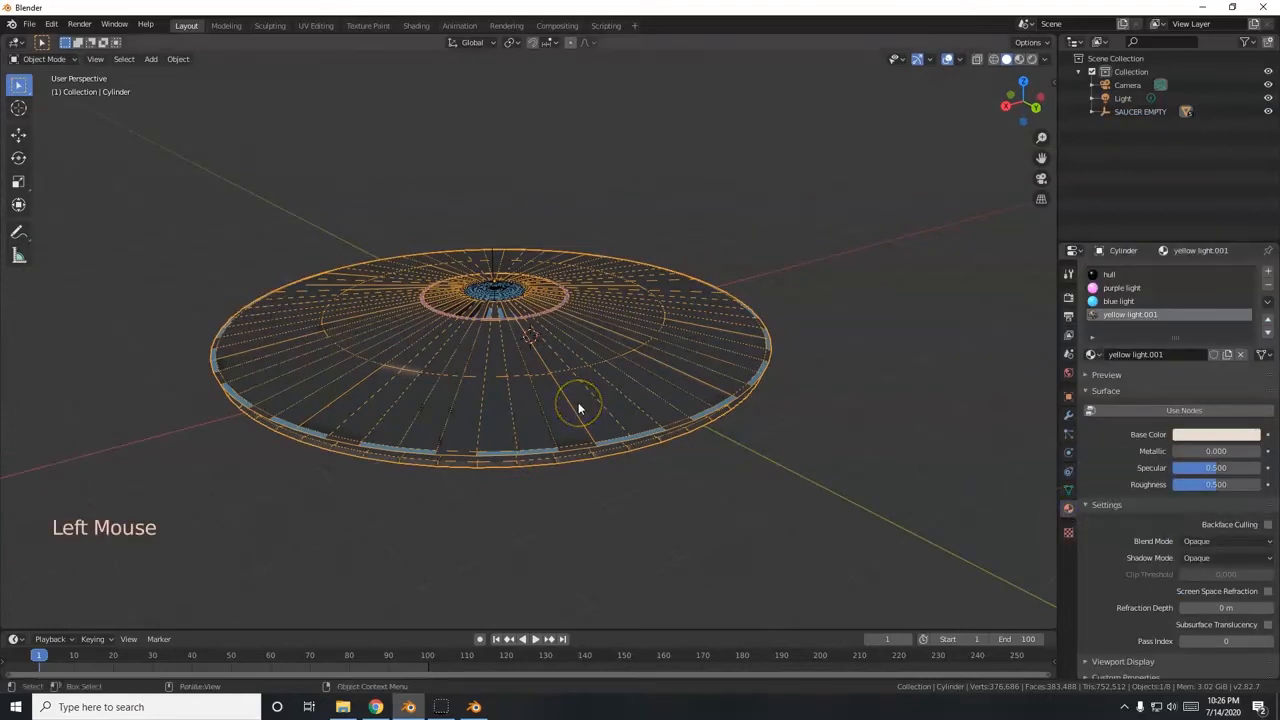
scroll("up", 3)
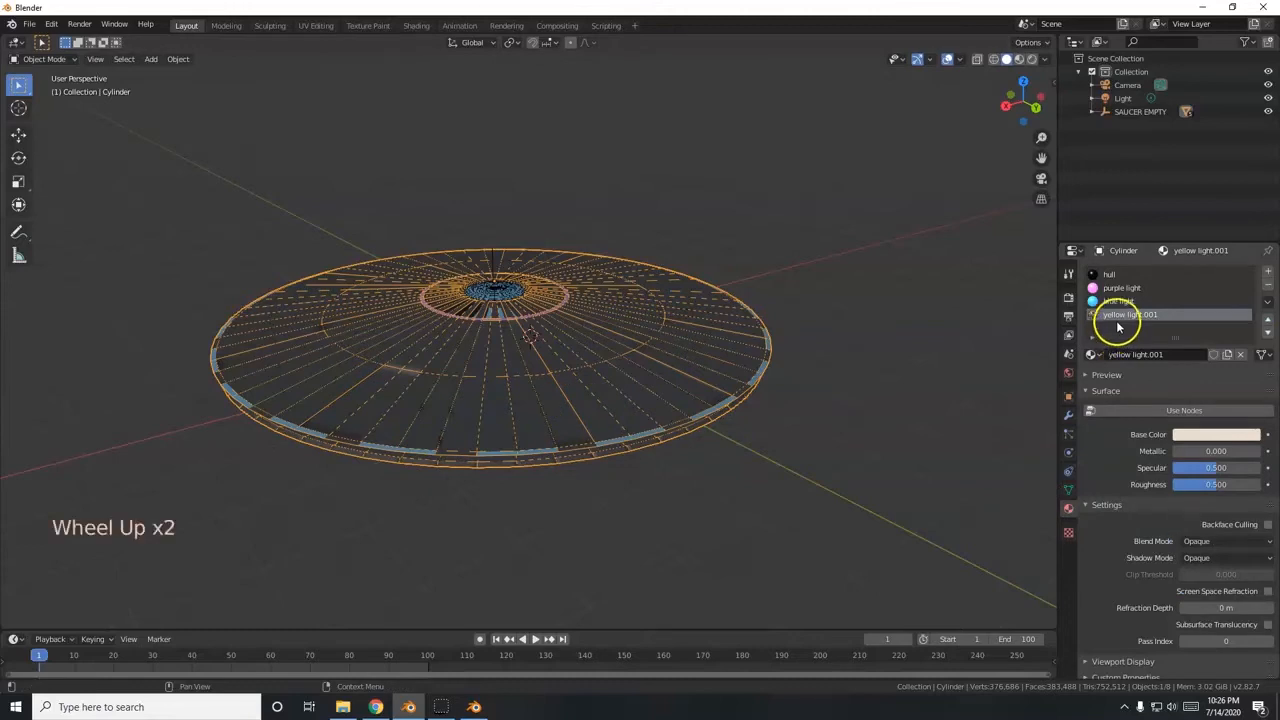
scroll("up", 3)
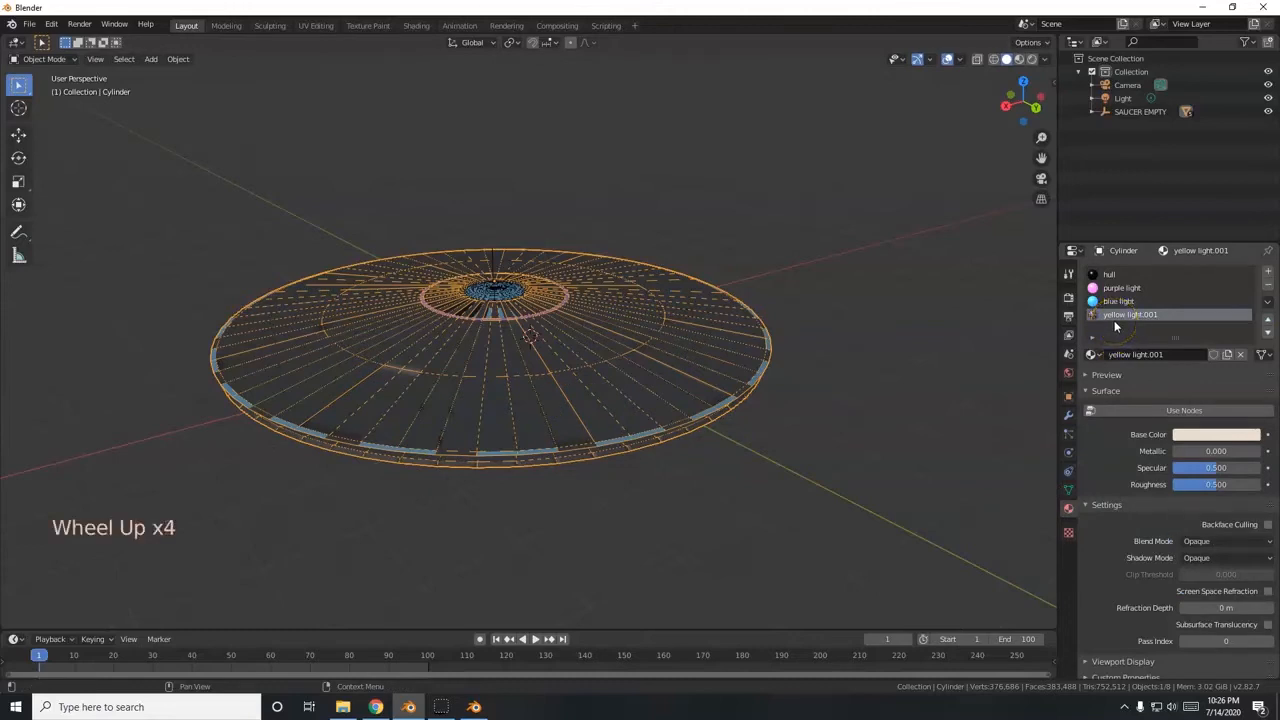
left_click(1130, 274)
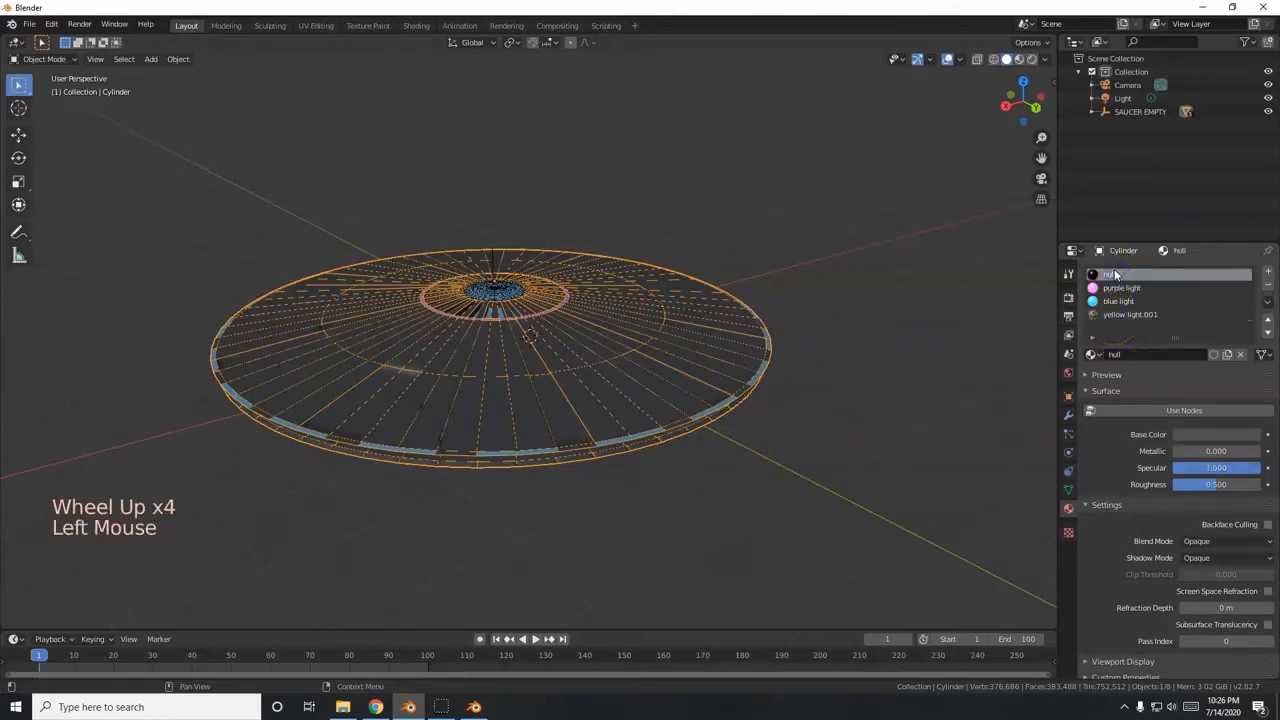
mouse_move(708, 410)
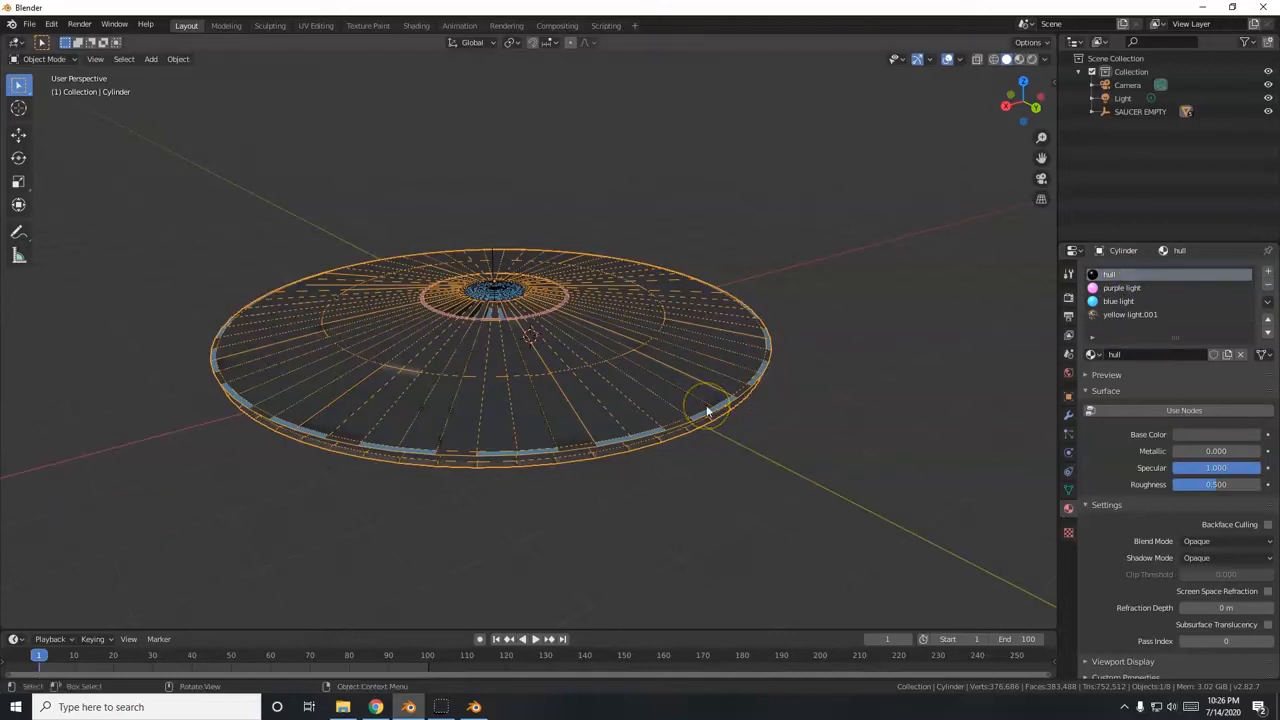
key("Tab")
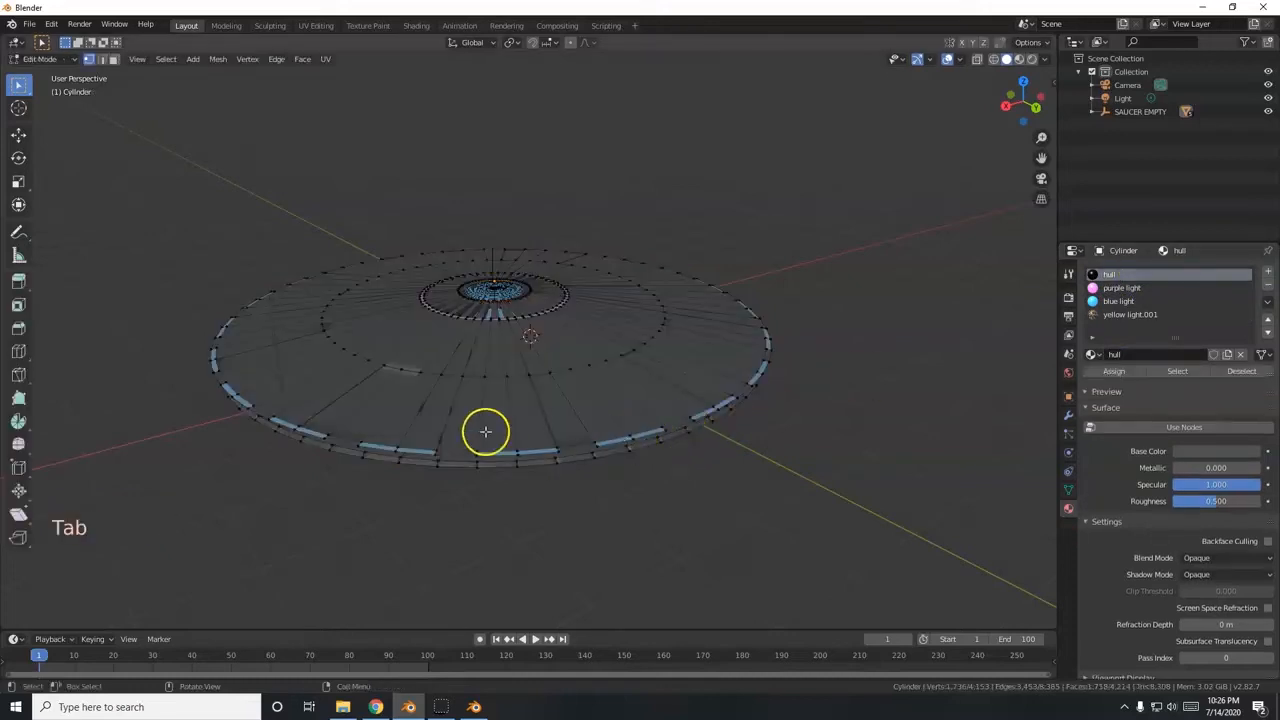
left_click(564, 396)
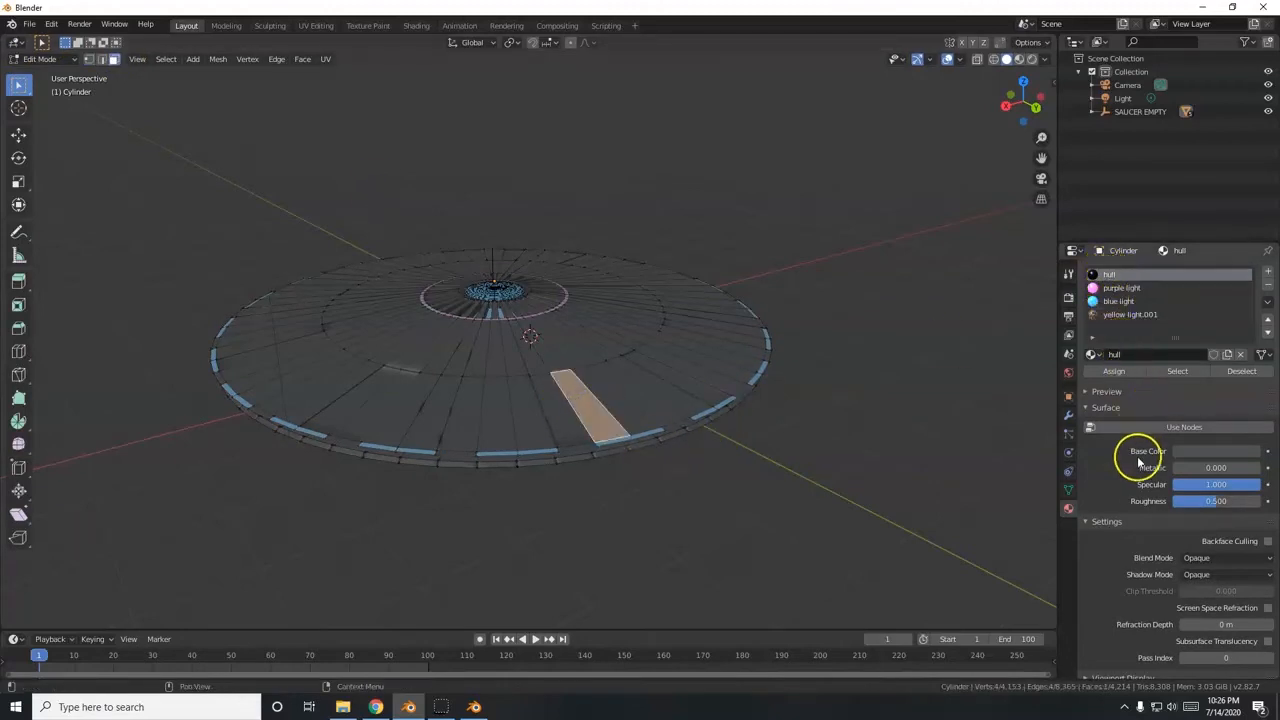
Enable Use Nodes on the hull material and set Metallic to 1.0.
left_click(1184, 428)
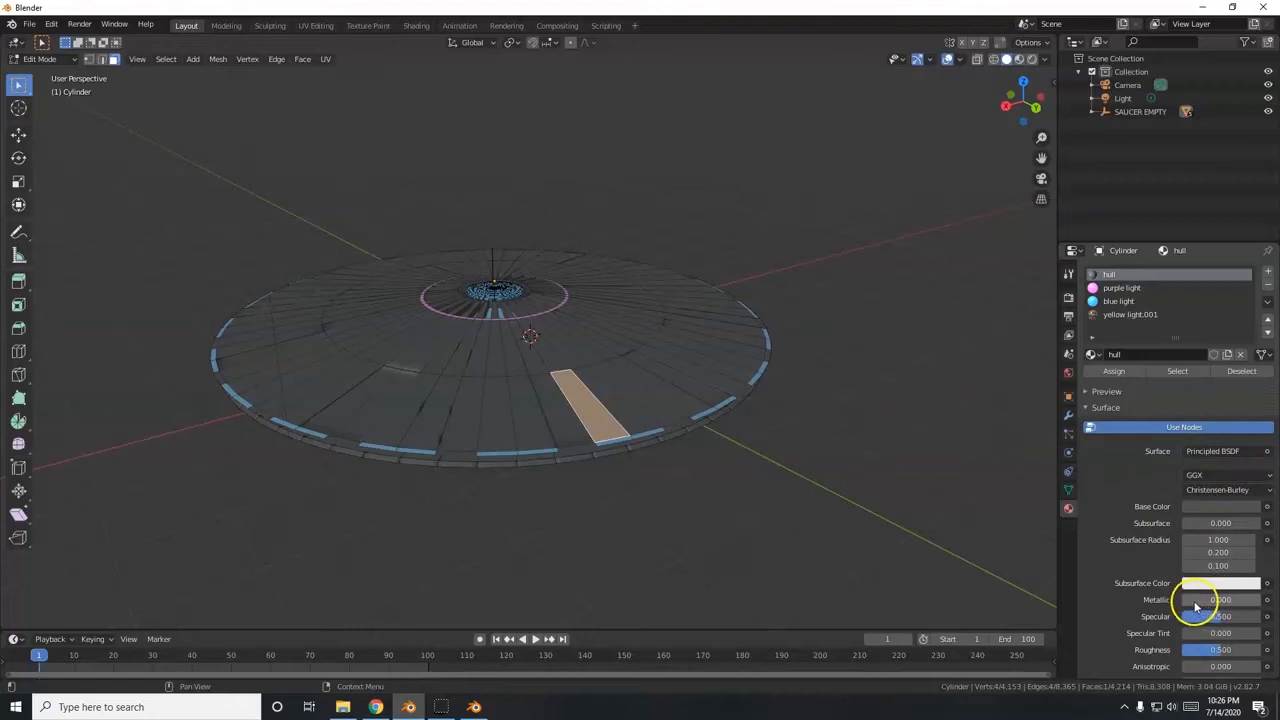
left_click(1220, 600)
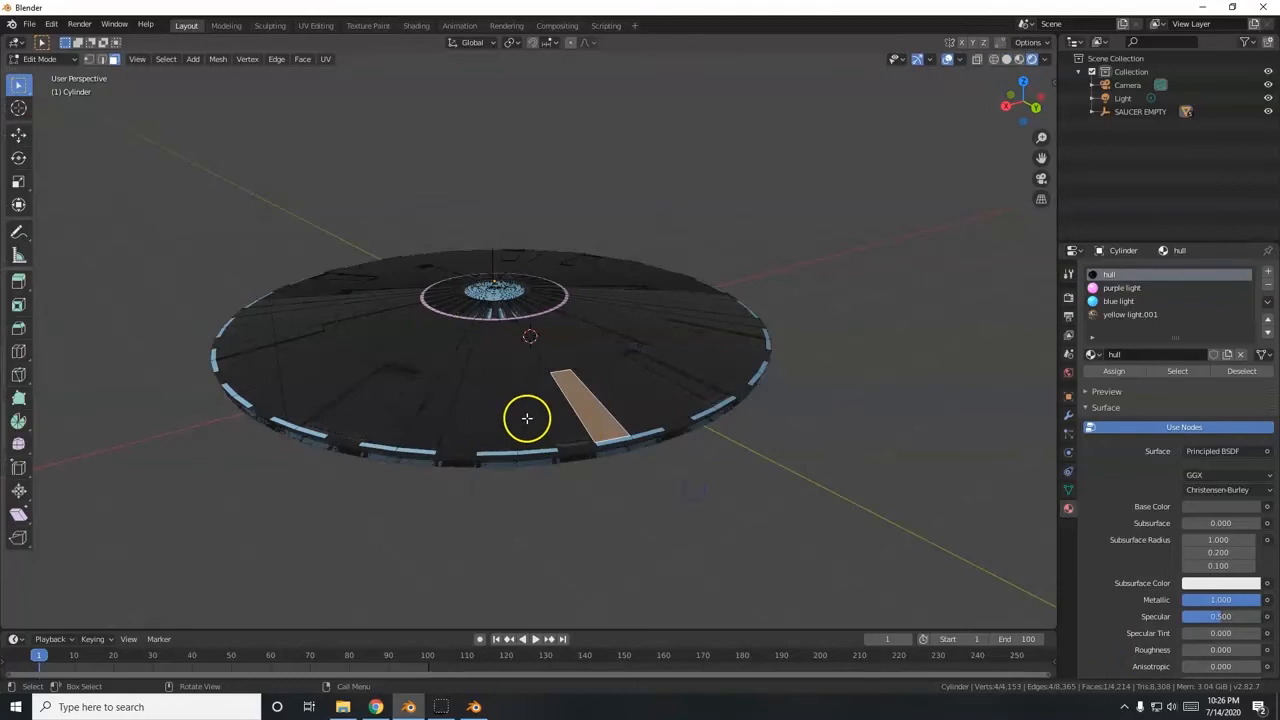
scroll("up", 3)
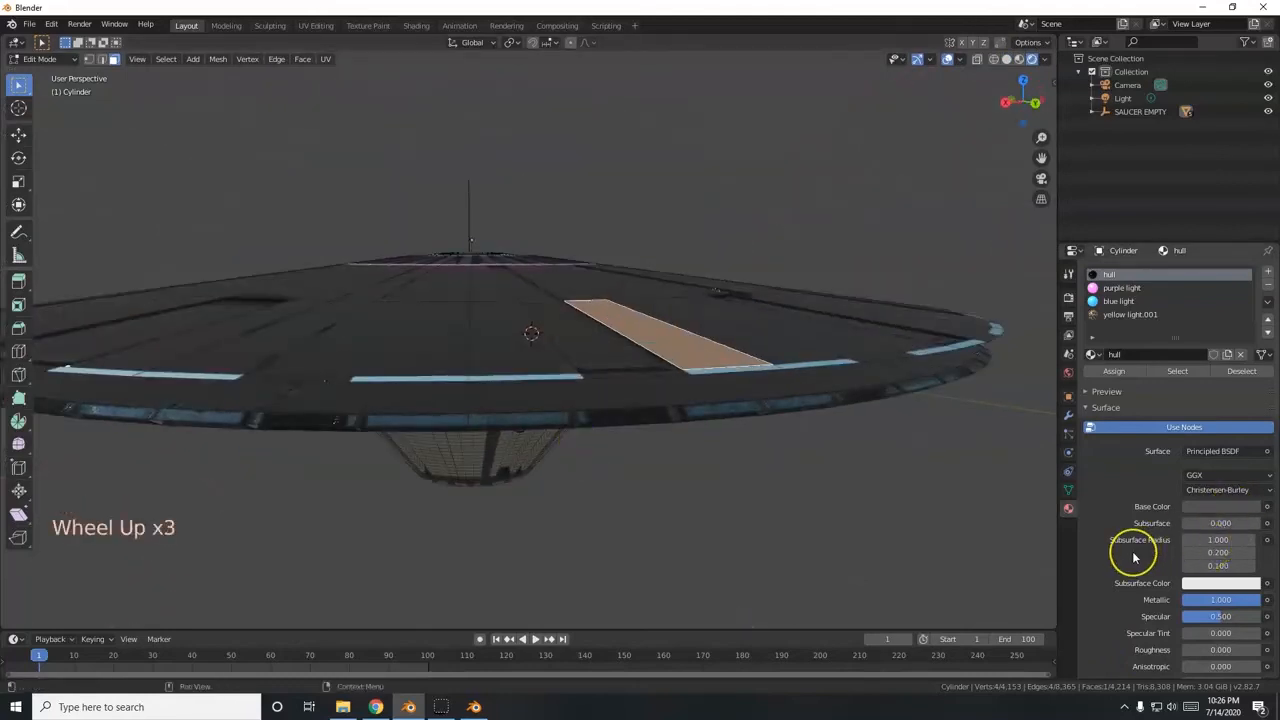
scroll("down", 3)
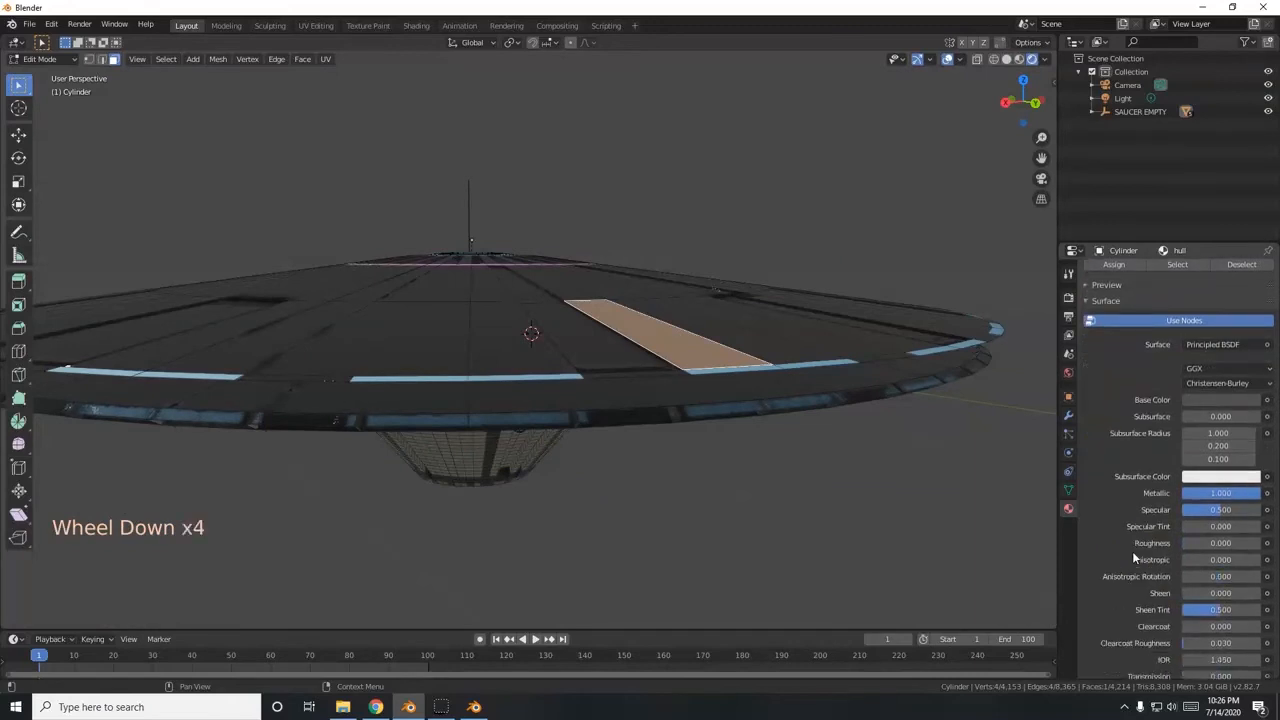
scroll("down", 3)
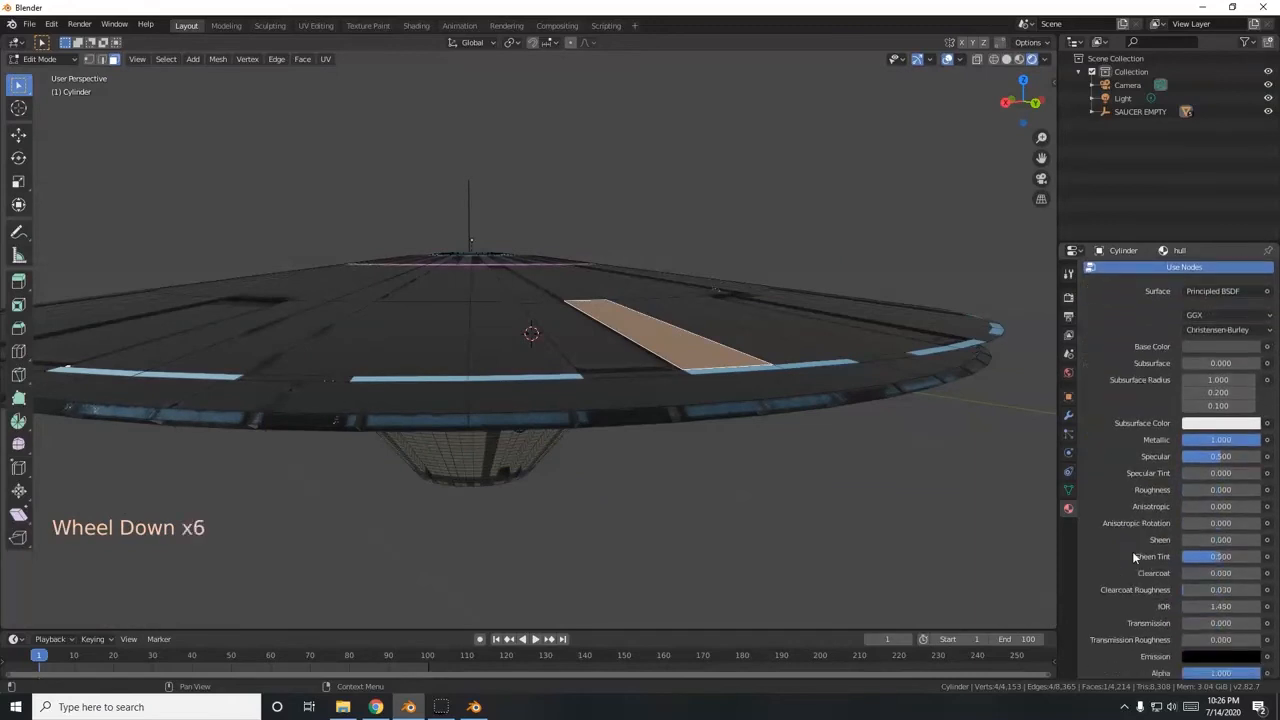
Back in Object Mode, select the blue light material and enable Use Nodes.
key("Tab")
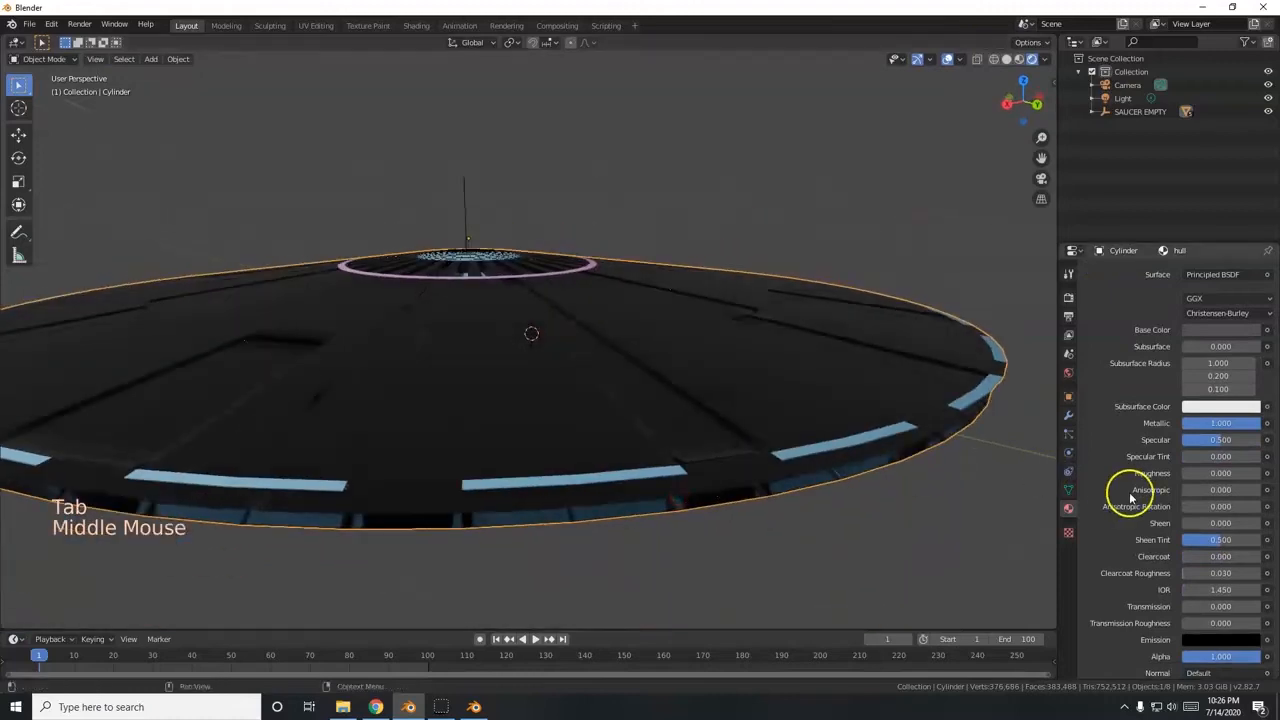
left_click(1130, 300)
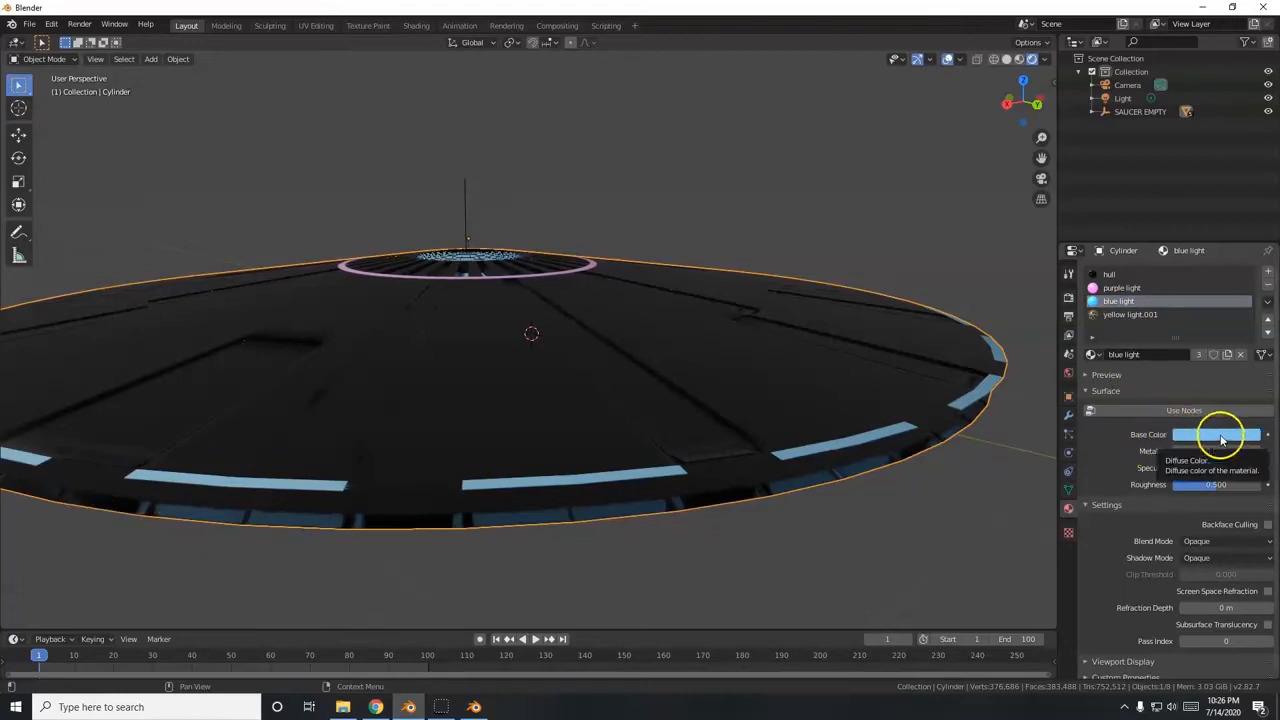
left_click(1216, 434)
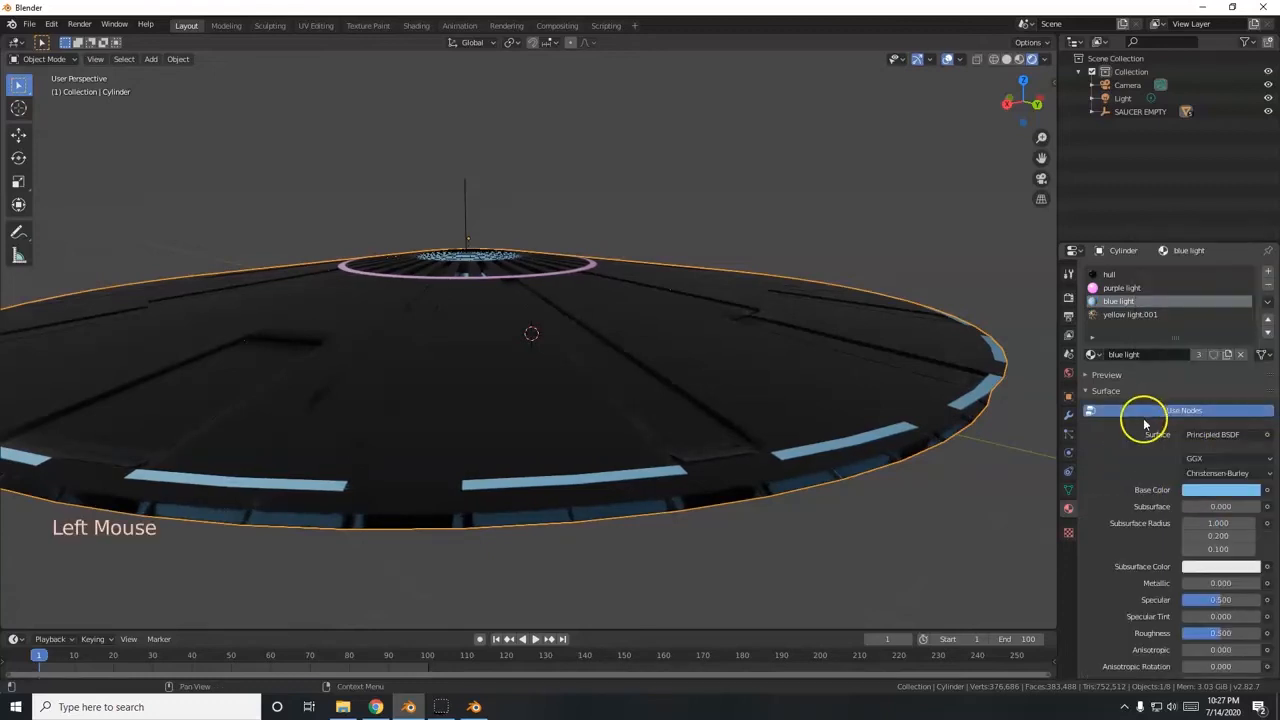
Set its Surface to Emission with a light blue colour and Strength 20.
left_click(1212, 434)
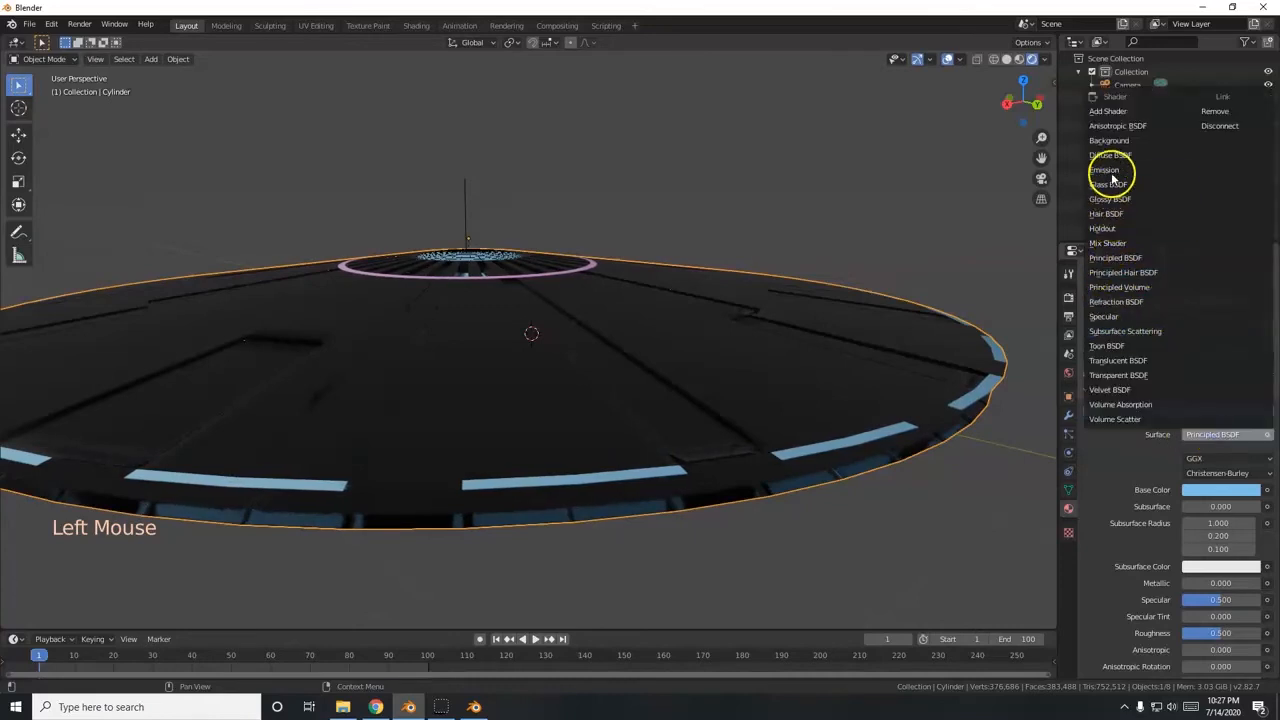
left_click(1104, 168)
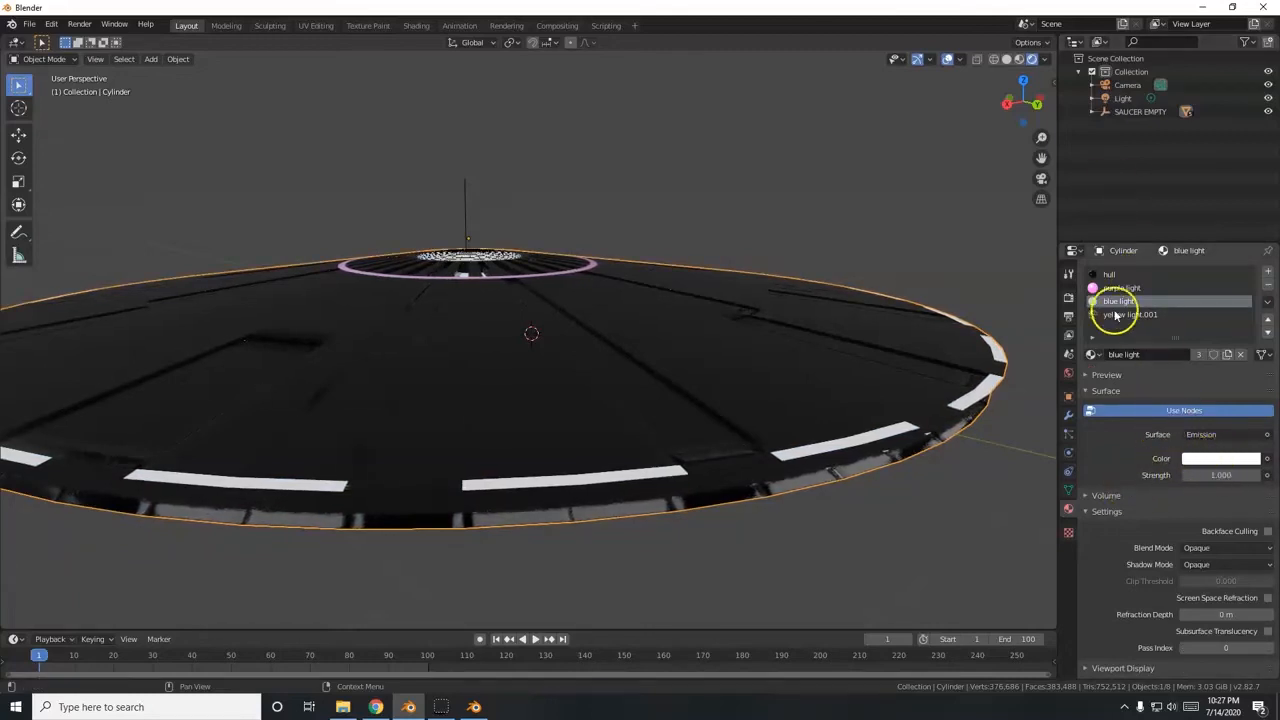
left_click(1220, 458)
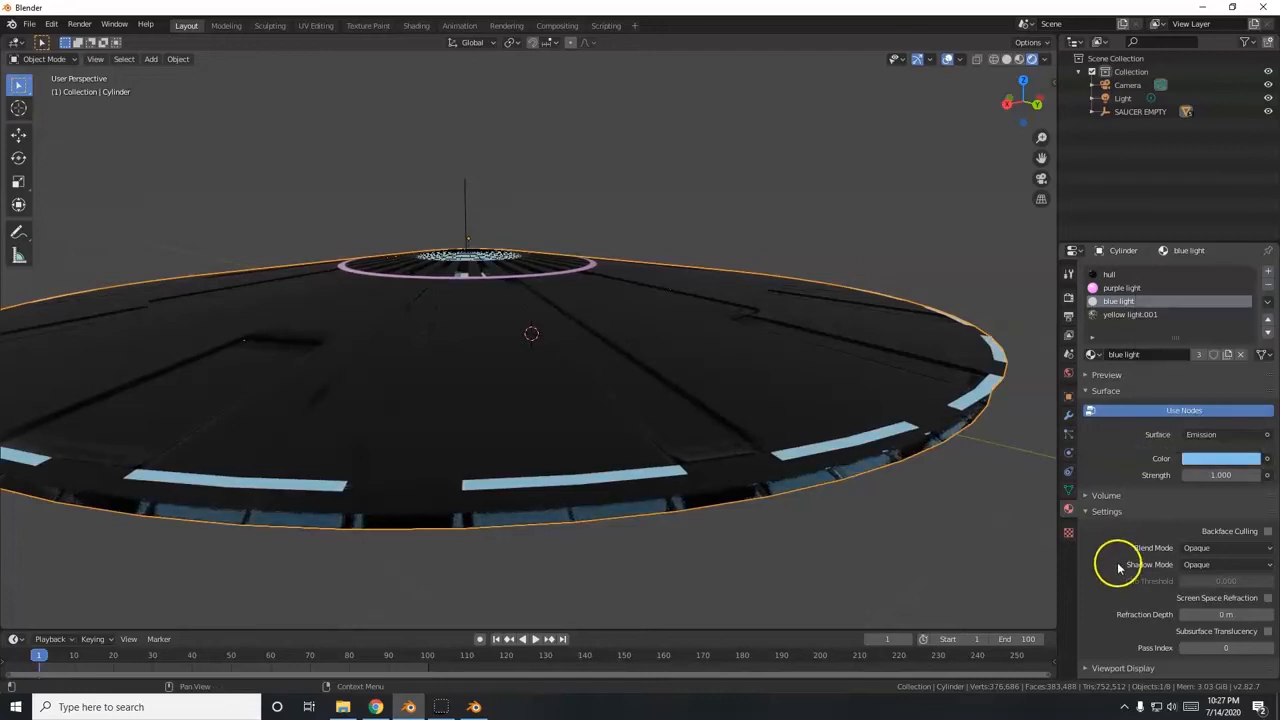
left_click(1220, 476)
type("20.000")
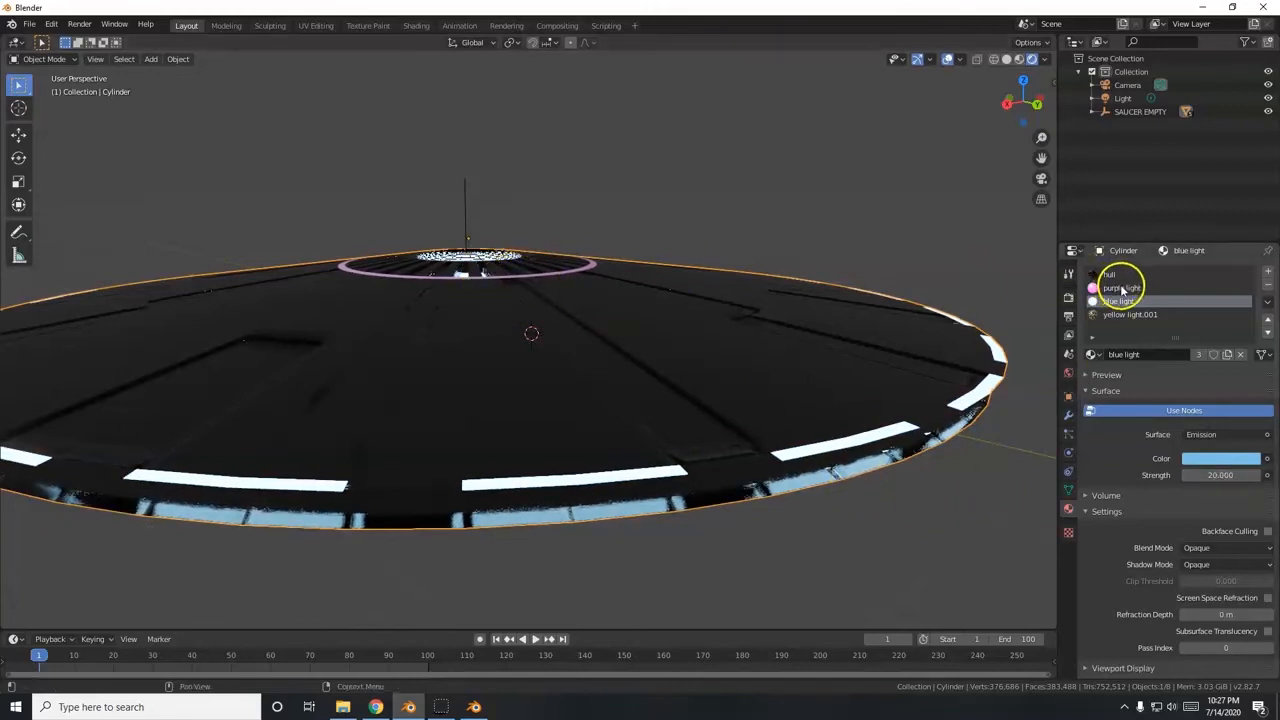
Make the purple light material a pink Emission shader with strength 20.
left_click(1120, 288)
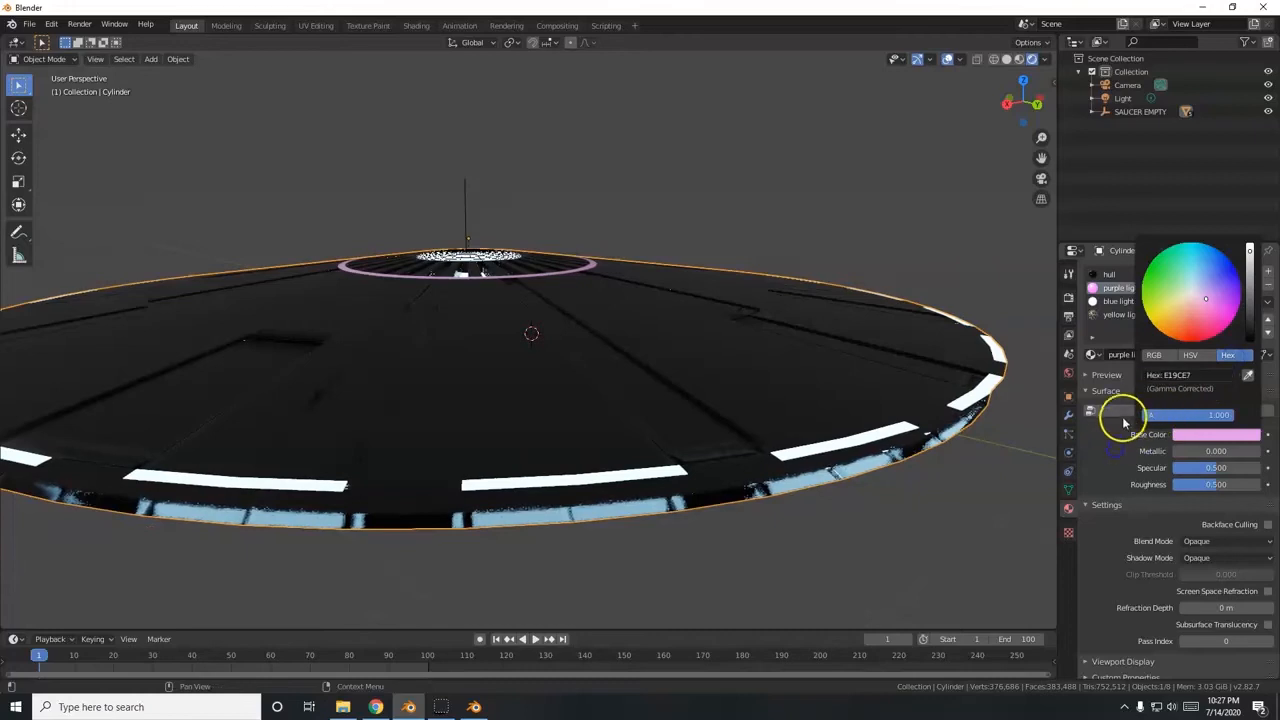
left_click(1120, 288)
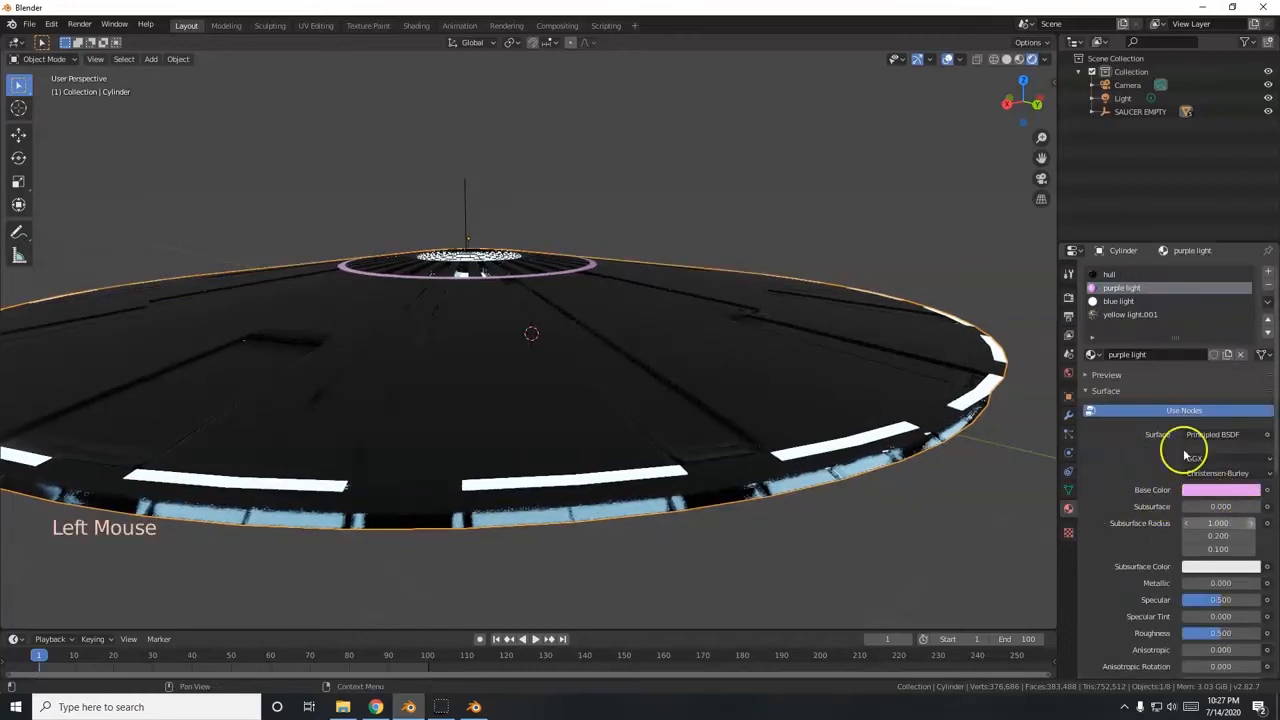
left_click(1212, 434)
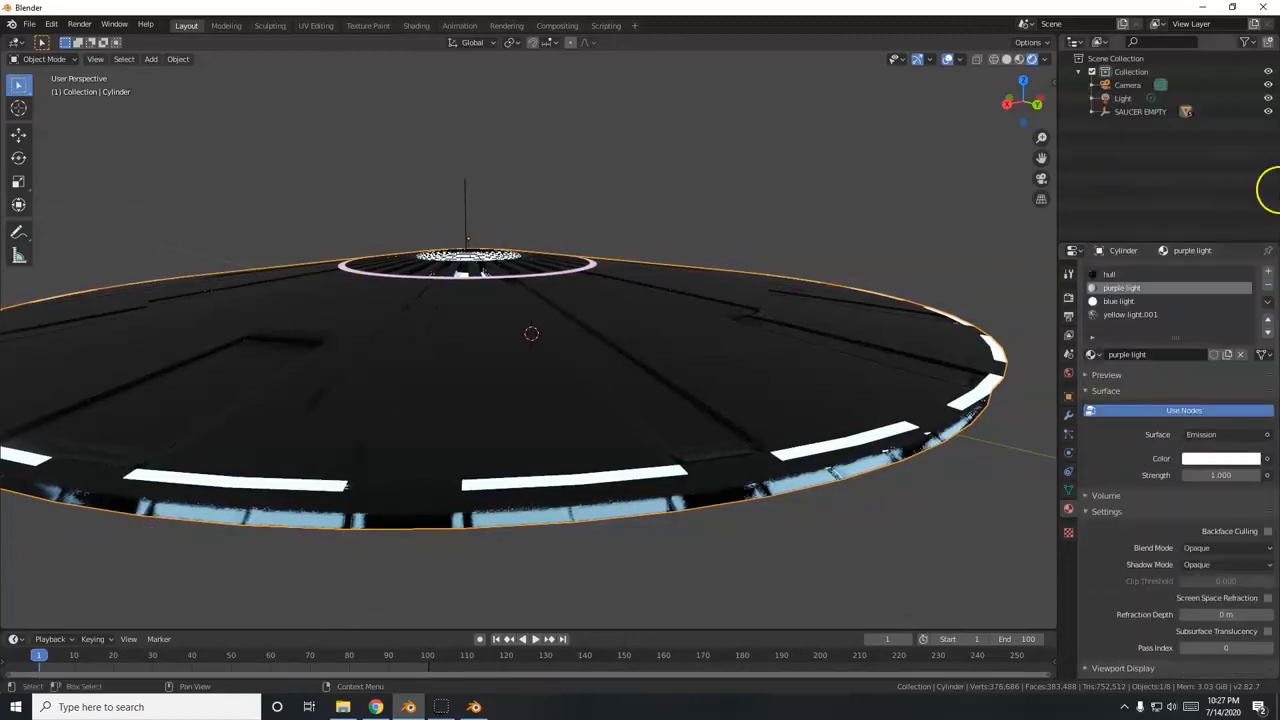
left_click(1220, 458)
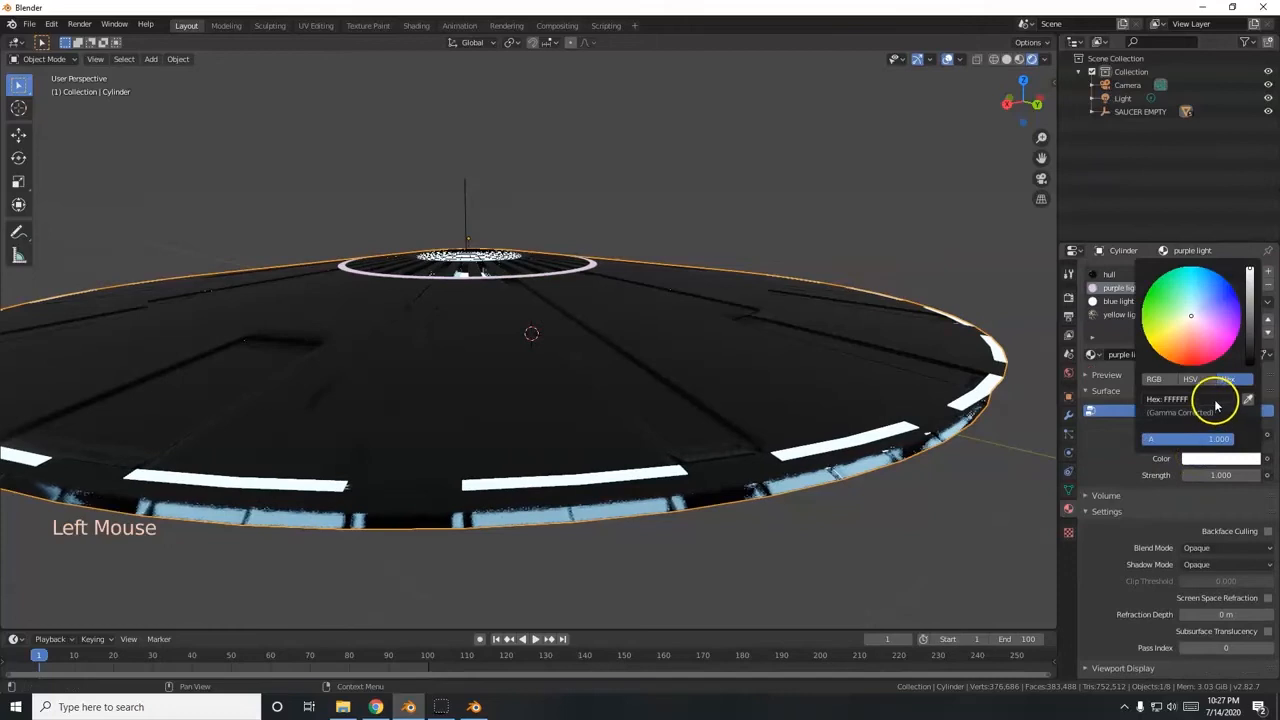
left_click(1204, 320)
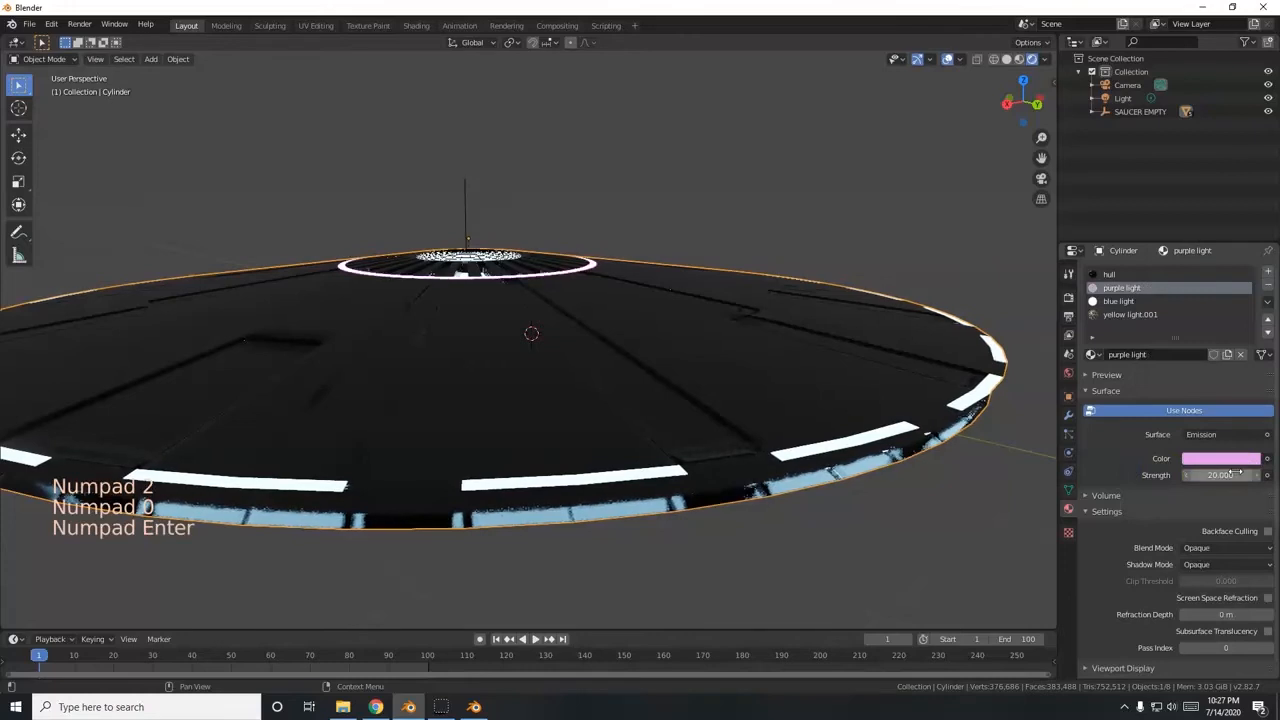
double_click(1128, 314)
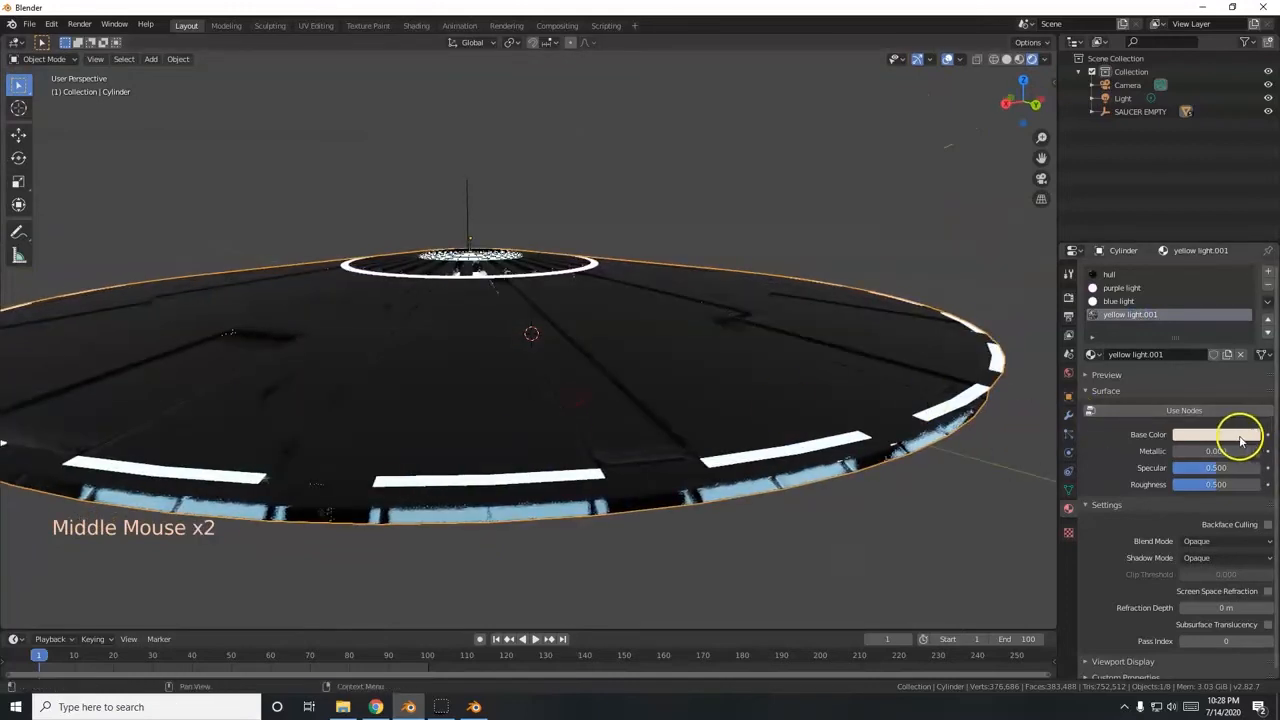
Select the yellow light.001 material and bring up its Surface shader list.
left_click(1240, 434)
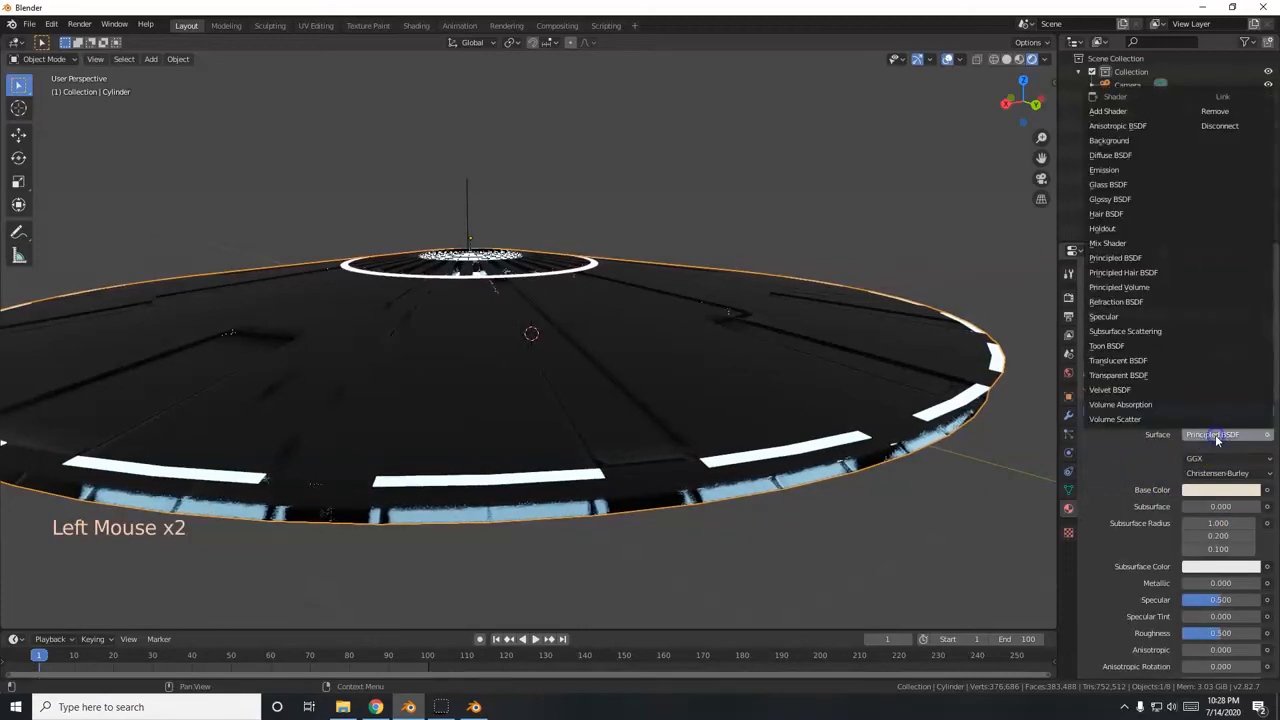
left_click(1104, 170)
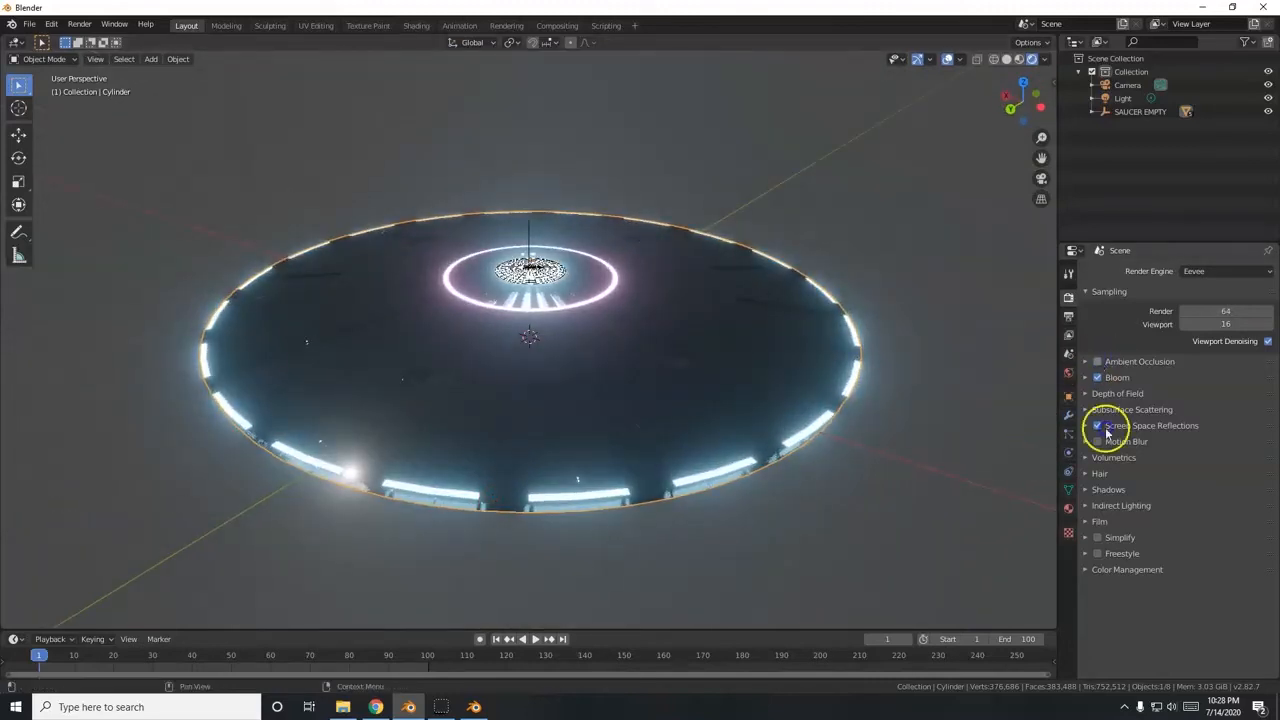
Enable Screen Space Reflections alongside Bloom in the Eevee render settings.
left_click(1098, 442)
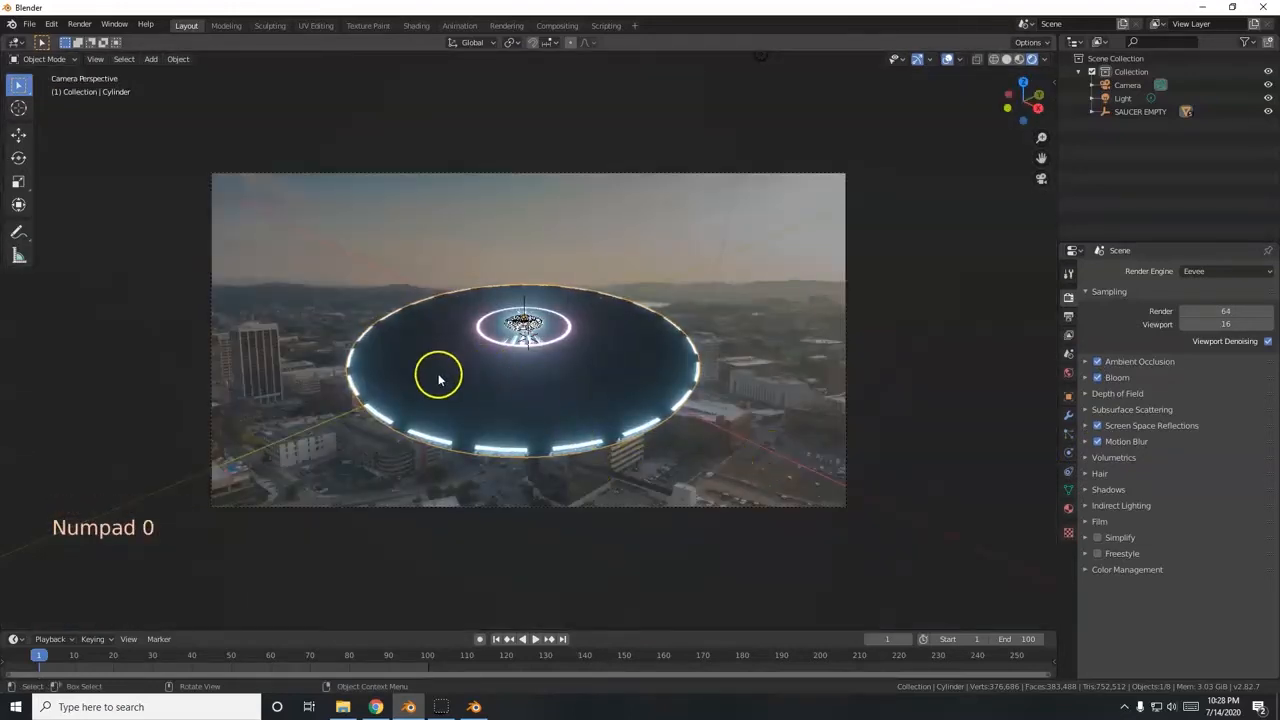
left_click(528, 640)
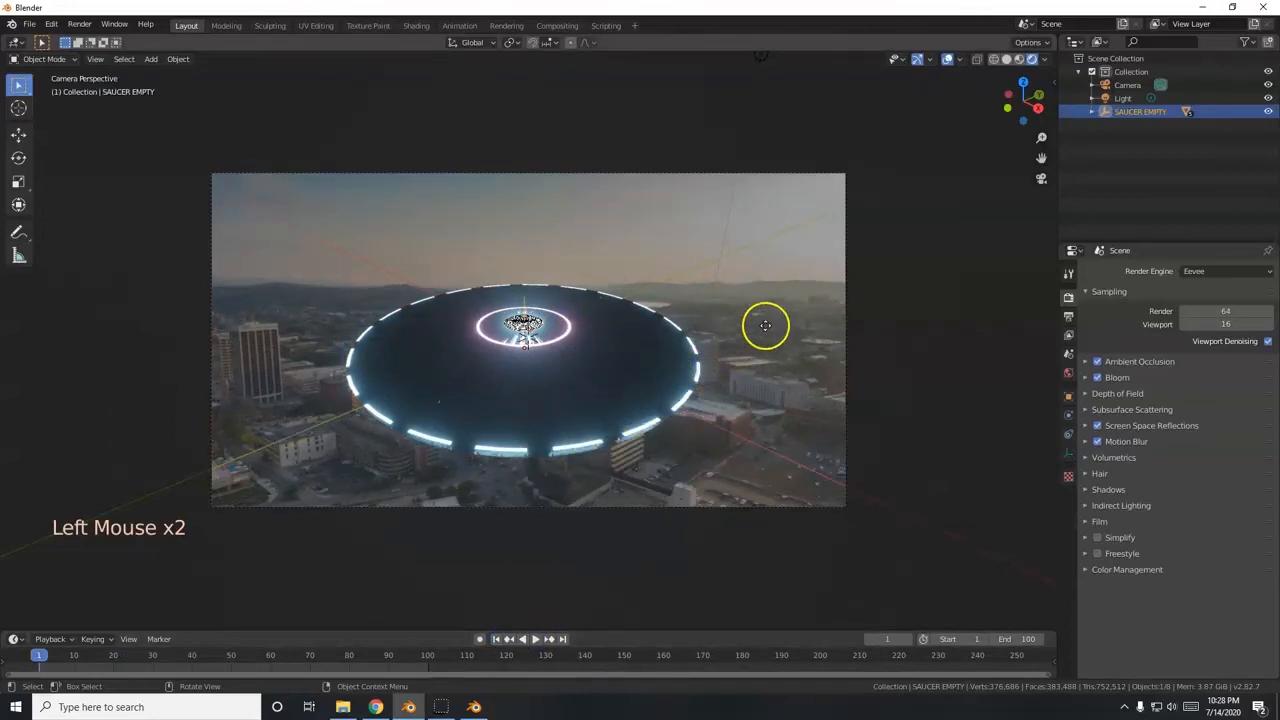
key("g")
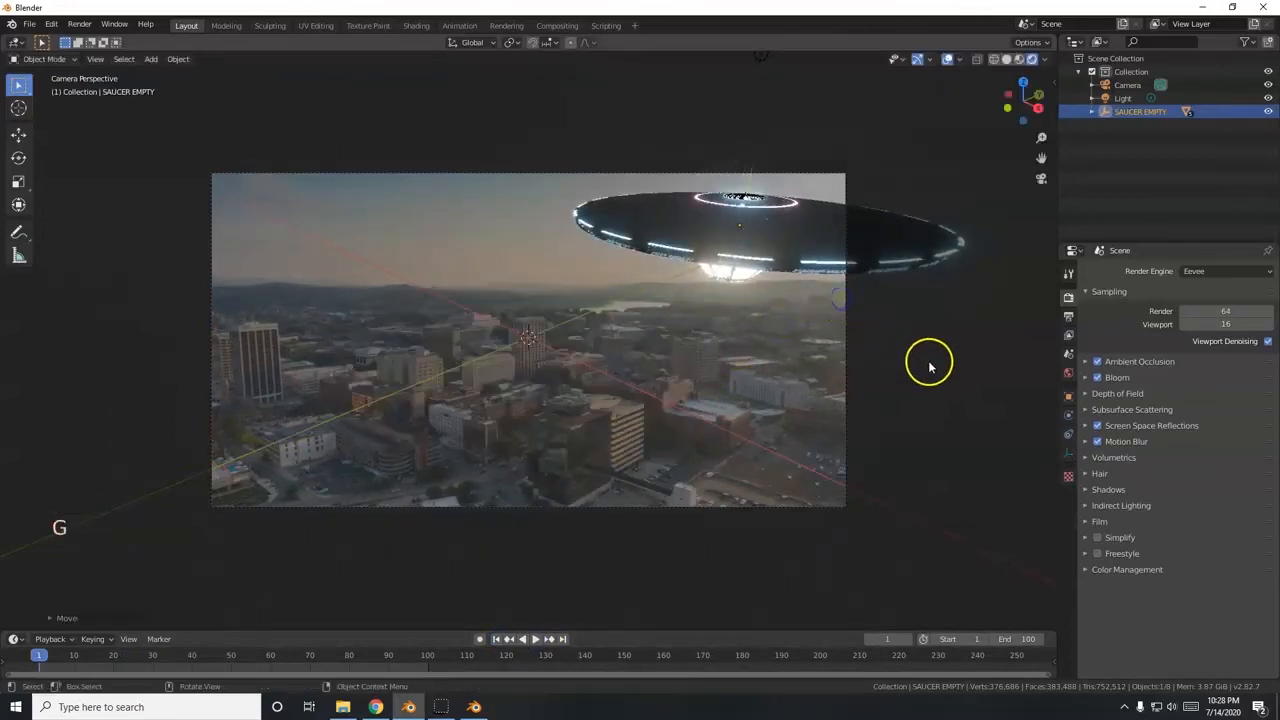
key("s")
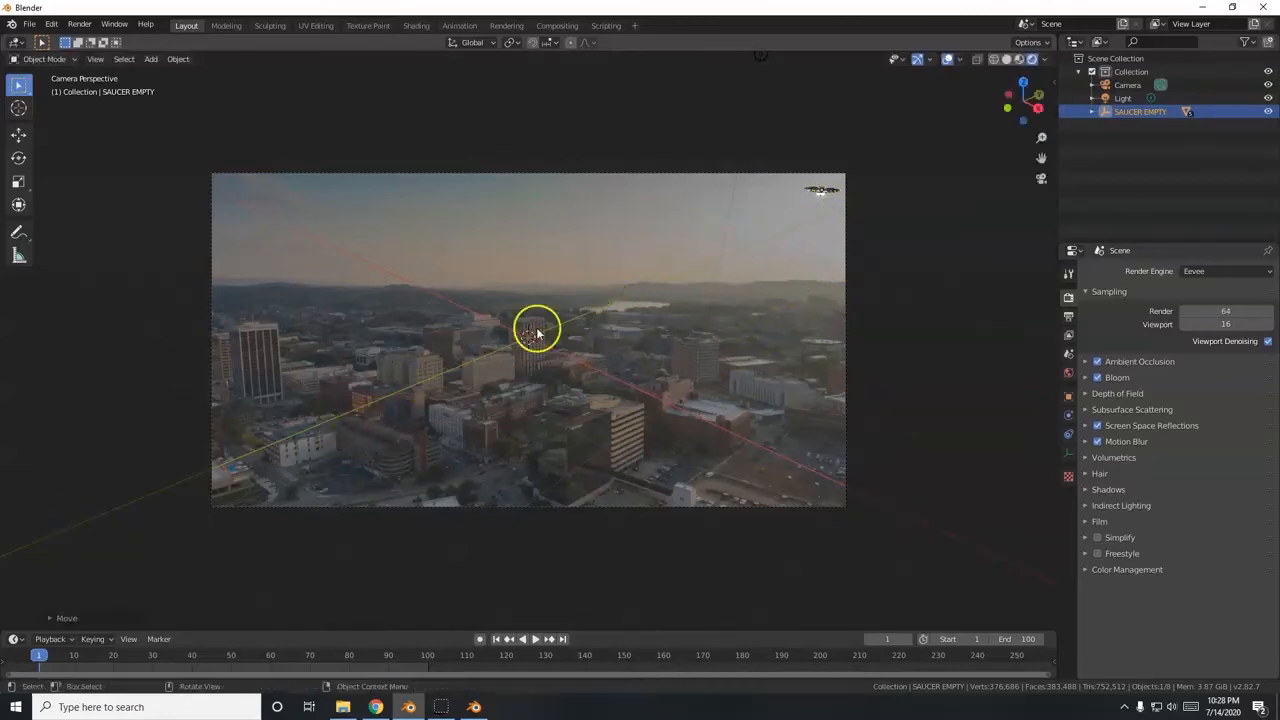
mouse_move(378, 402)
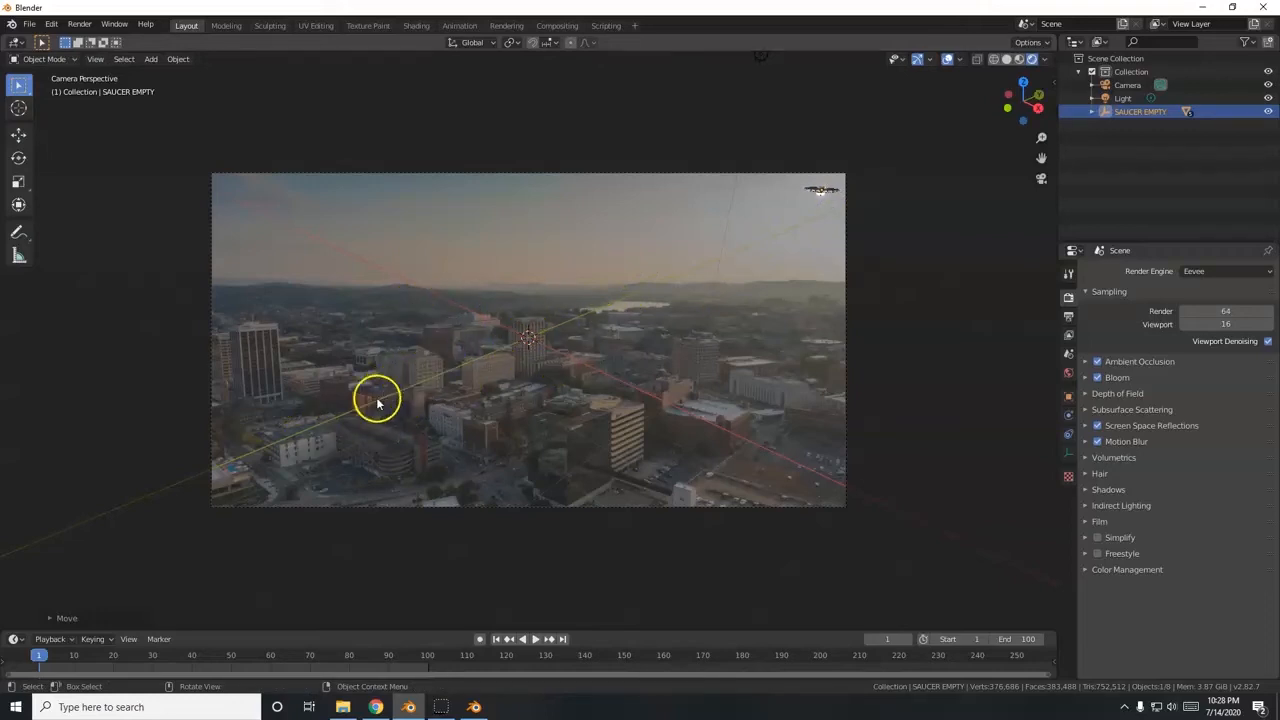
mouse_move(472, 360)
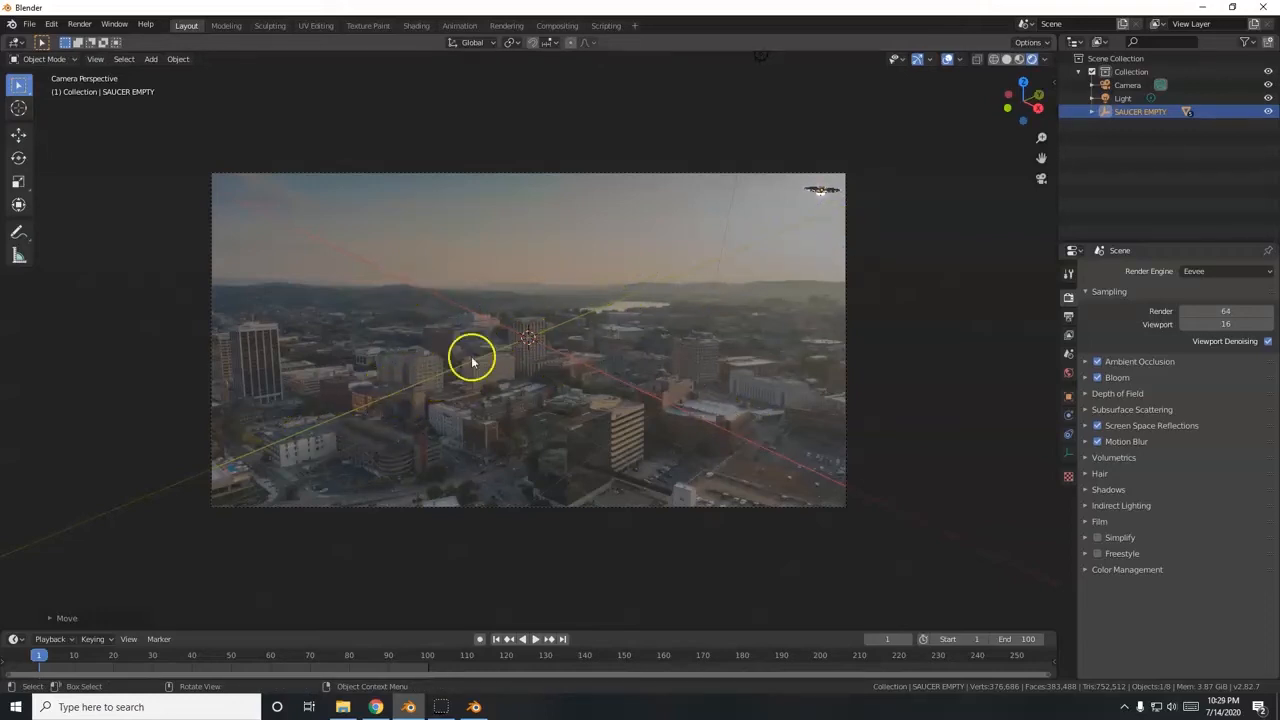
mouse_move(516, 352)
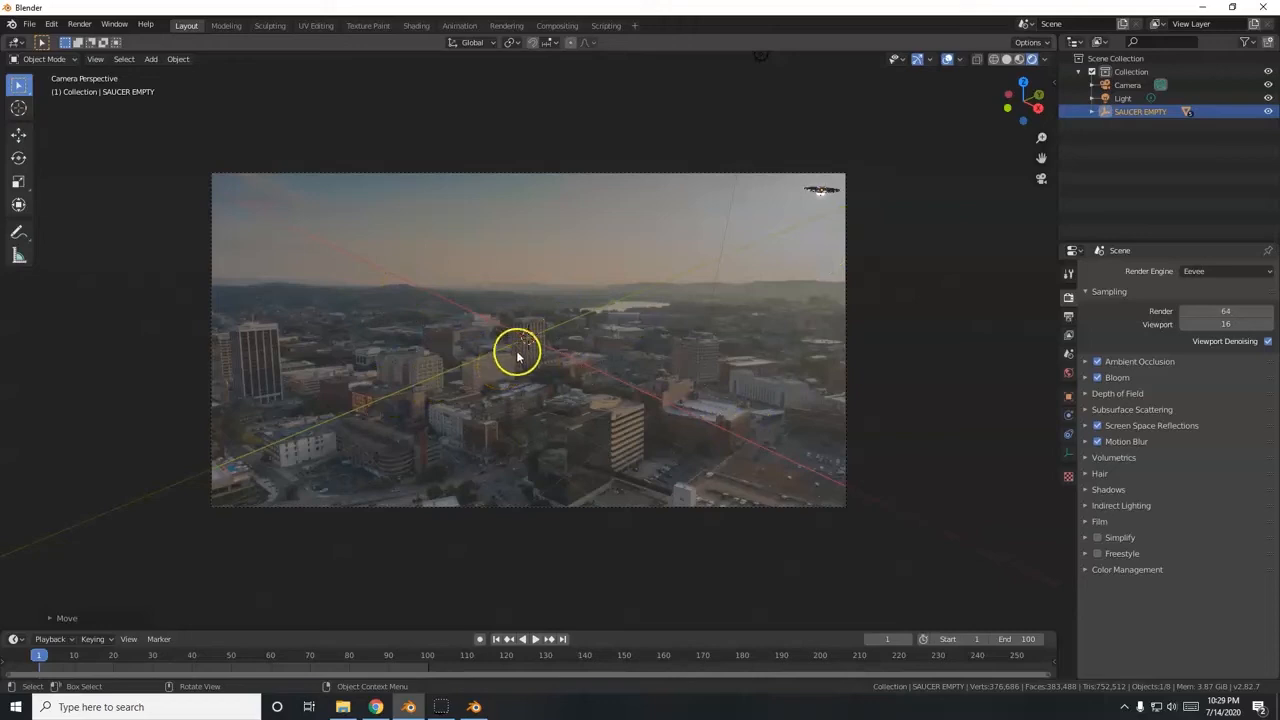
mouse_move(512, 294)
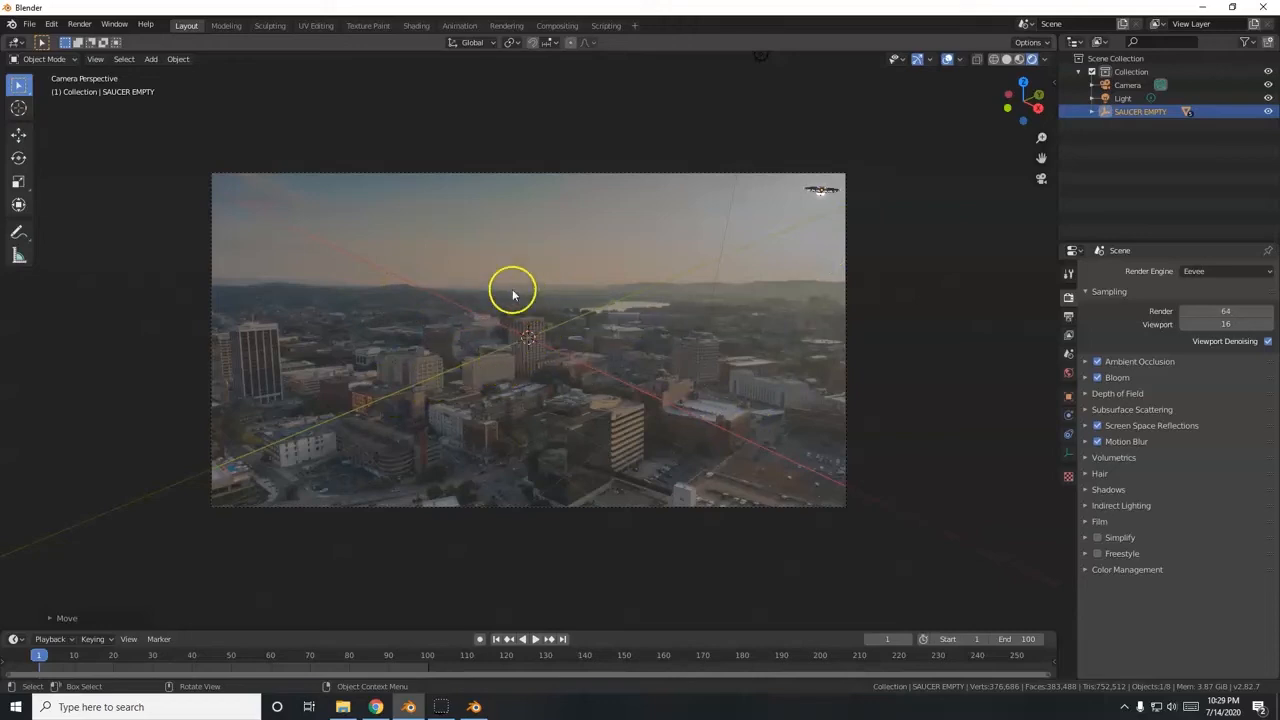
mouse_move(530, 336)
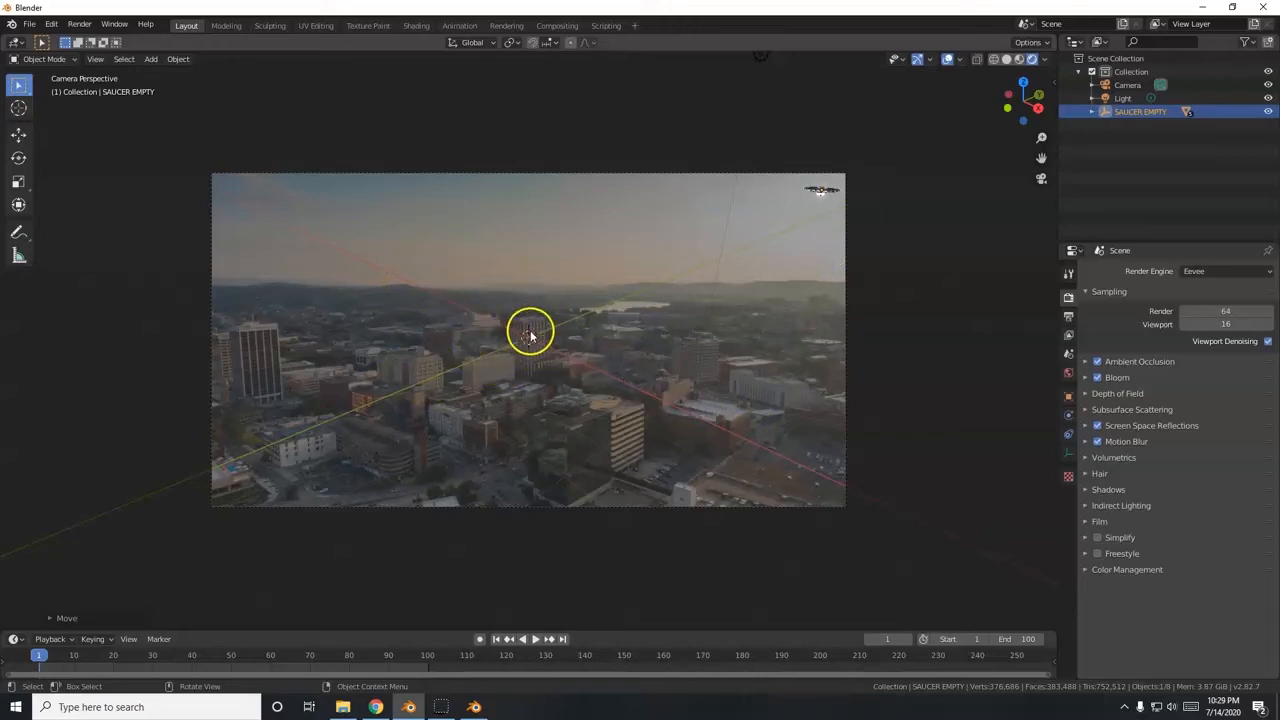
mouse_move(508, 476)
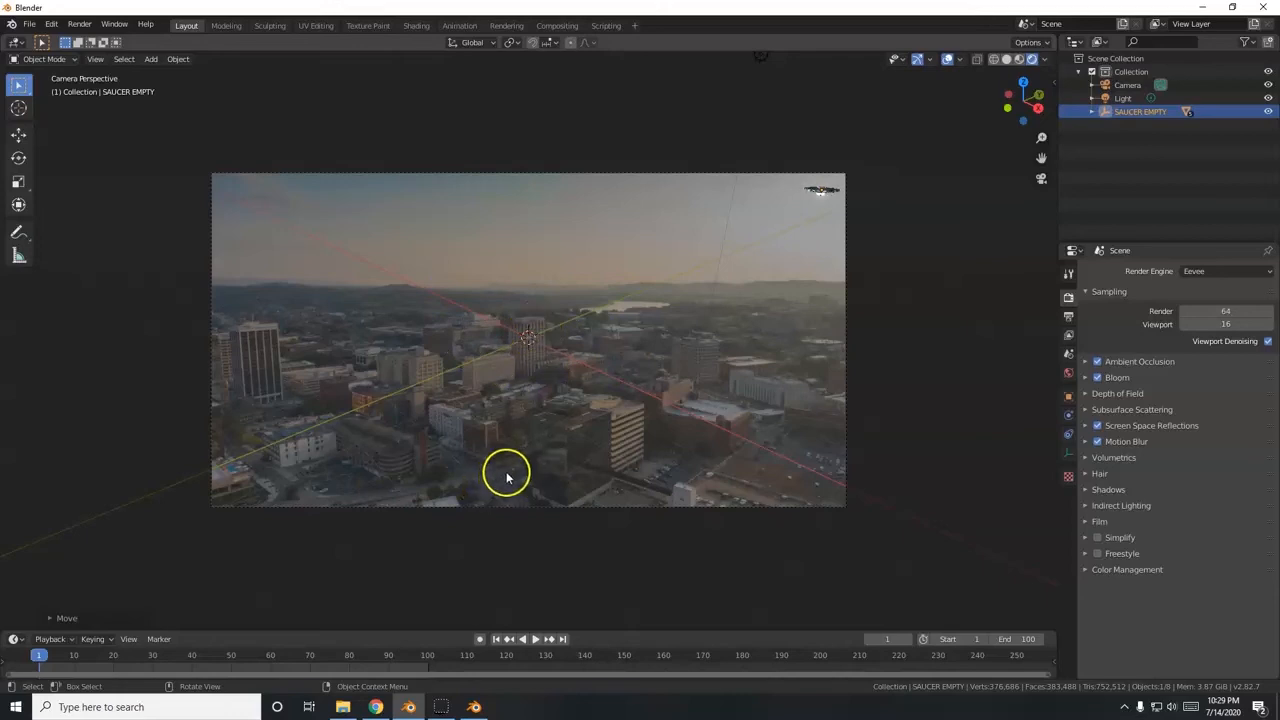
mouse_move(364, 418)
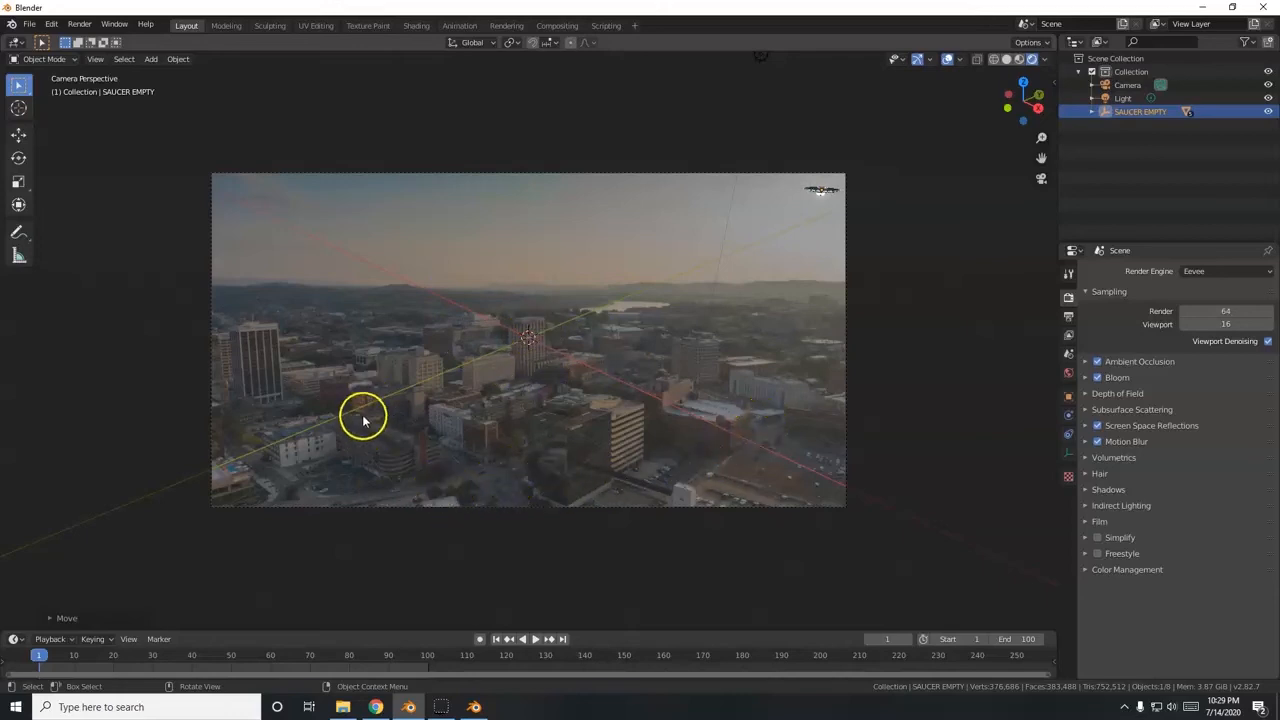
mouse_move(464, 372)
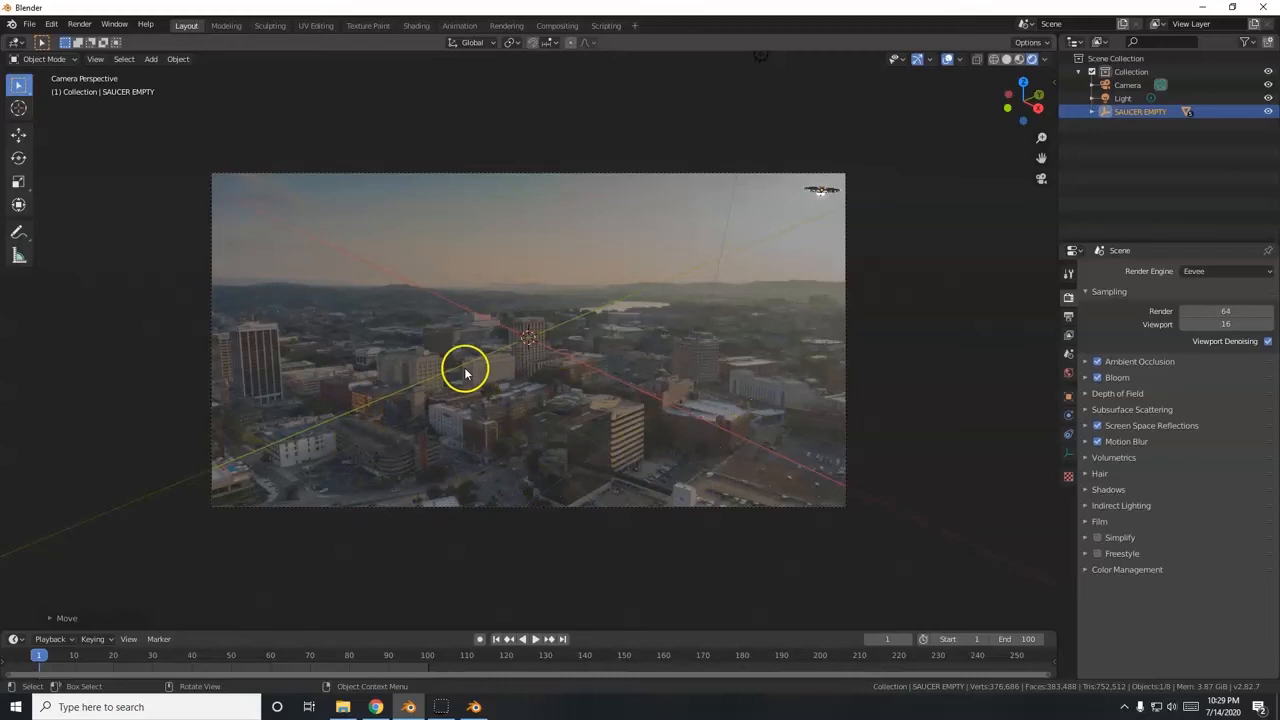
mouse_move(540, 462)
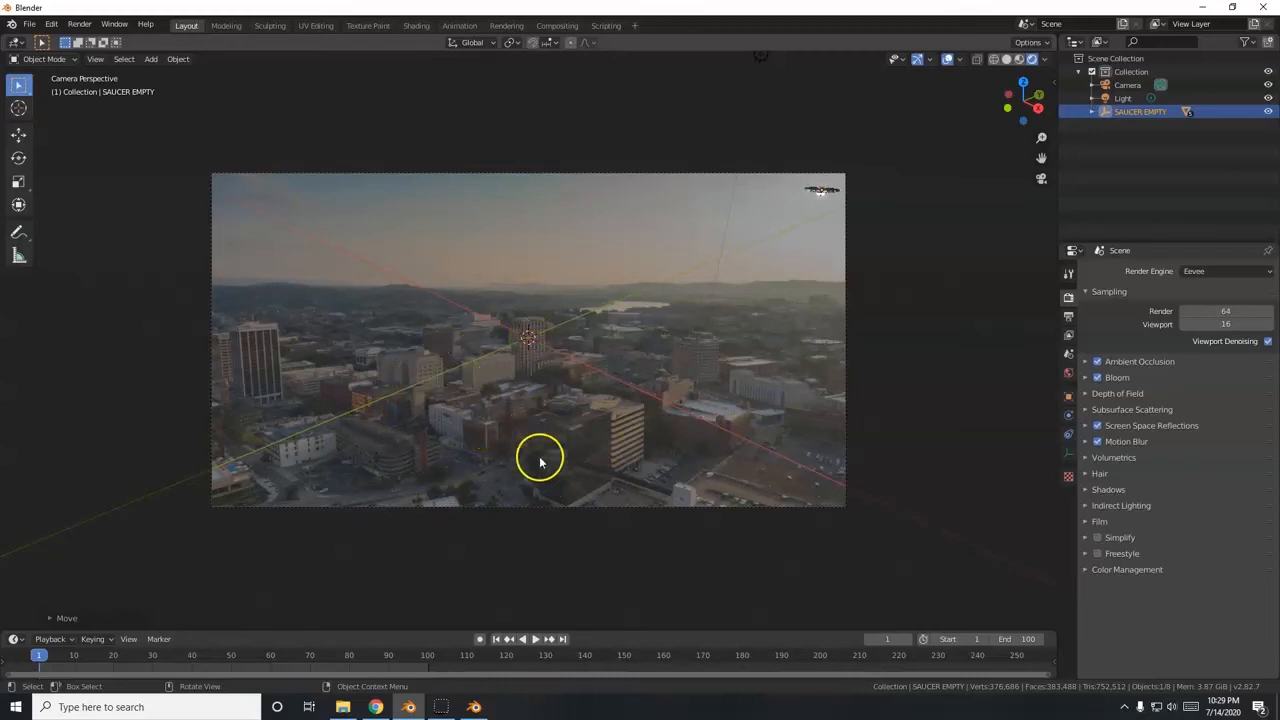
mouse_move(412, 464)
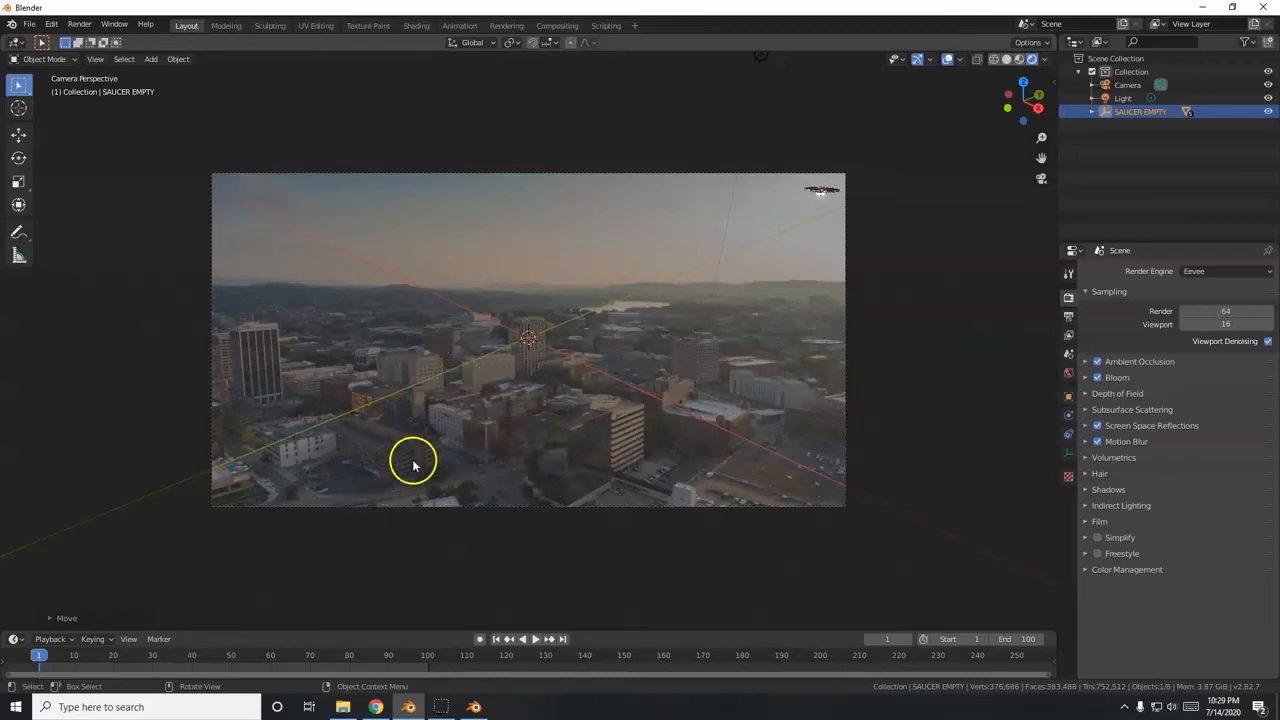
mouse_move(492, 474)
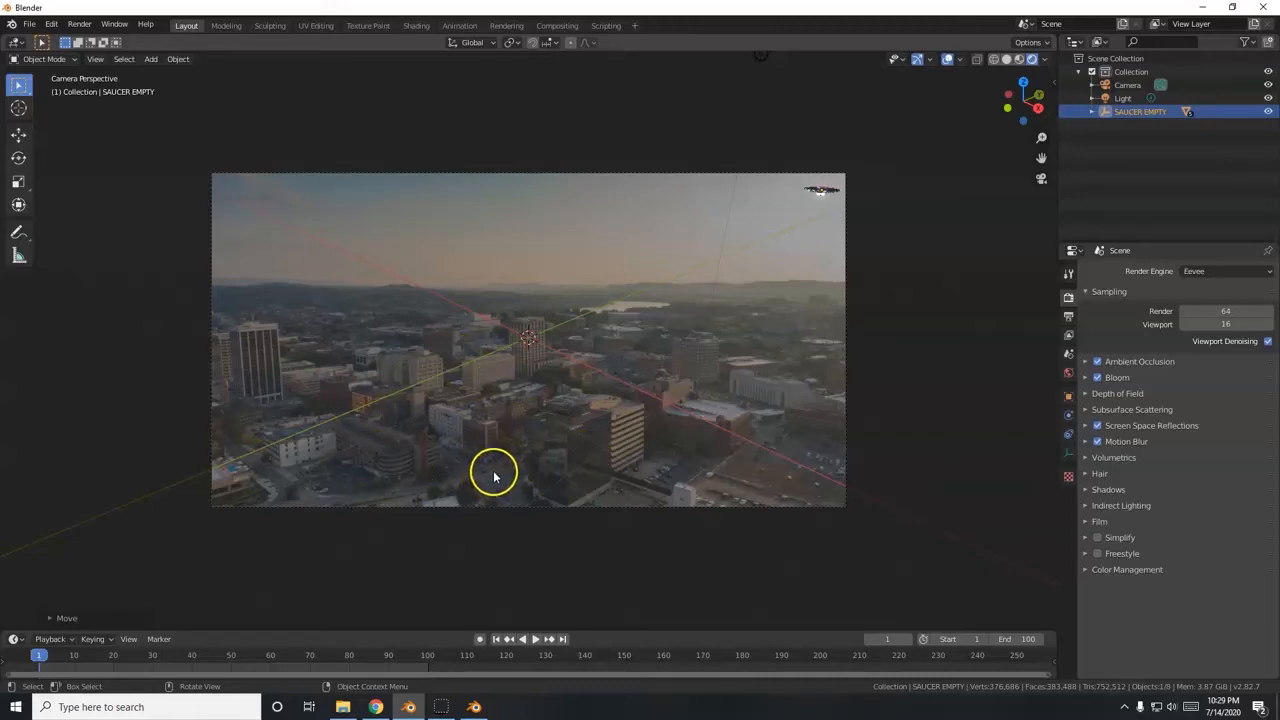
mouse_move(496, 486)
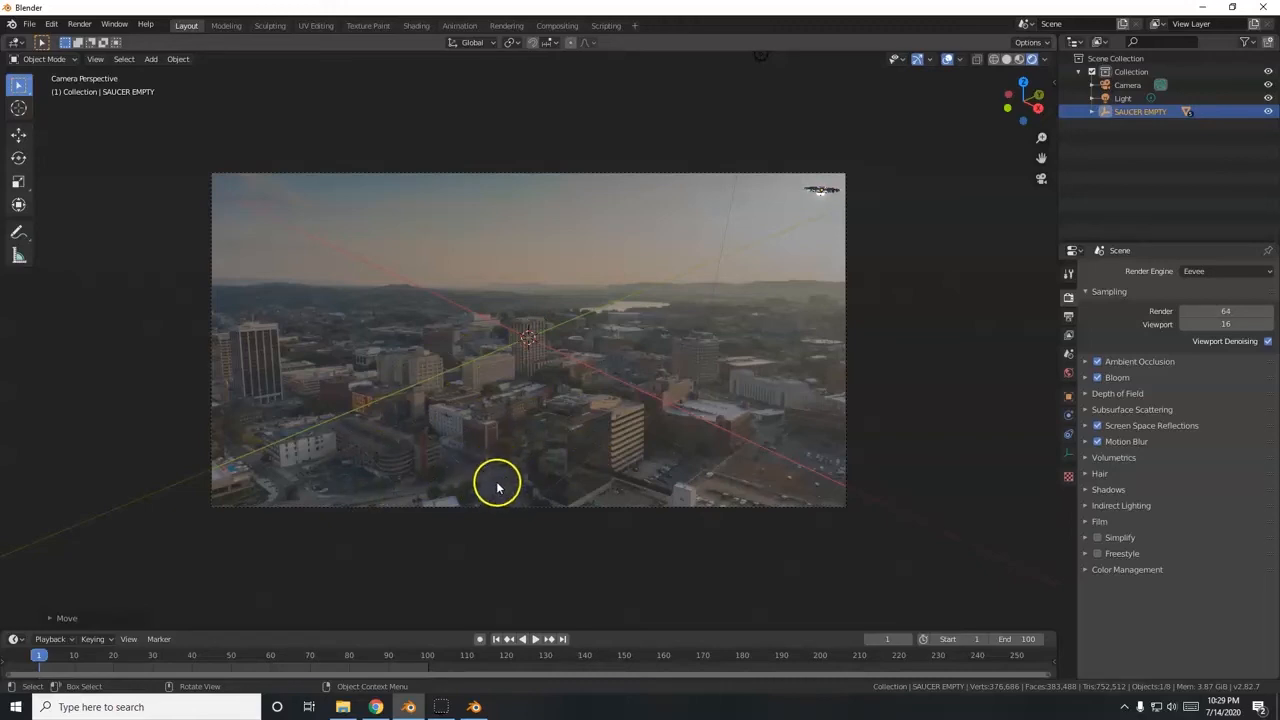
mouse_move(462, 404)
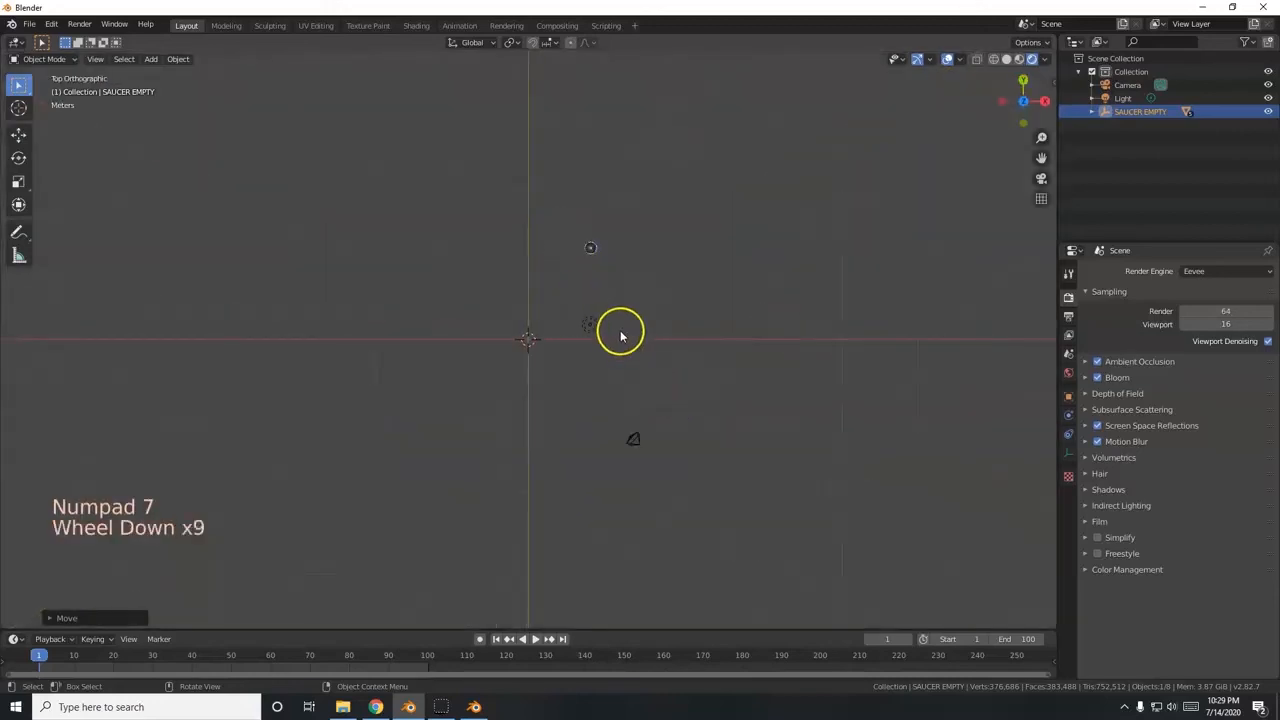
Move the saucer empty beyond the right edge of the camera frame as its start position.
key("g")
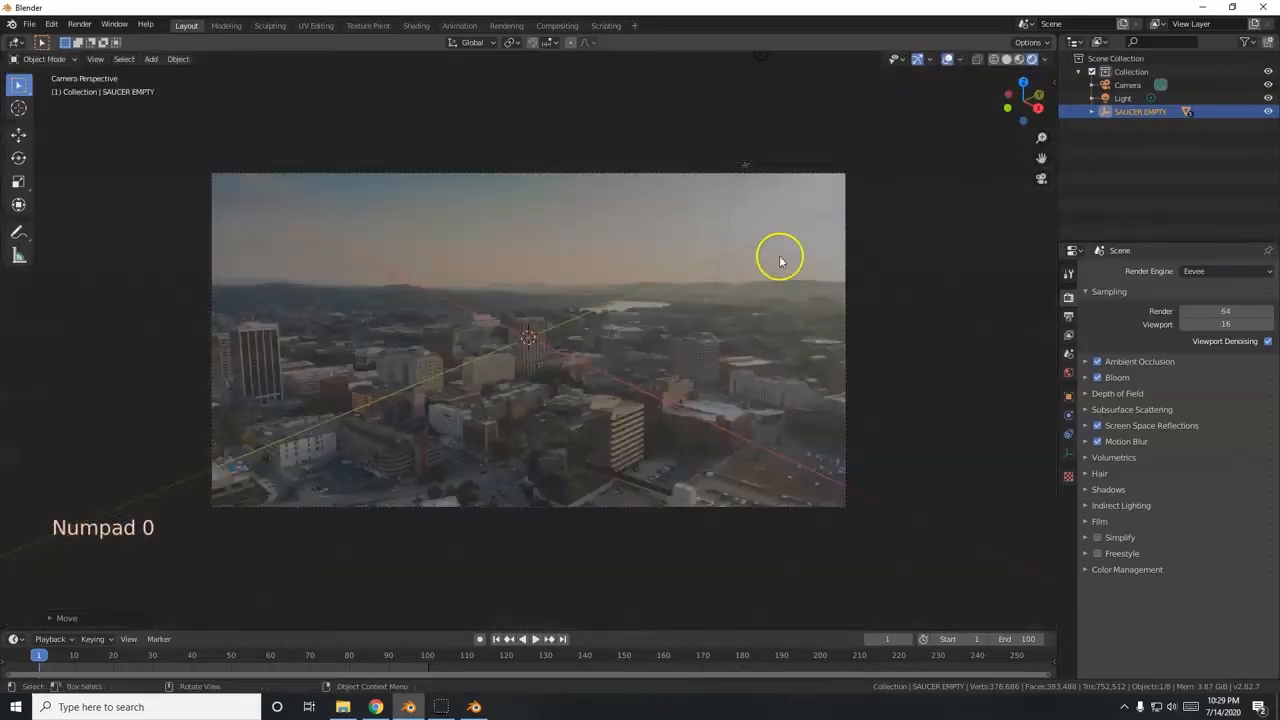
key("g")
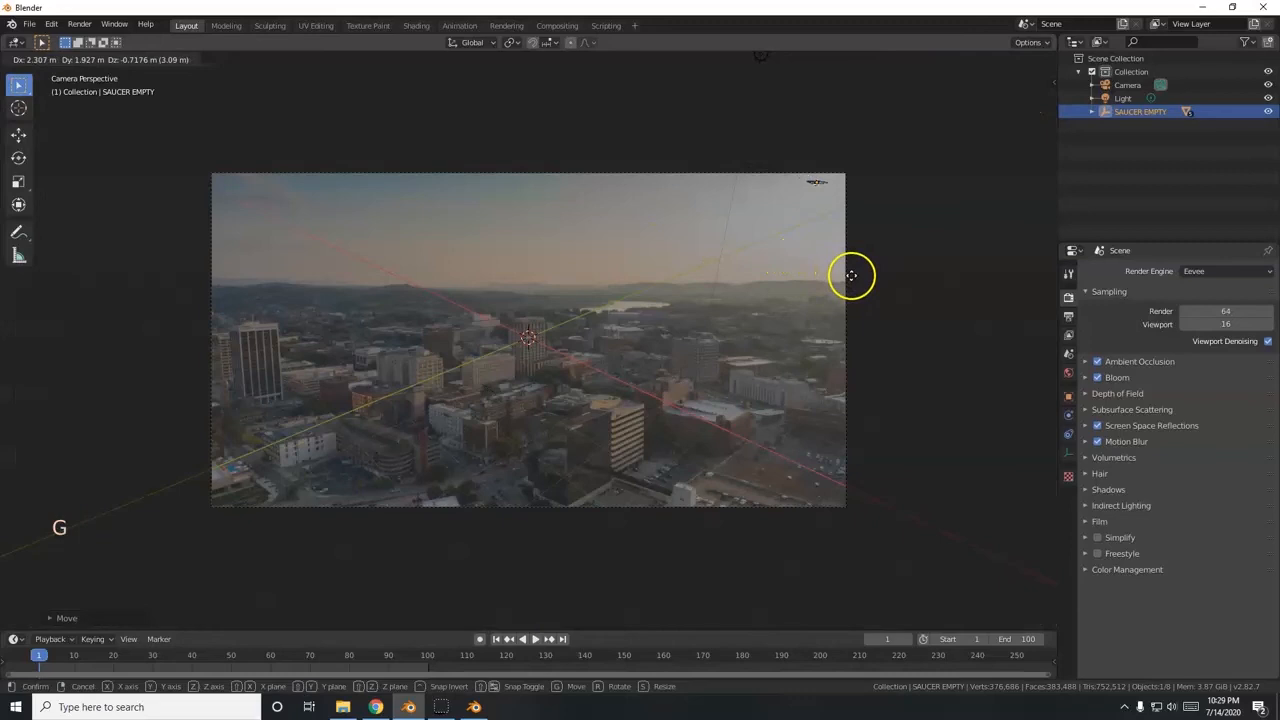
mouse_move(856, 276)
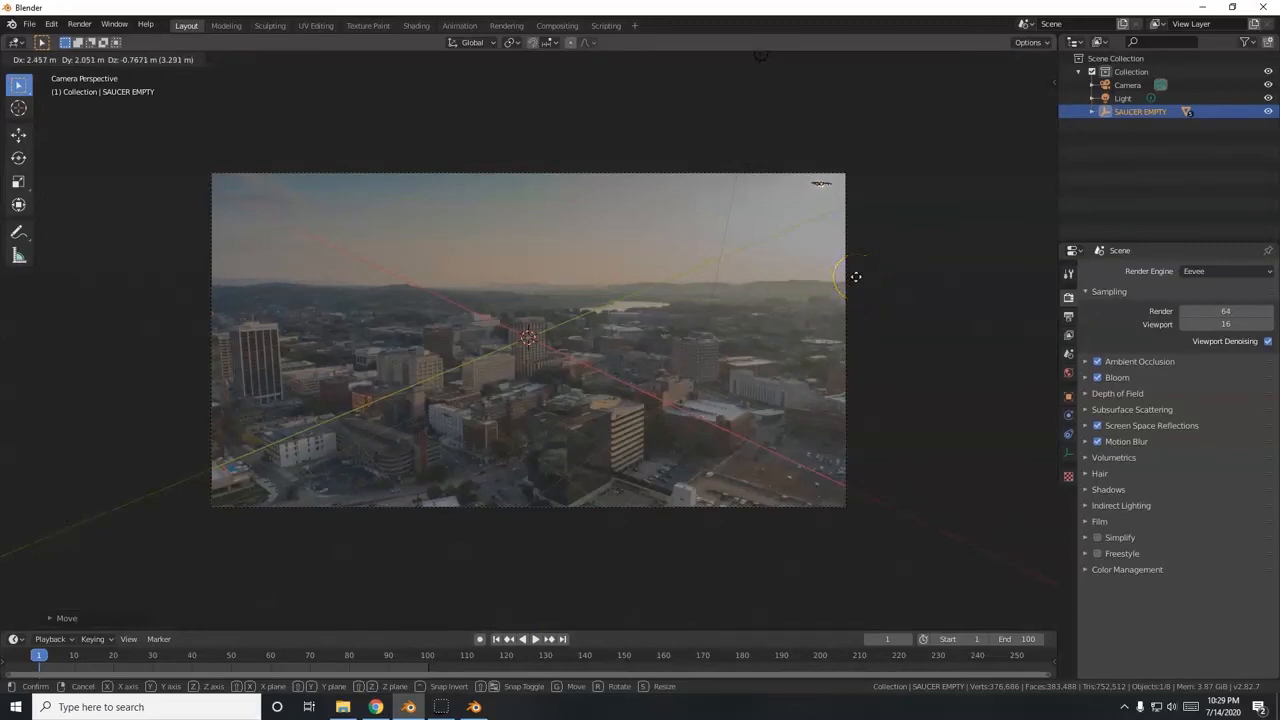
mouse_move(944, 270)
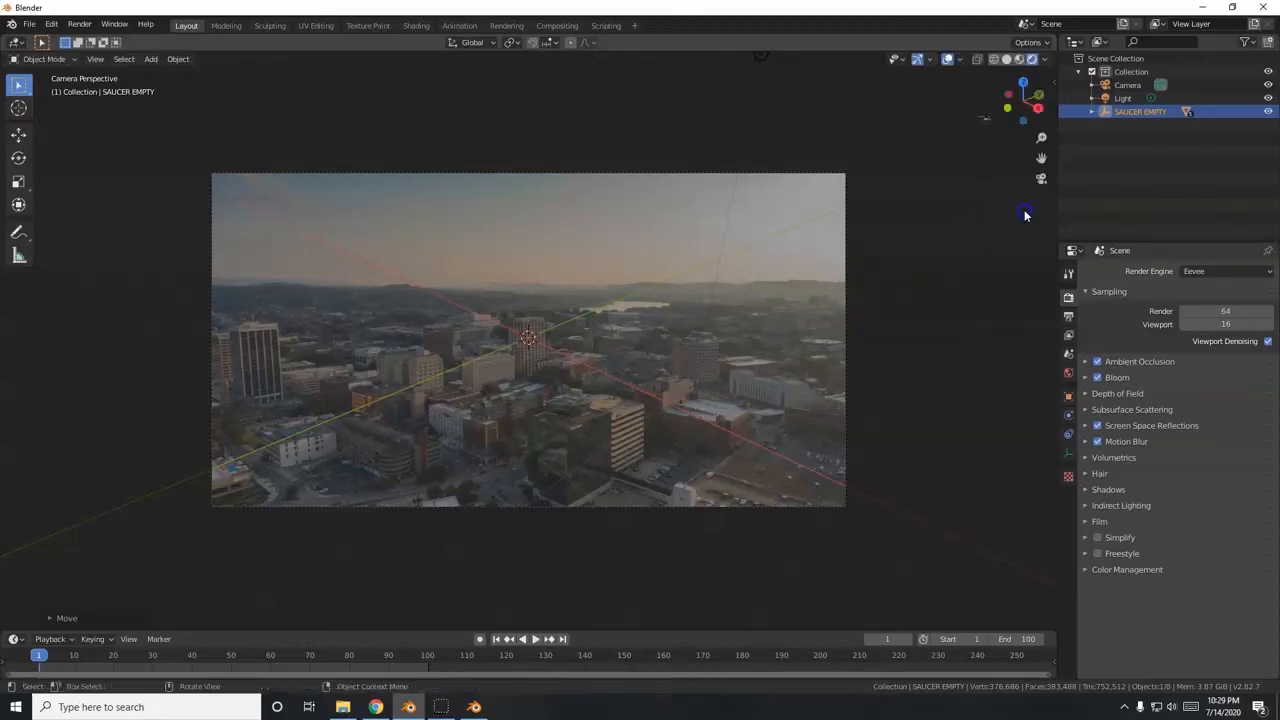
mouse_move(920, 236)
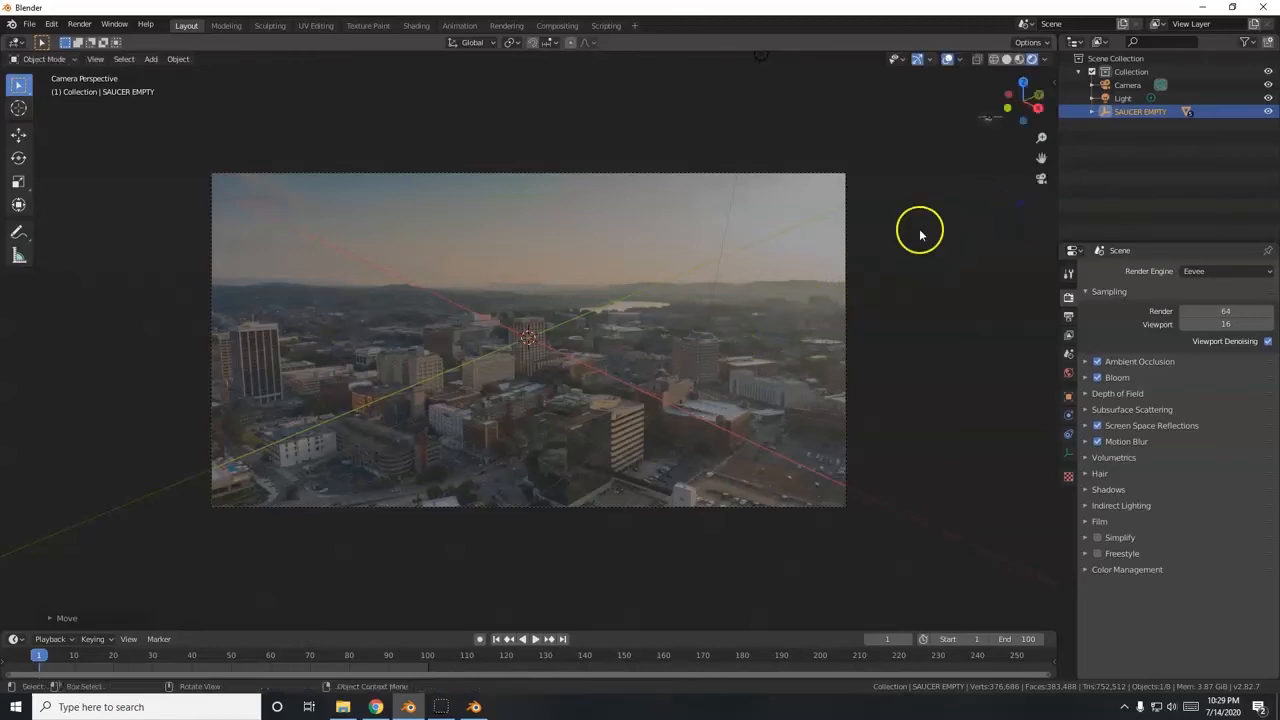
mouse_move(858, 244)
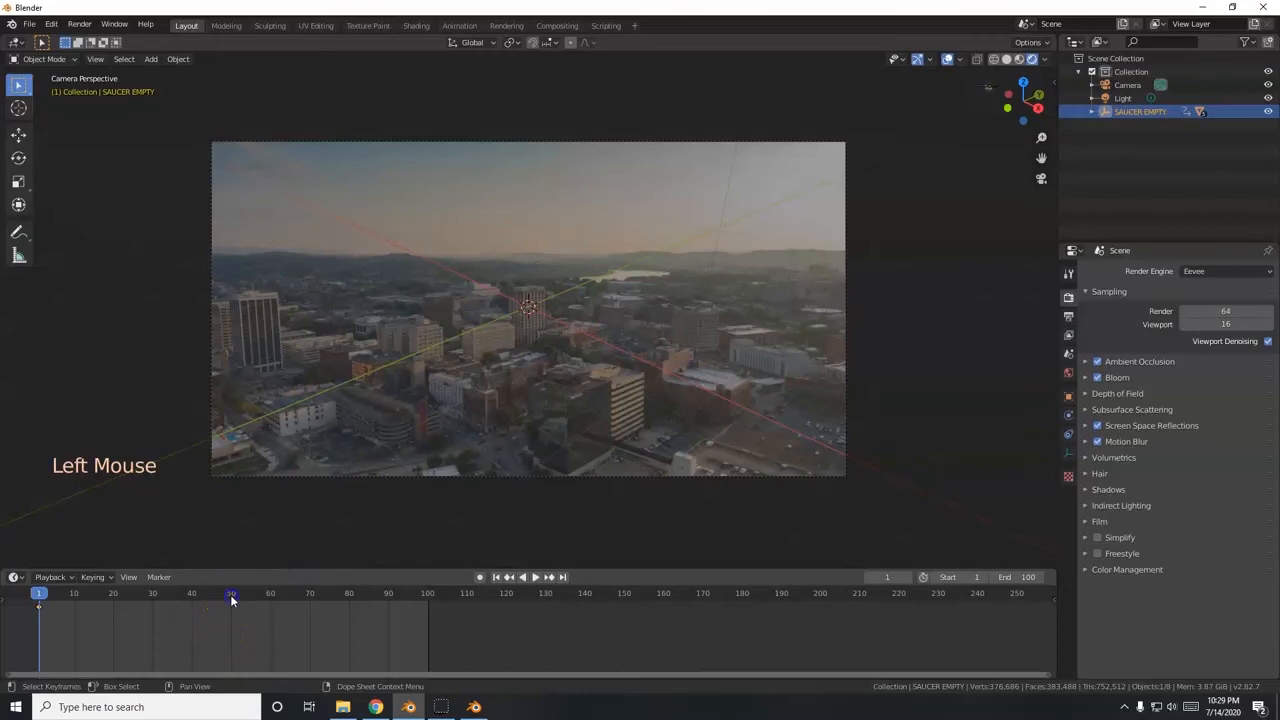
At frame 50, move the saucer empty past the left edge of the camera frame.
left_click(232, 592)
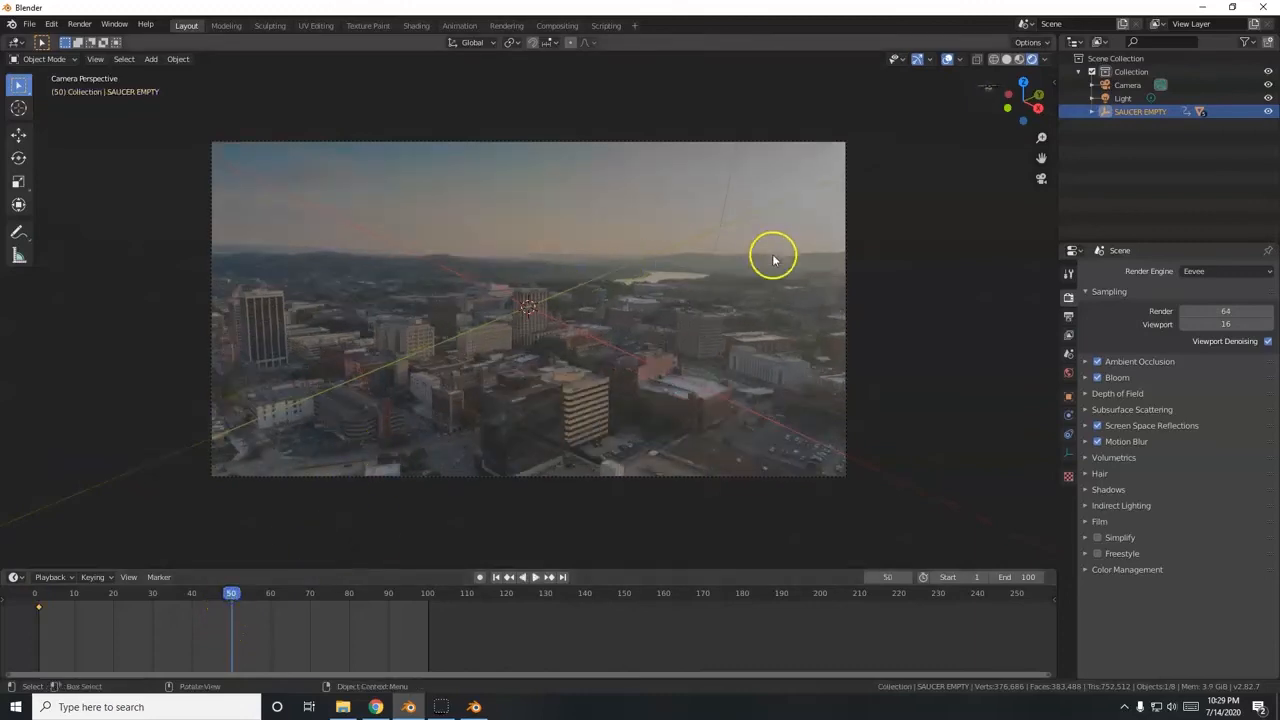
mouse_move(804, 252)
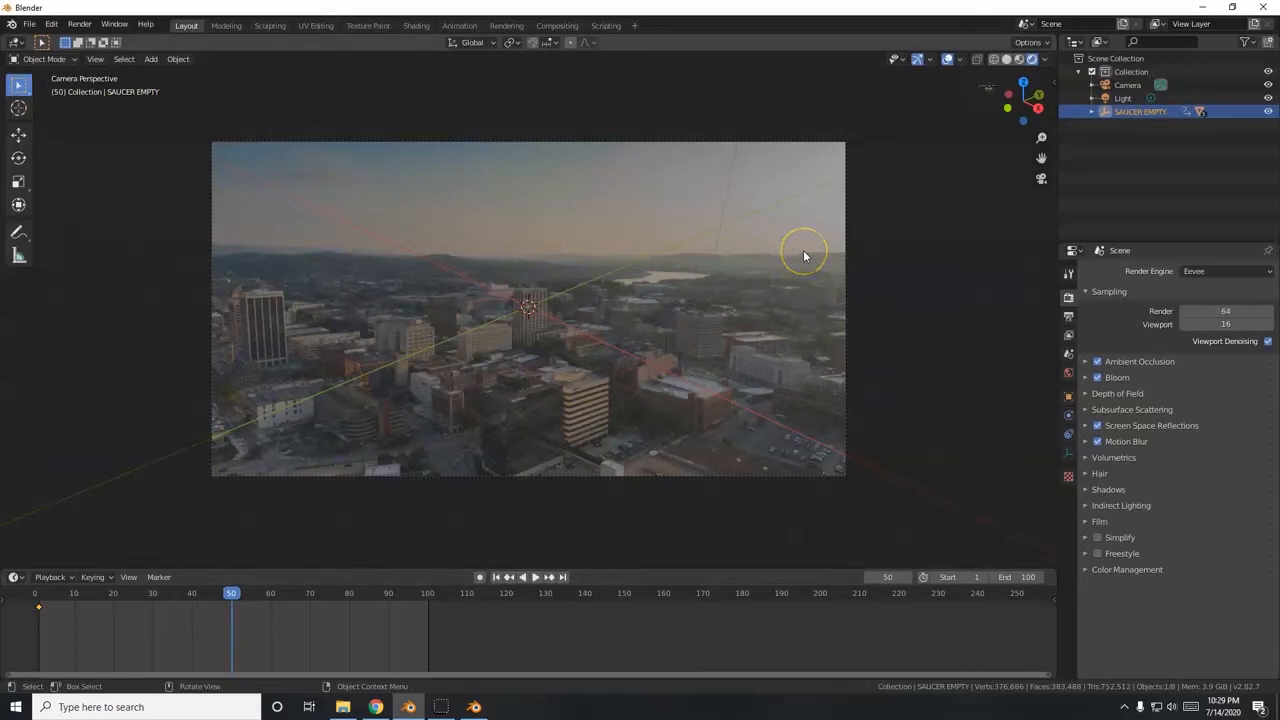
key("g")
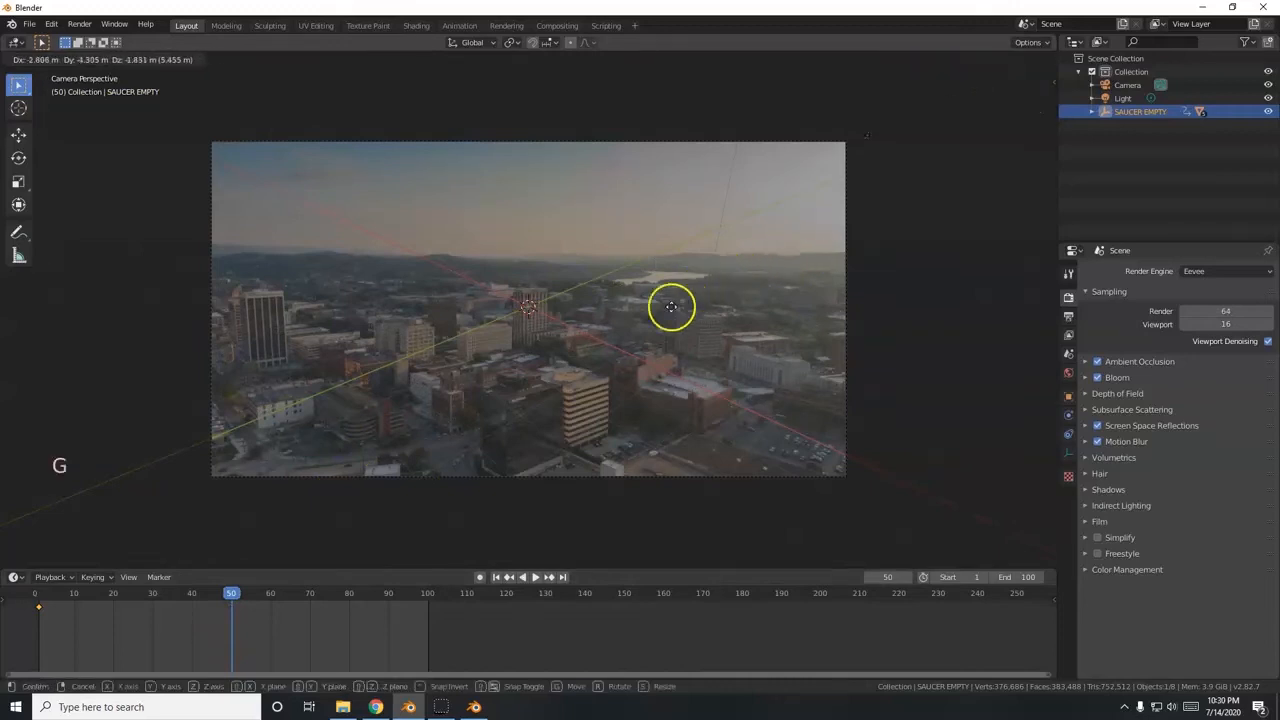
mouse_move(180, 464)
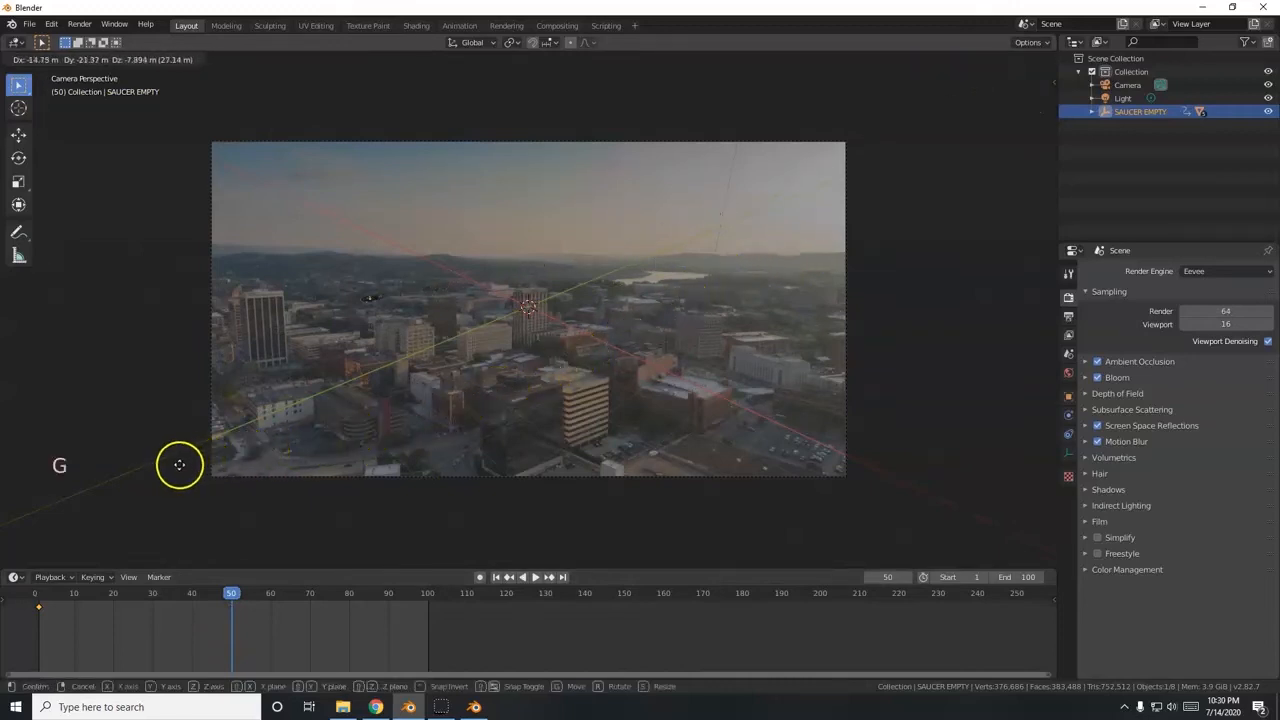
mouse_move(200, 408)
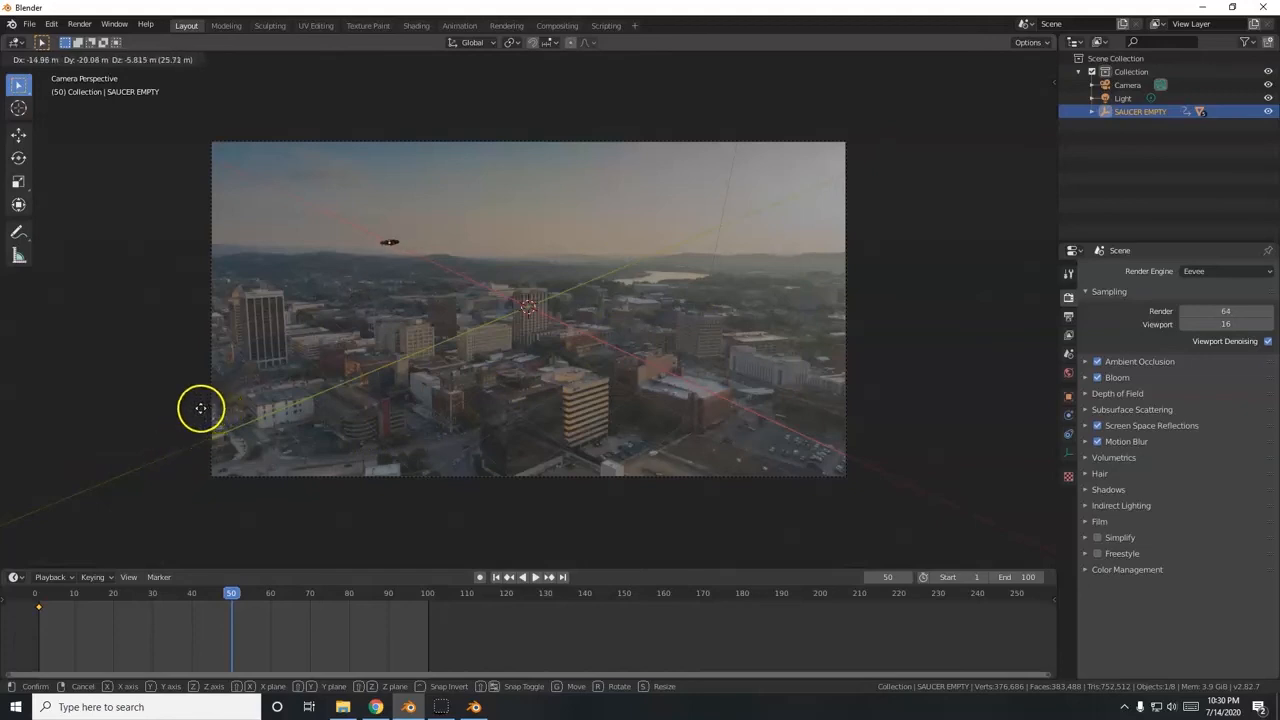
mouse_move(128, 404)
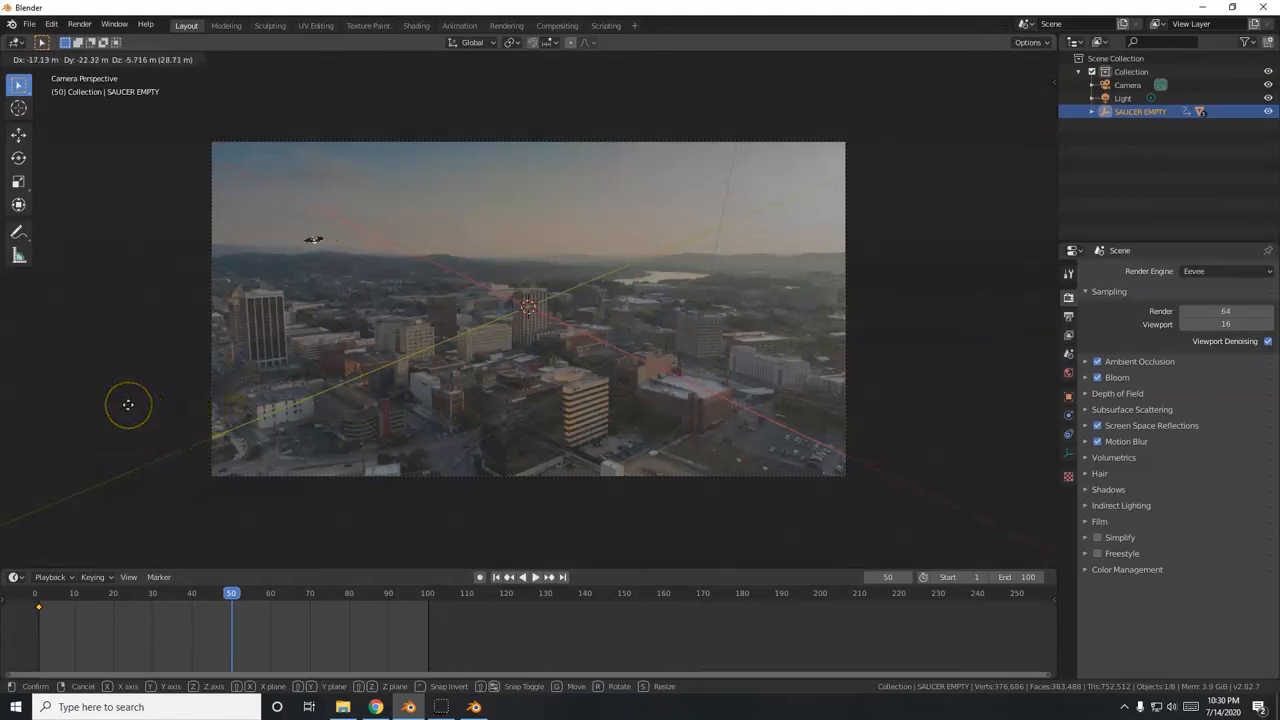
mouse_move(956, 430)
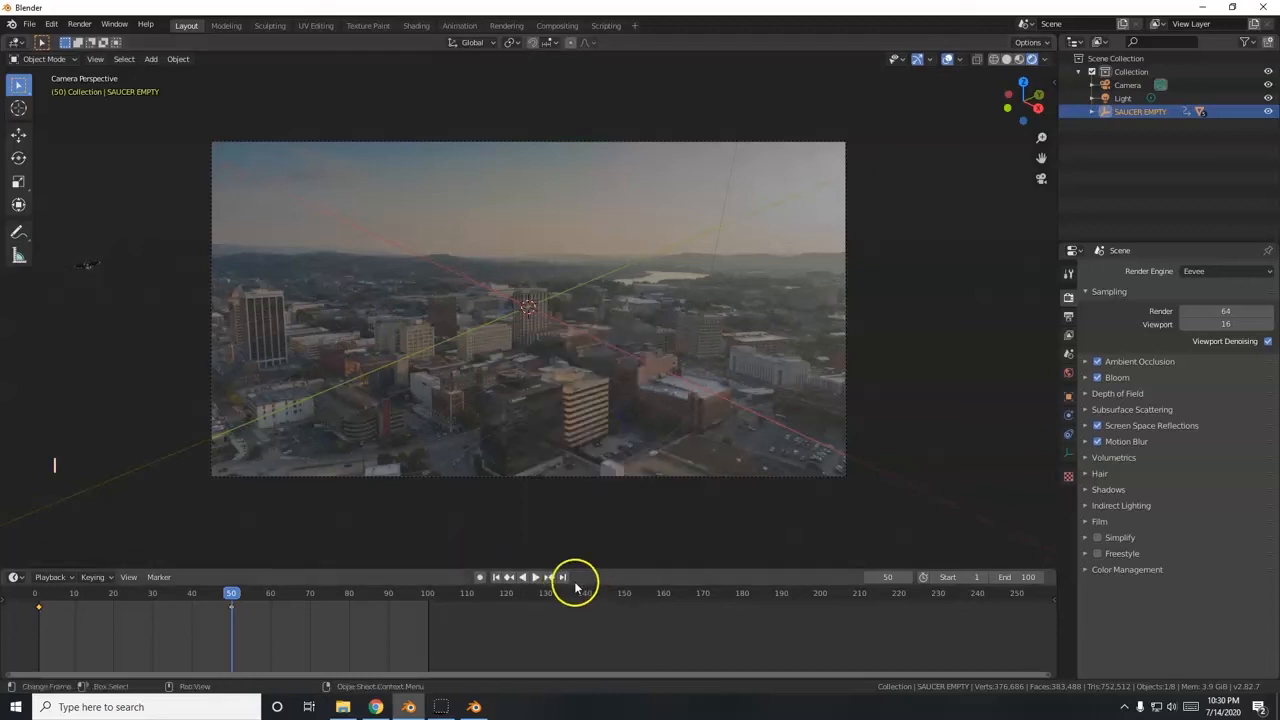
At frame 100, rotate the saucer to a tilt and move it above the top of the shot.
left_click(564, 576)
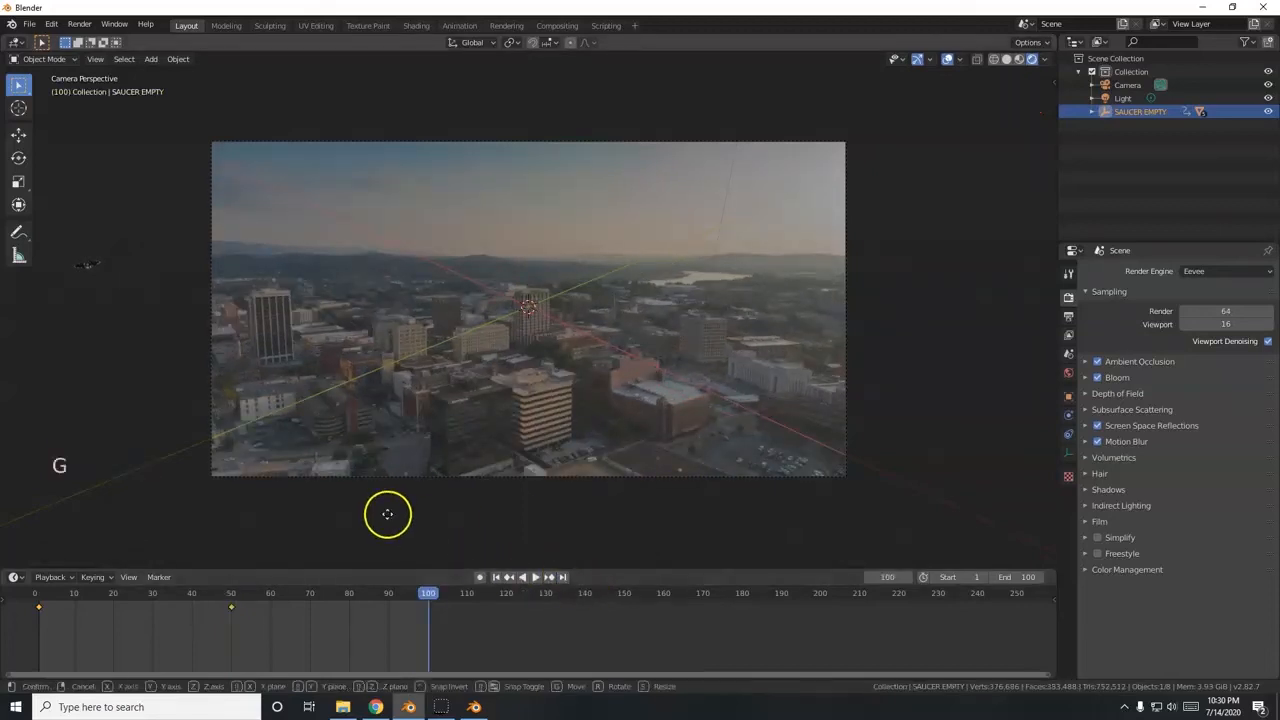
mouse_move(920, 380)
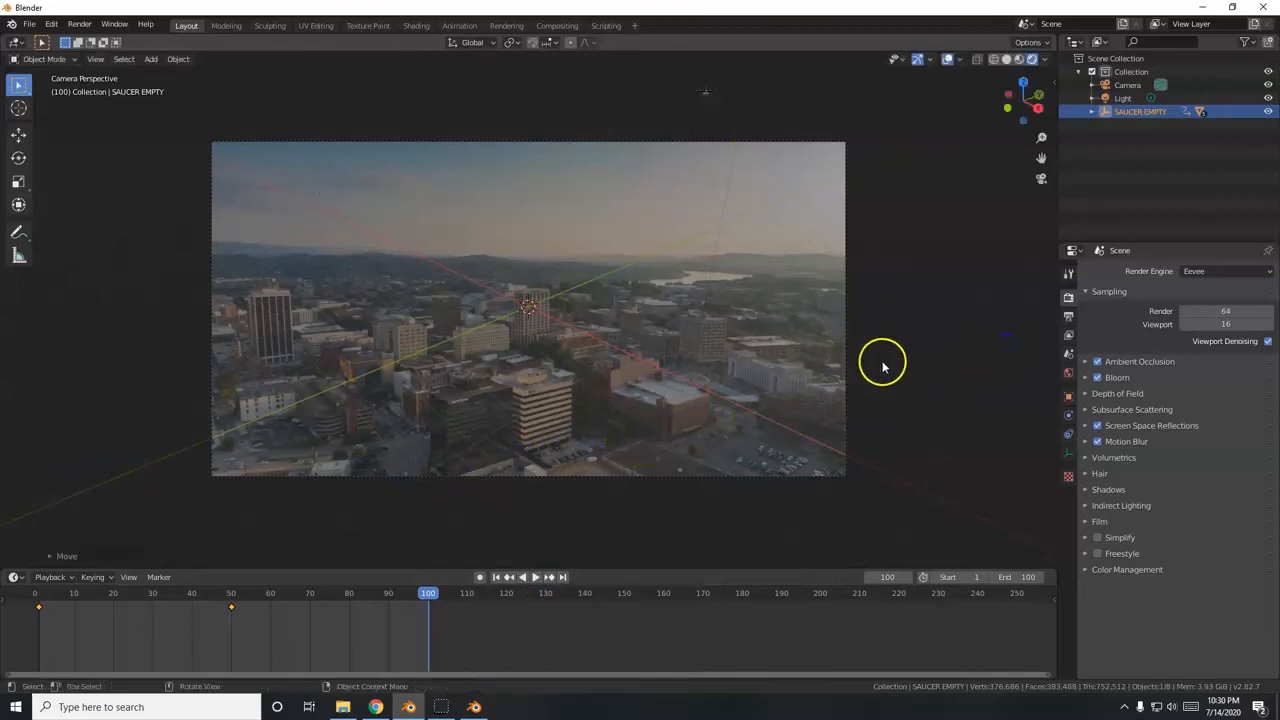
scroll("up", 3)
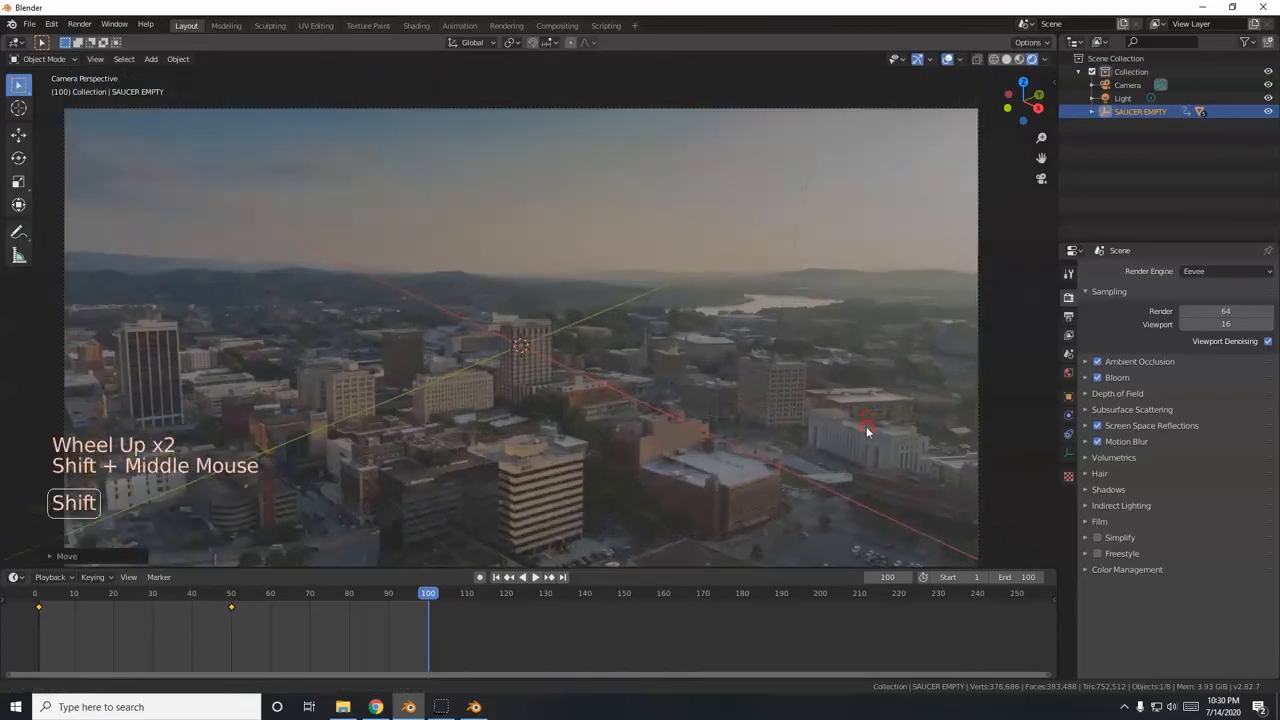
key("r")
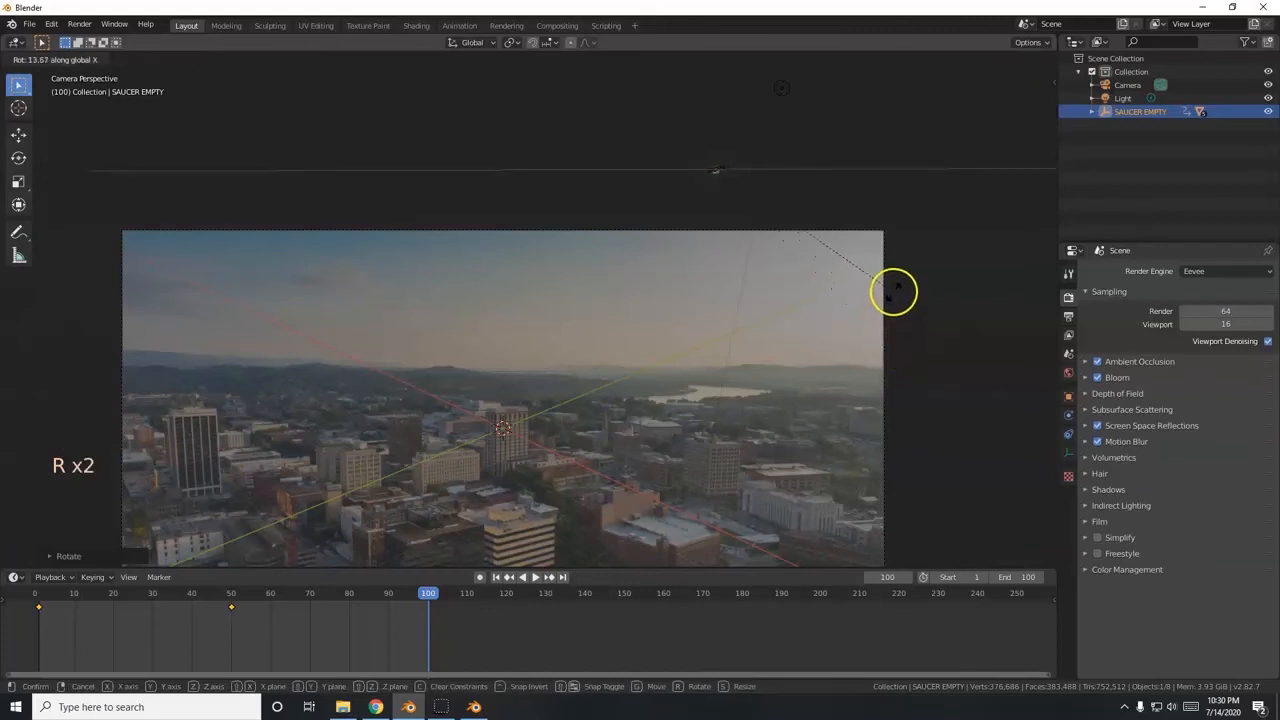
left_click(888, 238)
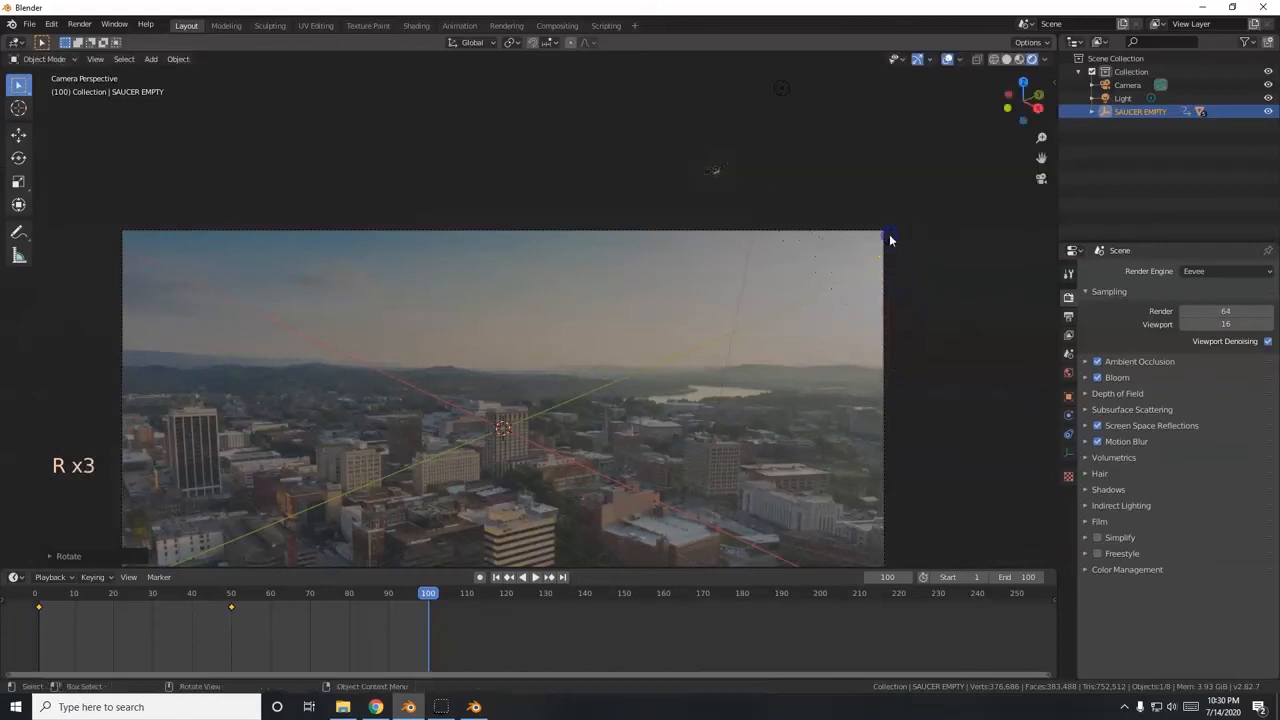
key("g")
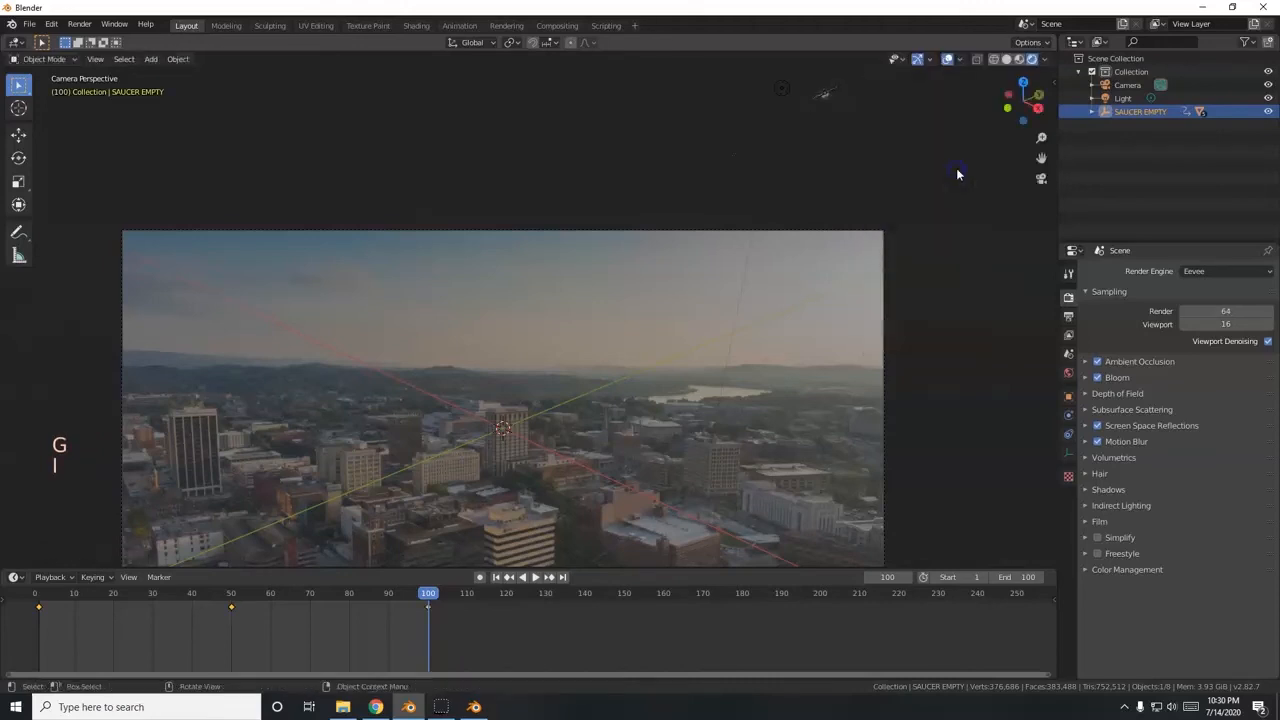
scroll("down", 3)
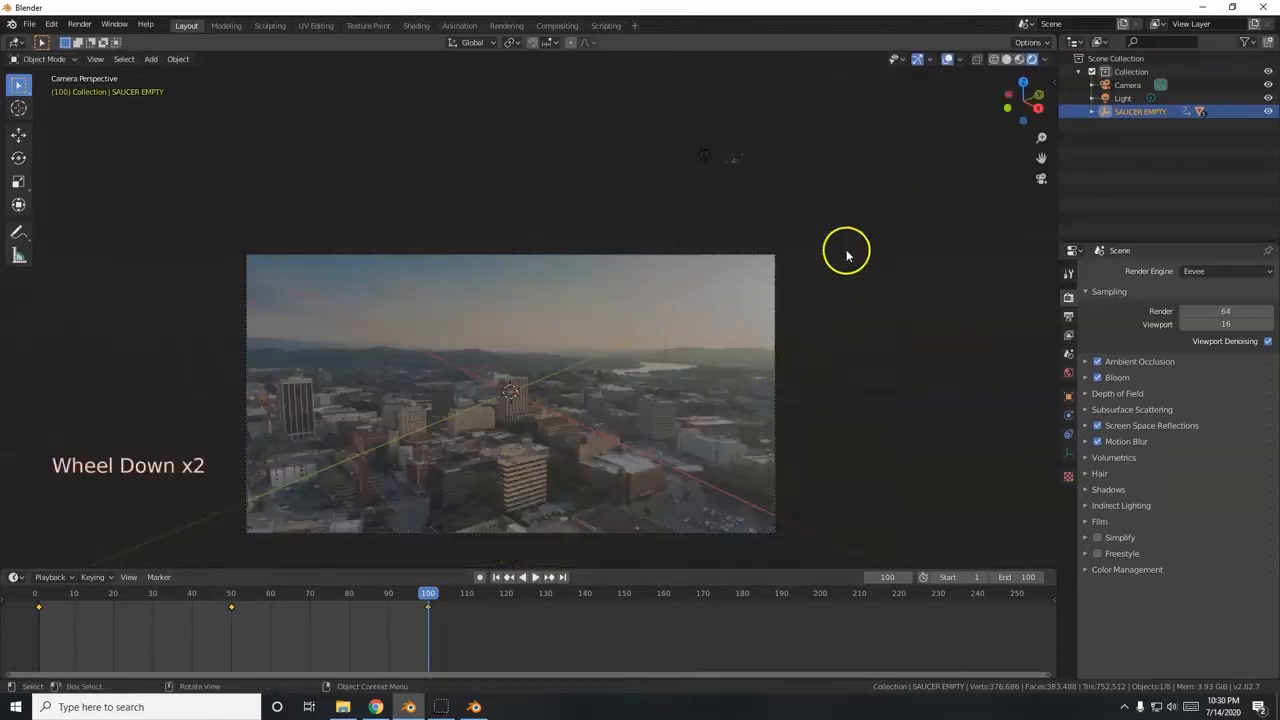
Play the saucer's flight from the first frame and pause around frame 17.
left_click(536, 576)
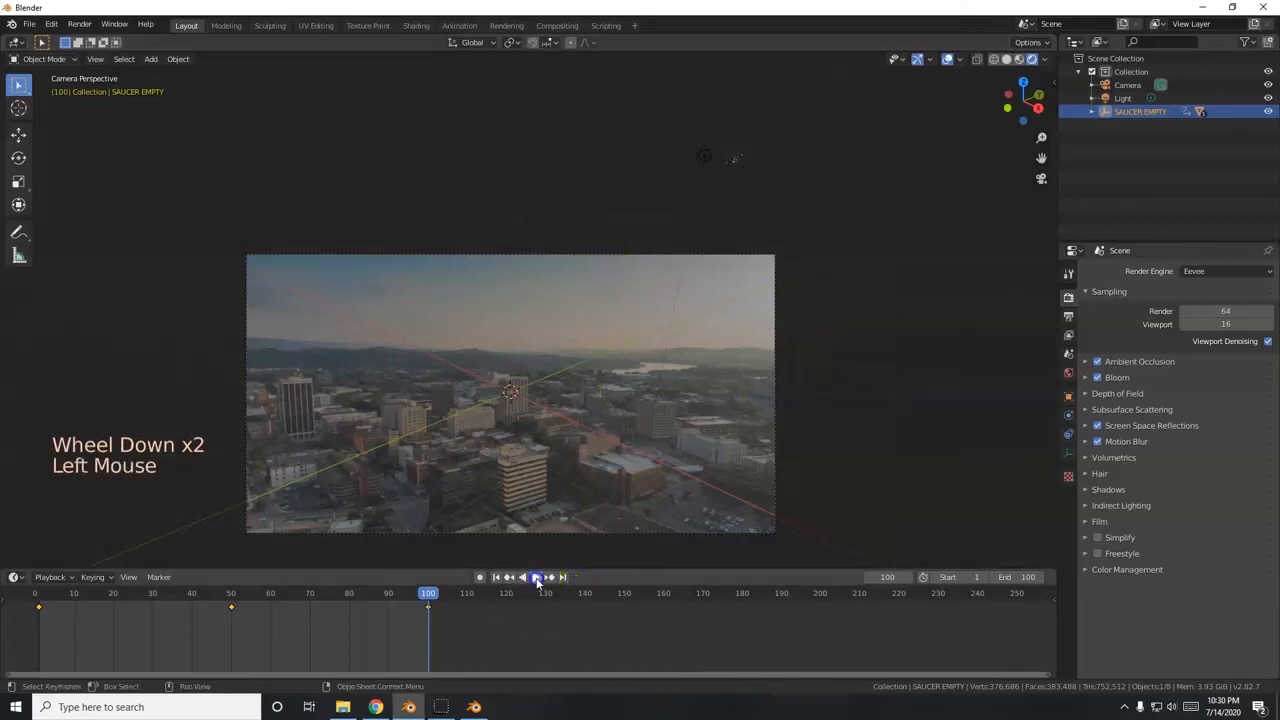
left_click(528, 576)
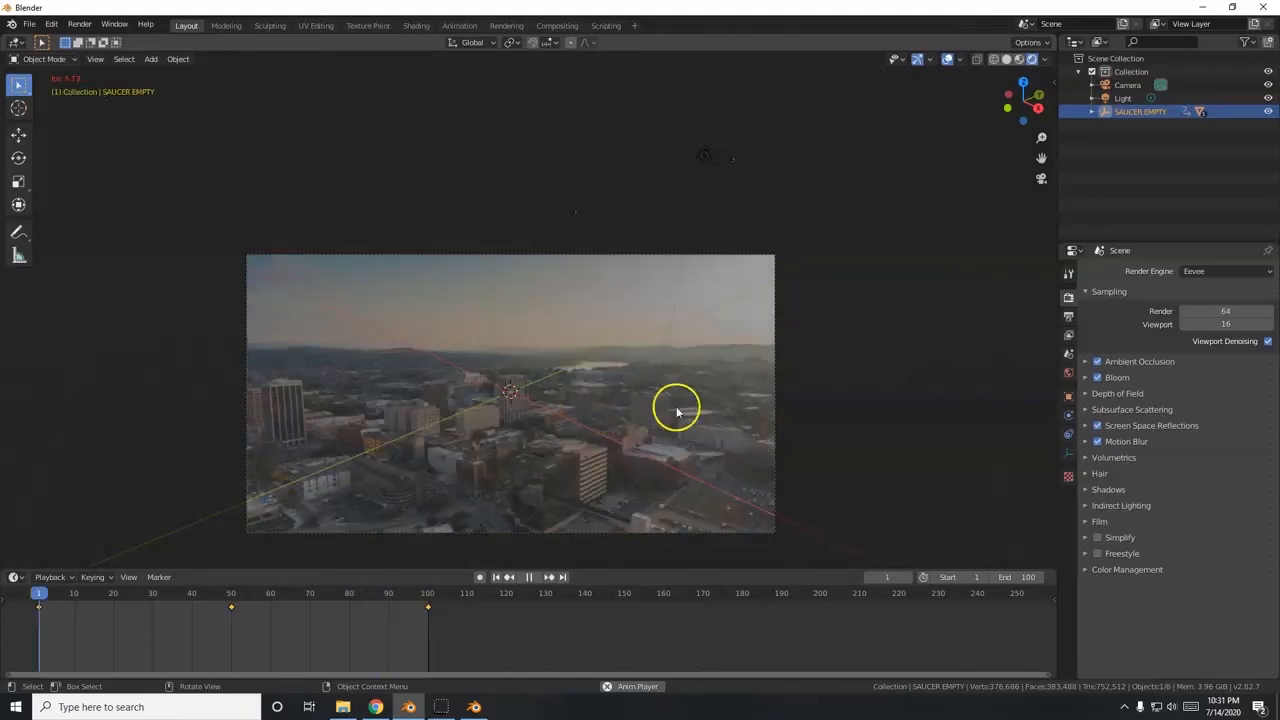
left_click(528, 576)
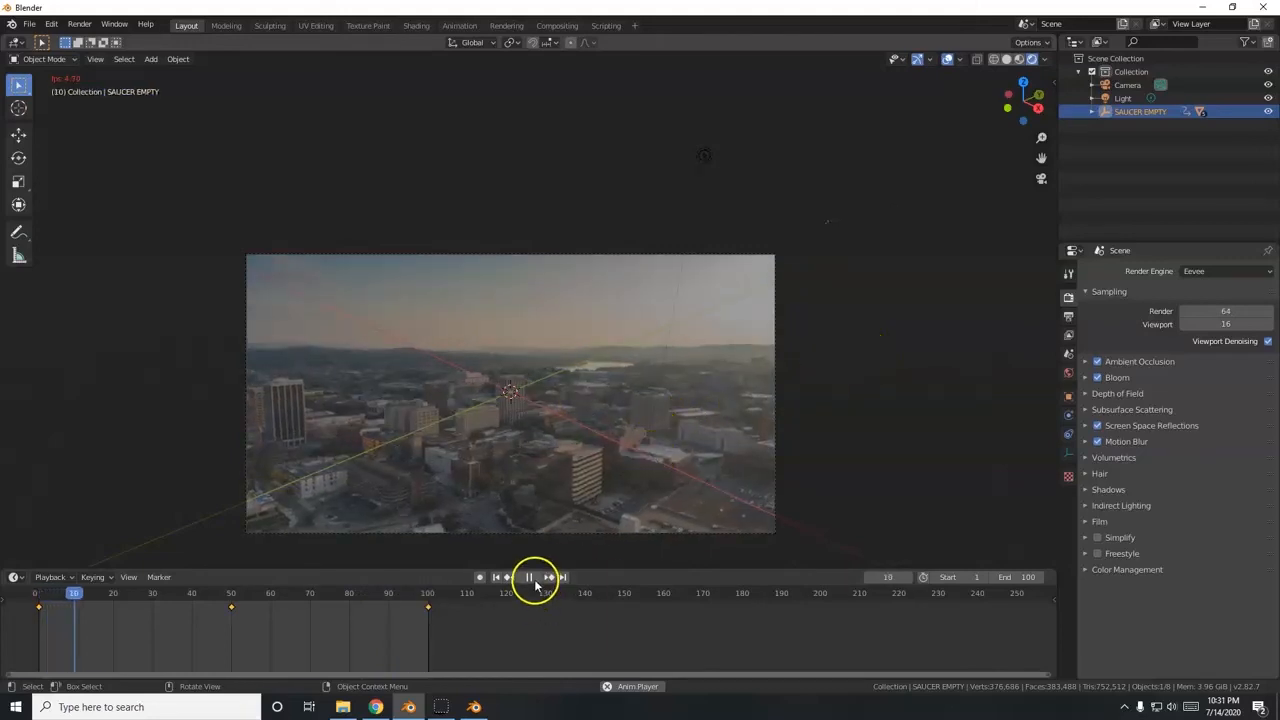
left_click(528, 576)
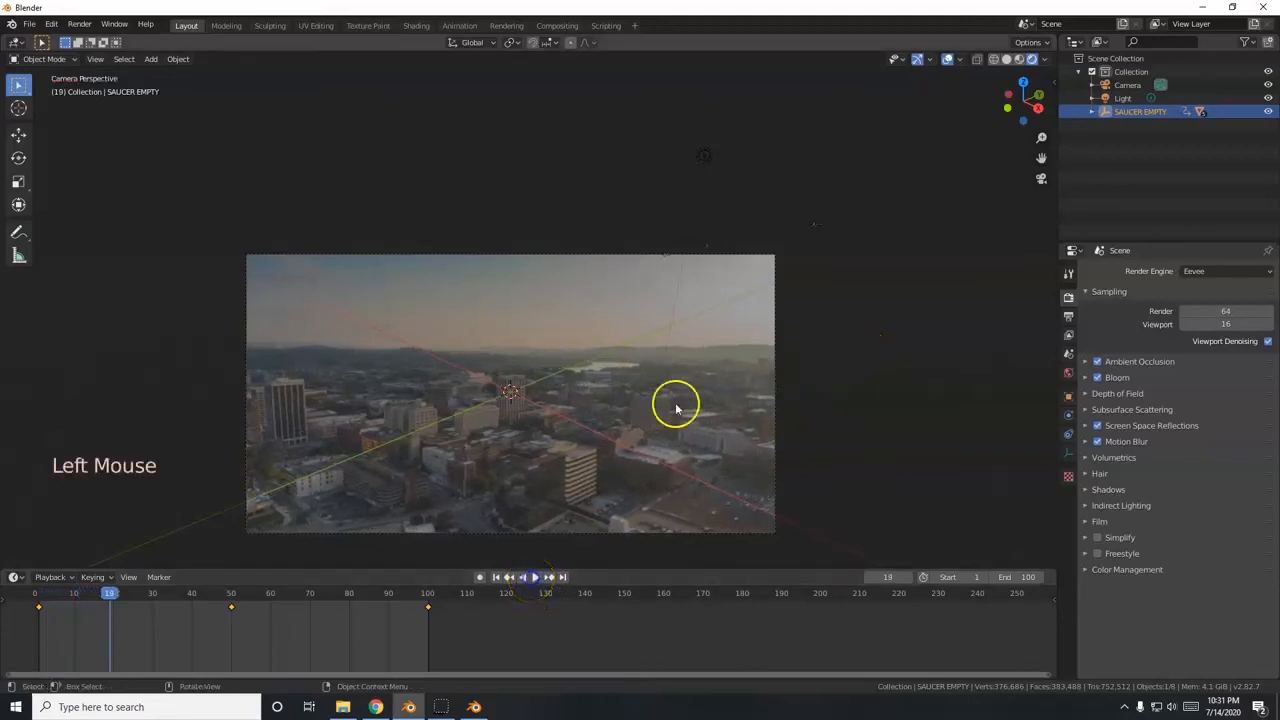
mouse_move(776, 404)
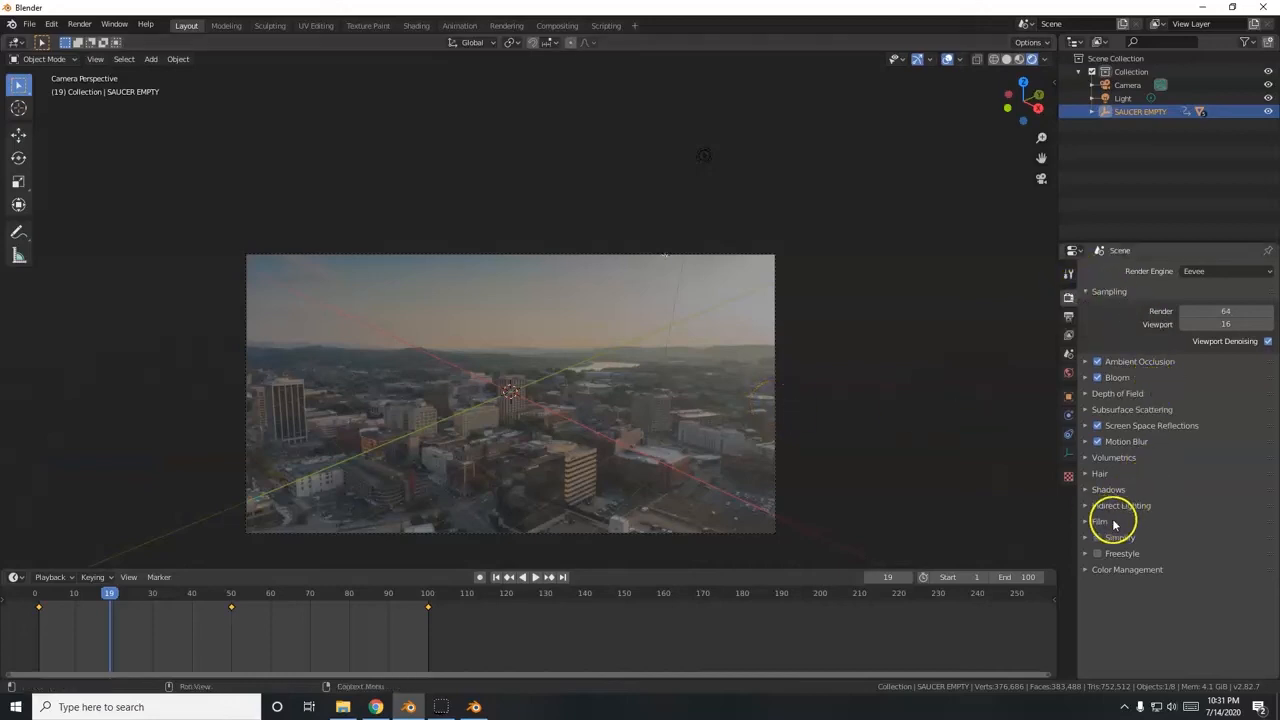
Expand the Film panel and turn on Transparent background for the render.
left_click(1100, 520)
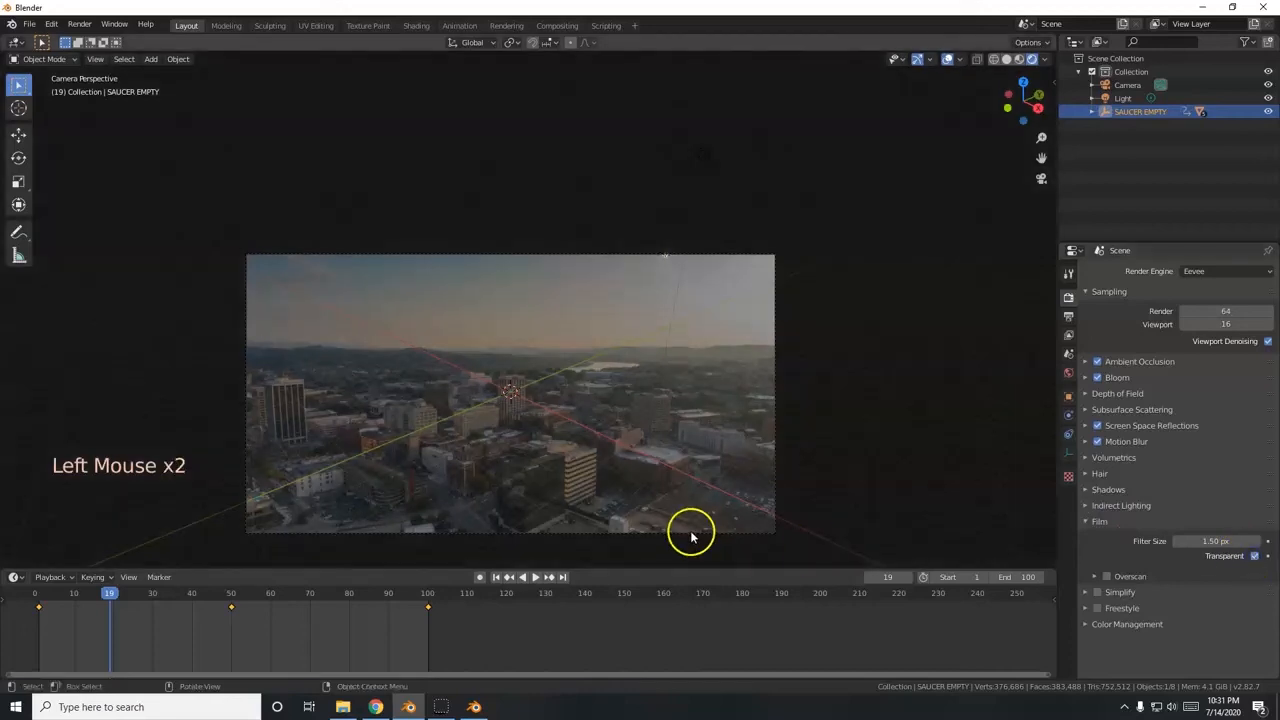
mouse_move(296, 328)
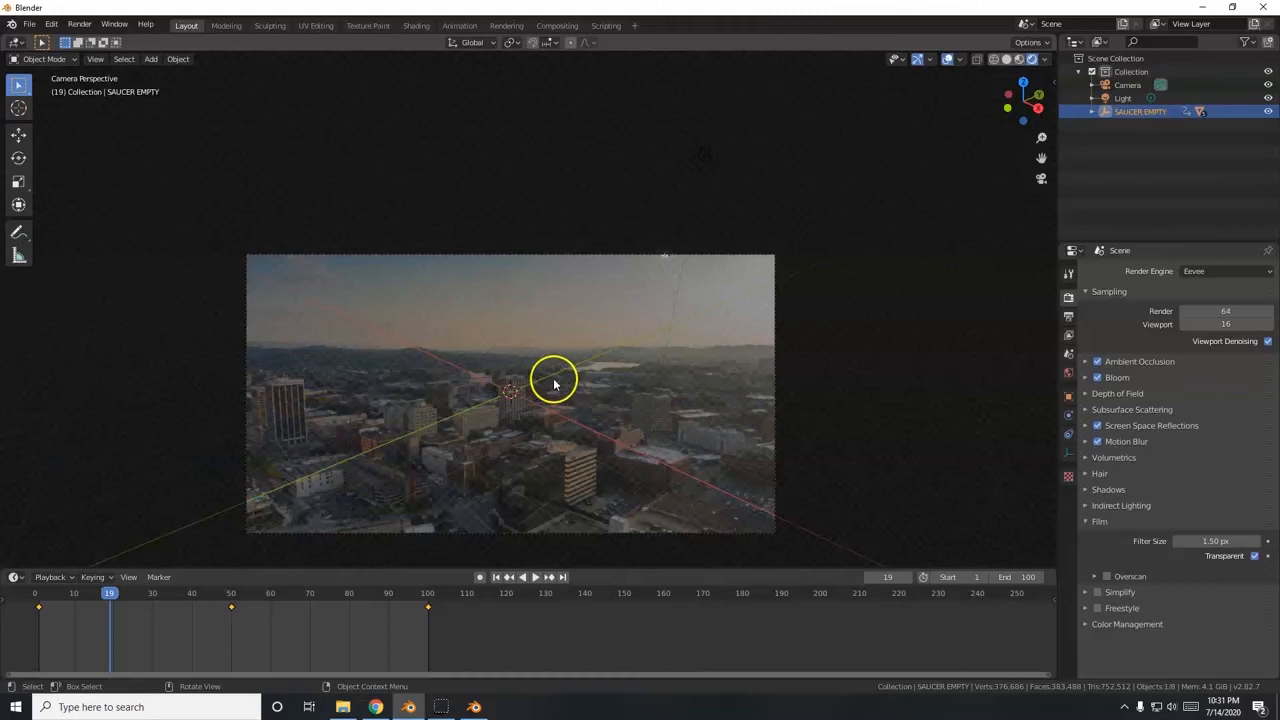
mouse_move(664, 264)
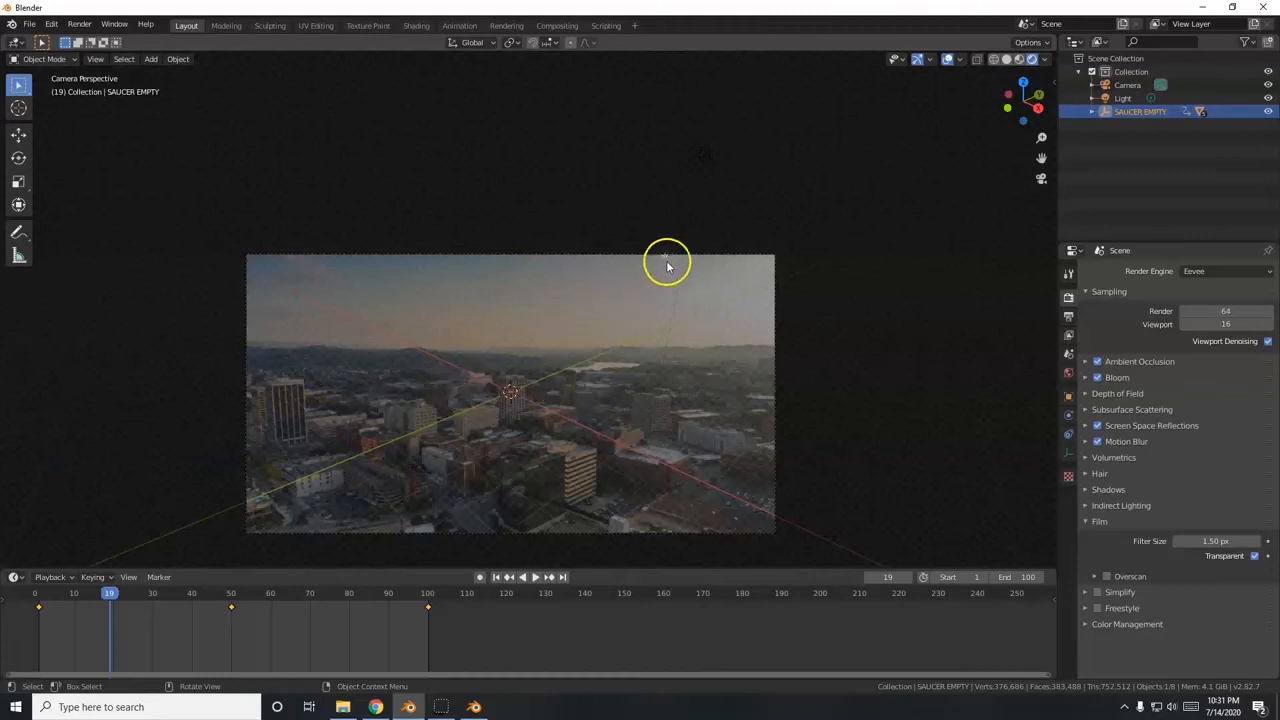
left_click(536, 576)
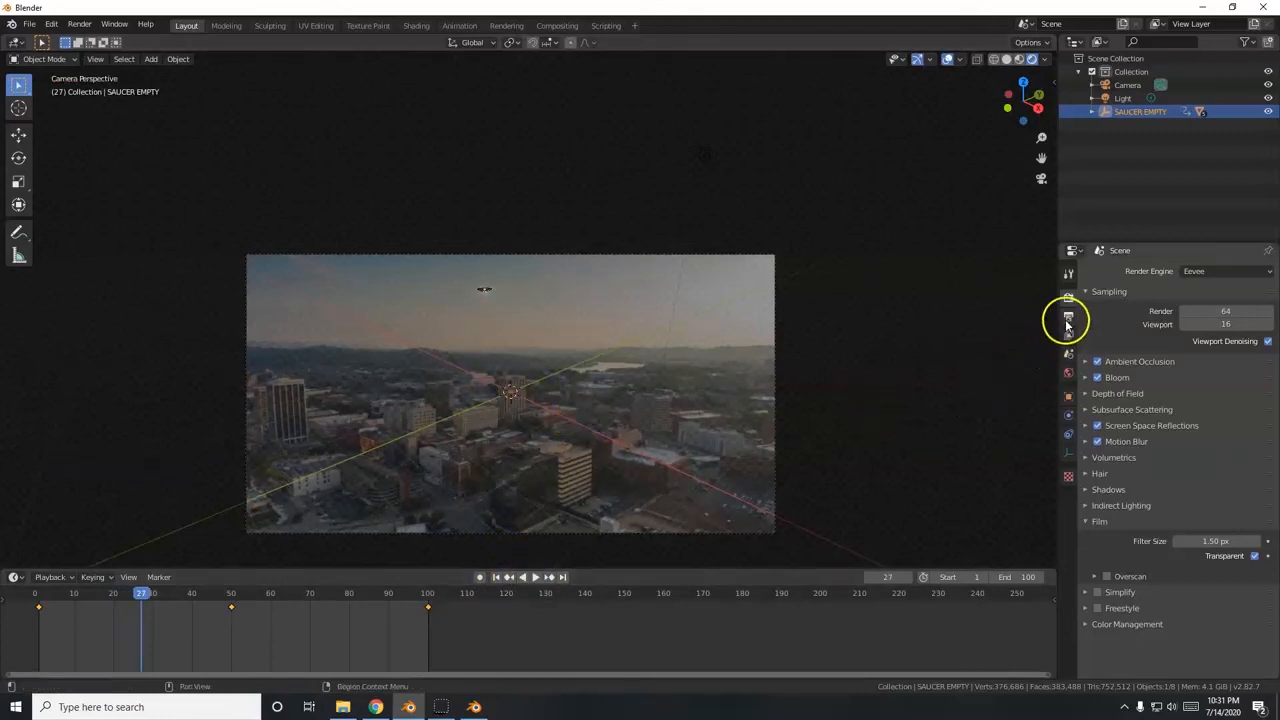
Set the output file format to AVI JPEG and the resolution scale to 50%.
left_click(1068, 318)
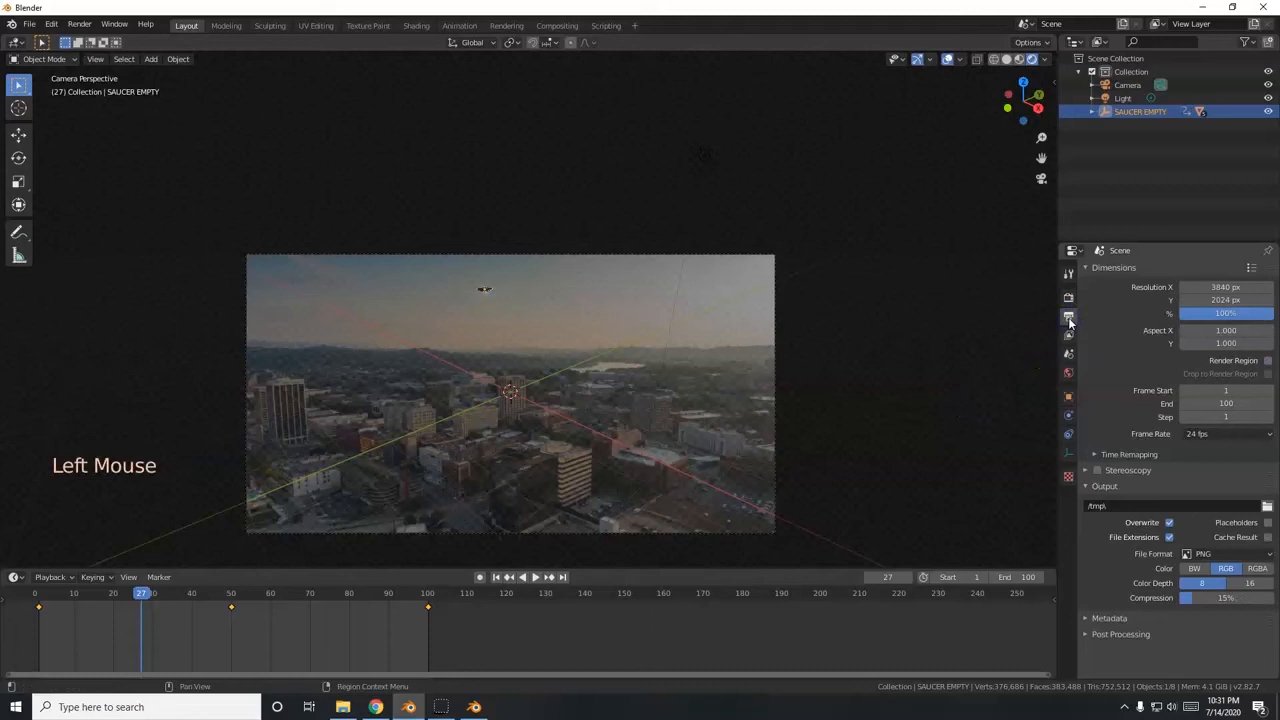
left_click(1204, 552)
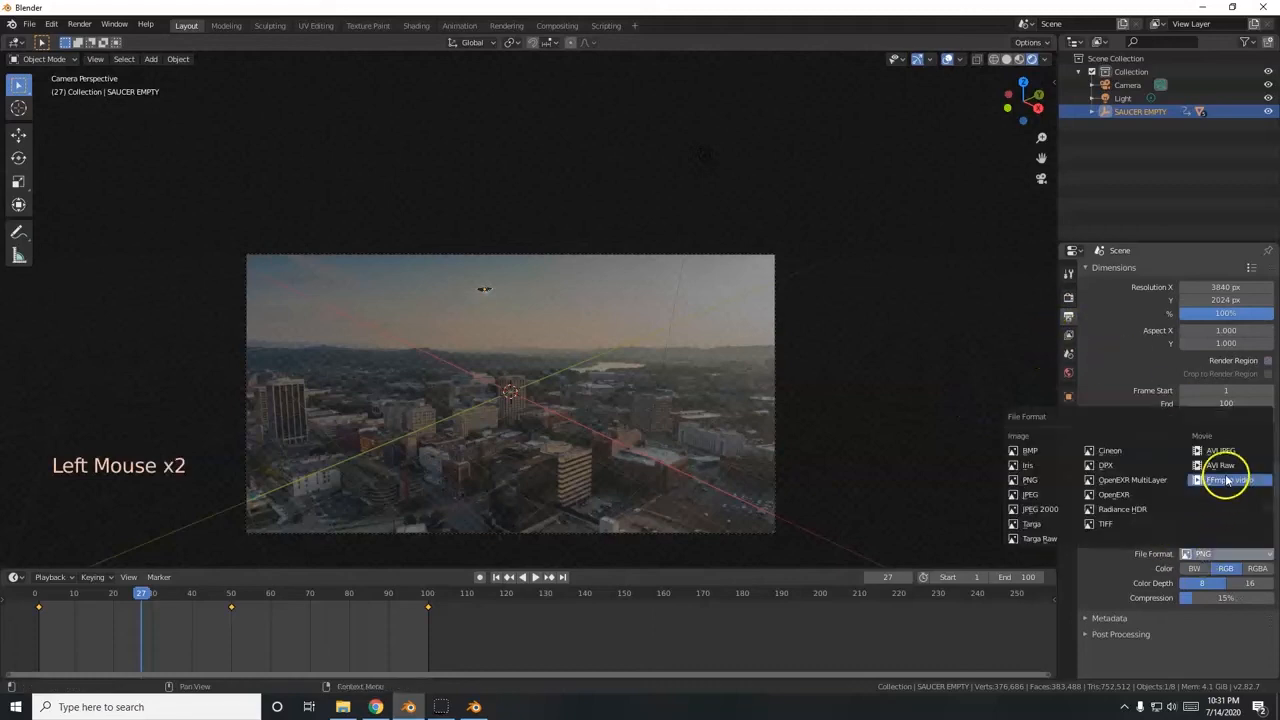
left_click(1220, 464)
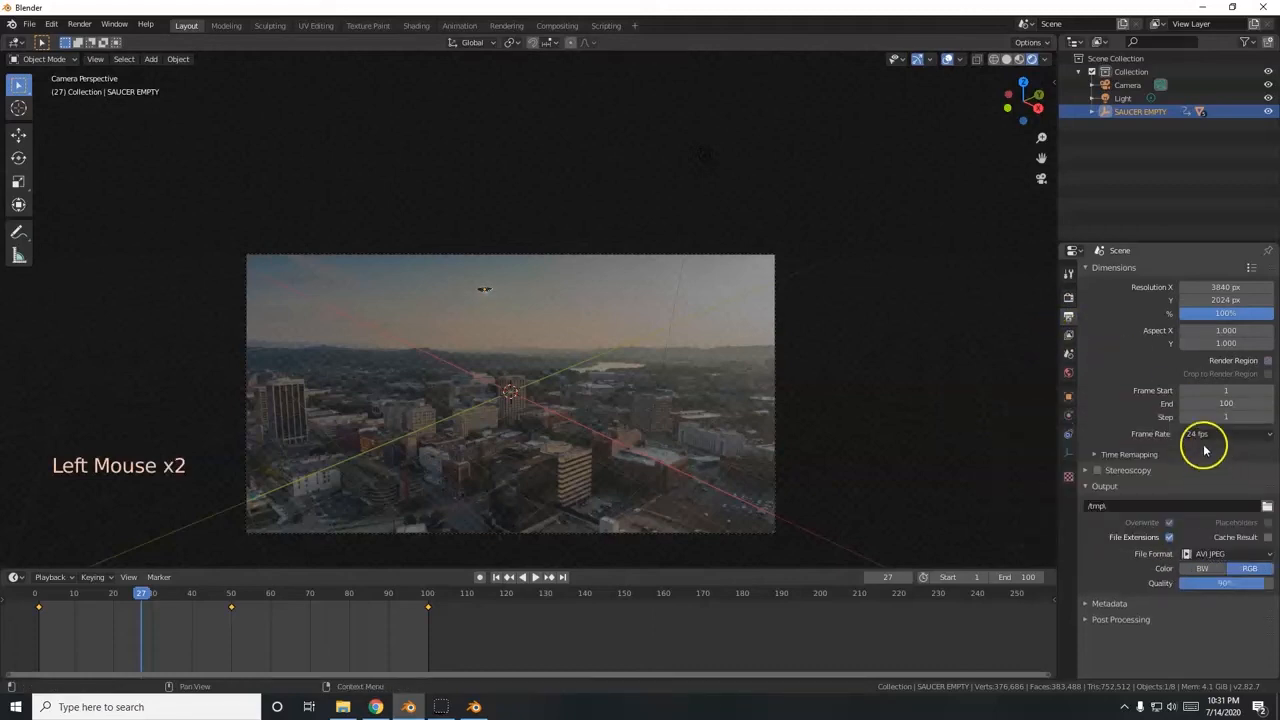
double_click(1224, 312)
type("30")
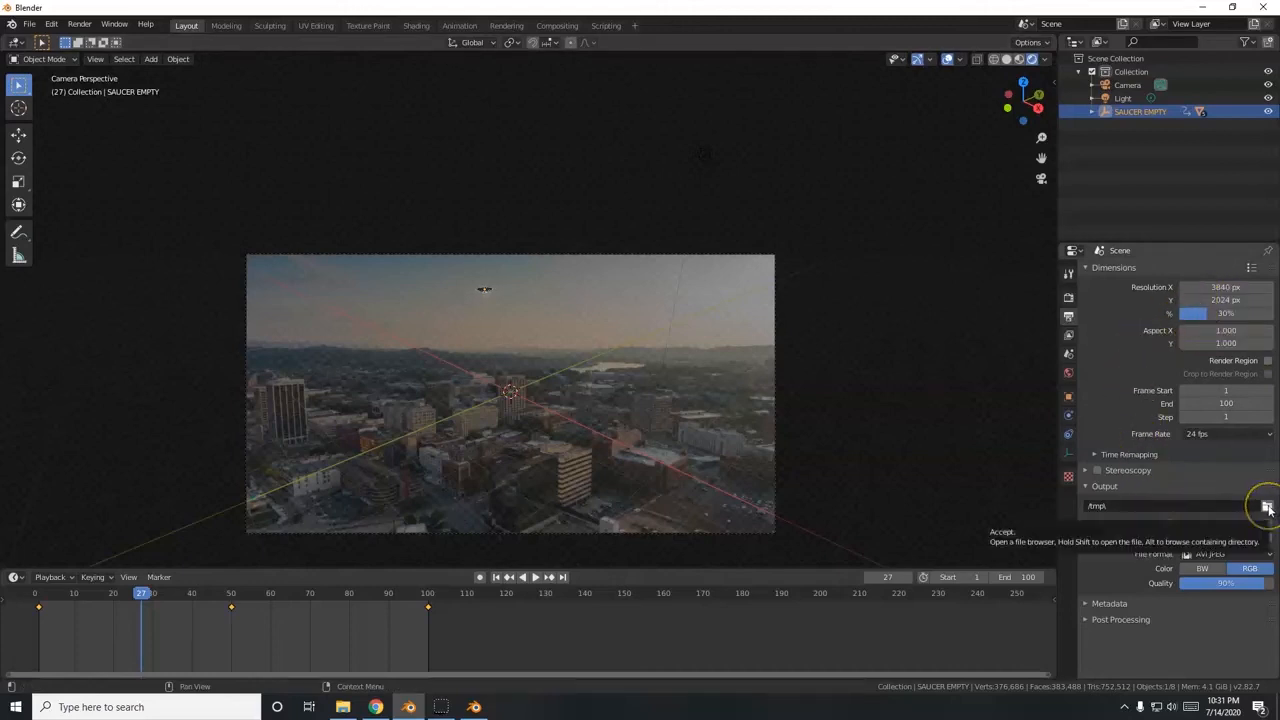
Point the render output to a 'final' ufo test file inside the UFO Project folder.
left_click(1268, 504)
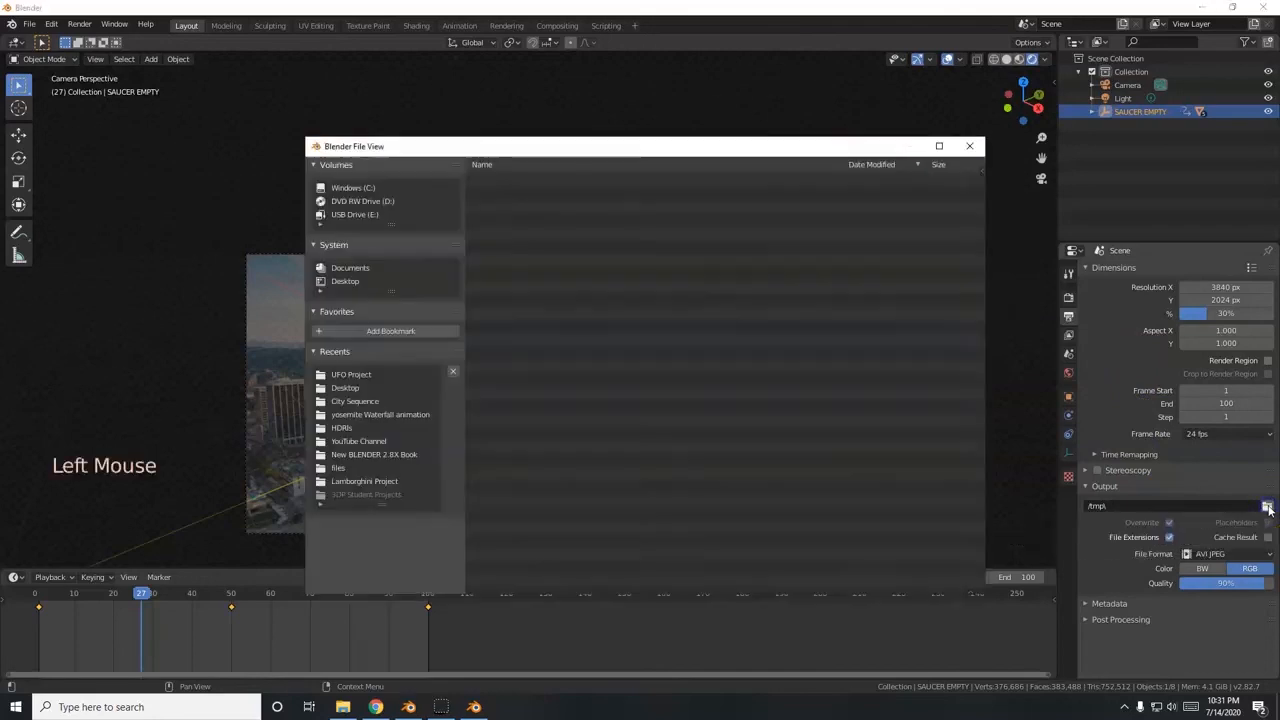
left_click(352, 374)
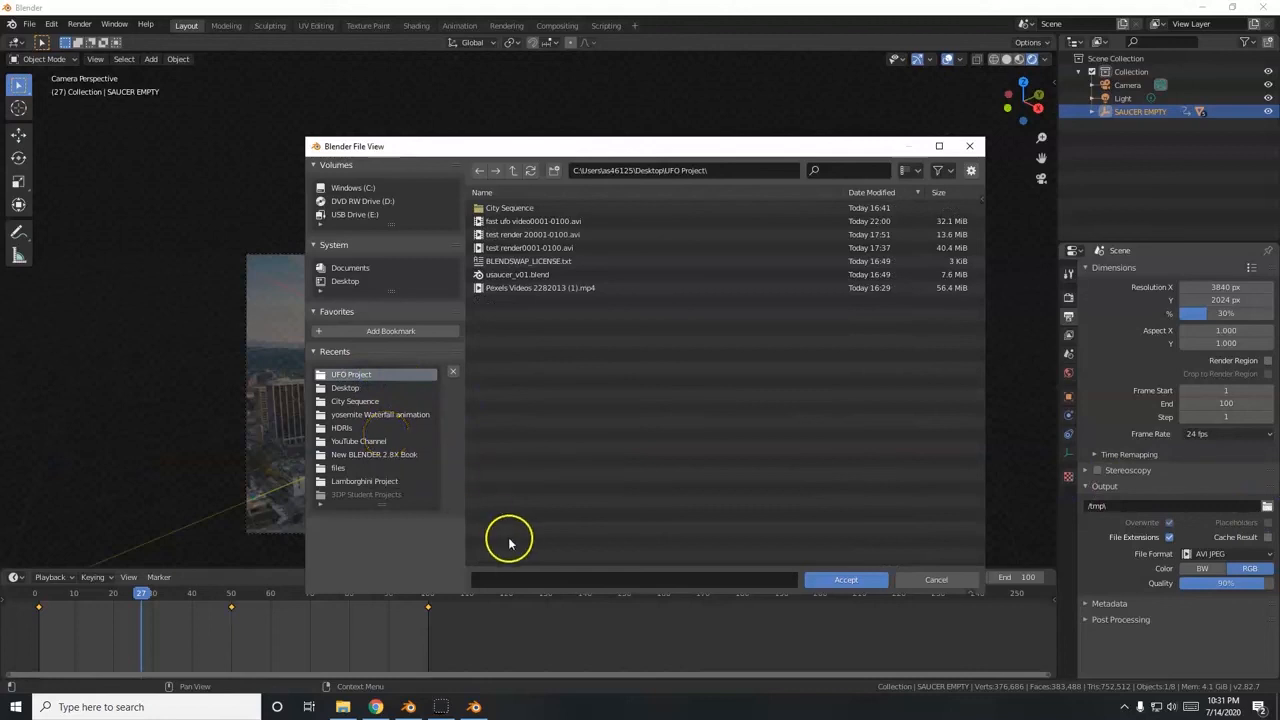
mouse_move(588, 584)
type("ufo test")
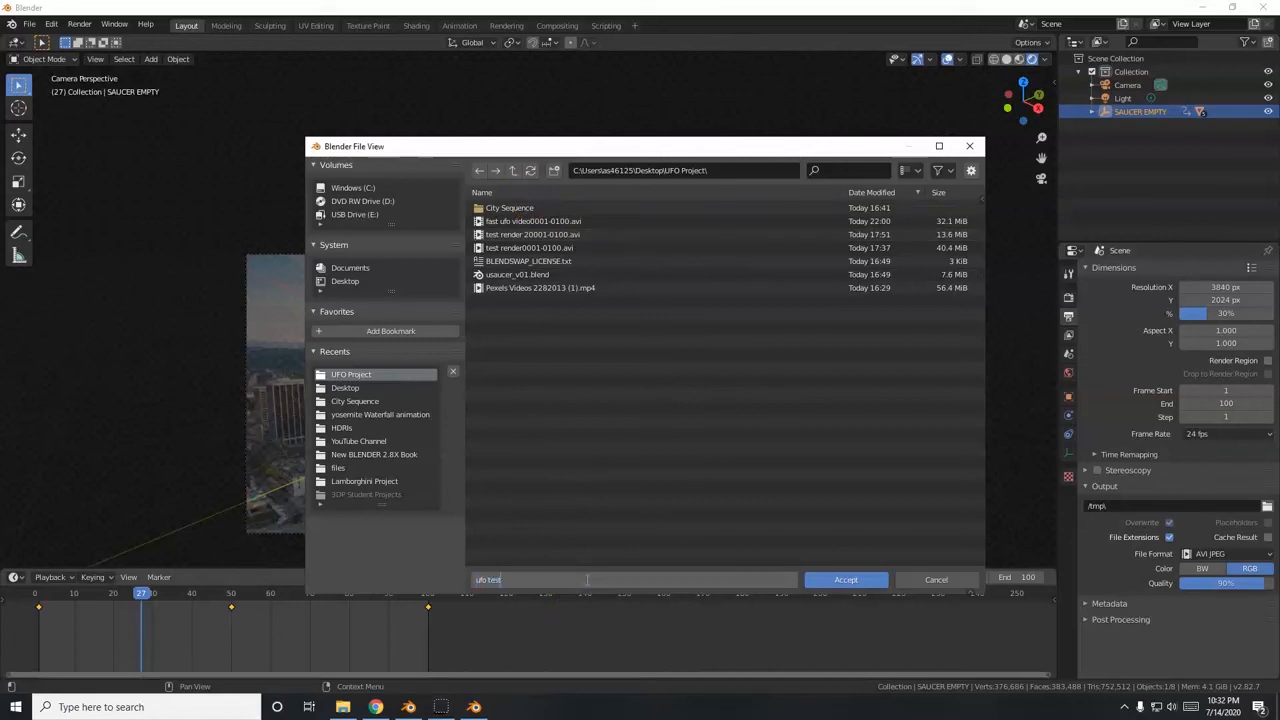
type("final")
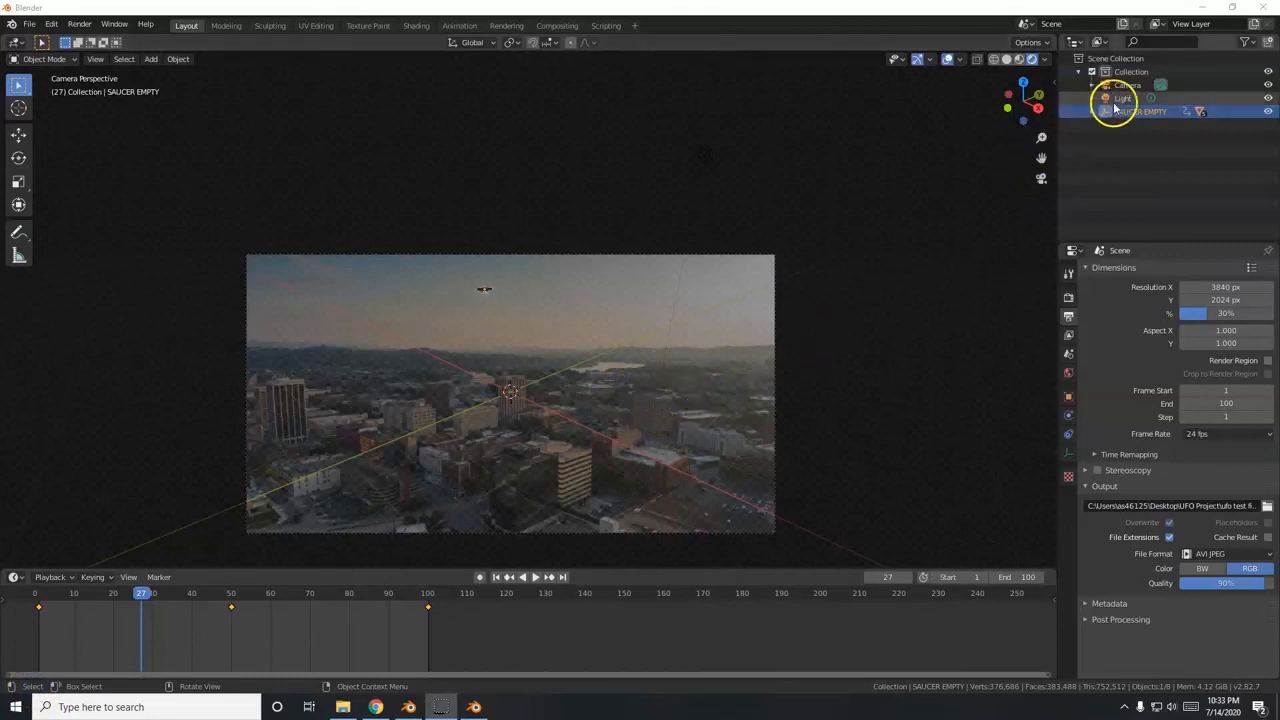
Select the scene light and move it to a new position.
left_click(1128, 96)
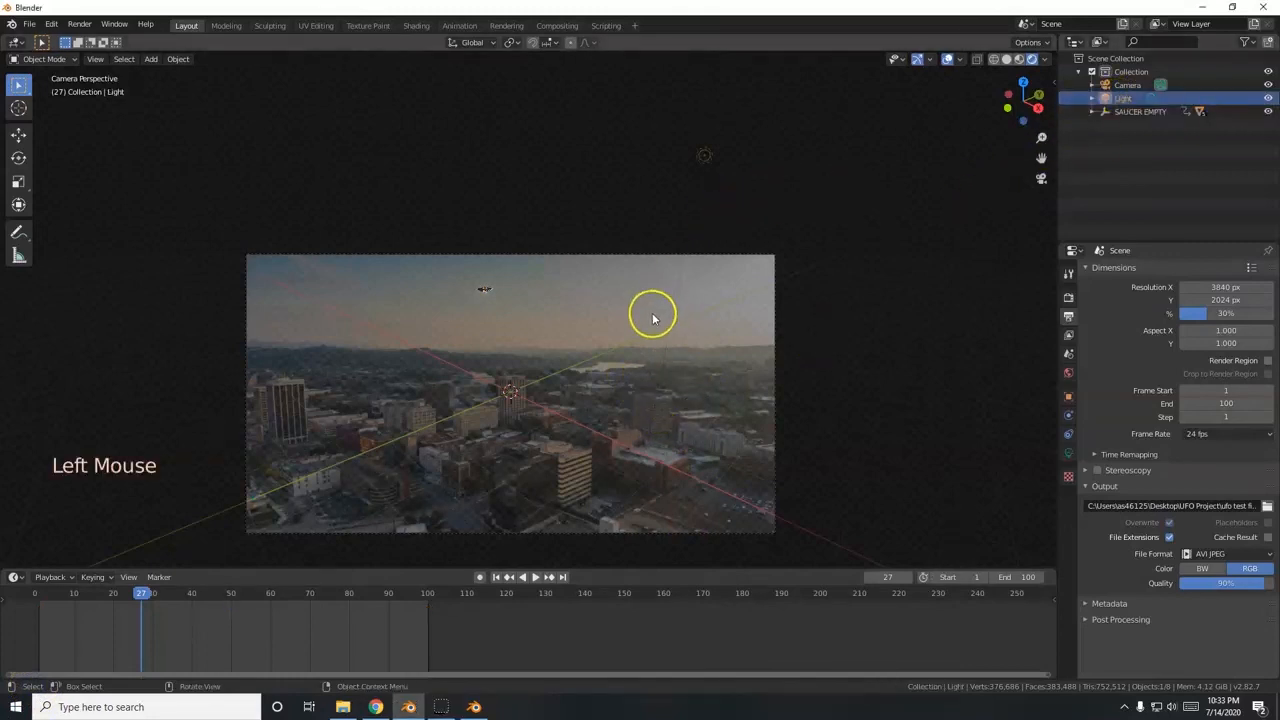
mouse_move(576, 464)
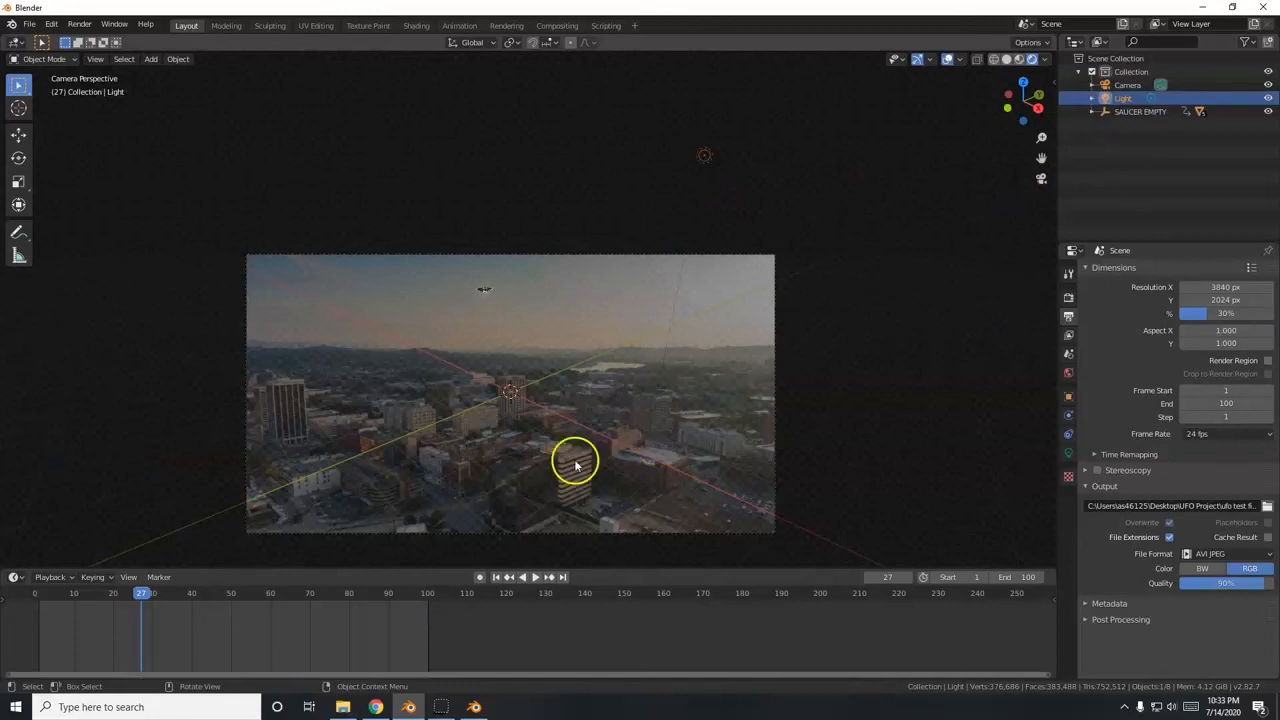
mouse_move(652, 418)
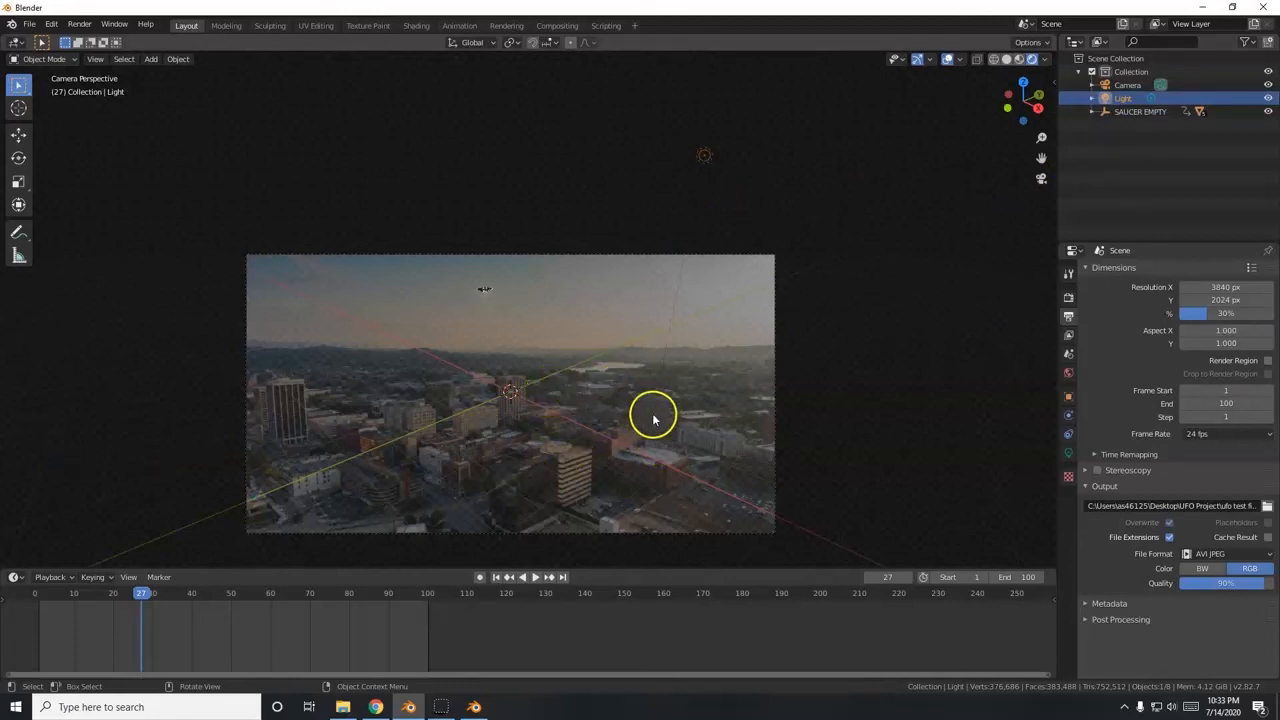
mouse_move(742, 362)
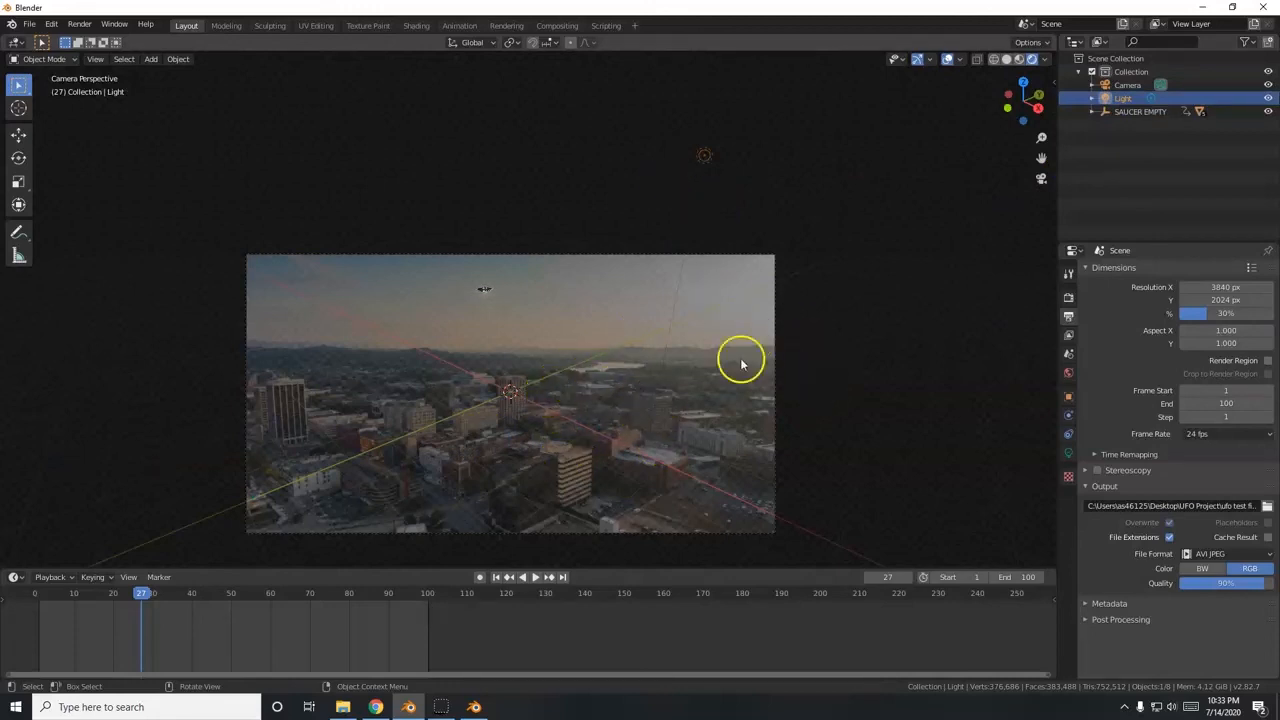
key("g")
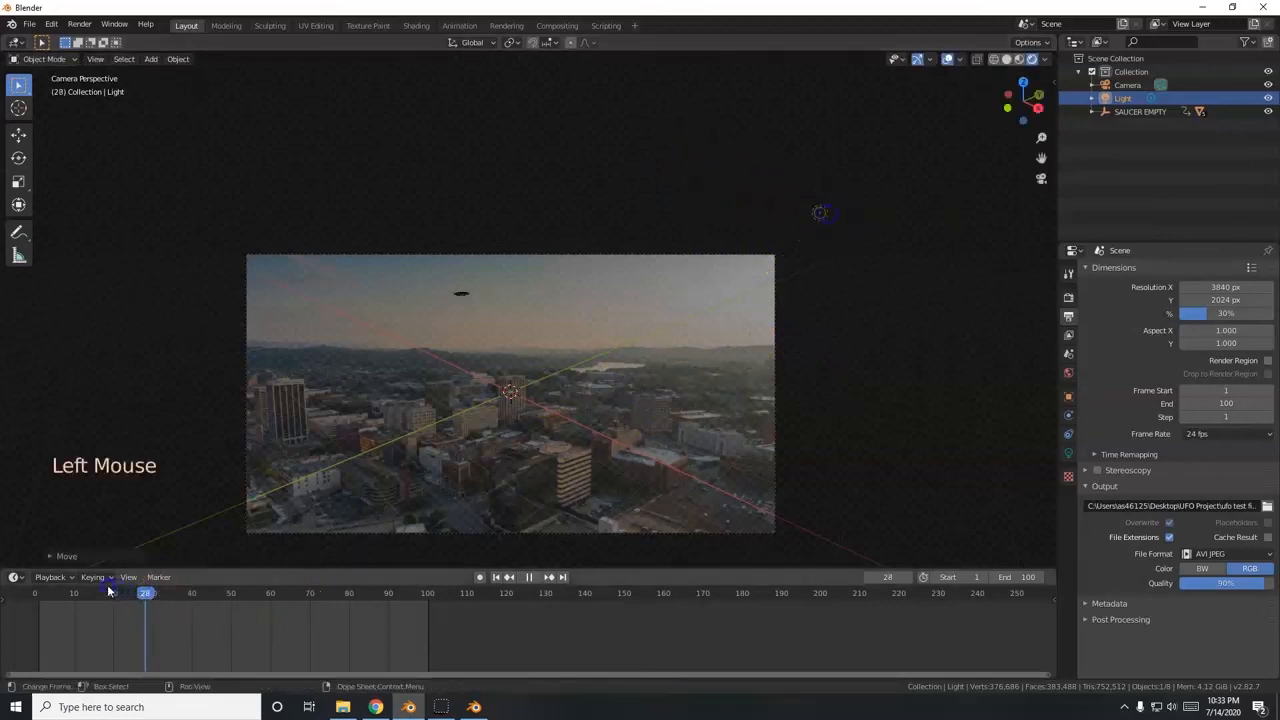
left_click(116, 592)
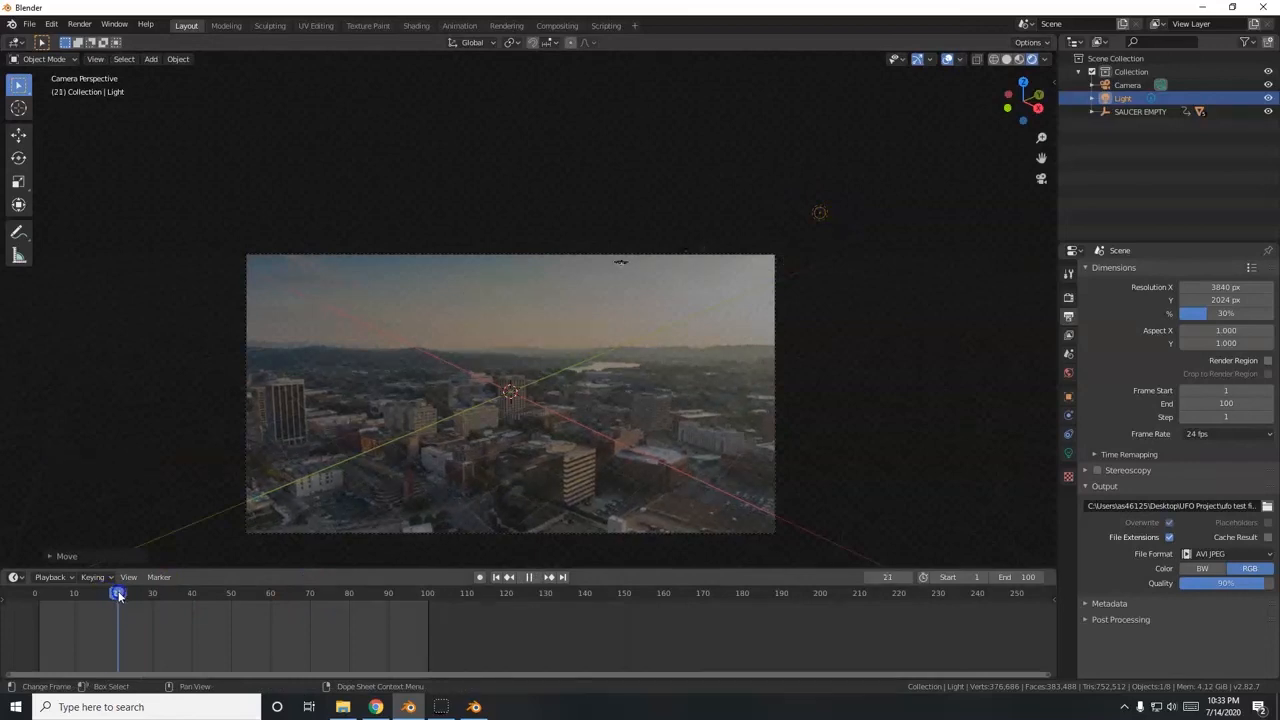
scroll("up", 3)
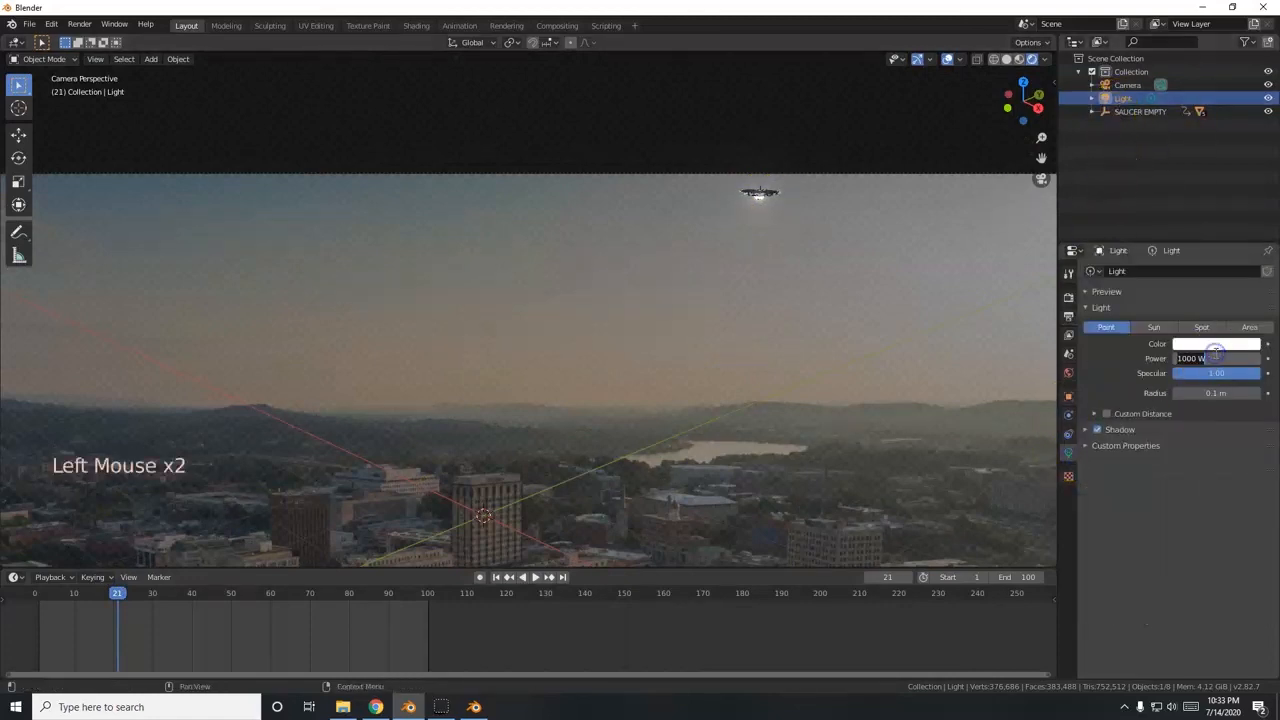
Raise the light's Power to about 2000 W in its data properties.
double_click(1216, 358)
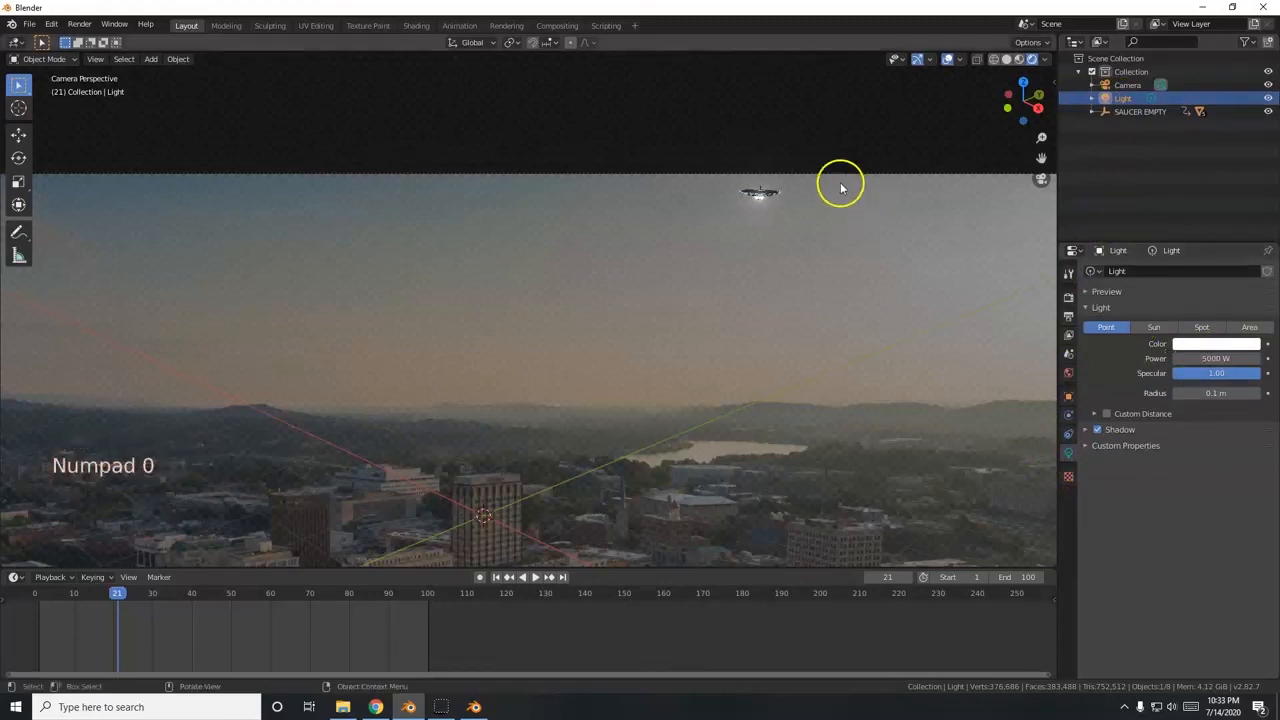
scroll("down", 3)
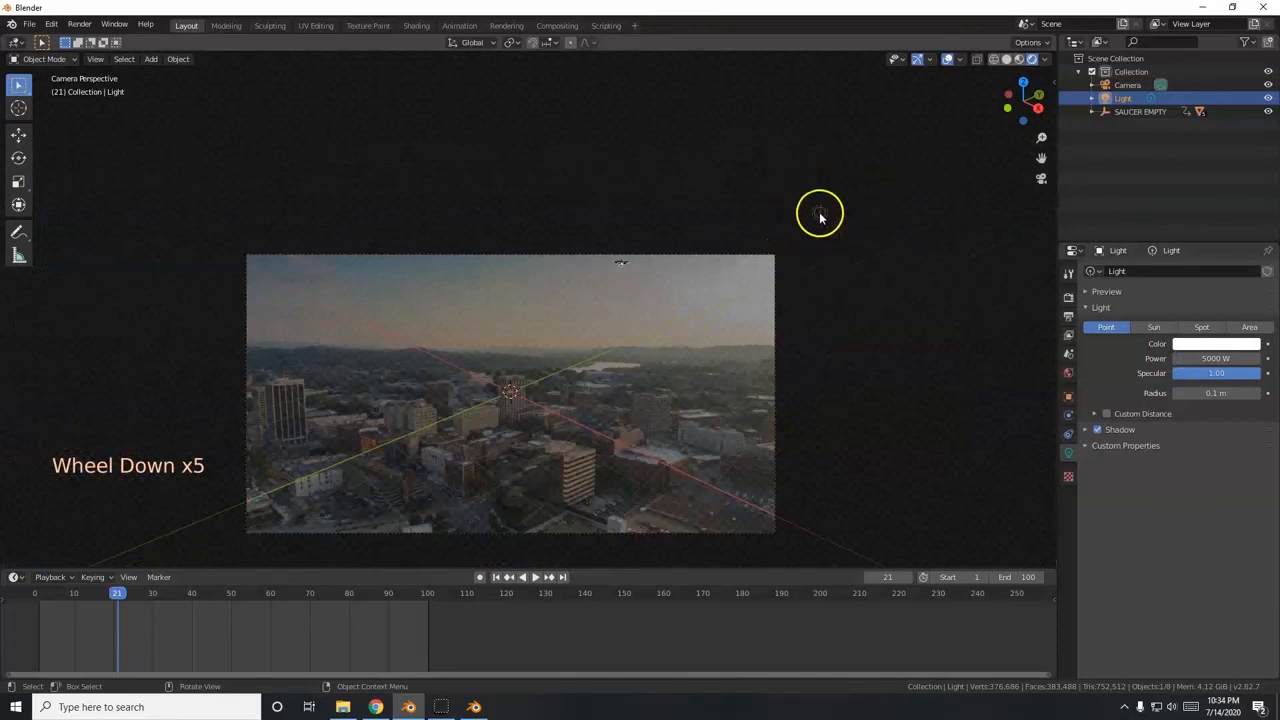
scroll("up", 3)
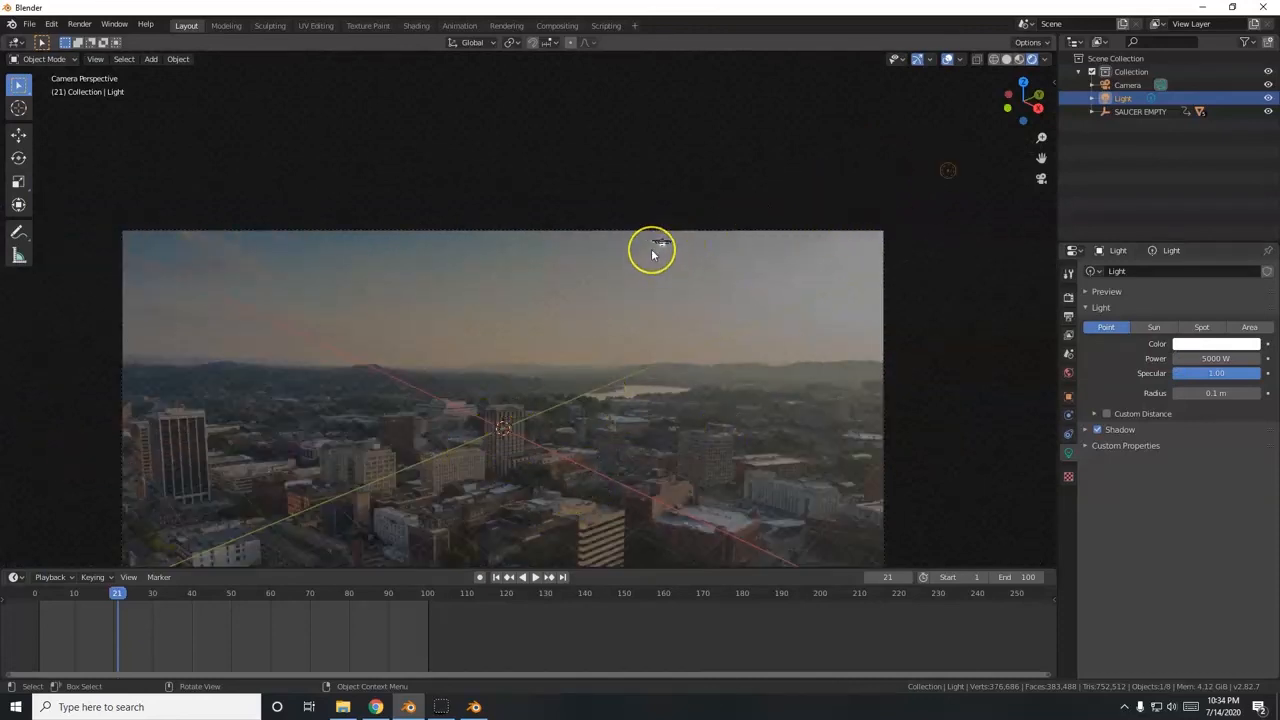
scroll("down", 3)
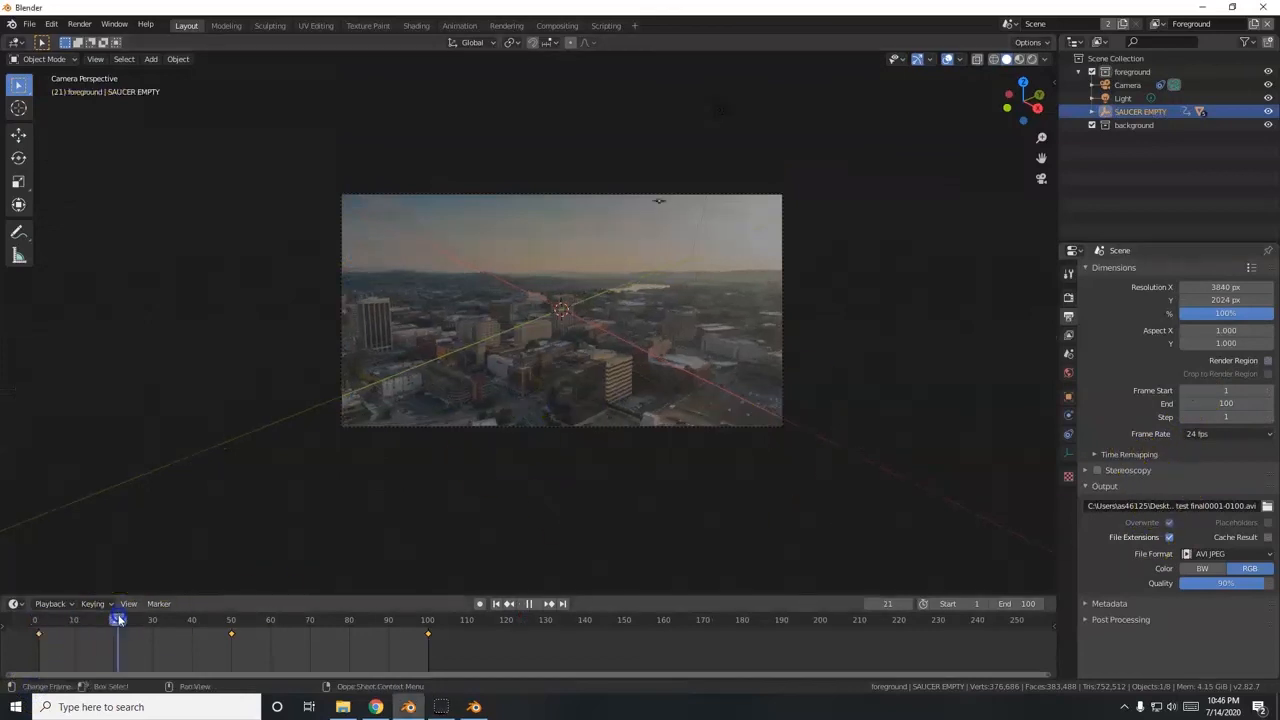
Render a test frame at frame 35 showing the saucer over the aerial city footage.
left_click(152, 620)
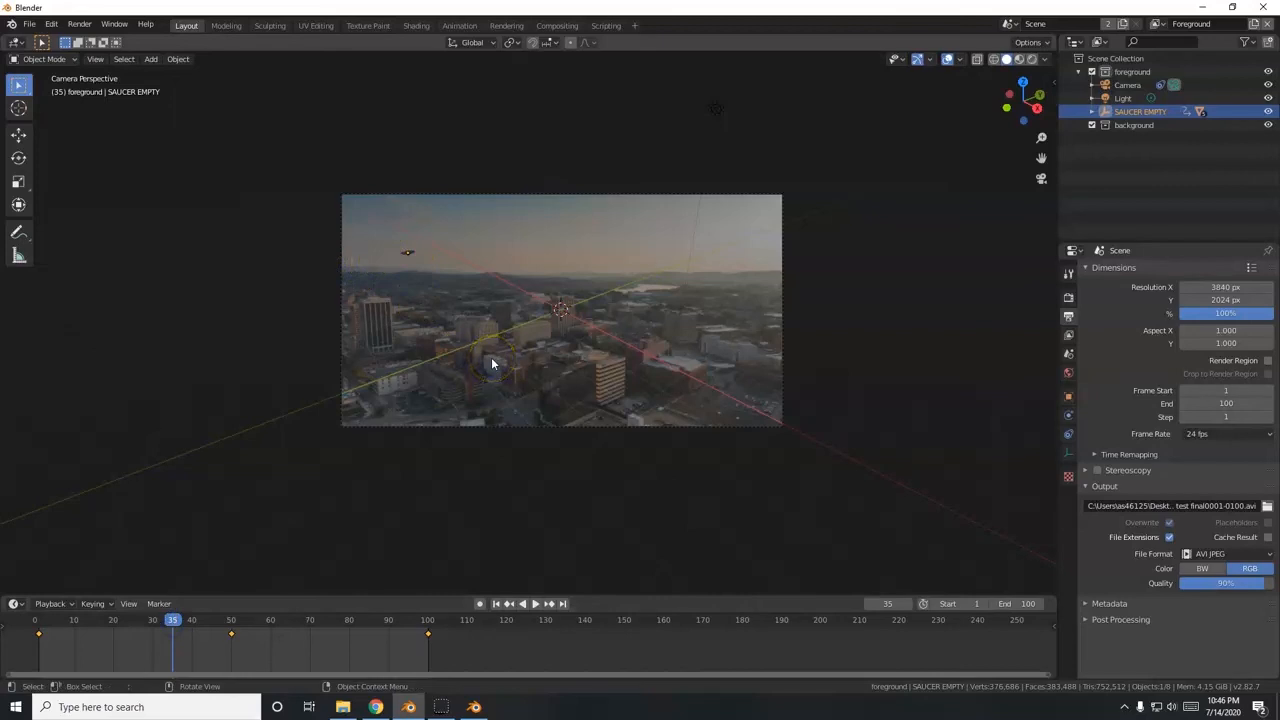
key("F12")
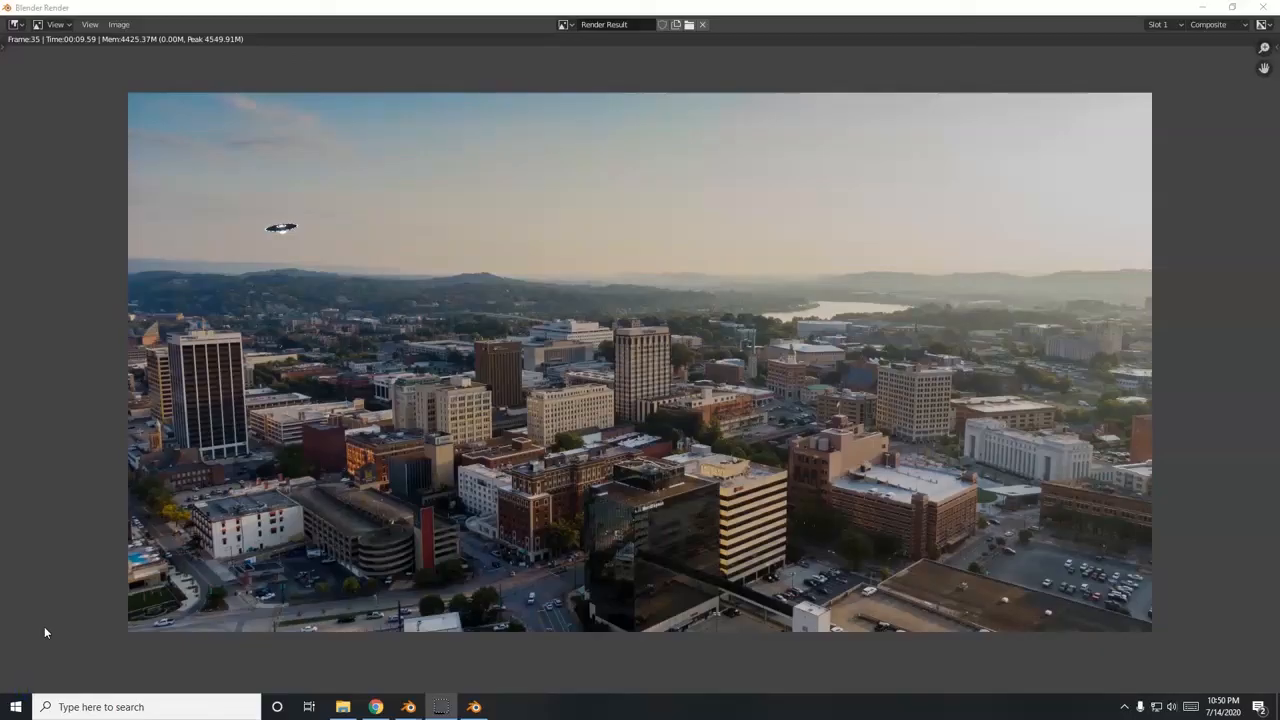
mouse_move(350, 500)
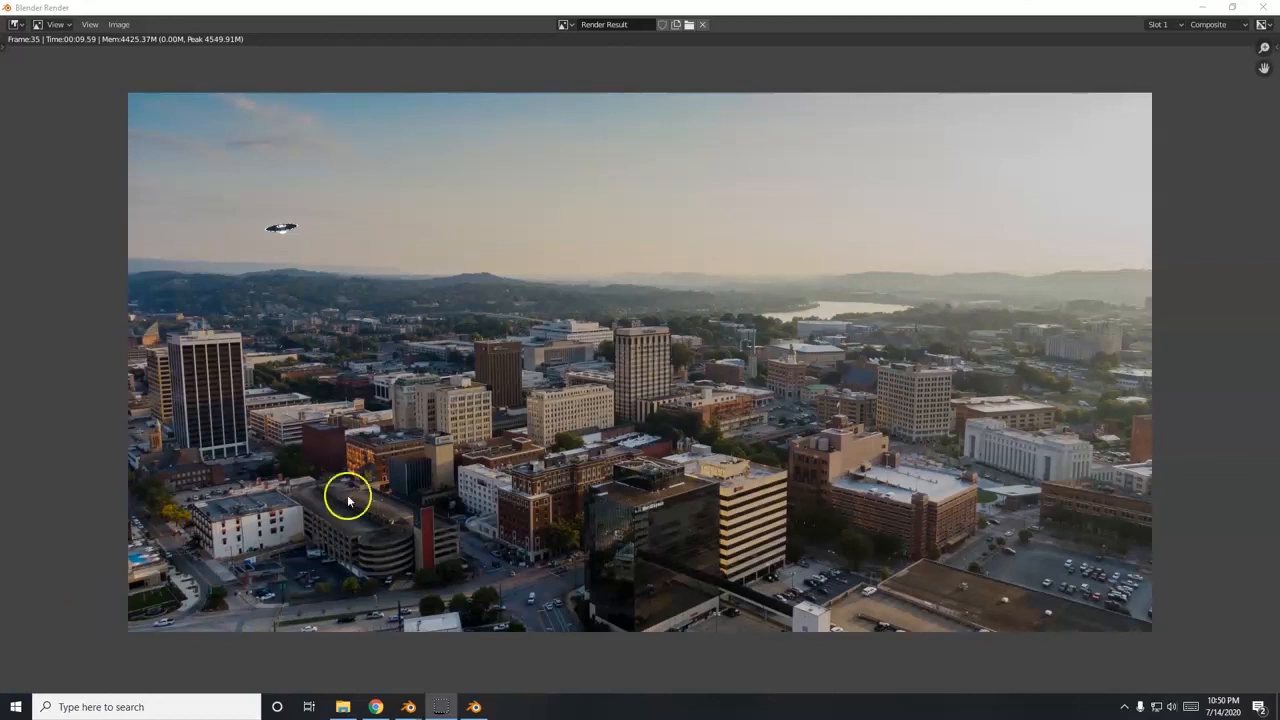
mouse_move(16, 704)
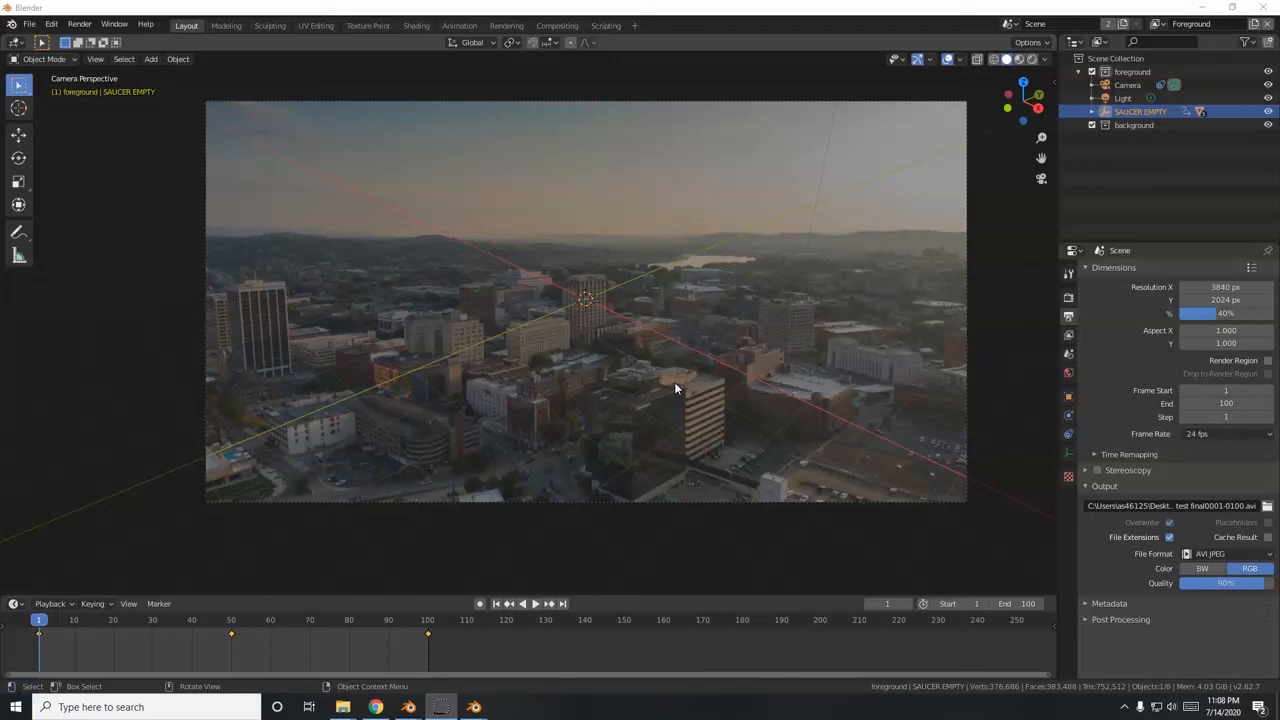
mouse_move(570, 250)
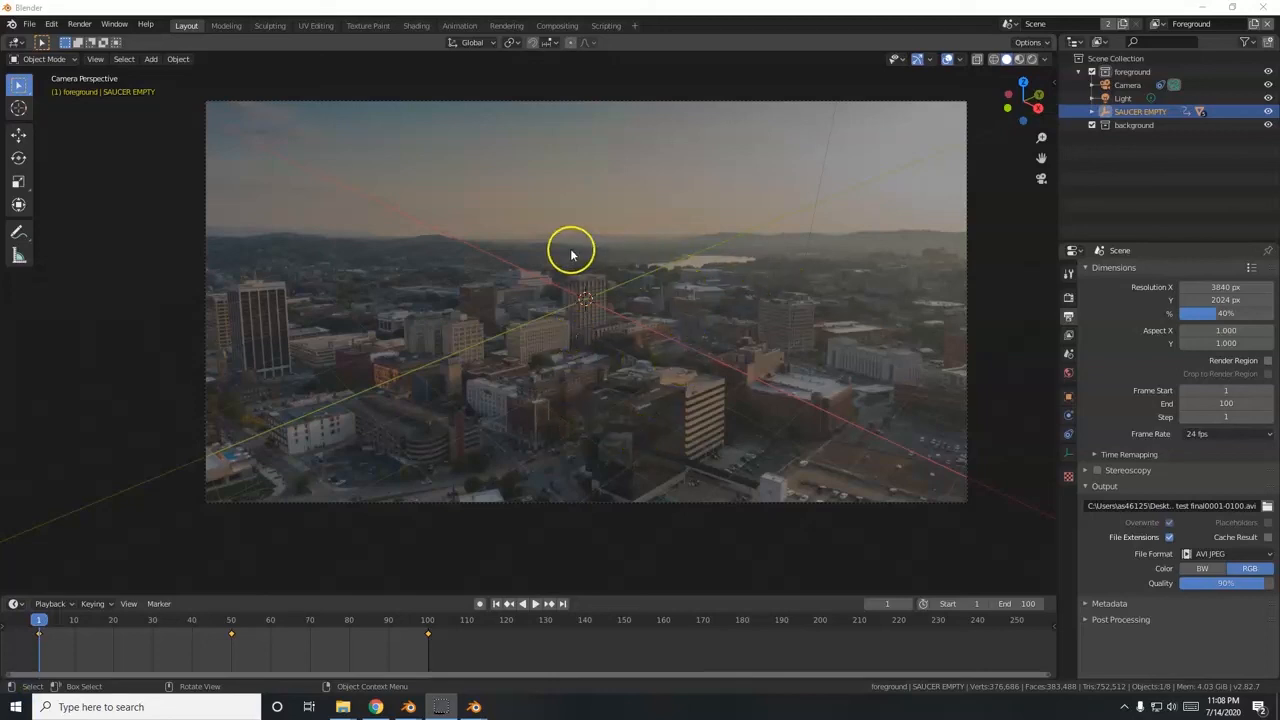